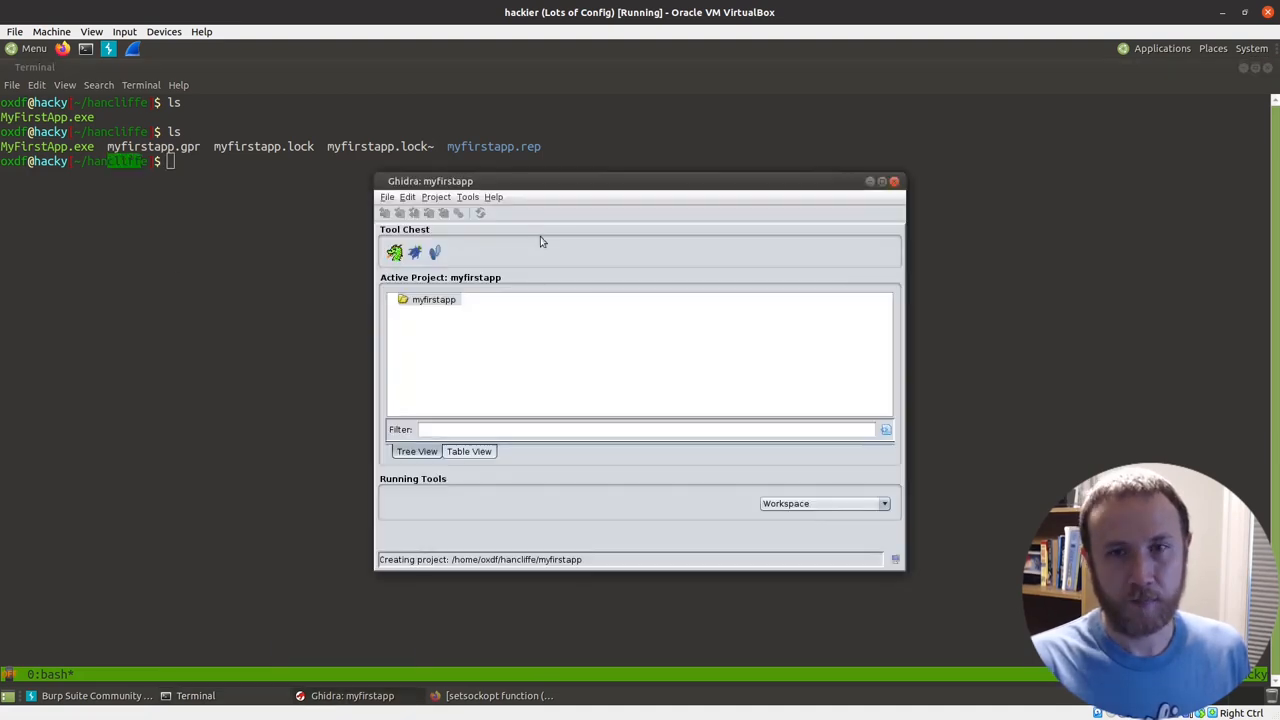
mouse_move(487, 295)
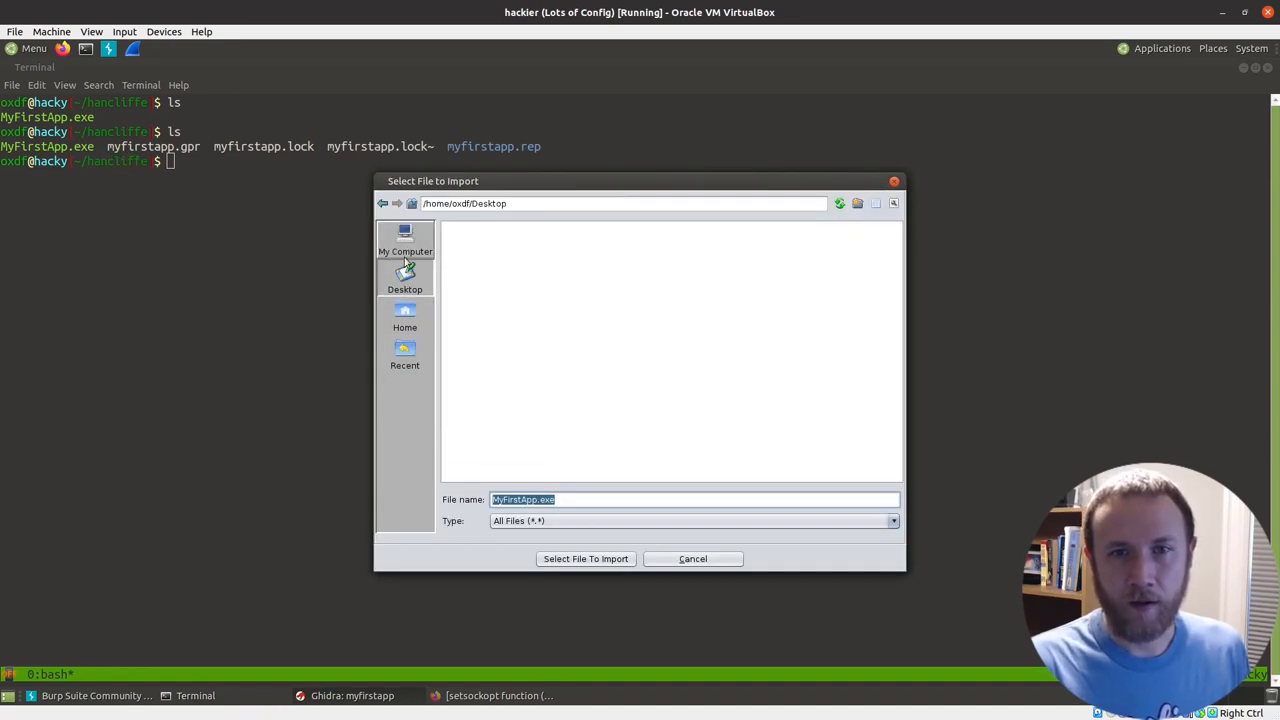
Step: Import hancliffe/MyFirstApp.exe into the myfirstapp project and dismiss the results summary
click(405, 320)
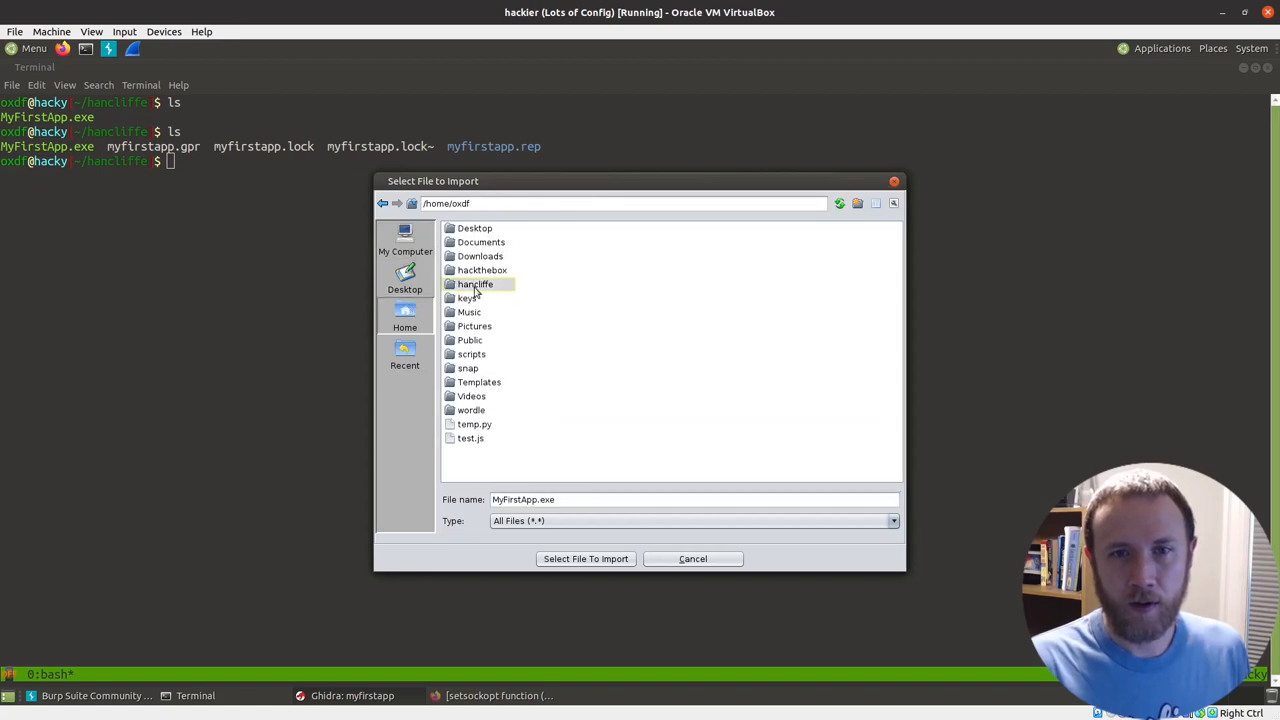
click(585, 558)
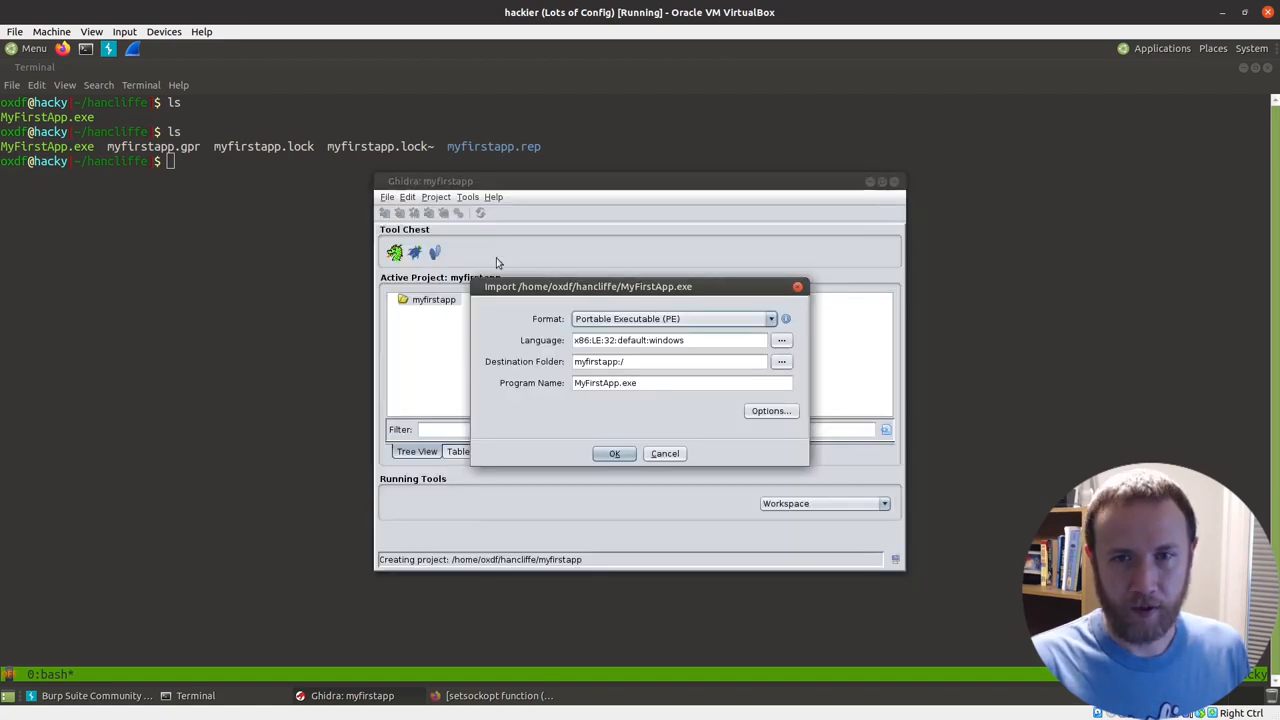
click(614, 453)
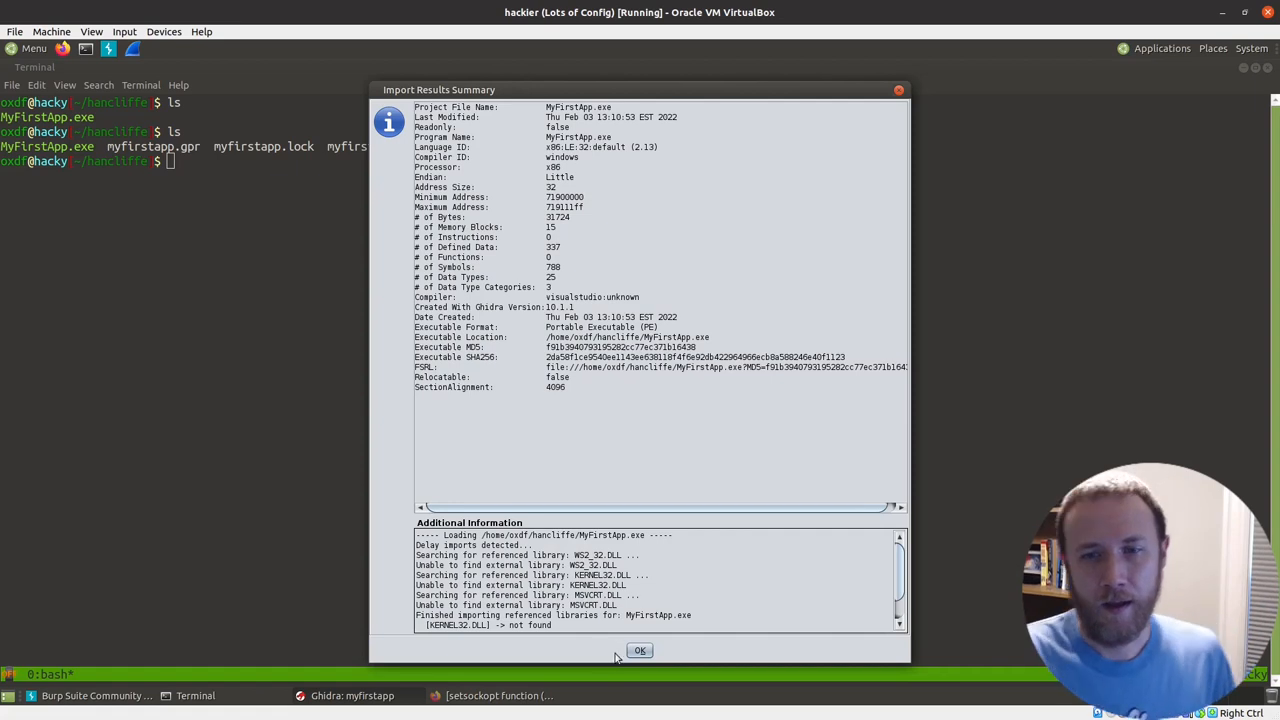
click(639, 650)
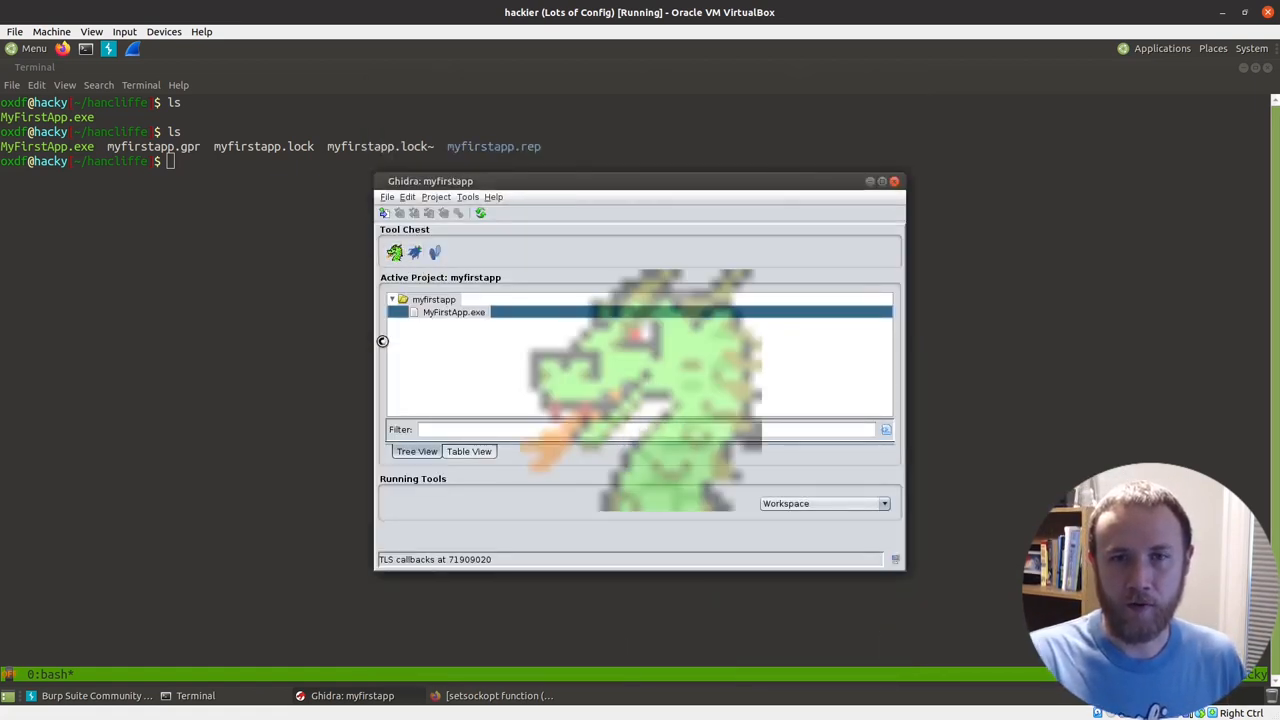
Step: Open MyFirstApp.exe in CodeBrowser and start auto-analysis with the default analyzers
double_click(453, 312)
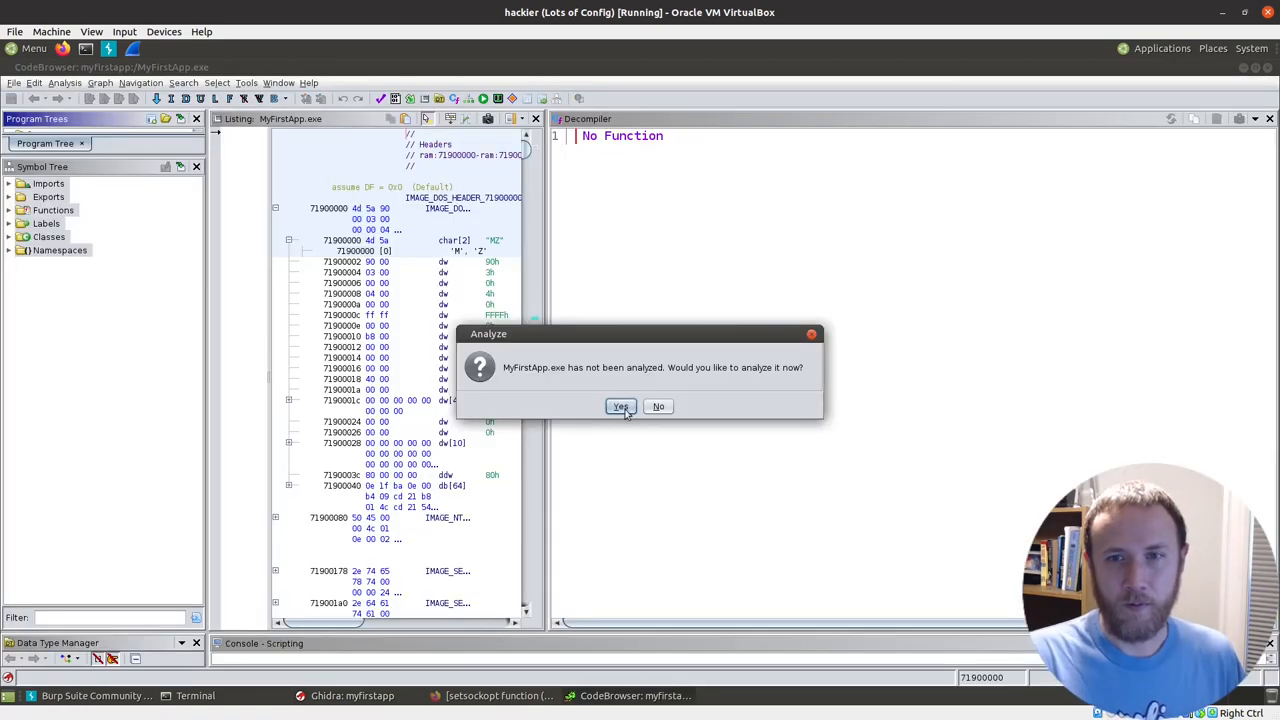
click(620, 406)
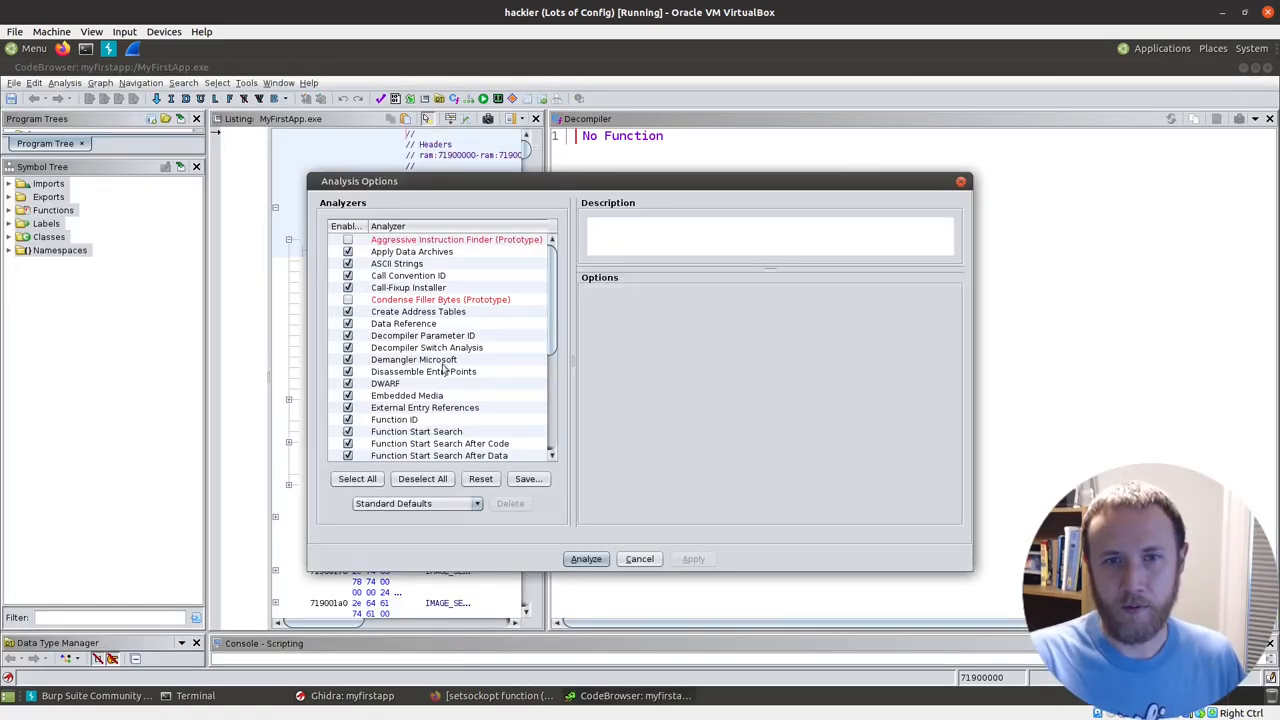
click(586, 558)
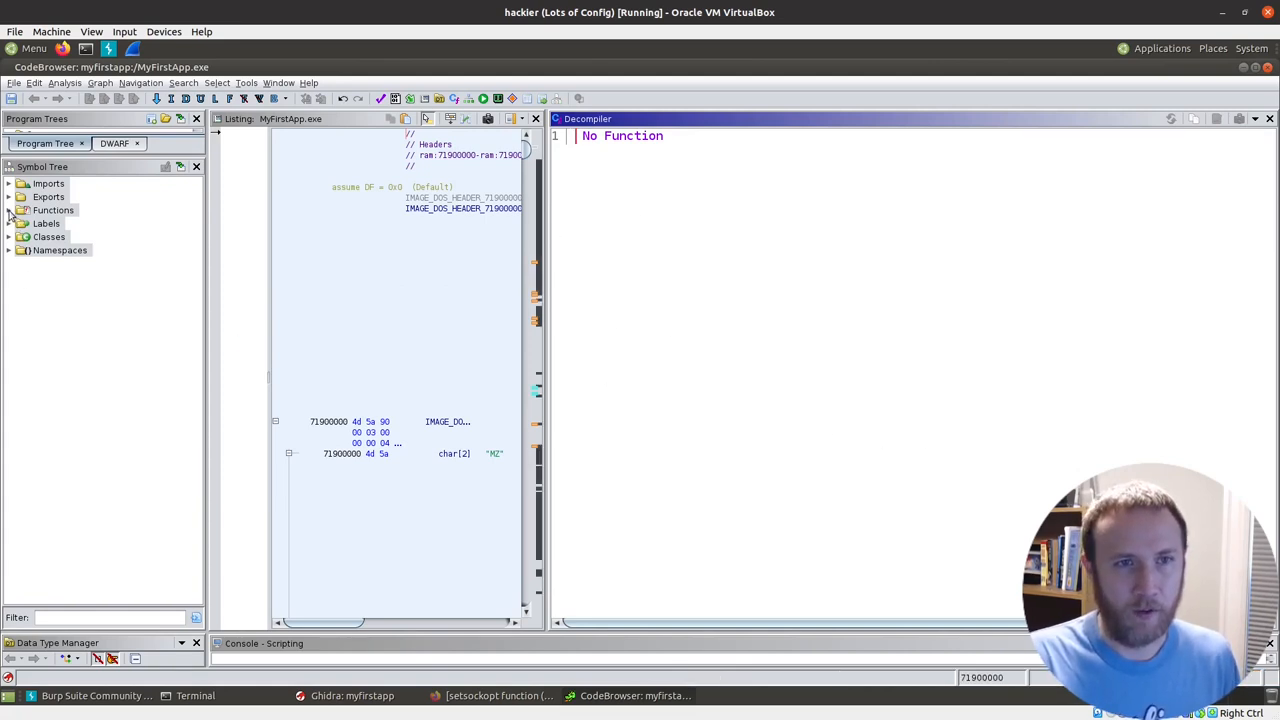
Step: Expand Functions and the _m folder in the Symbol Tree and review _main's decompiled socket code
click(10, 210)
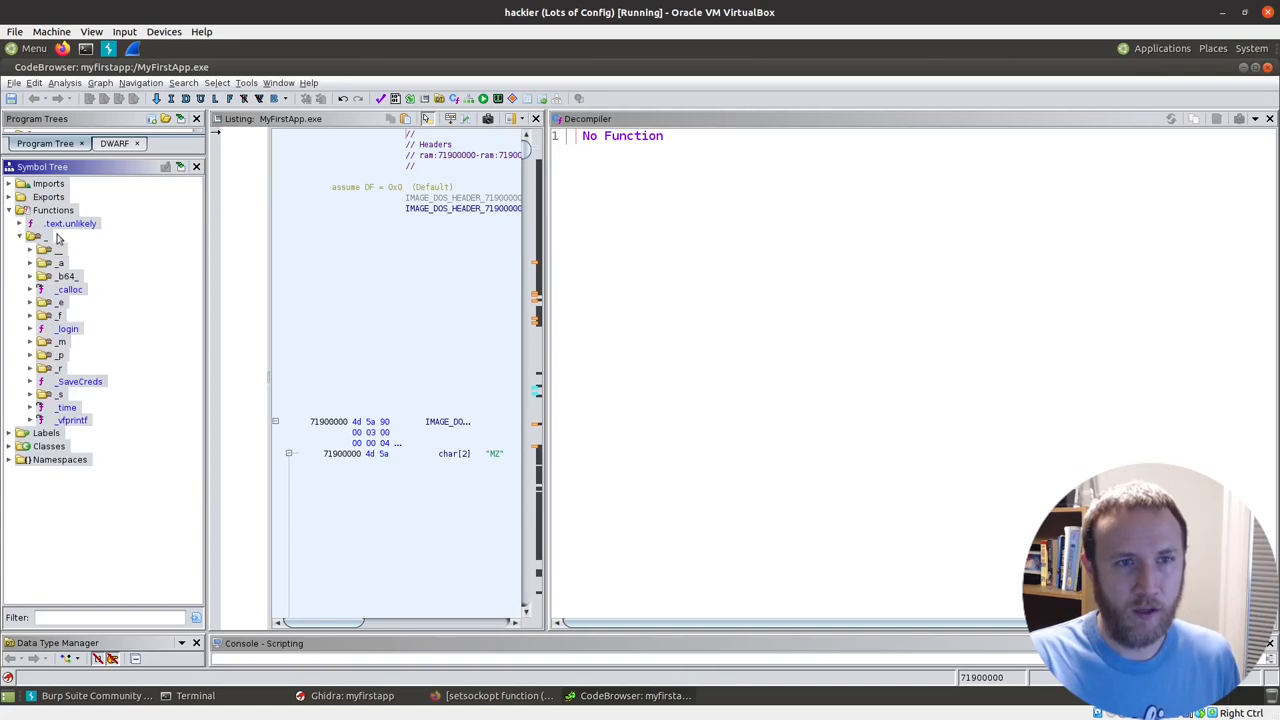
mouse_move(33, 347)
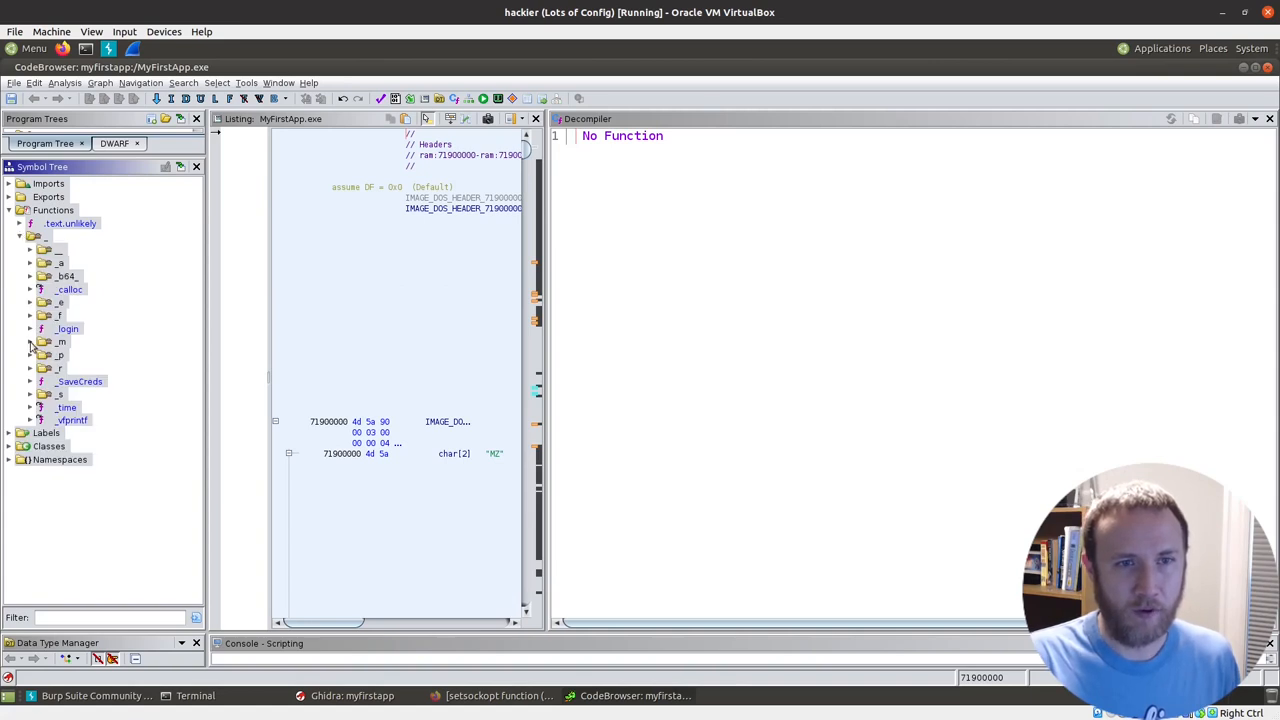
click(78, 355)
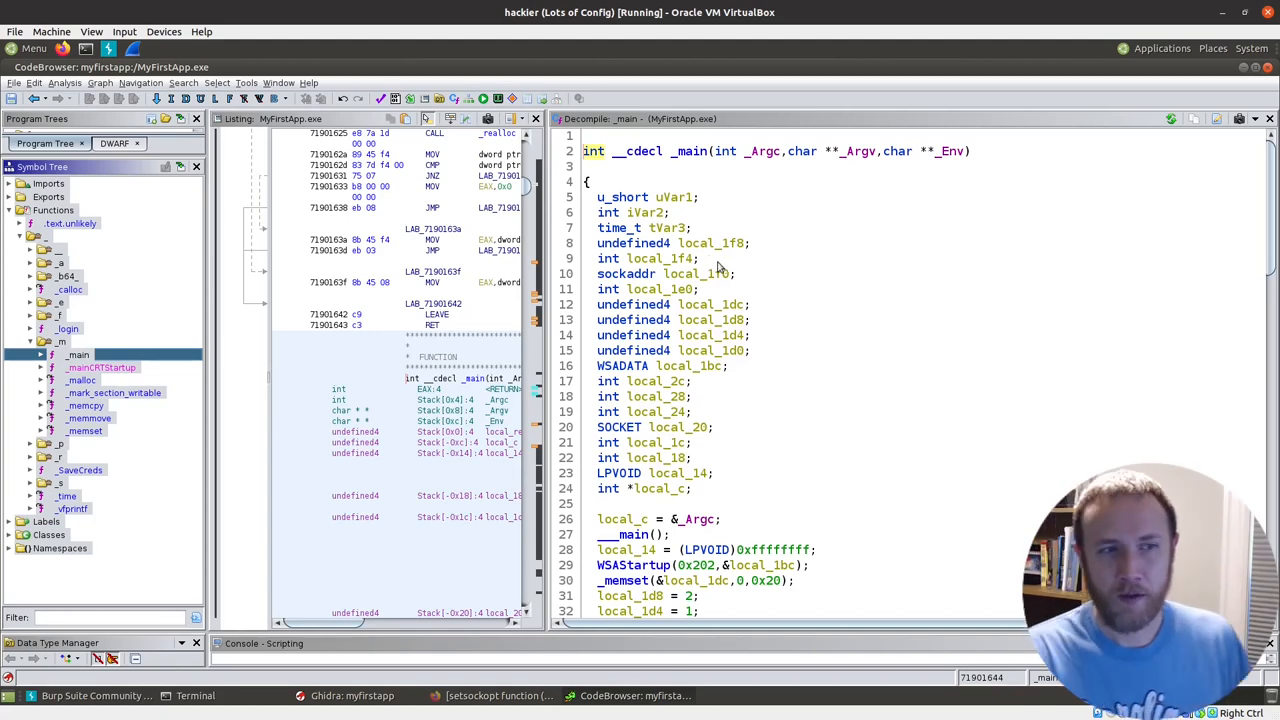
scroll(down, 3)
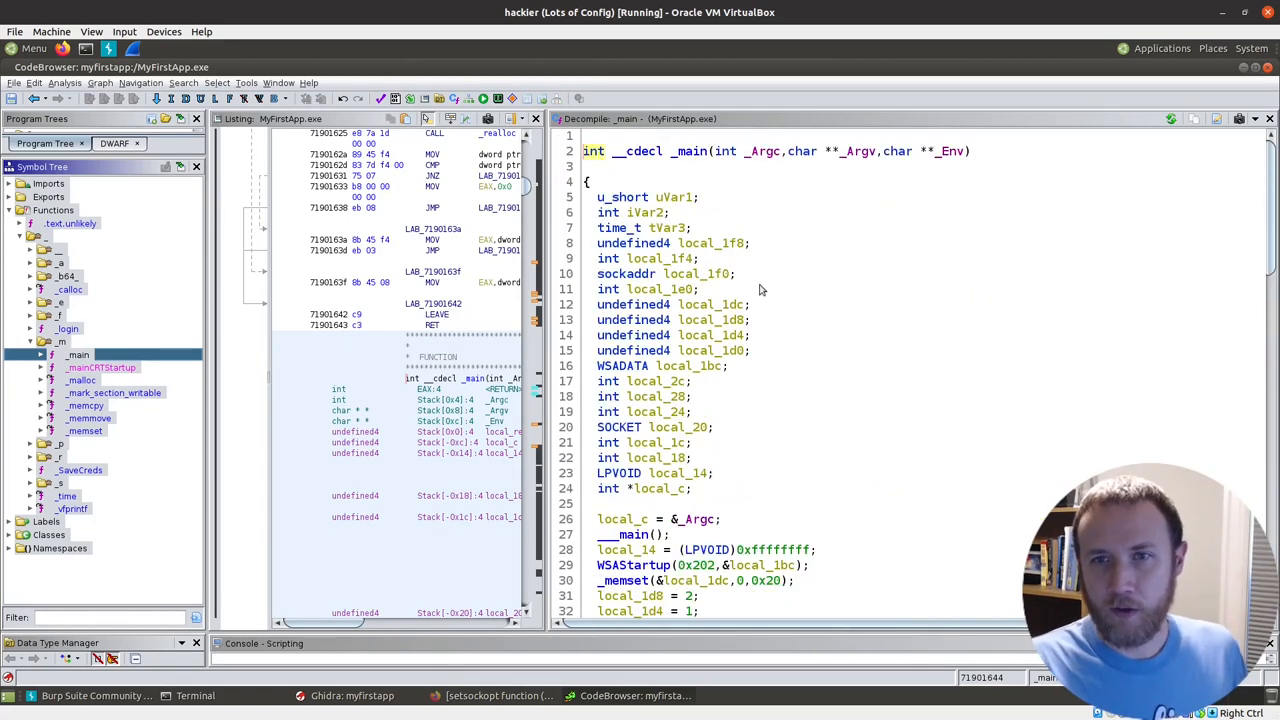
scroll(down, 3)
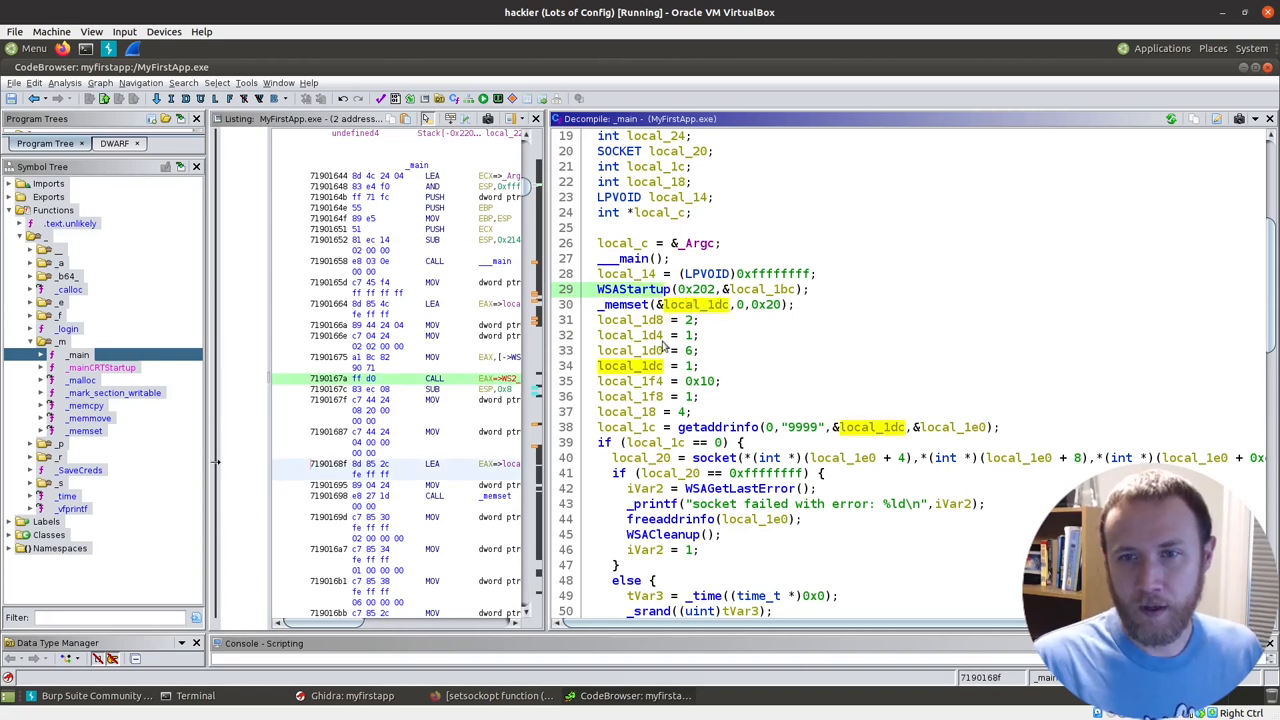
mouse_move(665, 345)
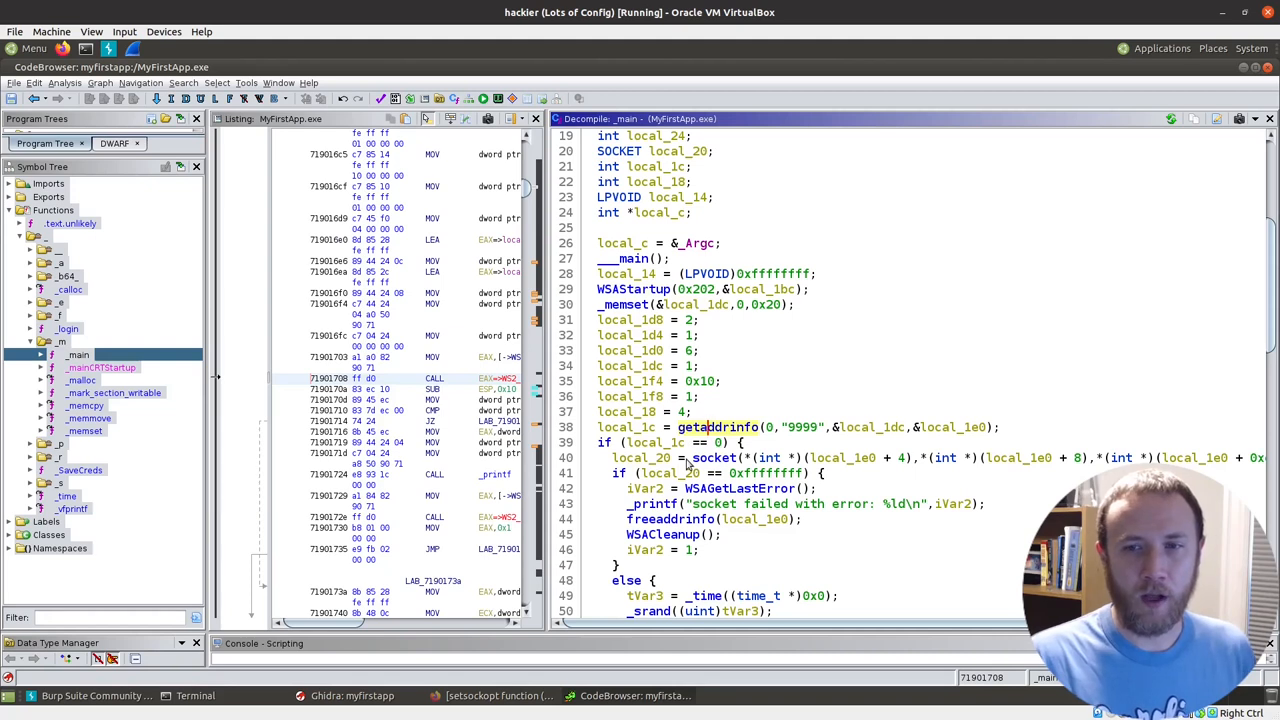
mouse_move(687, 462)
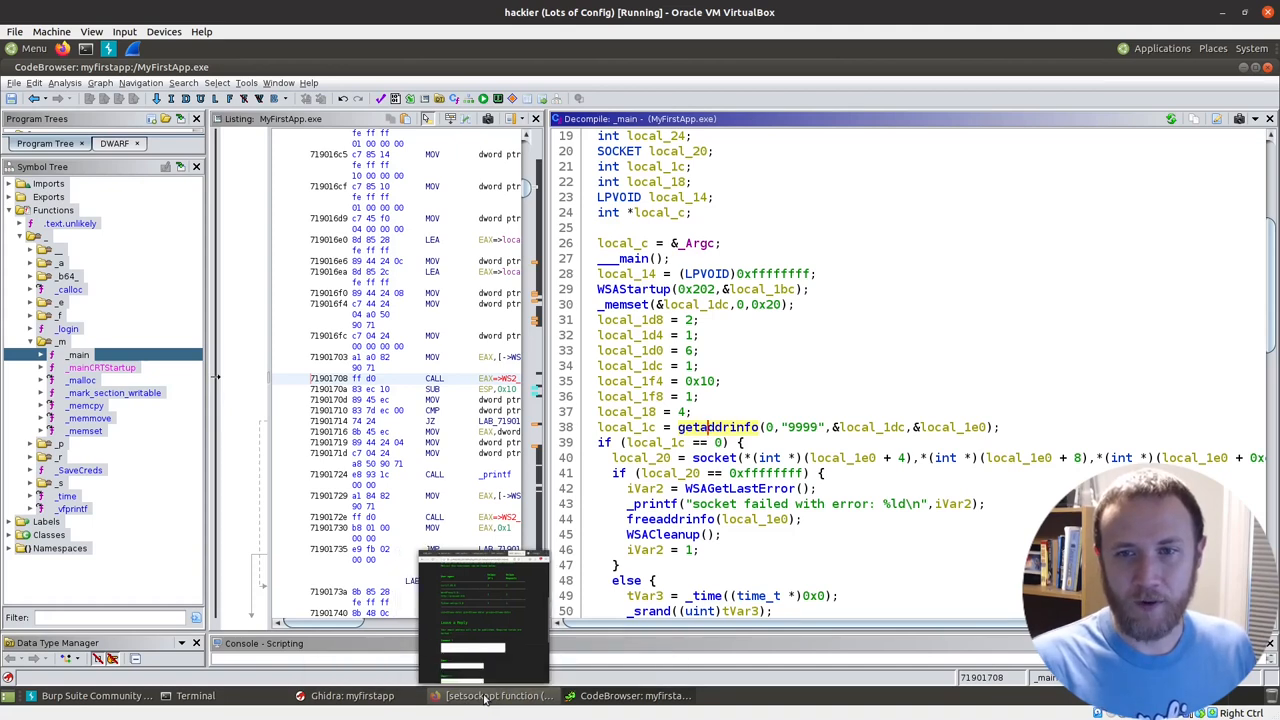
Step: Read the getaddrinfo Microsoft Docs page in Firefox through its Syntax and parameters
click(490, 695)
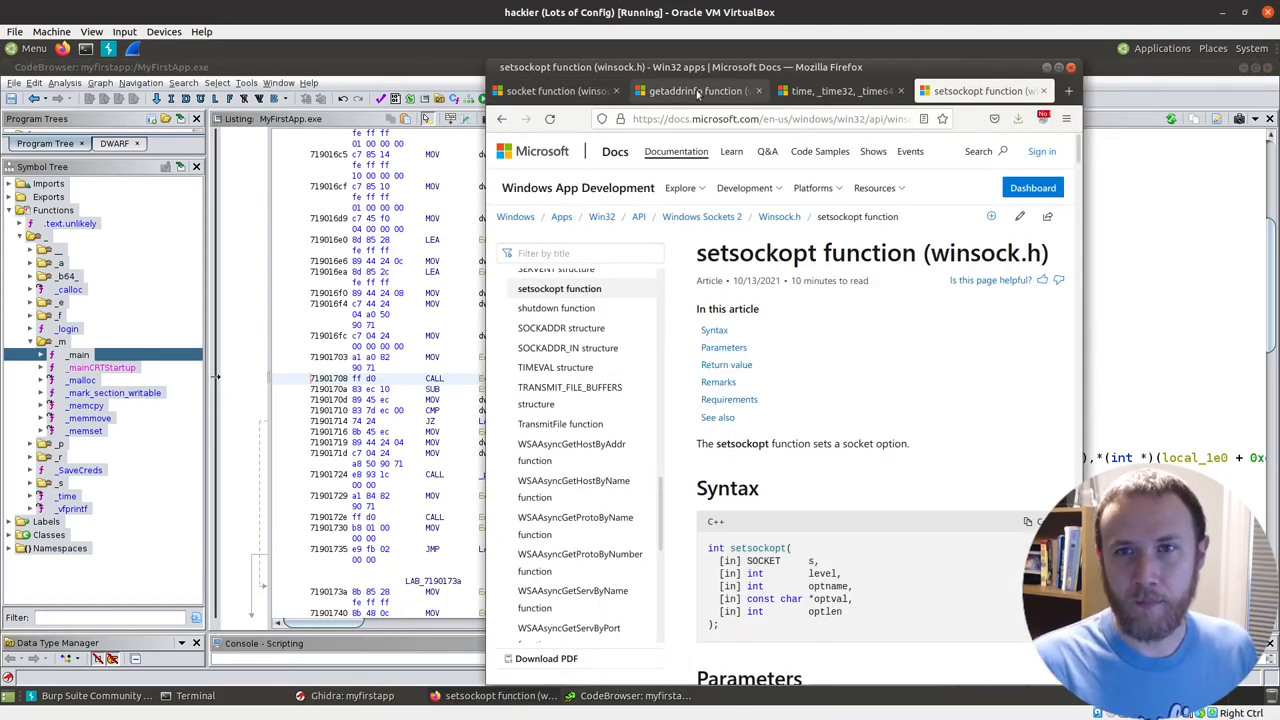
click(695, 91)
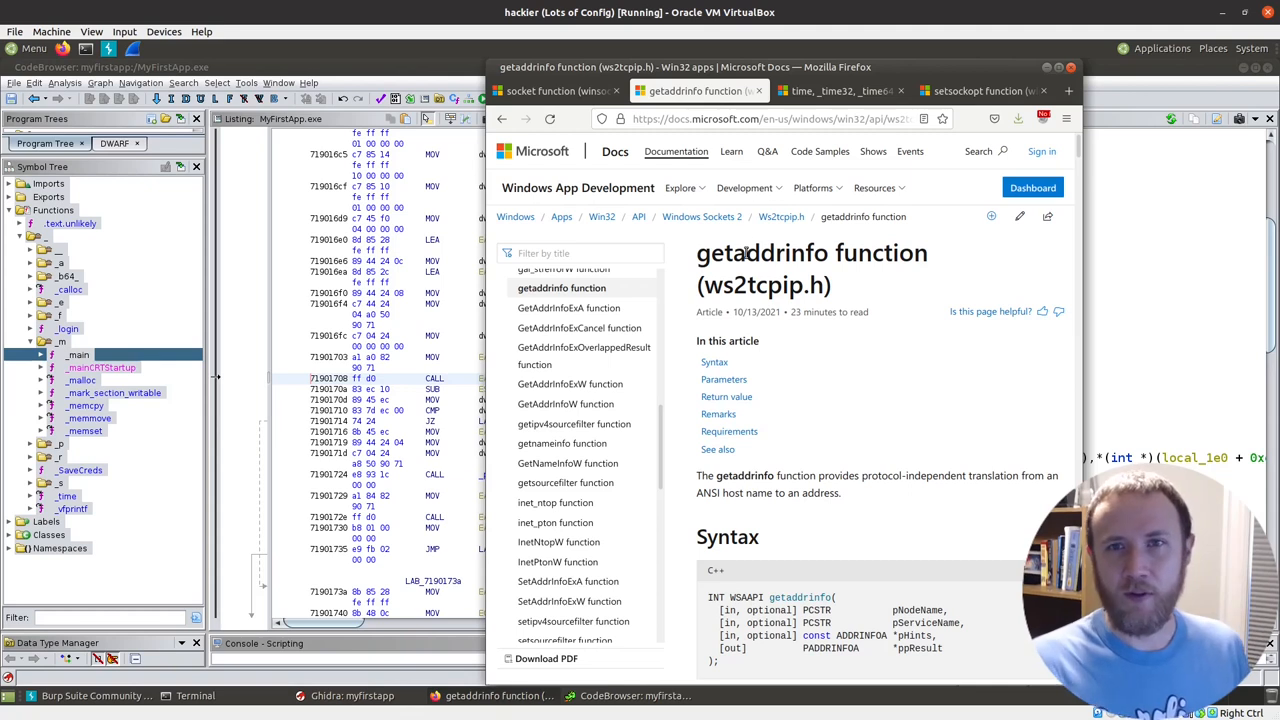
mouse_move(545, 91)
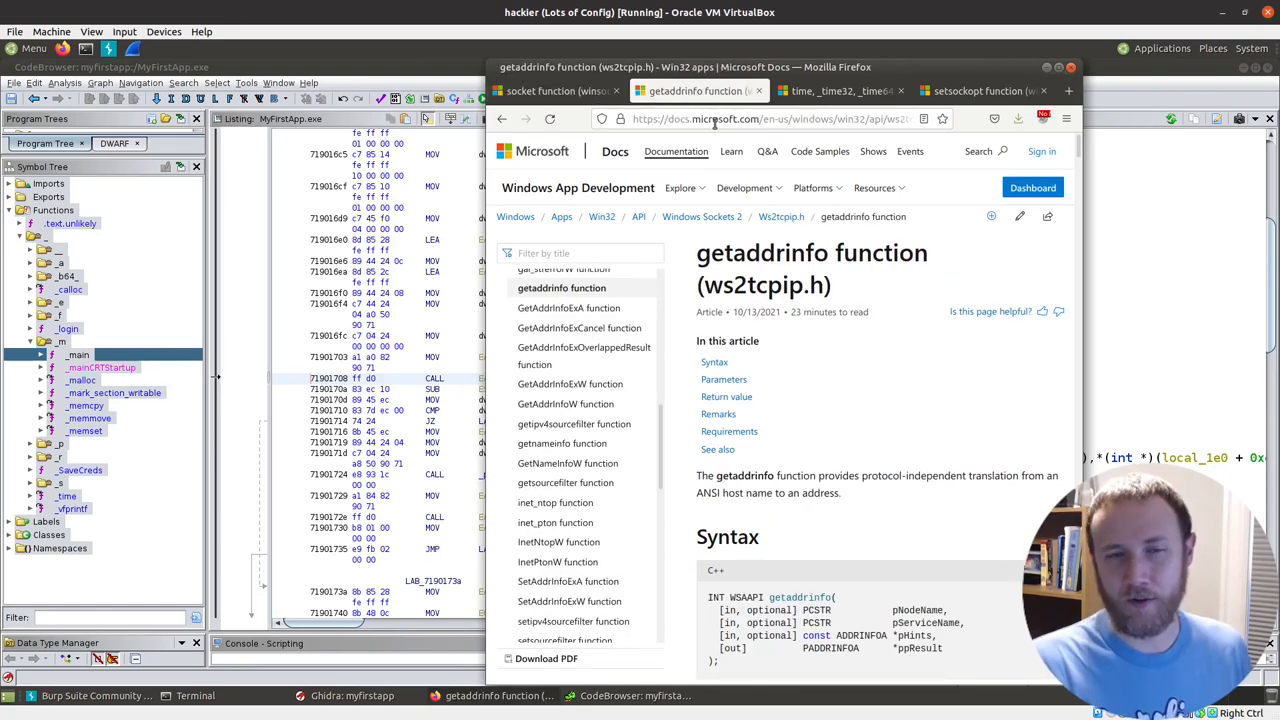
scroll(down, 3)
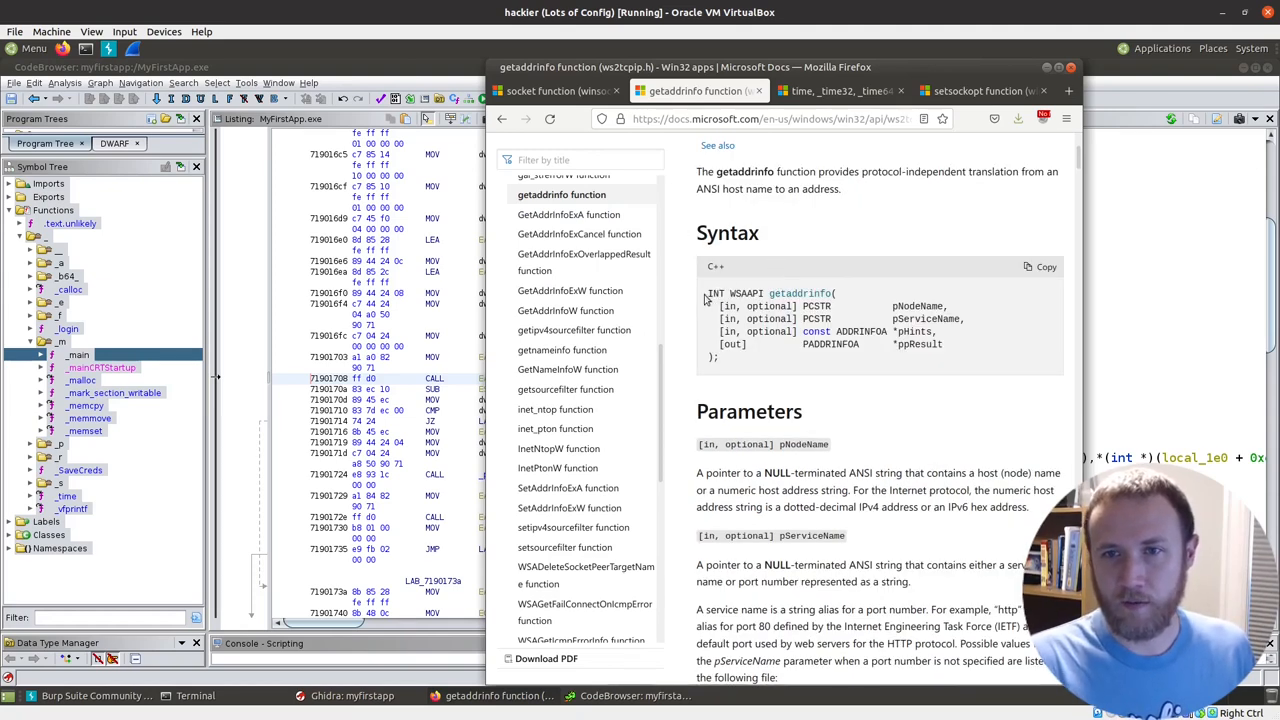
double_click(743, 293)
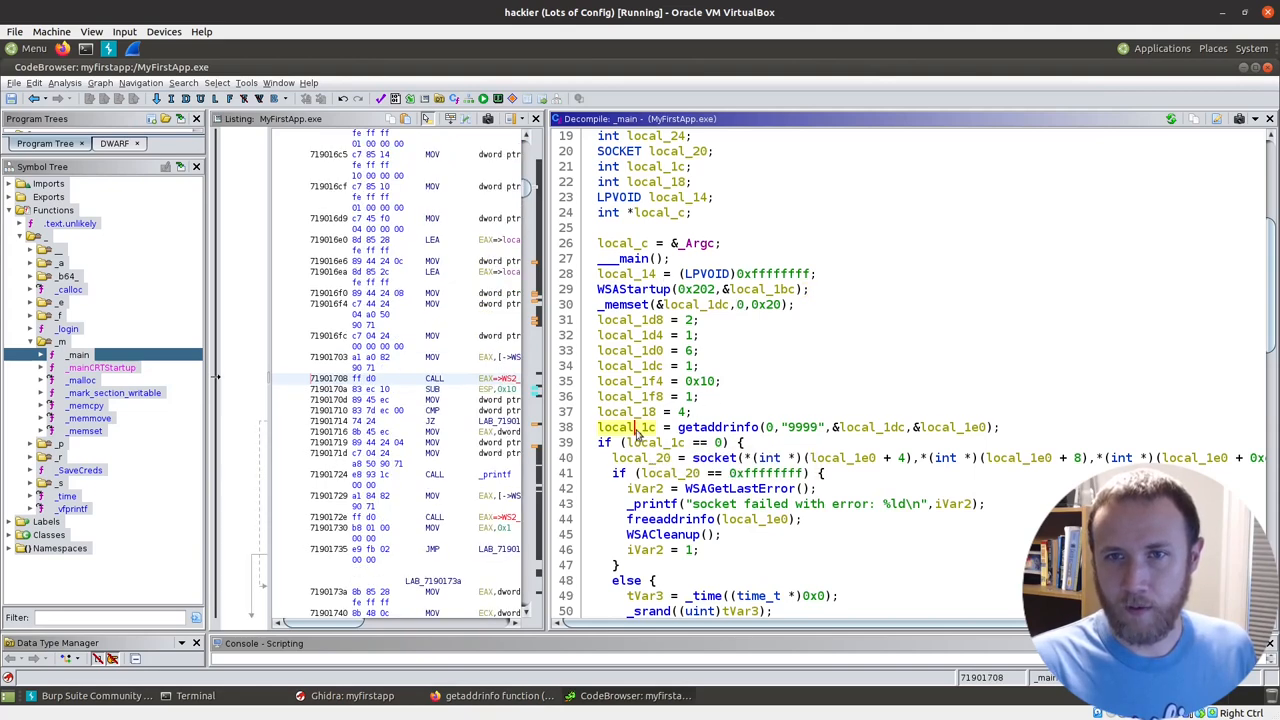
Step: Rename getaddrinfo's result variable local_1c to WSSAPI in the decompiled _main
click(624, 427)
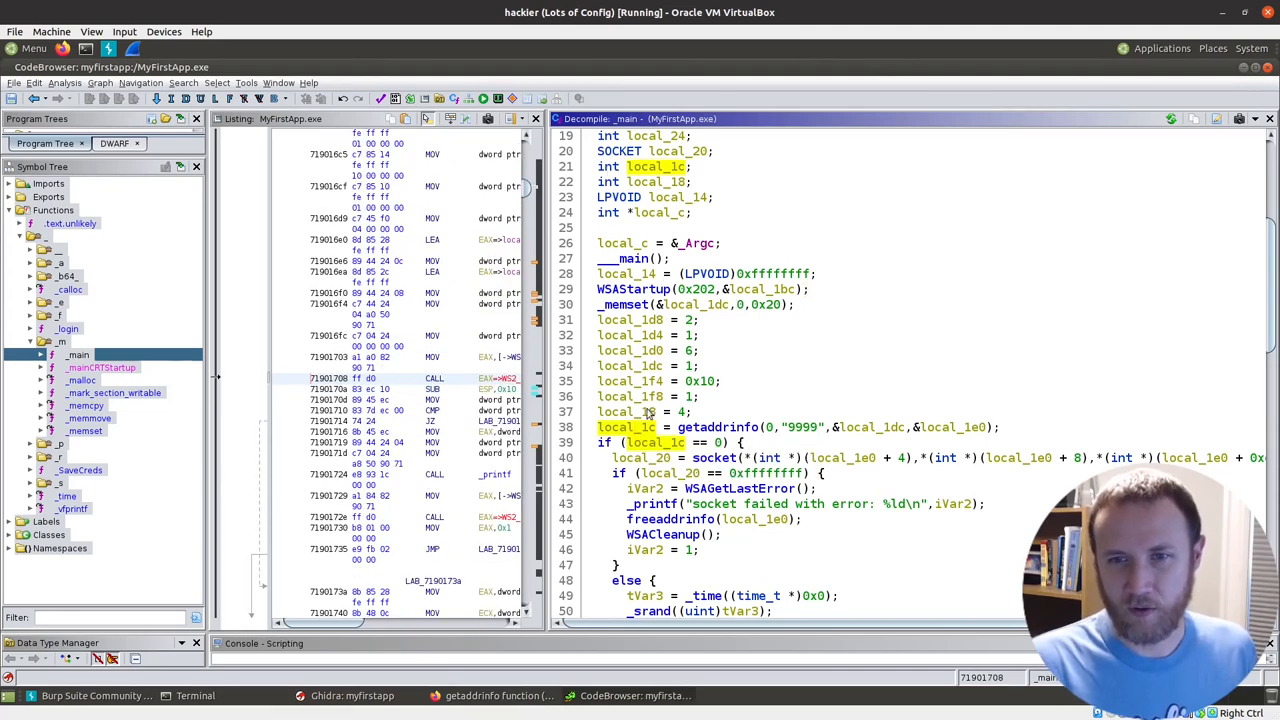
right_click(640, 427)
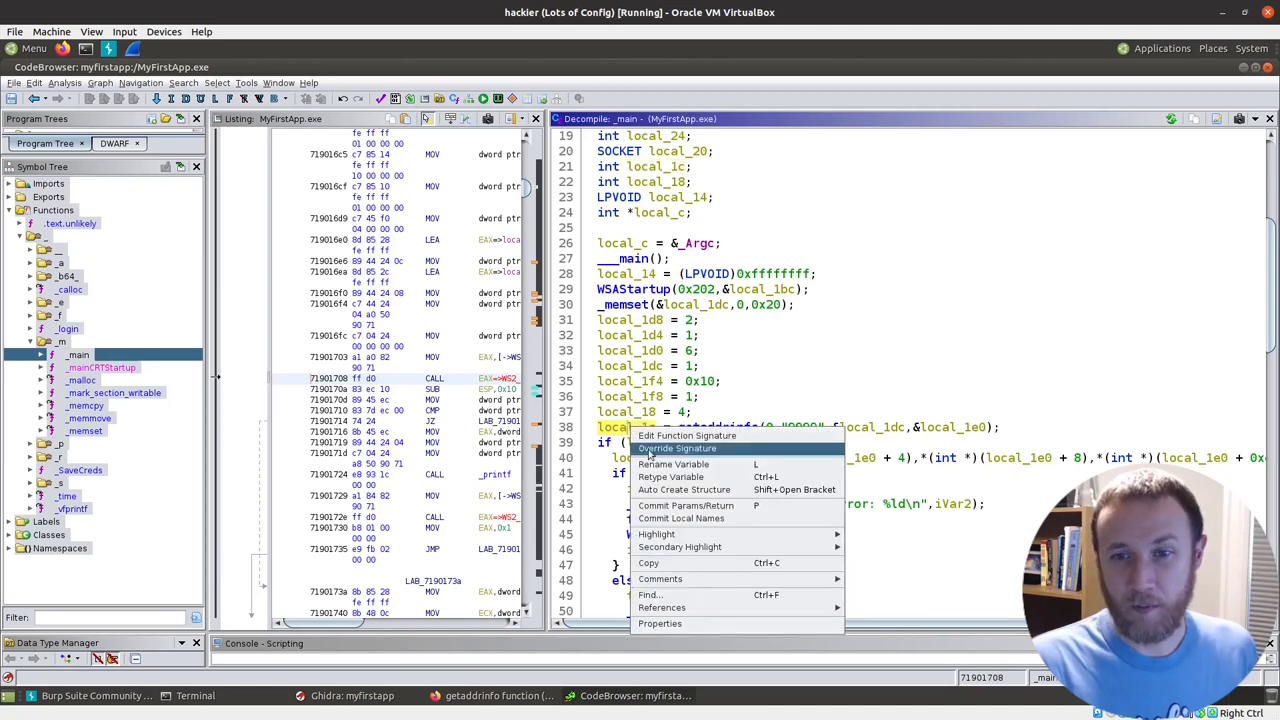
click(673, 464)
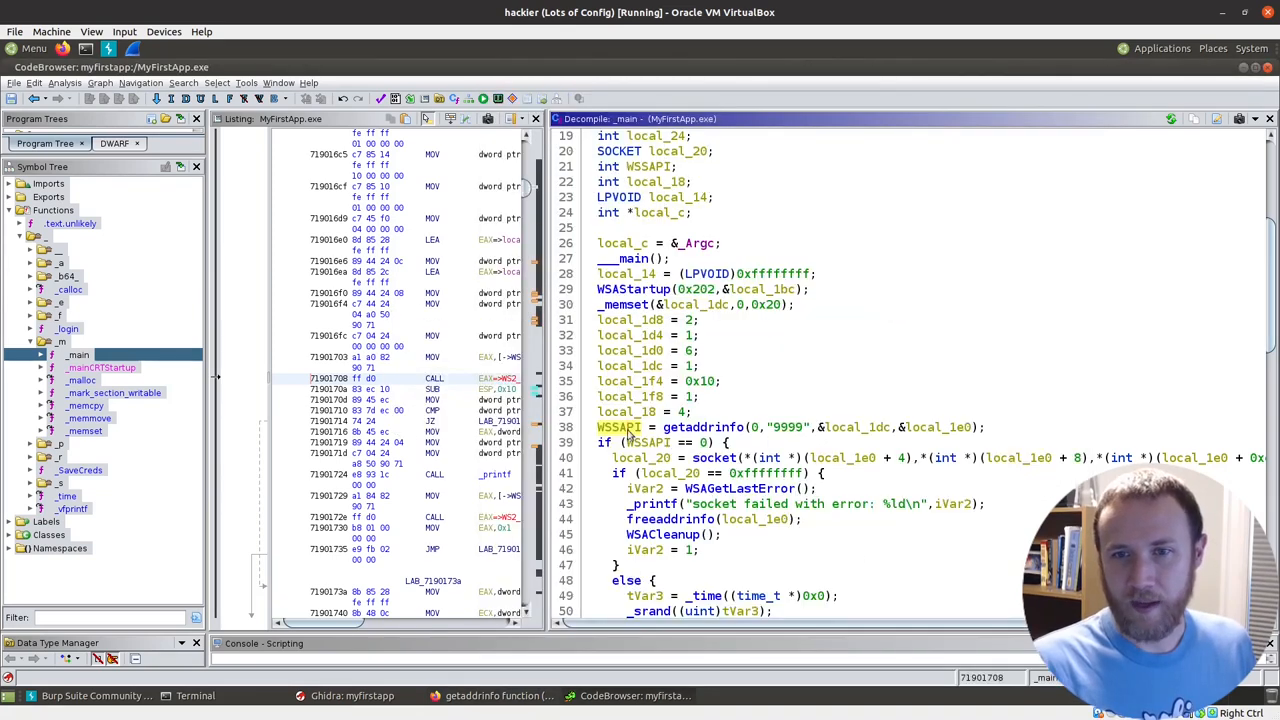
right_click(618, 427)
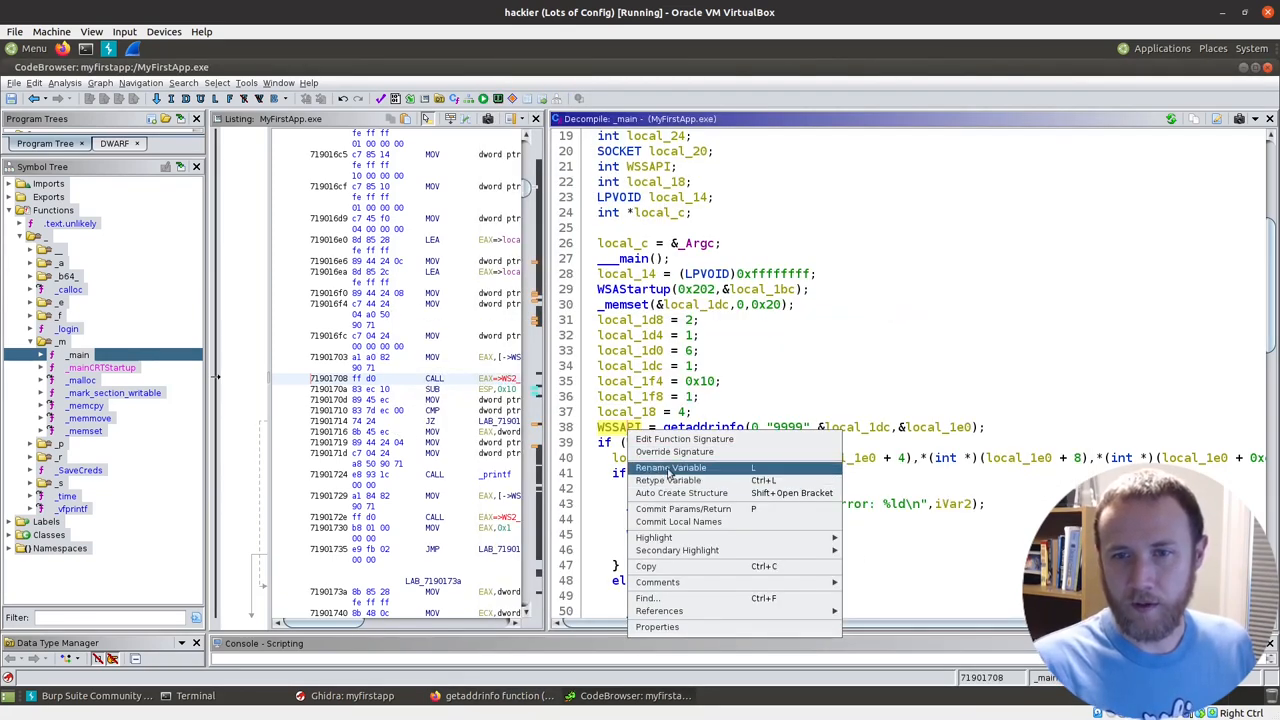
click(670, 467)
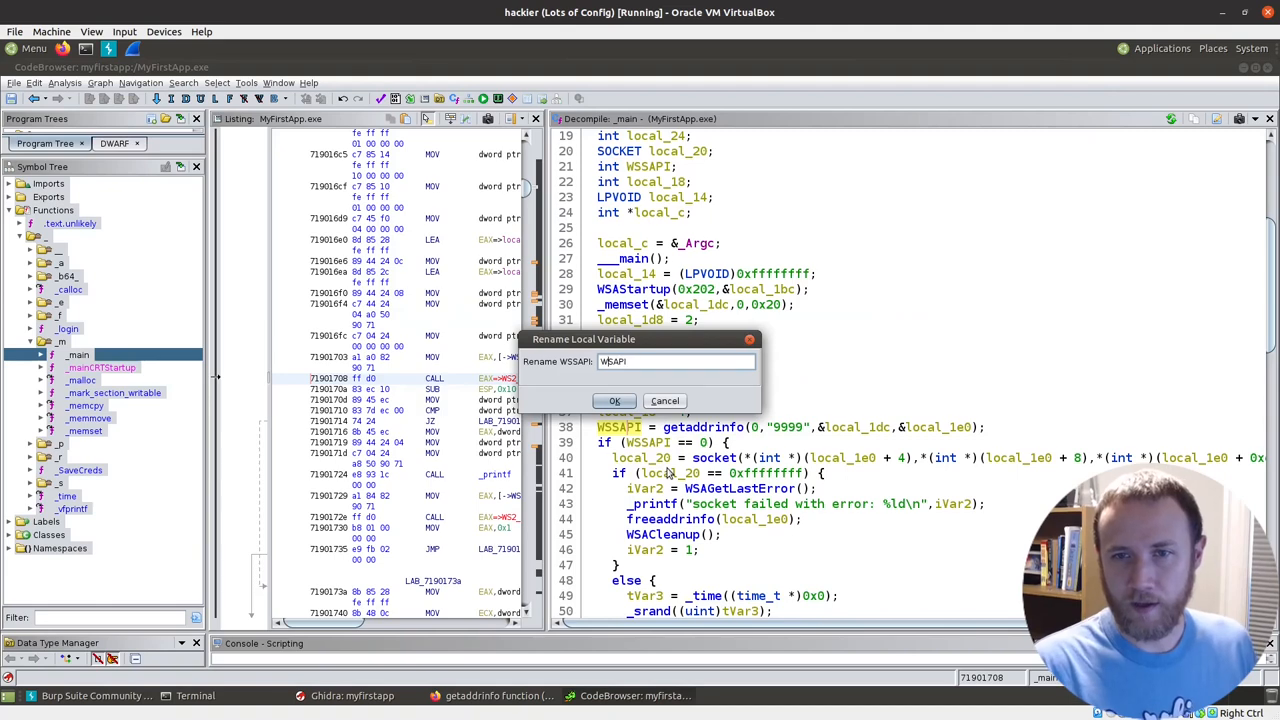
click(614, 400)
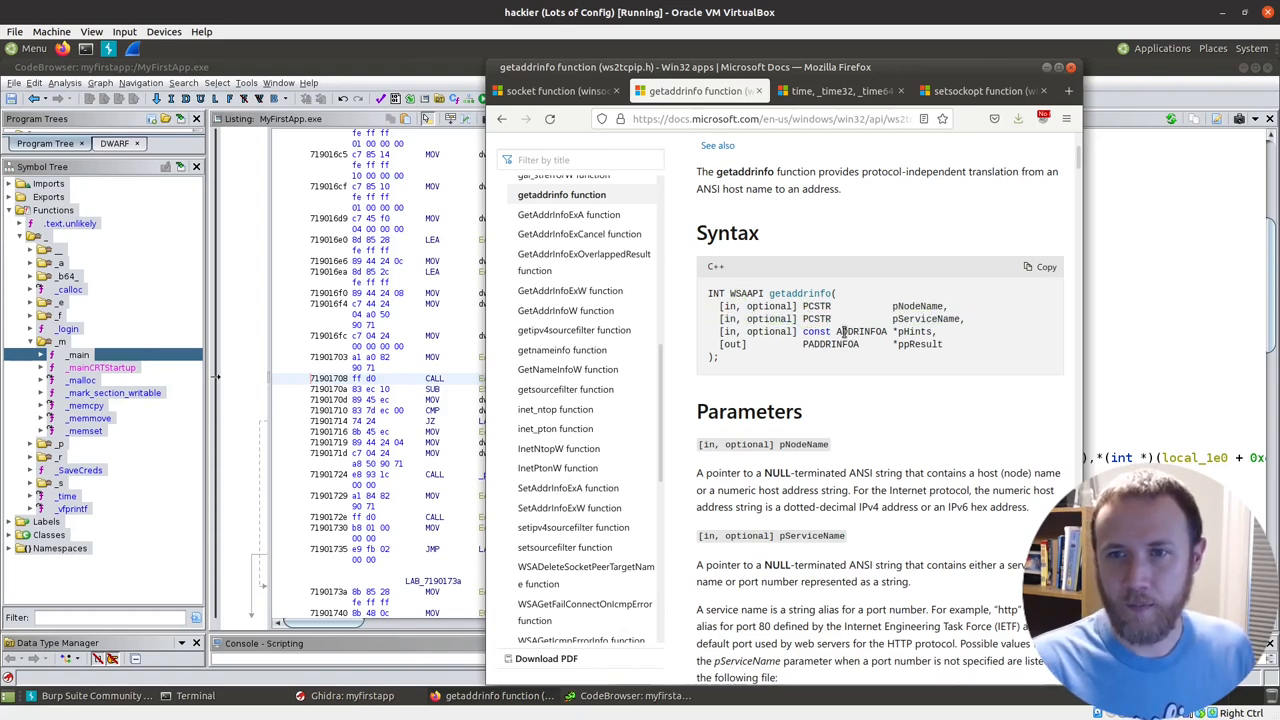
Step: Pick the ADDRINFOA type from the addrinfo matches in the data type chooser
double_click(860, 331)
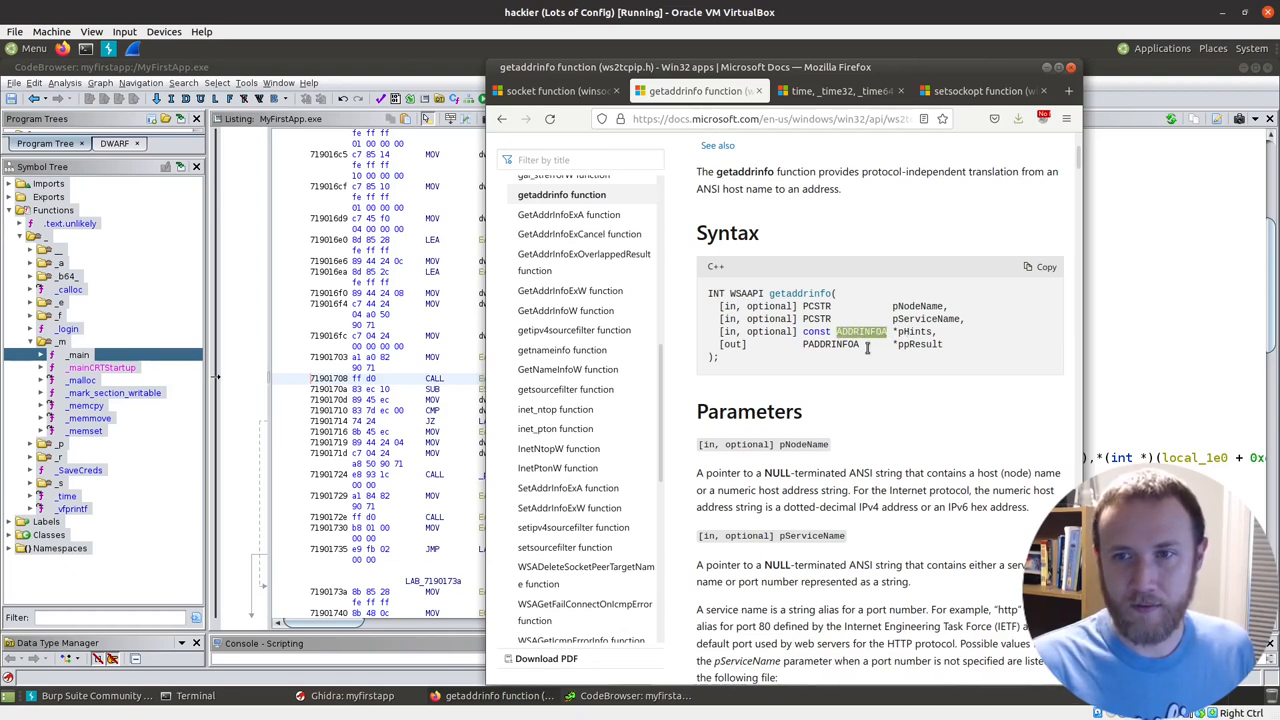
double_click(830, 344)
text(addrinf)
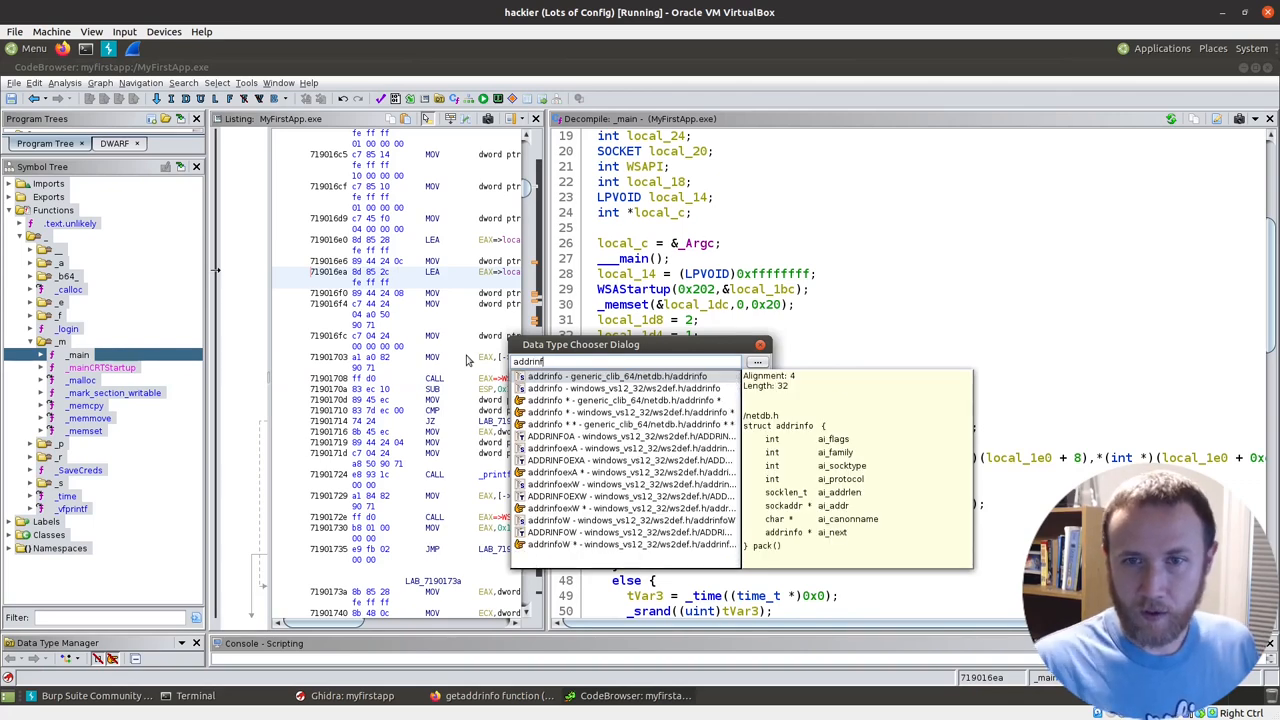
Step: Apply ADDRINFOA to local_1dc and return to the getaddrinfo documentation
click(630, 436)
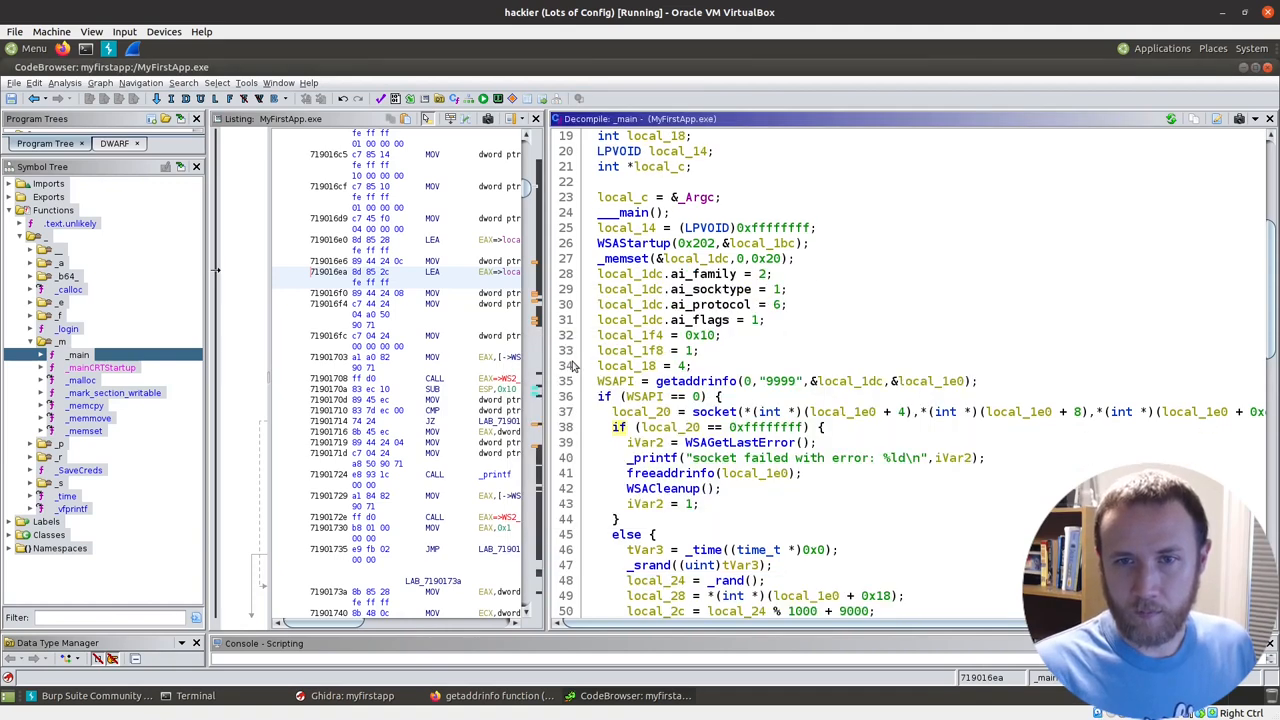
mouse_move(814, 393)
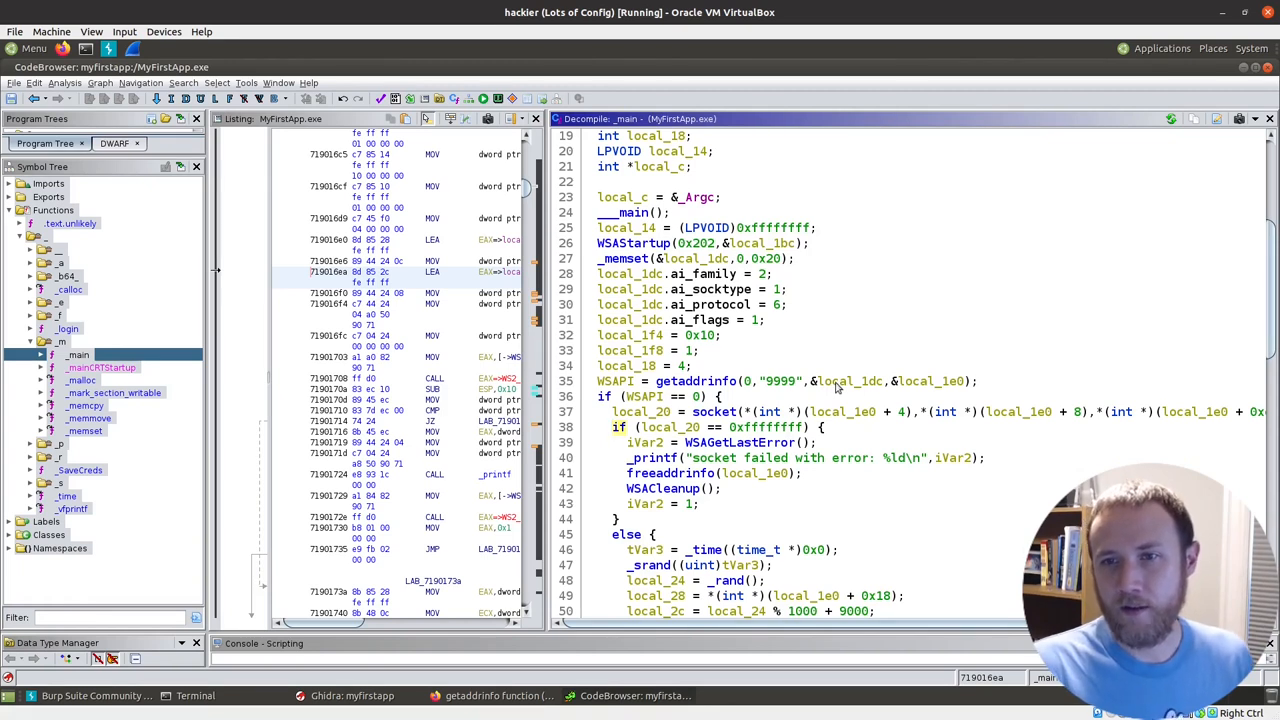
click(850, 381)
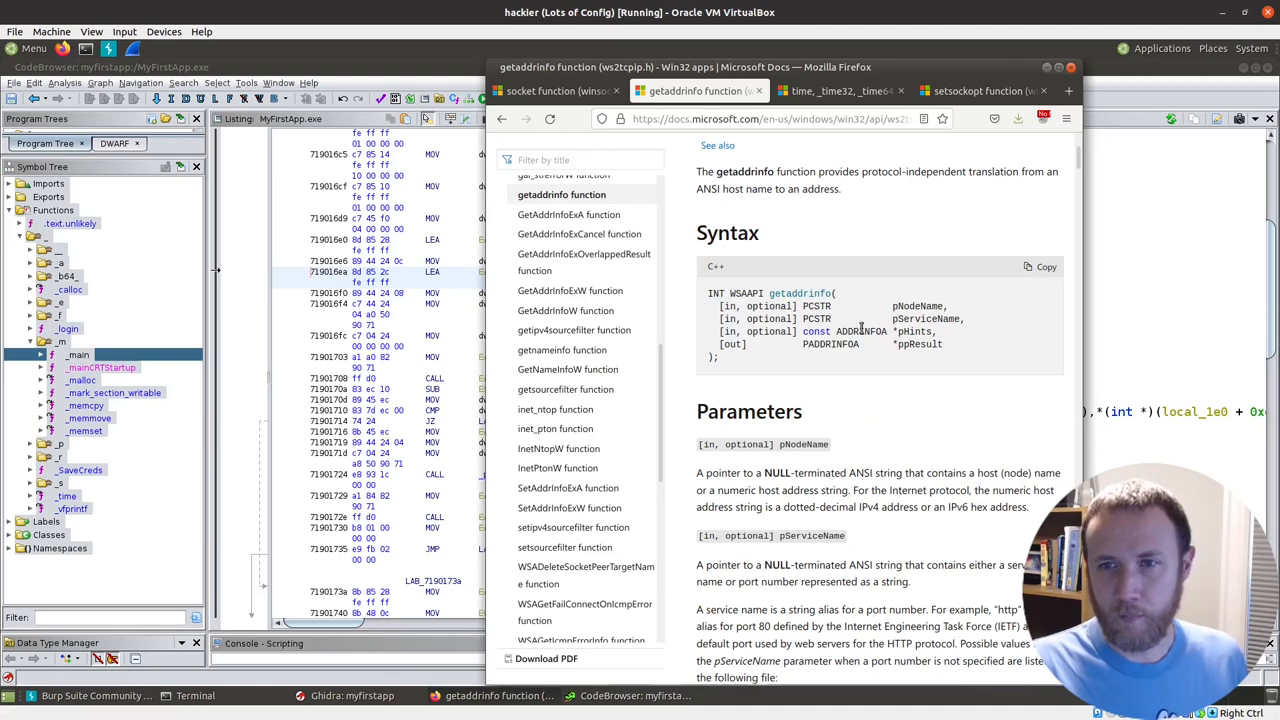
Step: Search Google for ADDRINFOA and open the QNX addrinfo structure page, highlighting its definition
click(1068, 91)
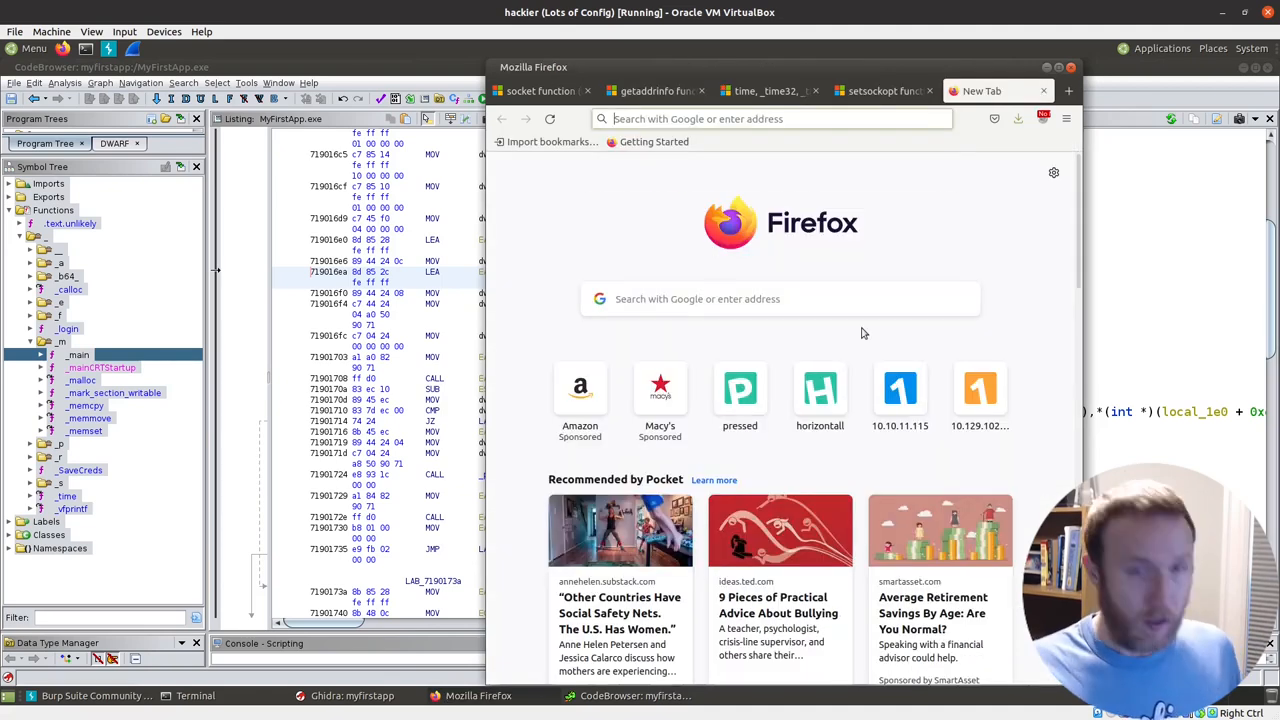
text(ADDRINFOA)
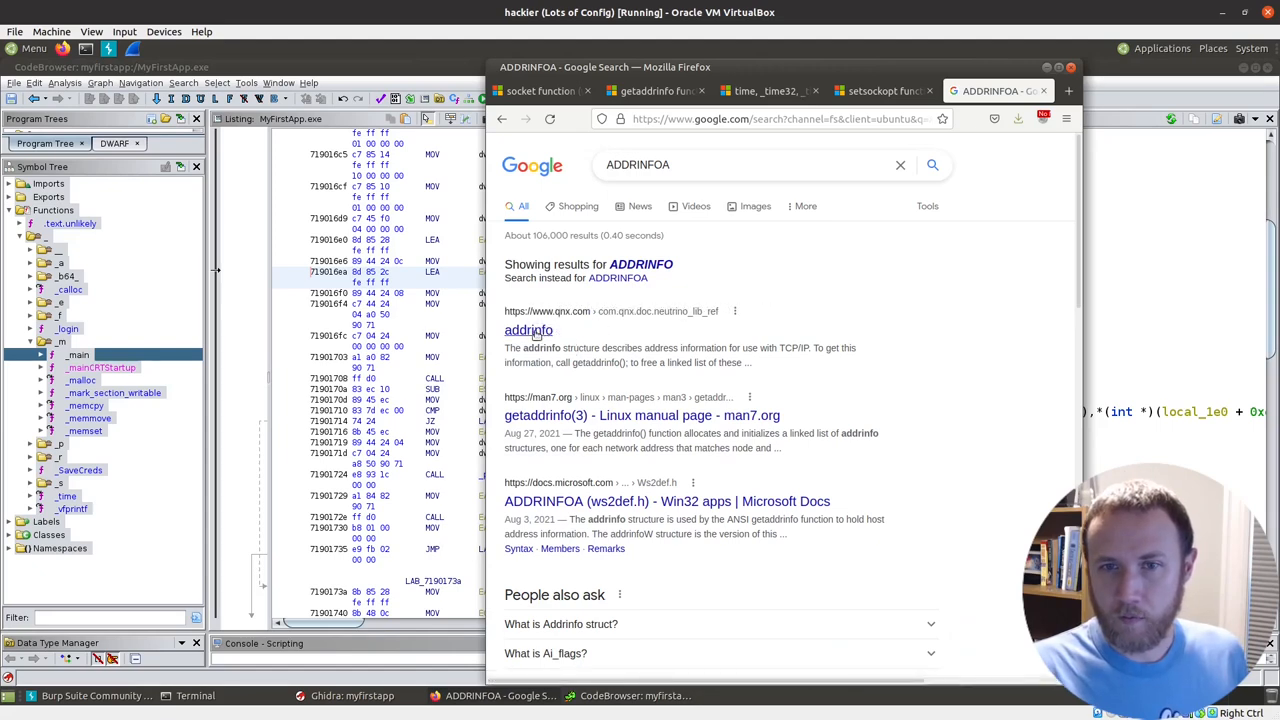
click(528, 330)
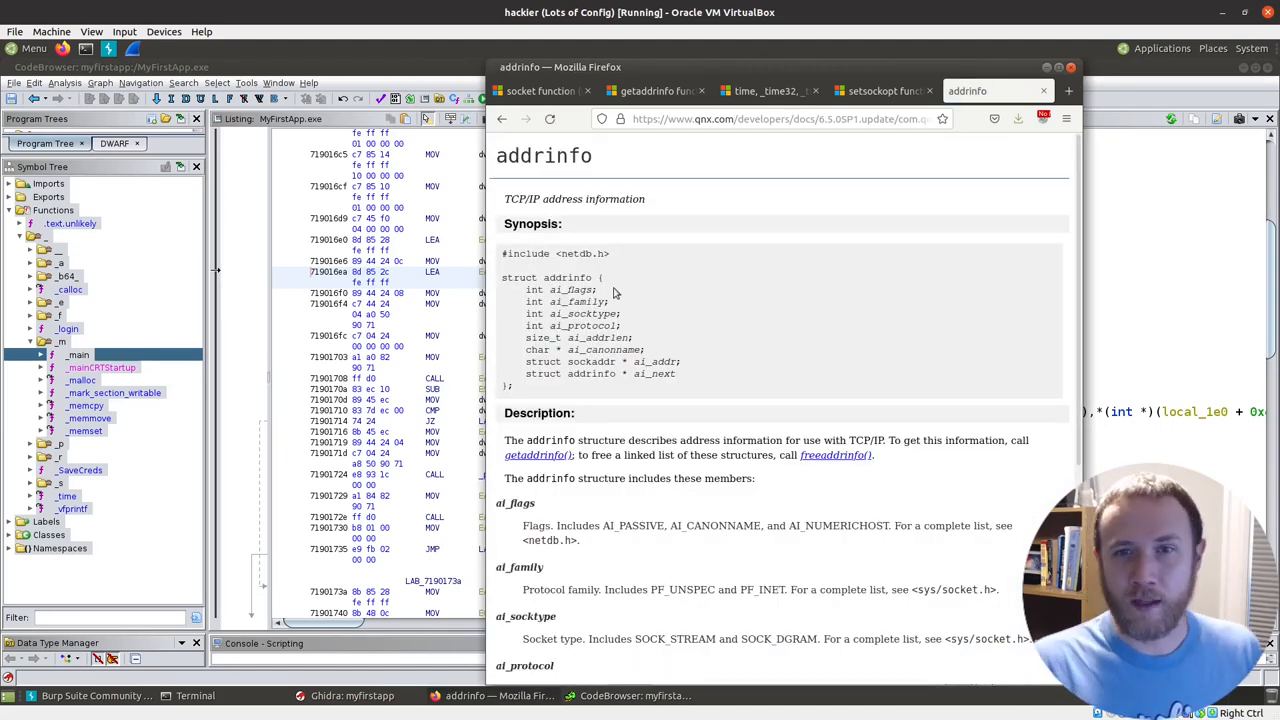
drag(527, 290, 527, 315)
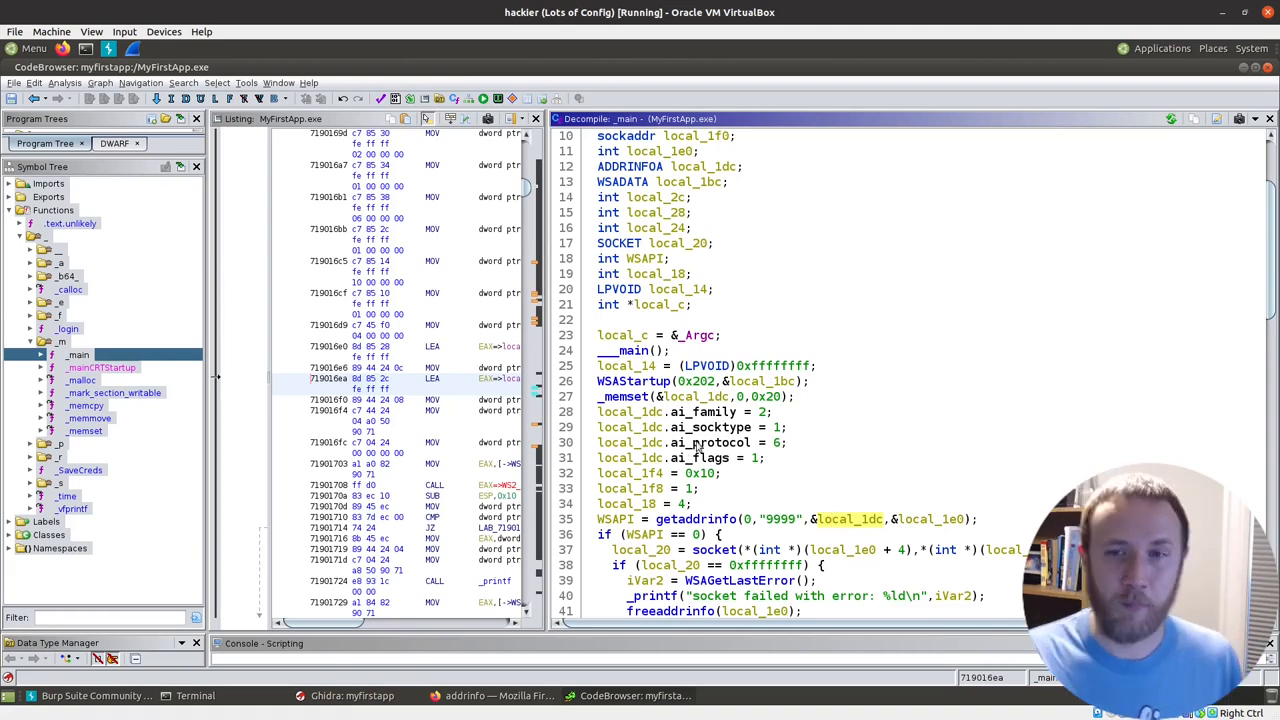
mouse_move(908, 524)
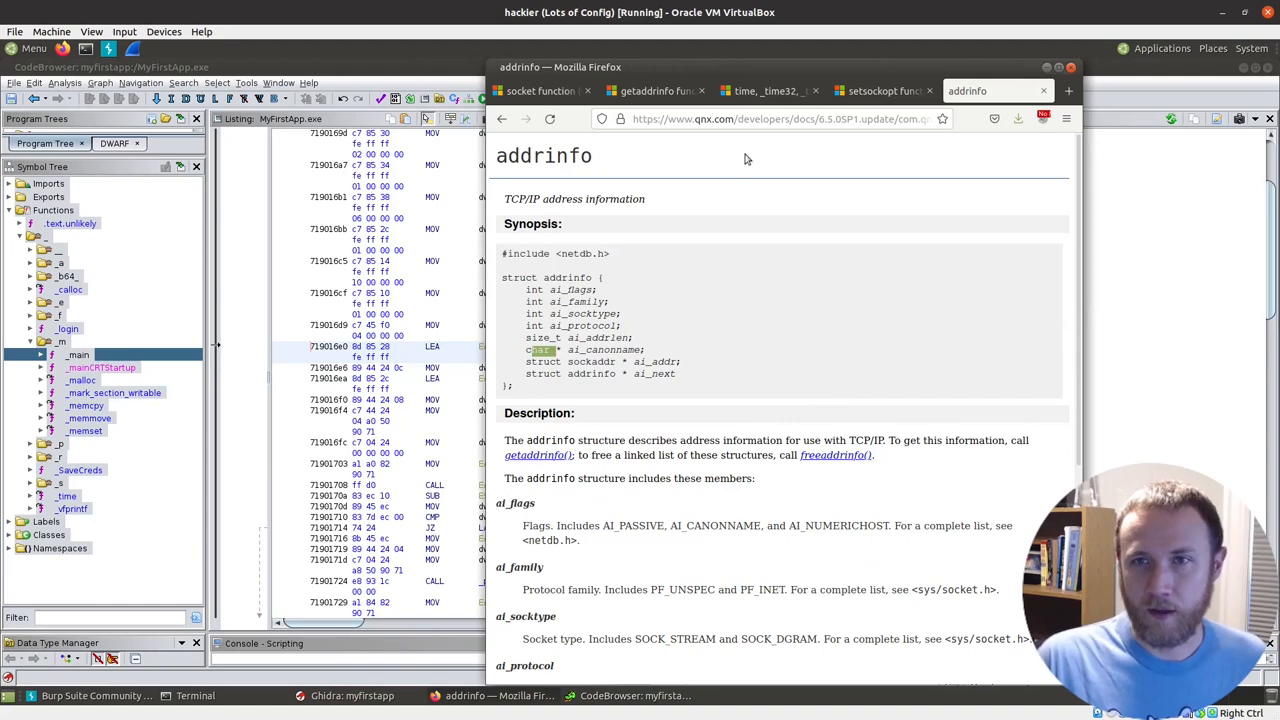
Step: Check the socket documentation, then retype local_1e0 as PADDRINFOA in the decompiler
click(540, 91)
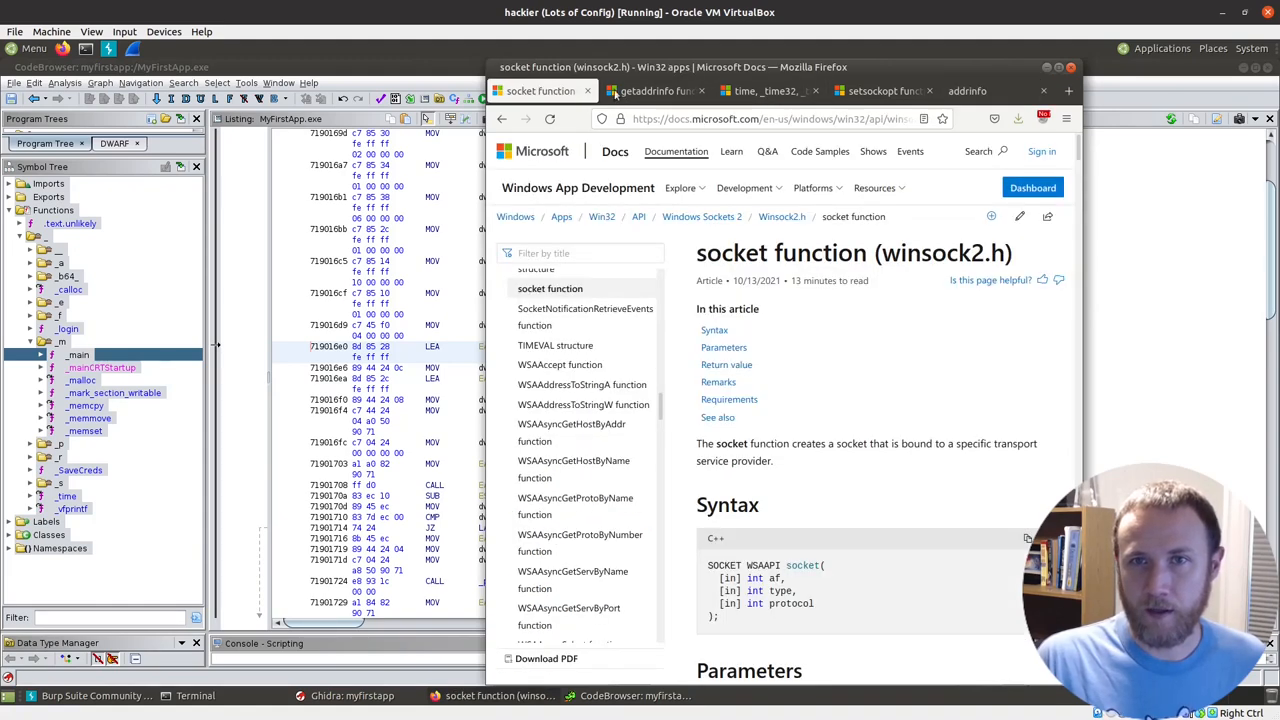
click(655, 91)
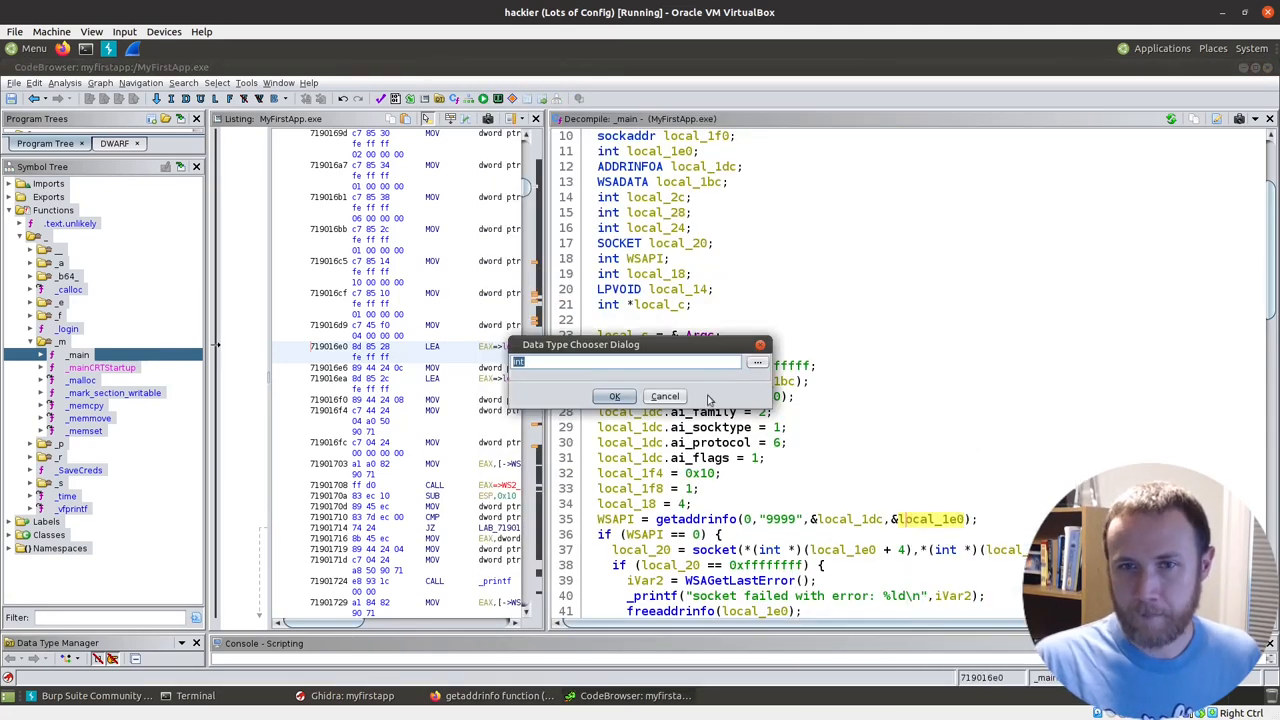
text(PADDRINFOA)
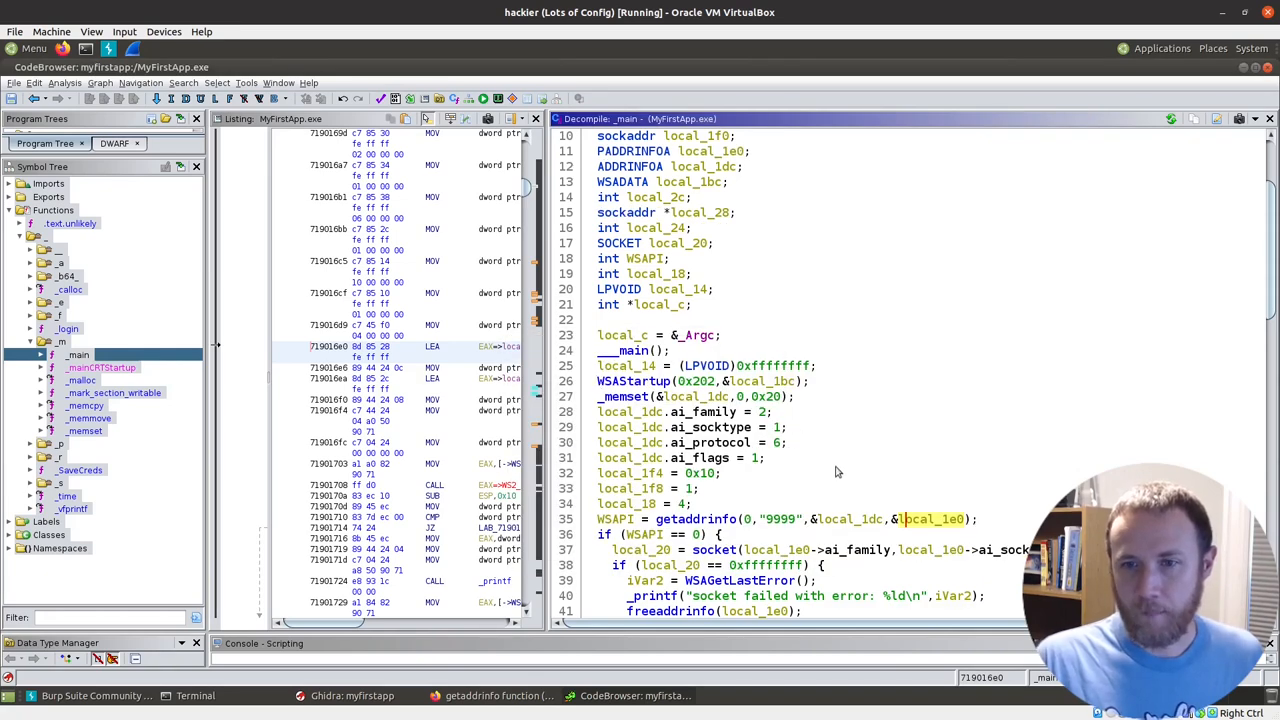
scroll(down, 3)
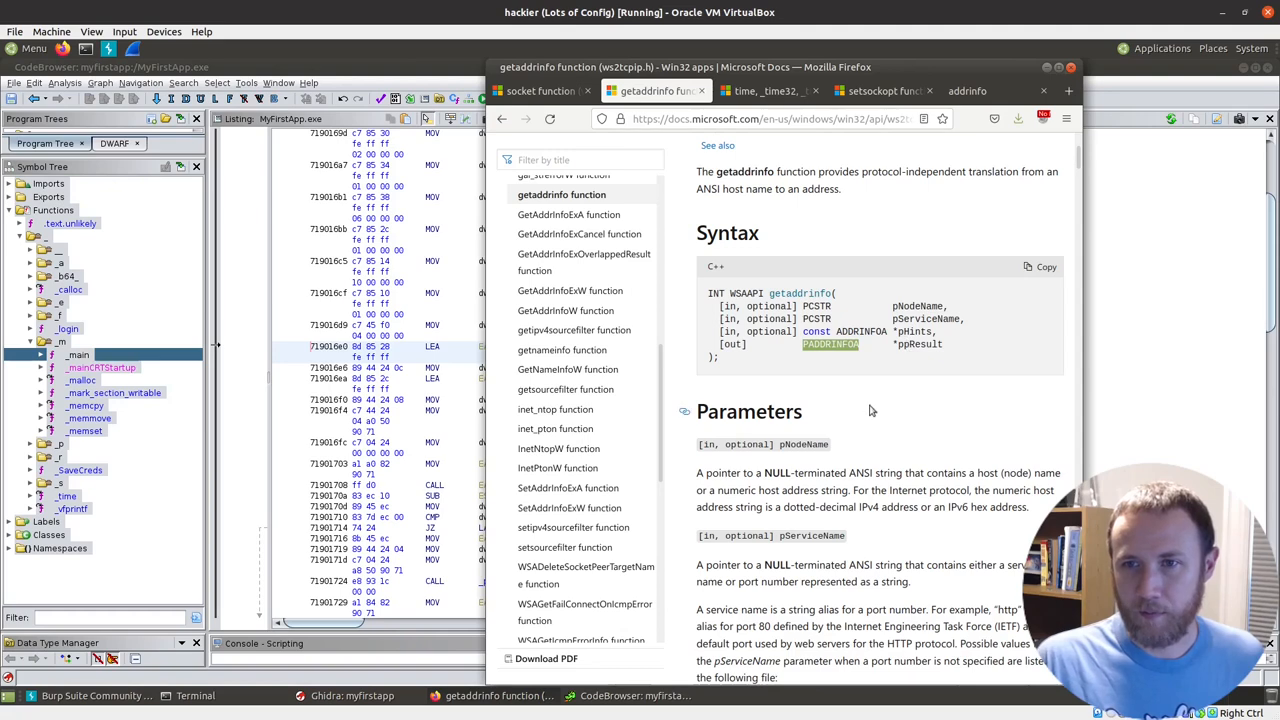
right_click(930, 473)
text(pp)
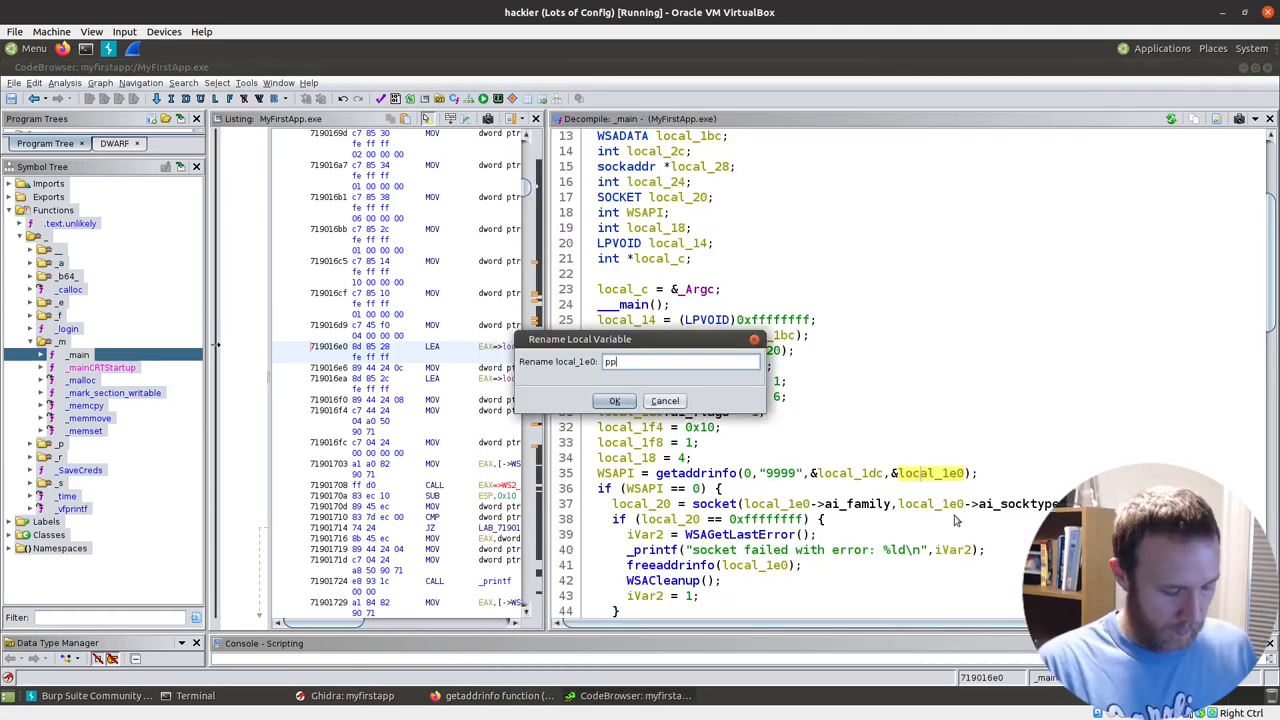
Step: Rename local_1e0 to ppResult
click(614, 400)
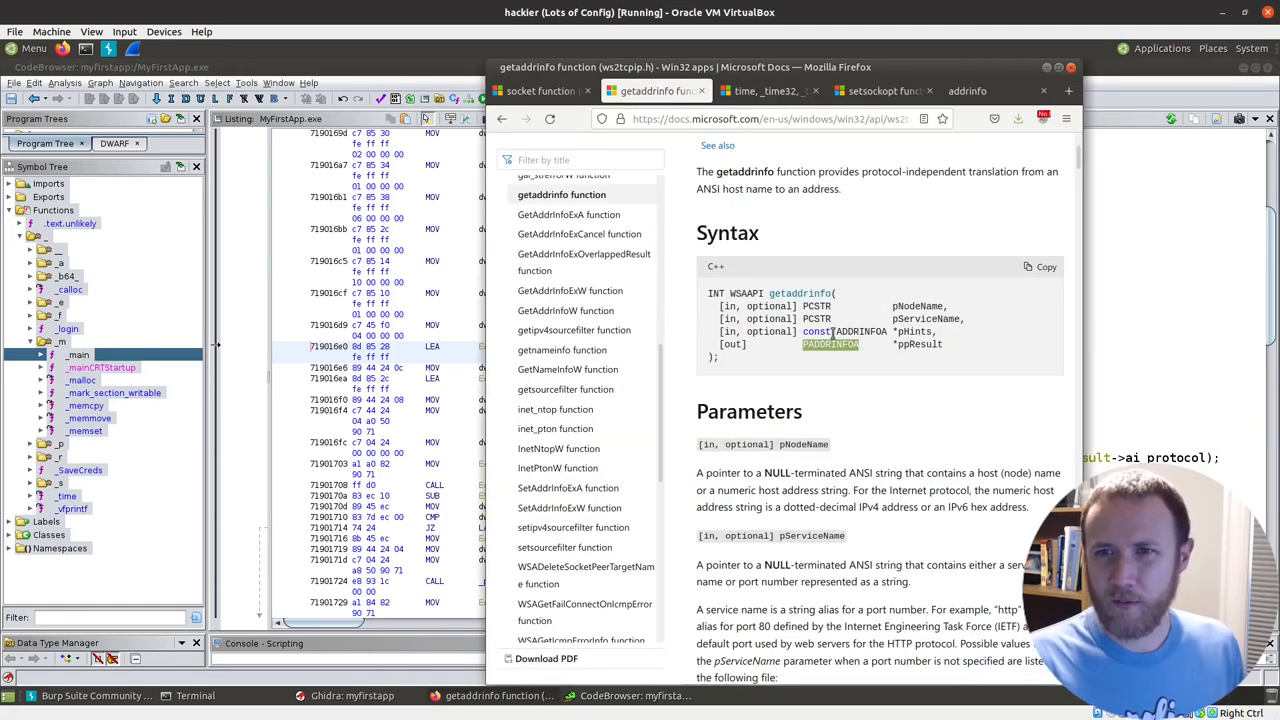
Step: Scroll getaddrinfo's Parameters and highlight the pServiceName and pNodeName descriptions
scroll(down, 3)
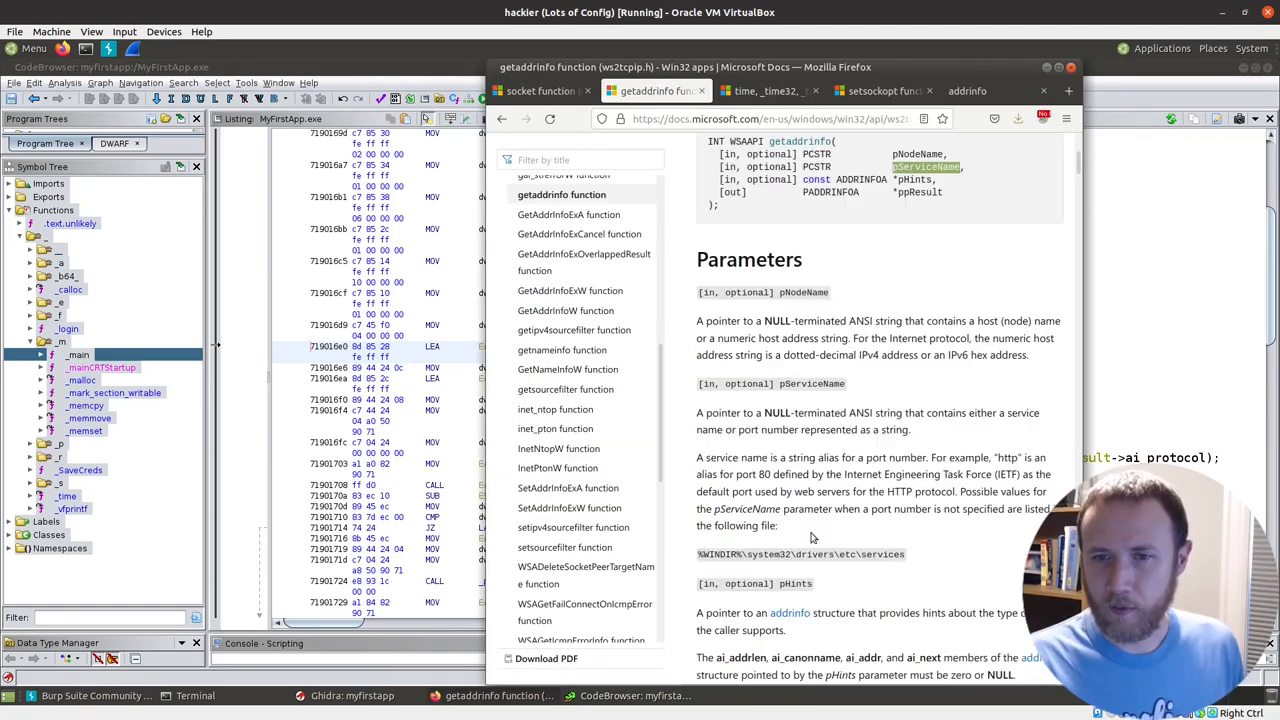
drag(733, 412, 905, 428)
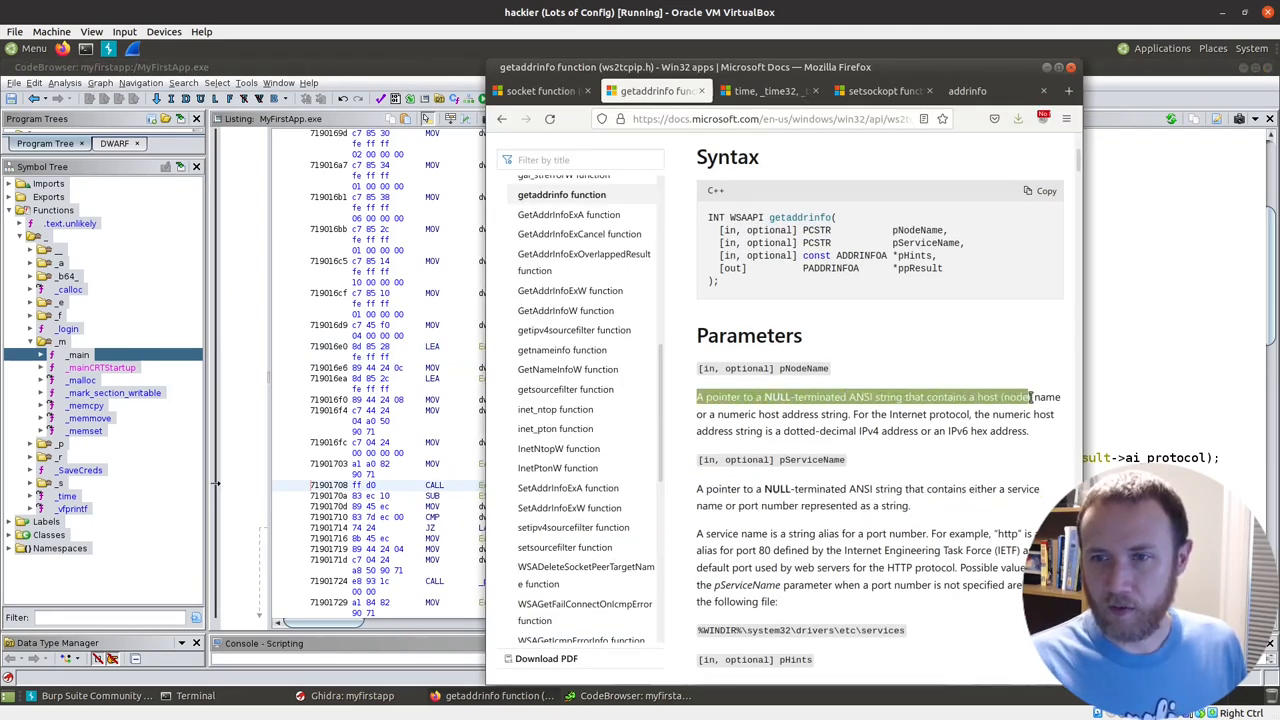
drag(1030, 397, 850, 414)
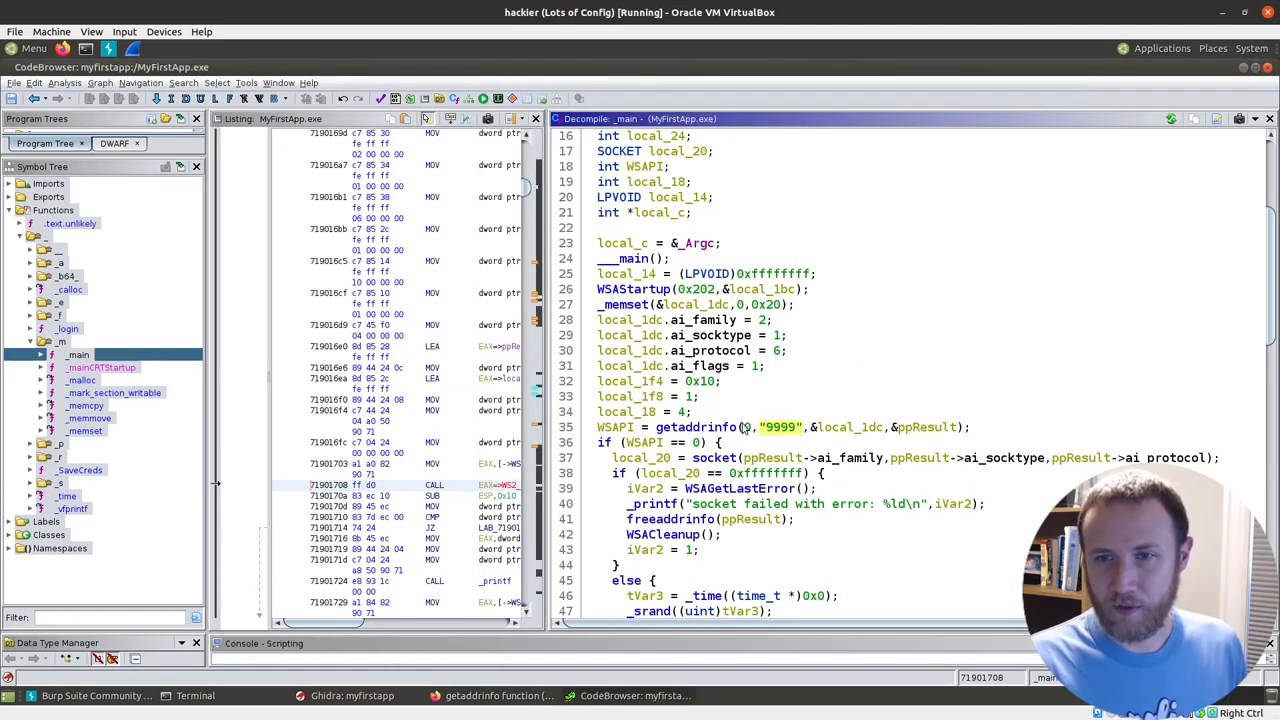
mouse_move(745, 427)
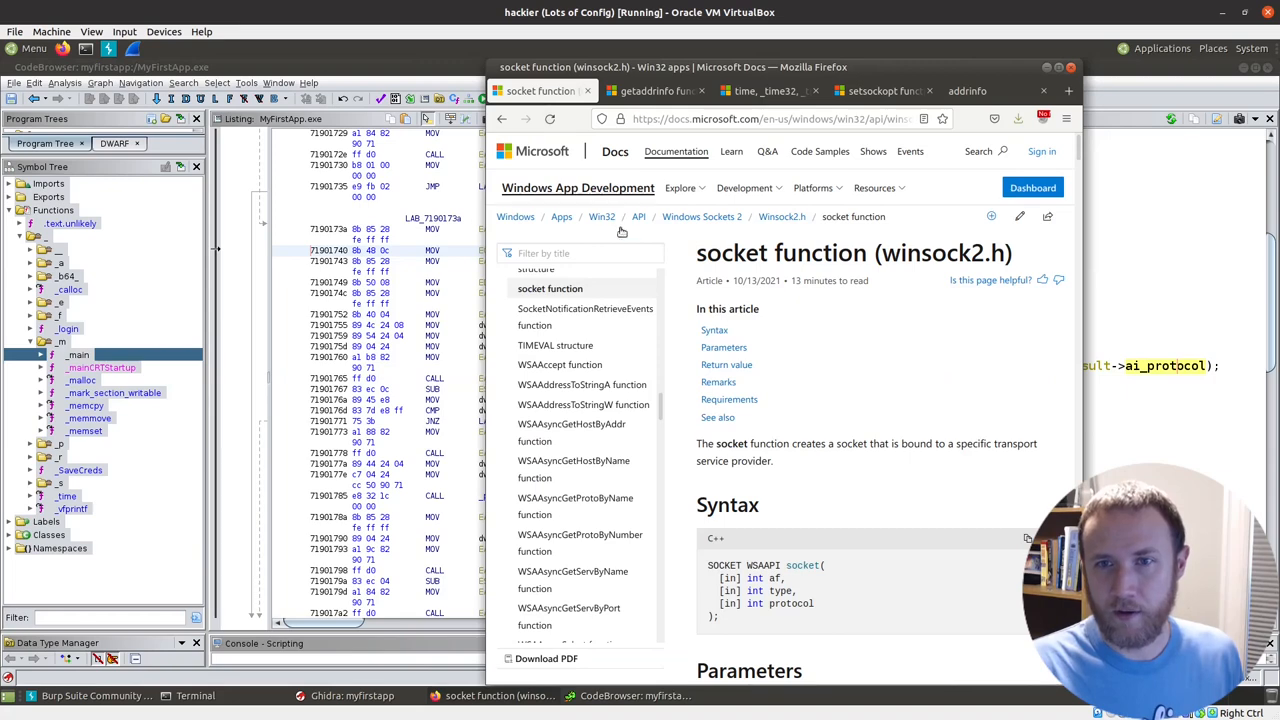
Step: Scroll the socket function docs down to the address family table, where AF_INET is 2
scroll(down, 3)
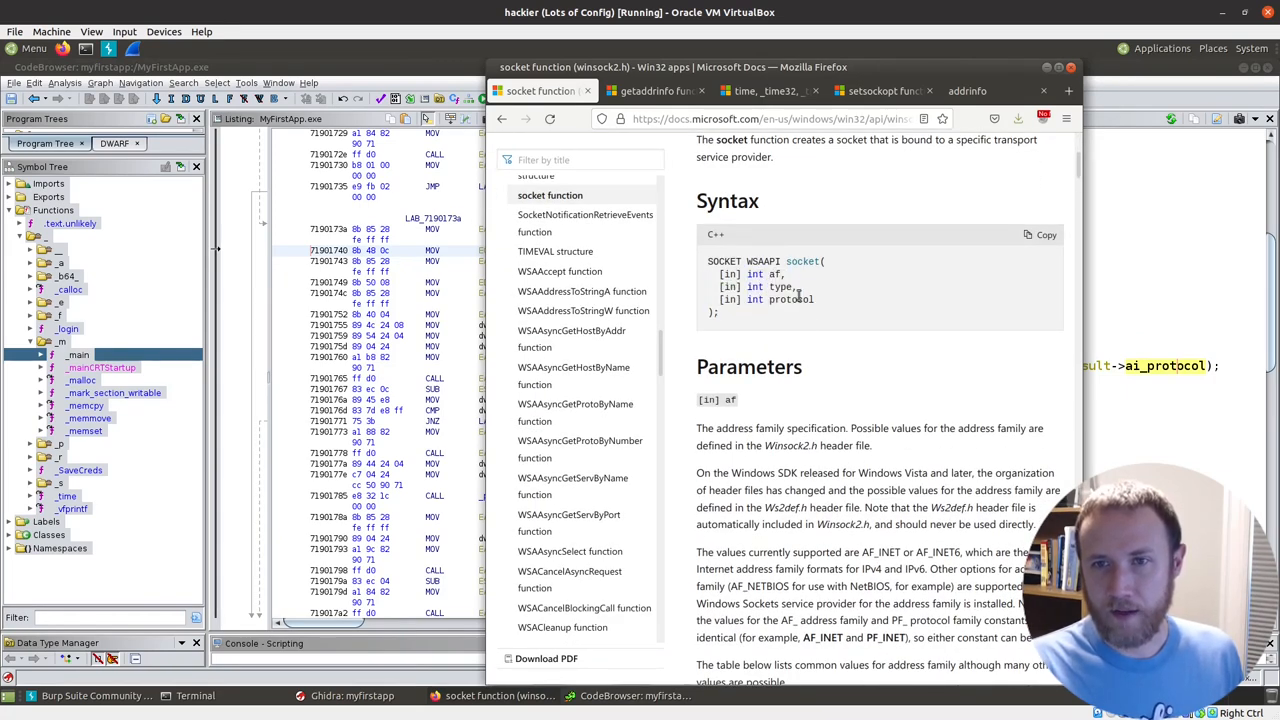
scroll(down, 3)
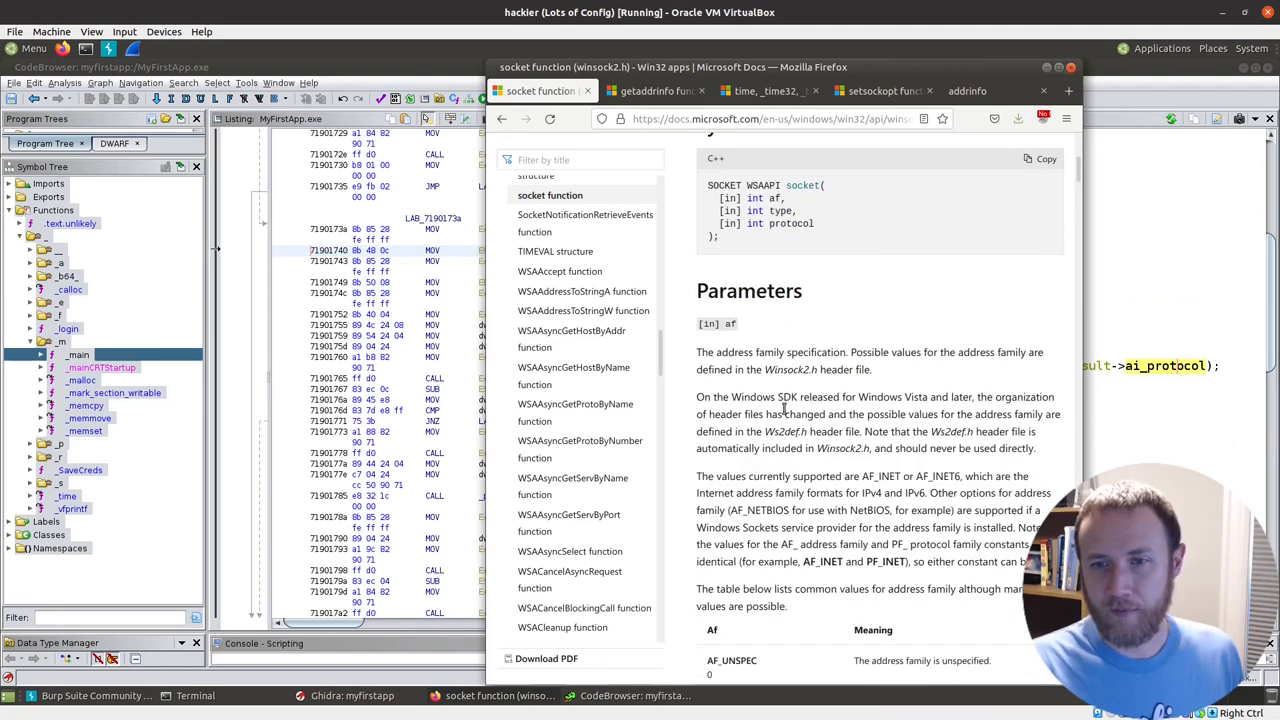
scroll(down, 3)
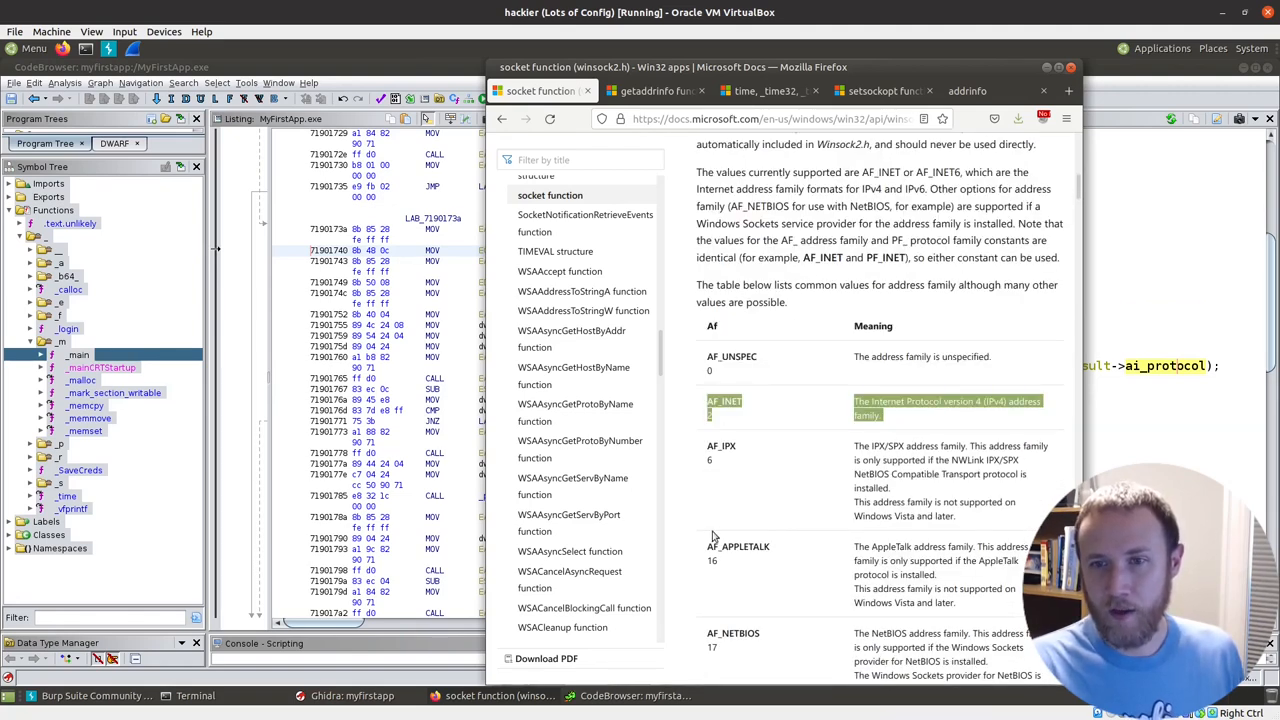
scroll(down, 3)
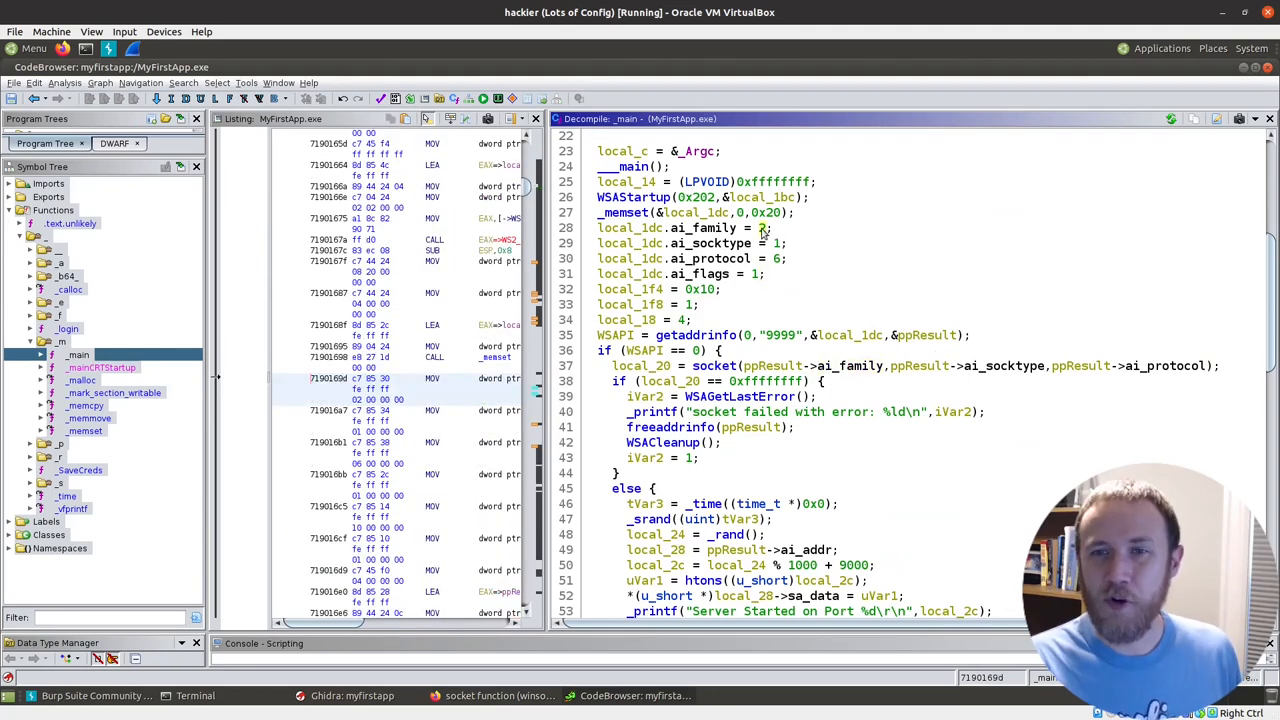
Step: Set an equate on ai_family's value 2, choosing AF_INET
right_click(765, 228)
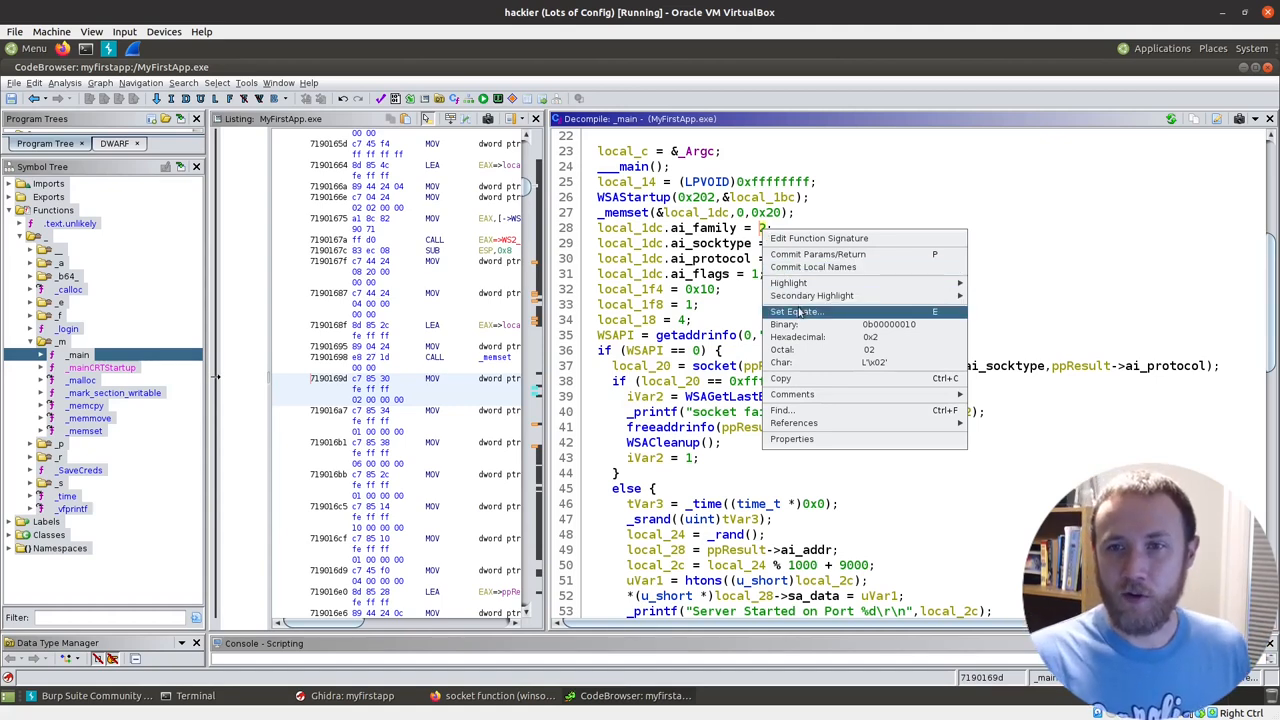
click(796, 311)
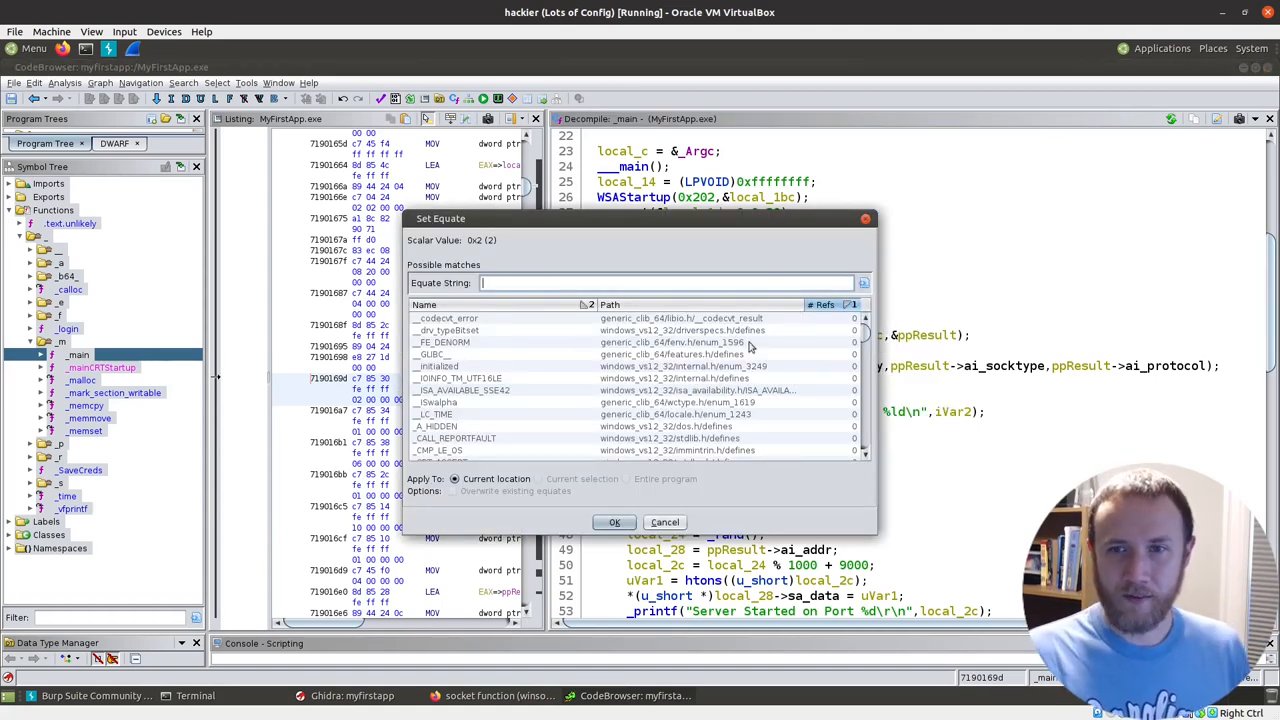
scroll(down, 3)
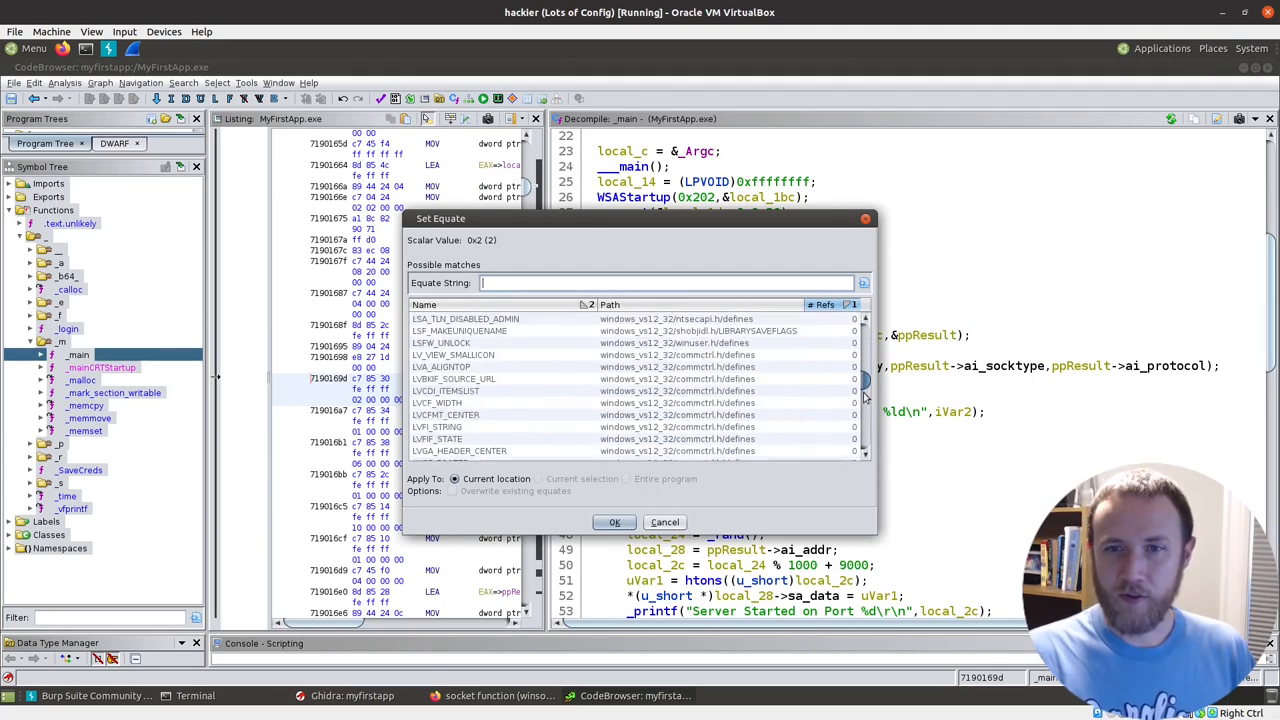
scroll(down, 3)
text(af_)
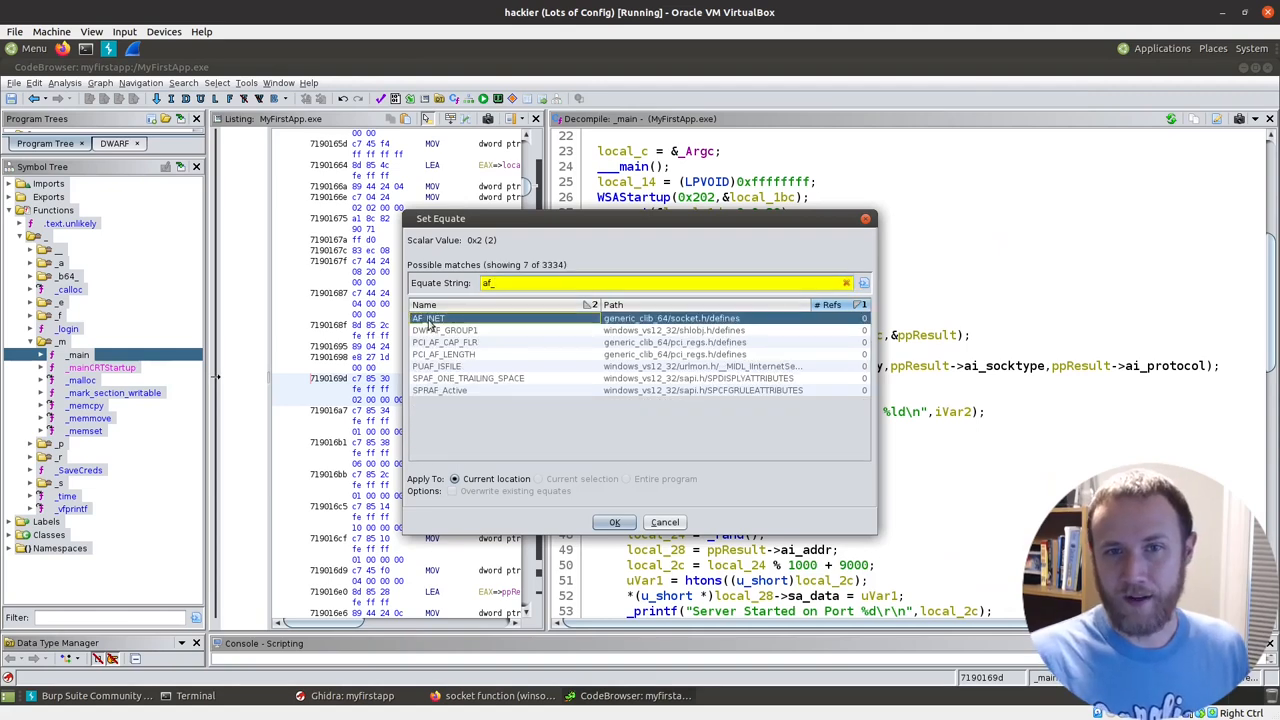
click(614, 521)
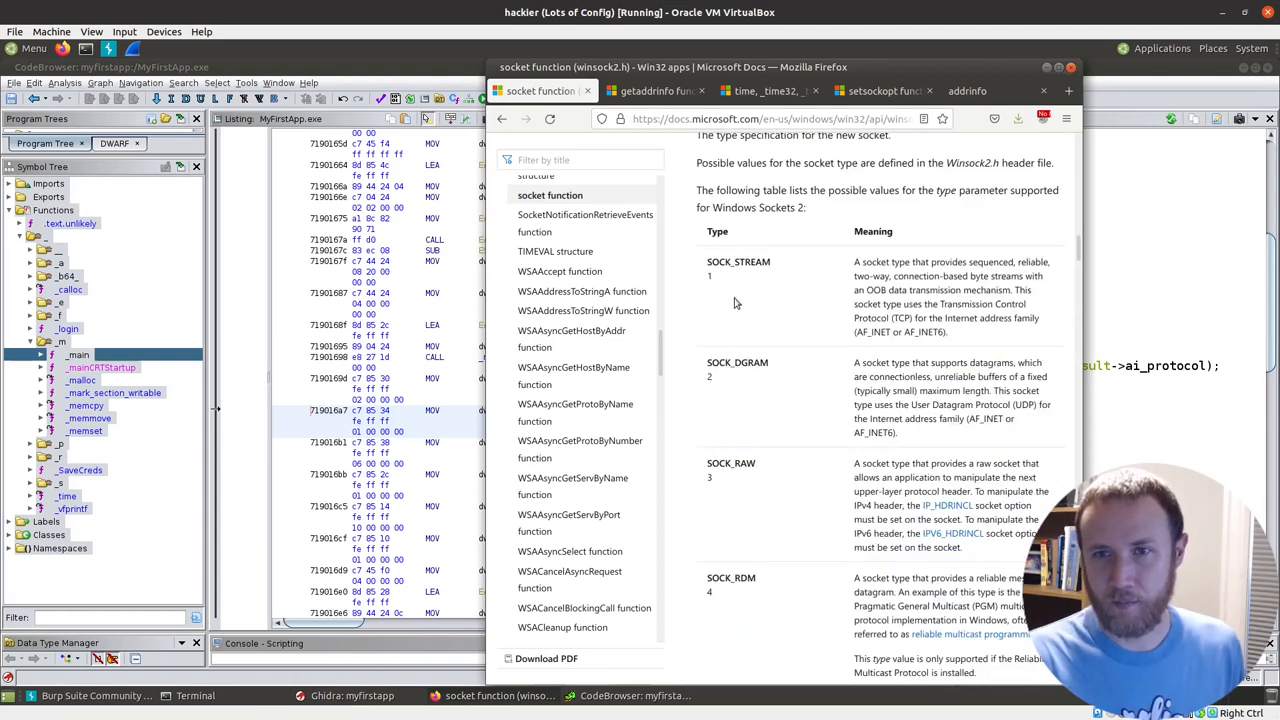
mouse_move(843, 402)
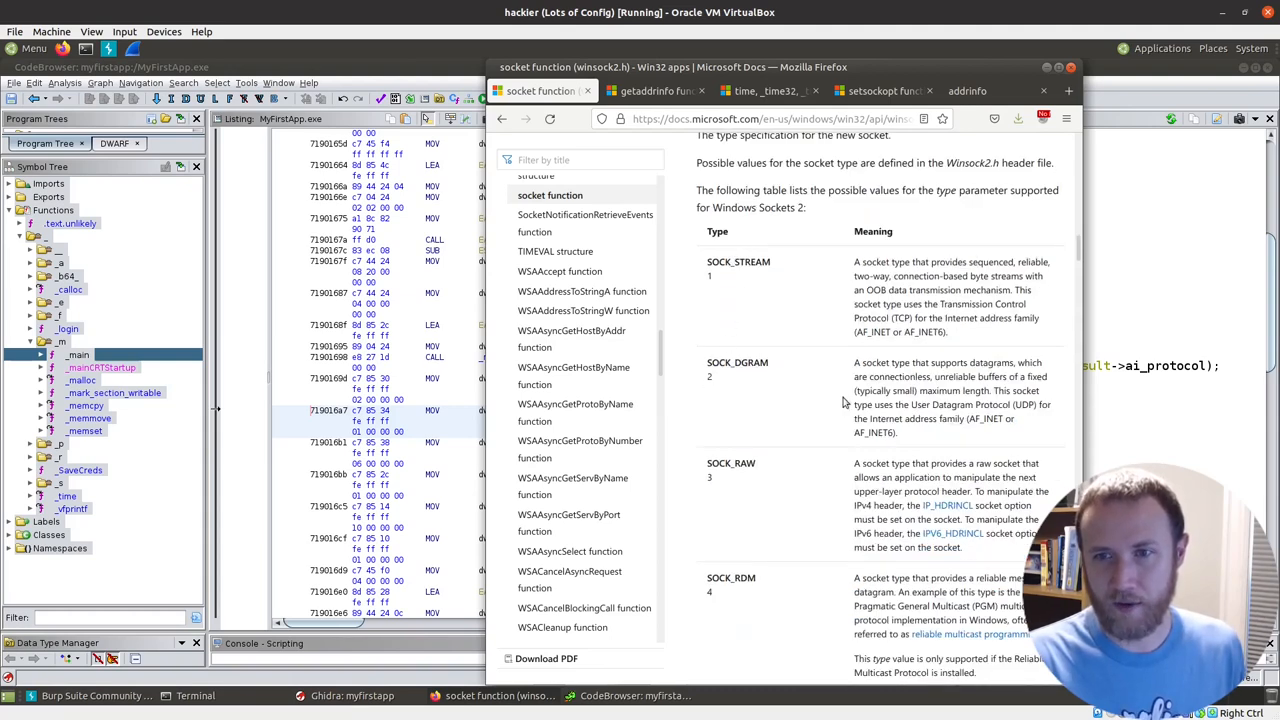
Step: Replace ai_socktype's value 1 with the SOCK_STREAM equate from winsock.h
scroll(down, 3)
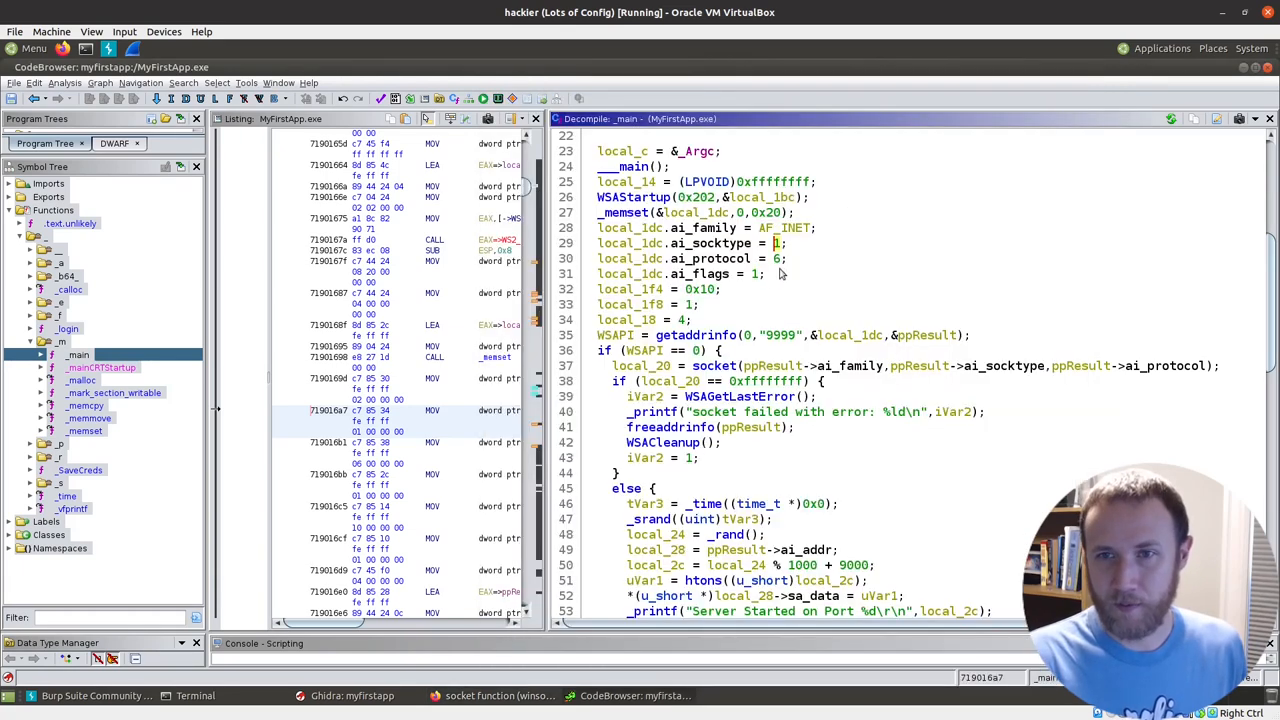
right_click(775, 243)
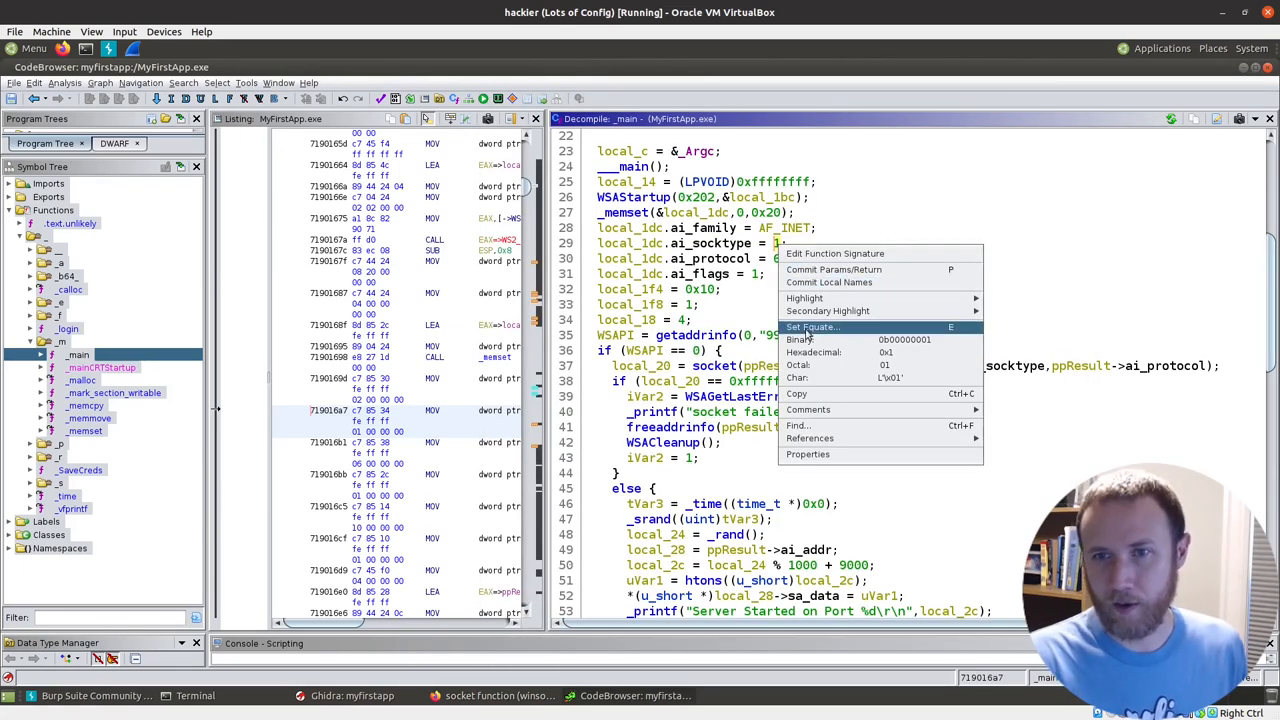
click(812, 327)
text(SOCK)
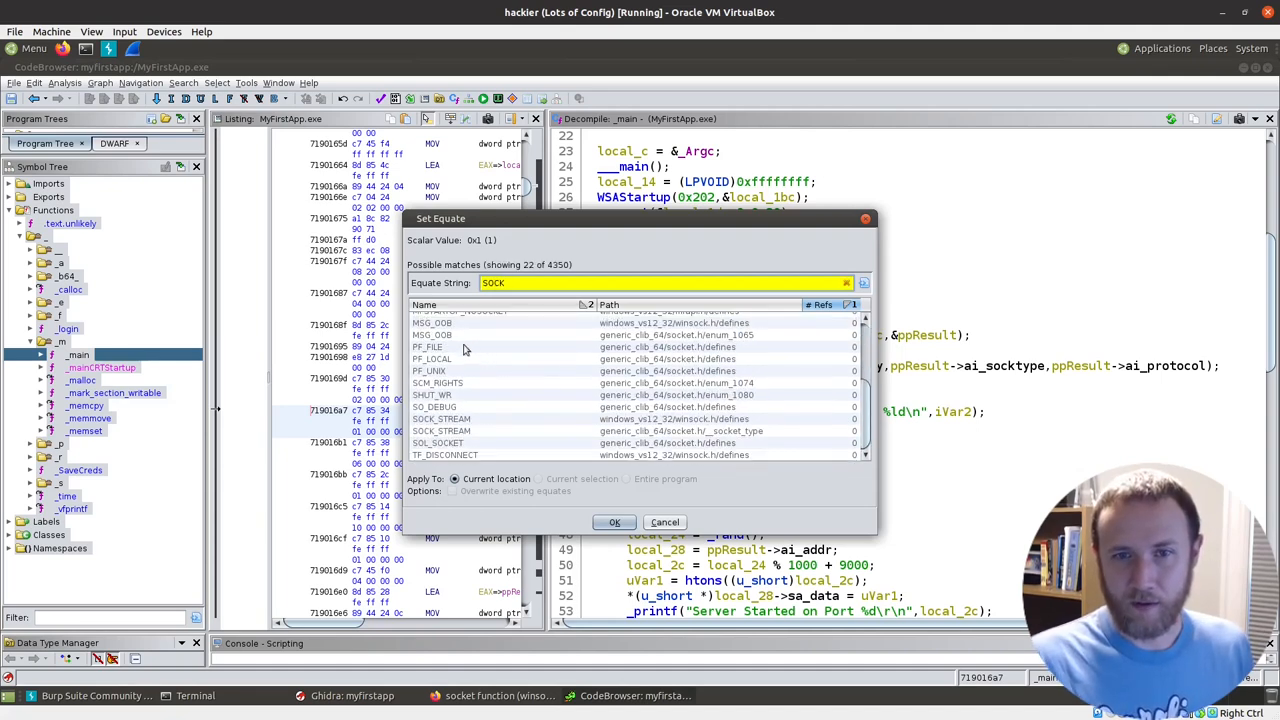
click(441, 419)
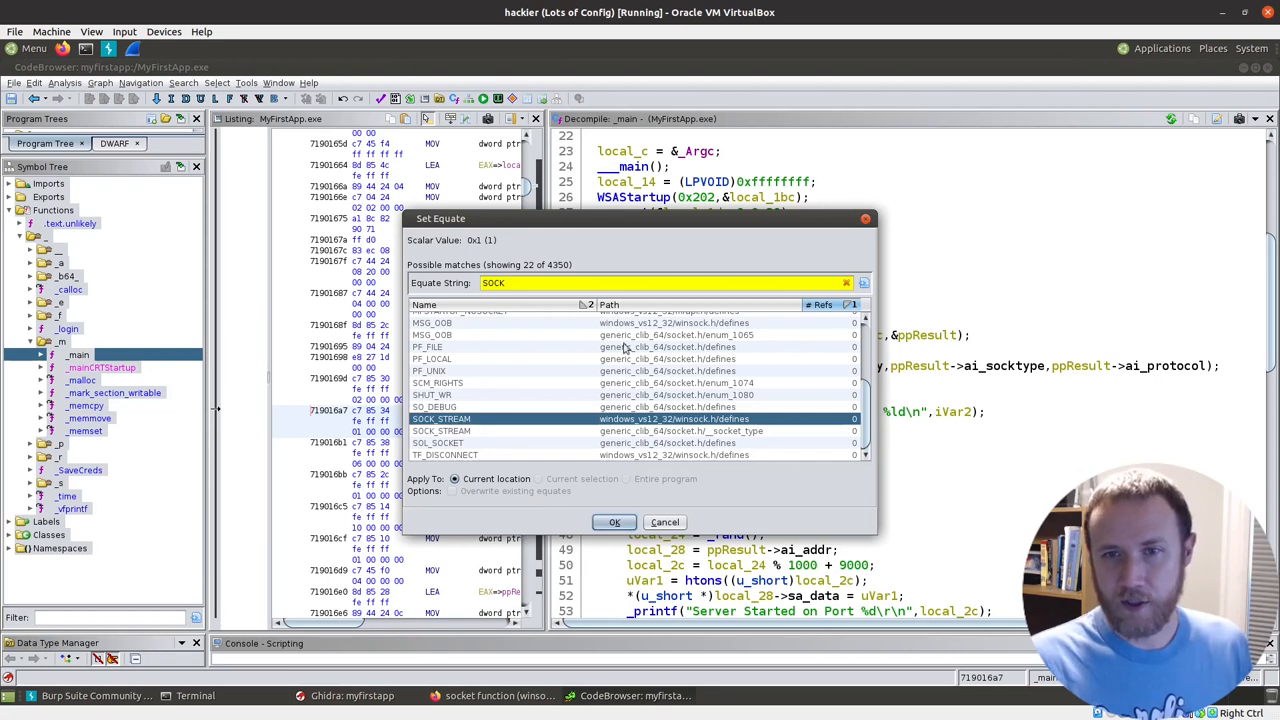
mouse_move(658, 347)
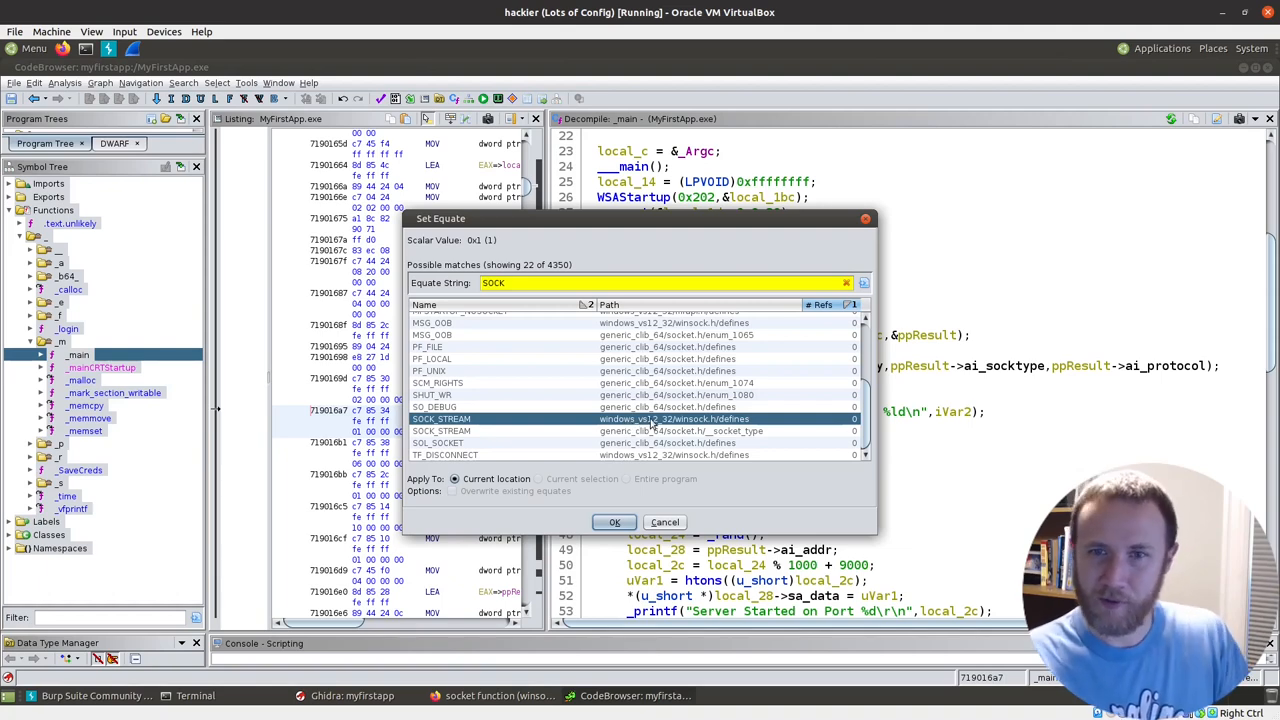
click(614, 521)
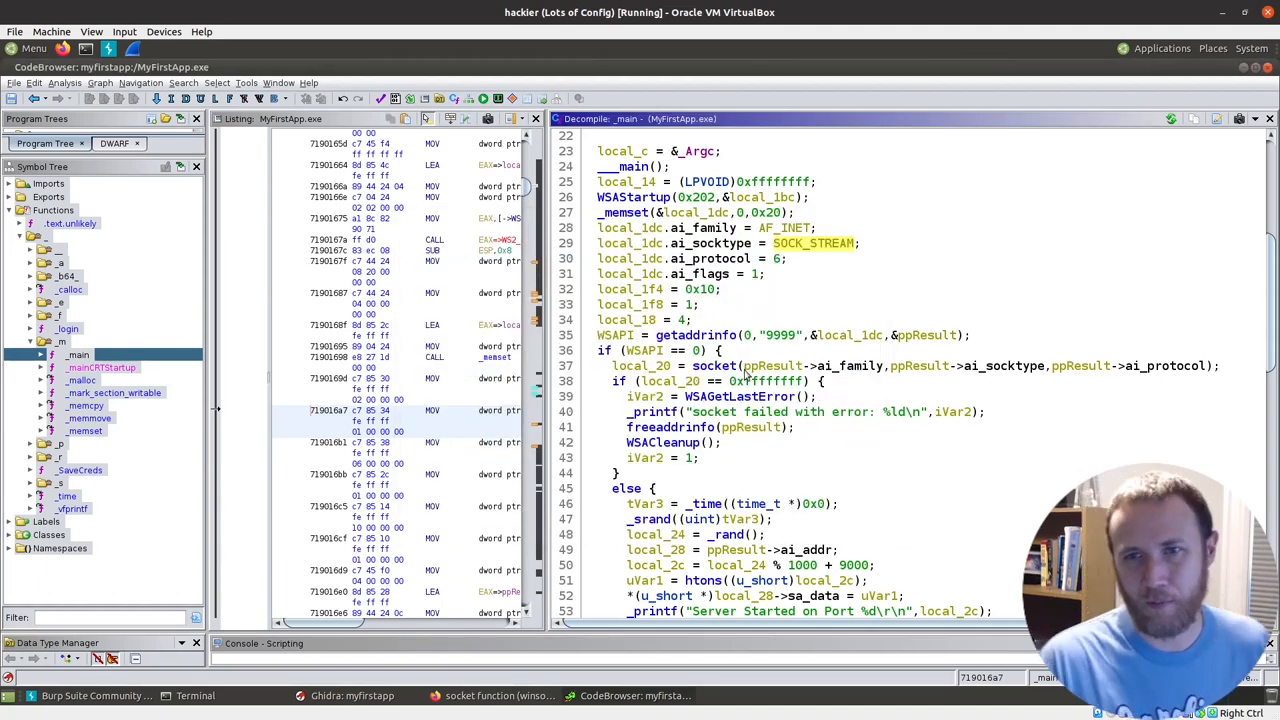
right_click(780, 258)
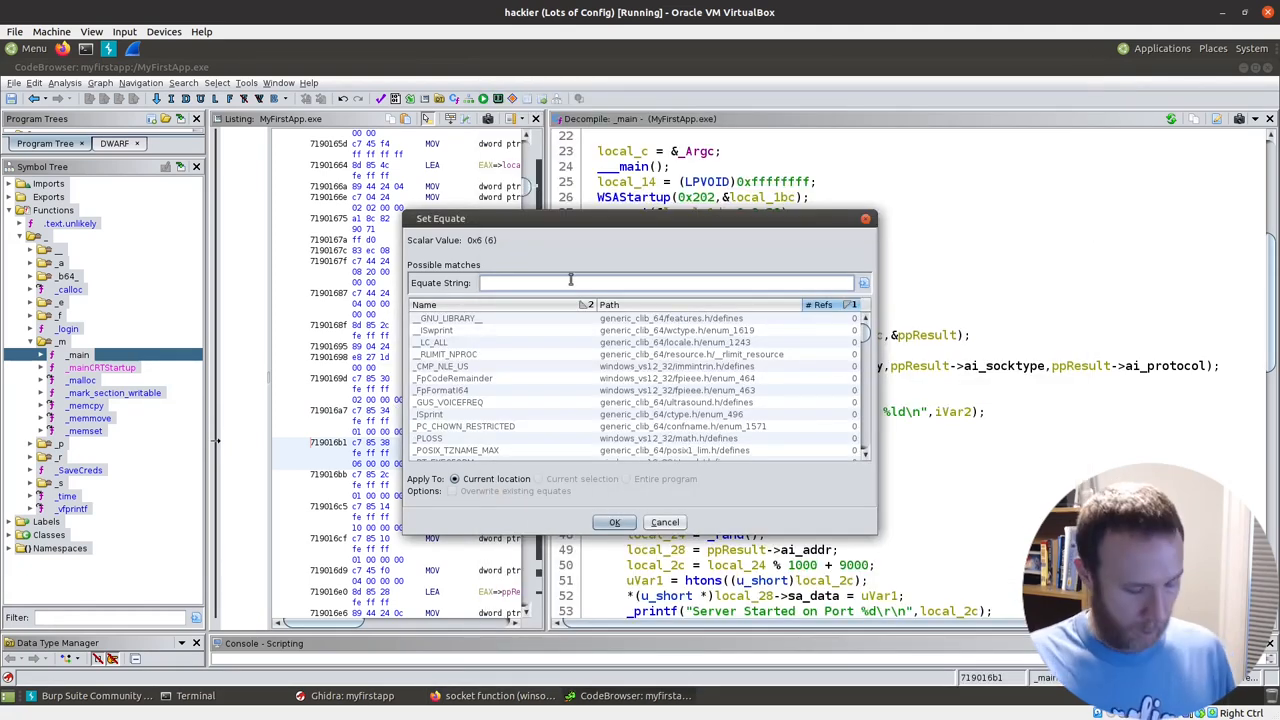
Step: Filter equates for 'ippro' and apply IPPROTO_TCP to the protocol value 6
text(ippro)
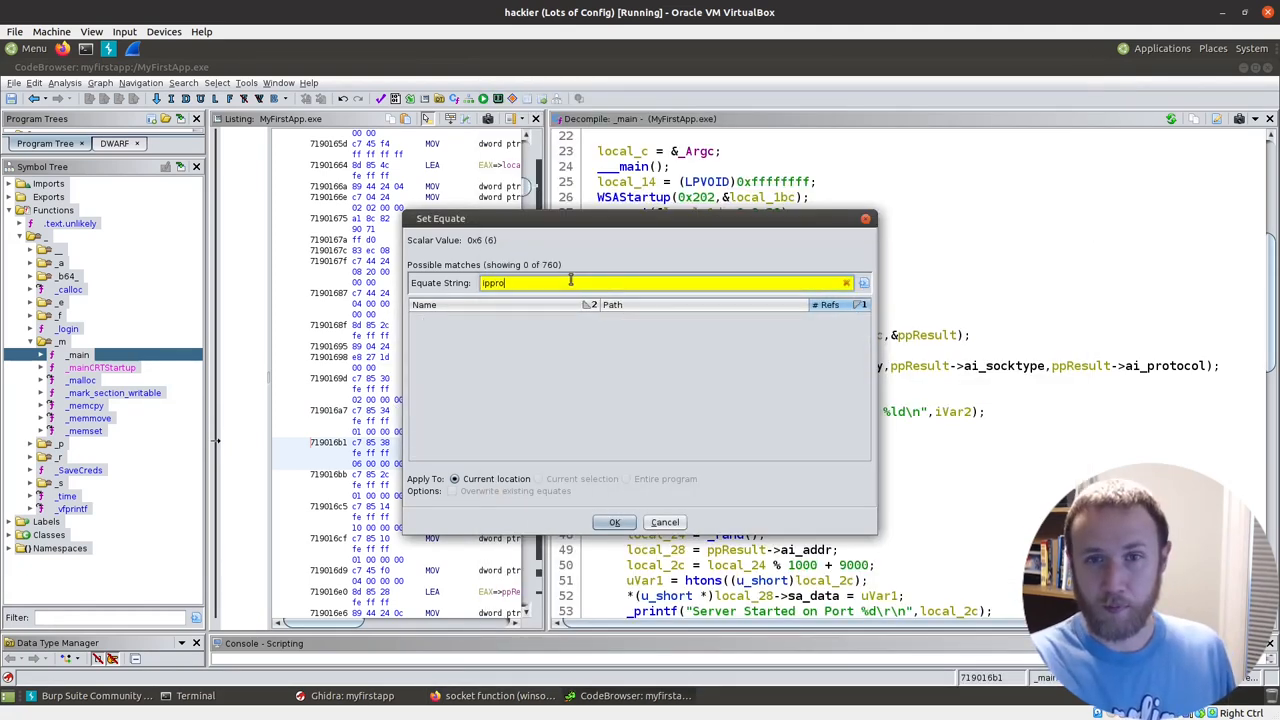
text(ippro)
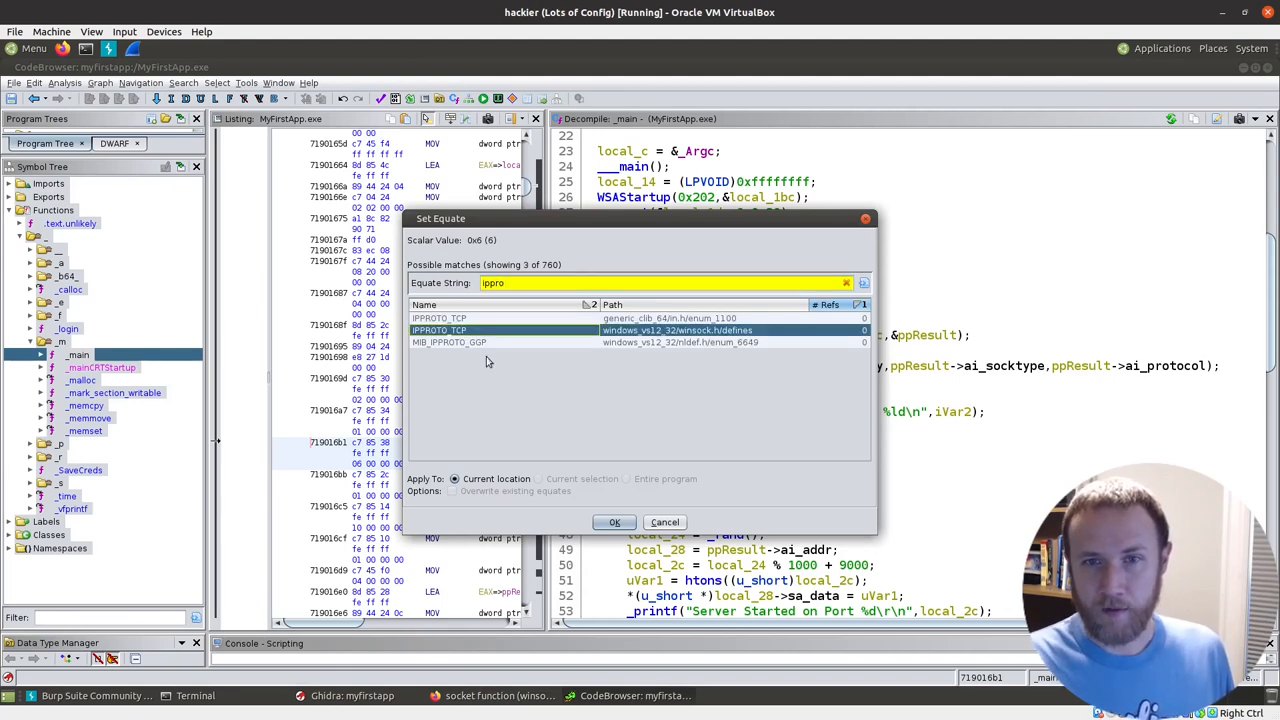
click(614, 521)
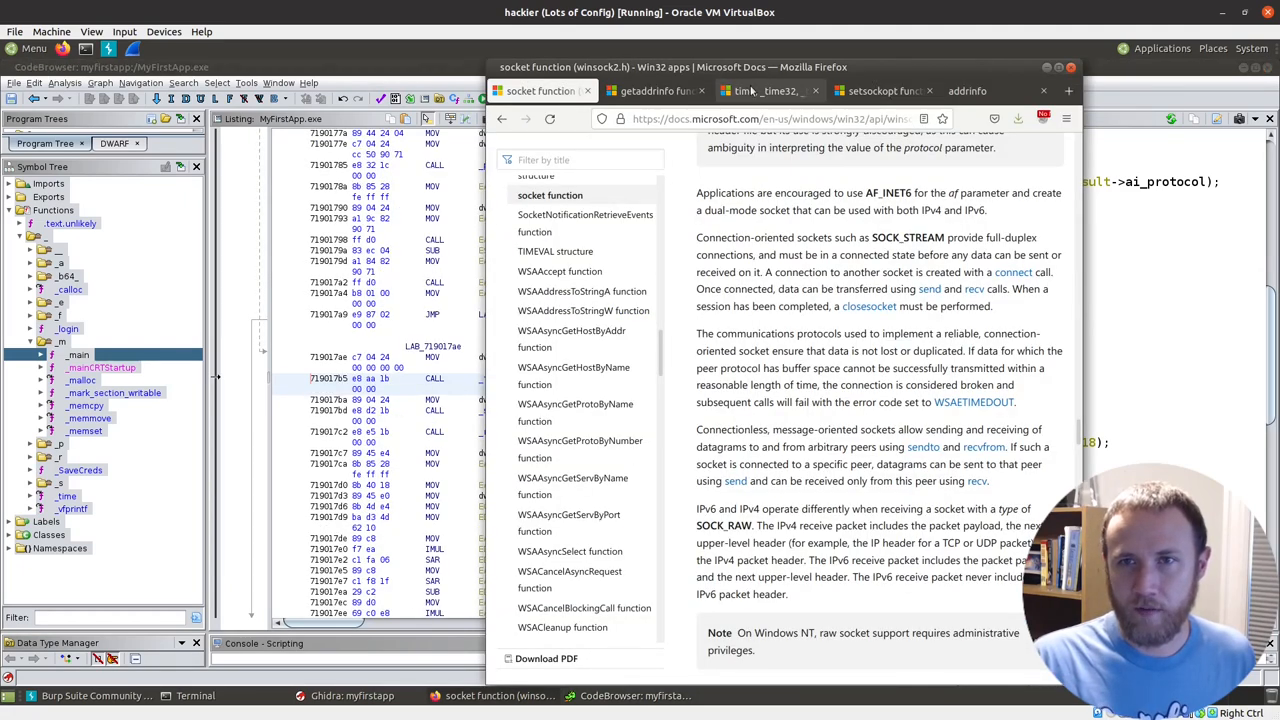
Step: Rename the _time result tVar3 to now and local_24 to rand_int
click(765, 91)
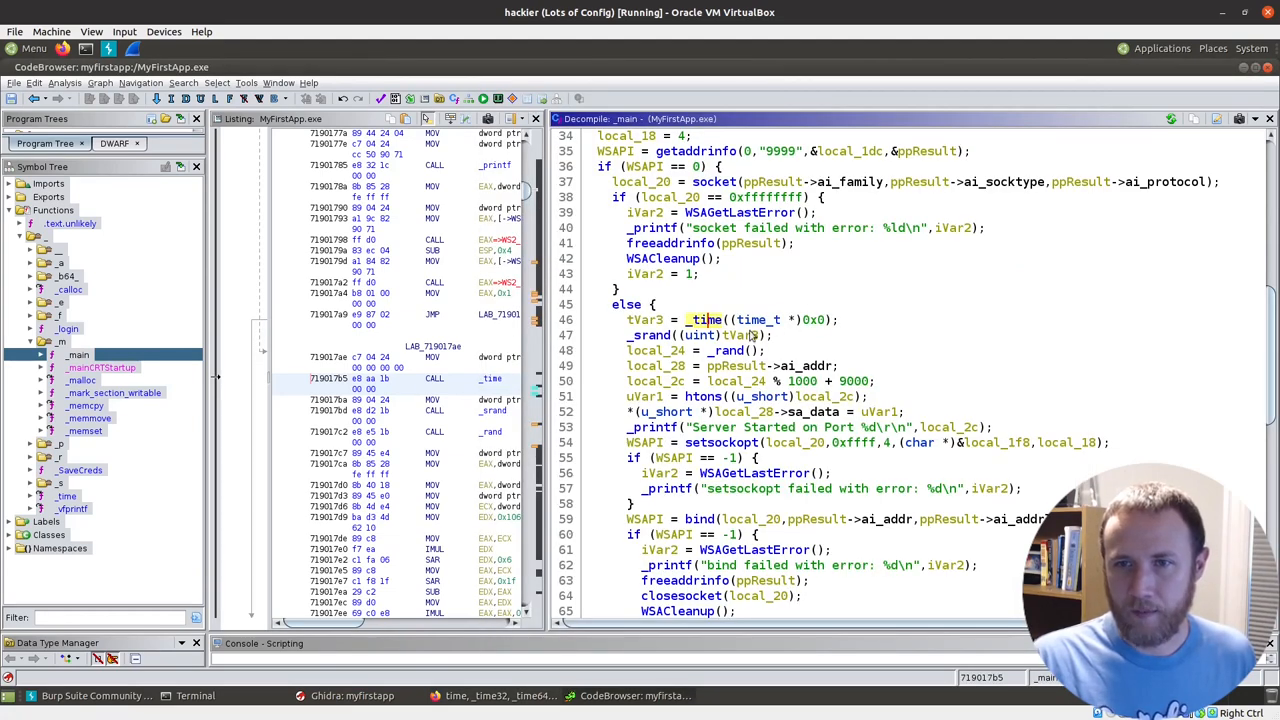
right_click(705, 319)
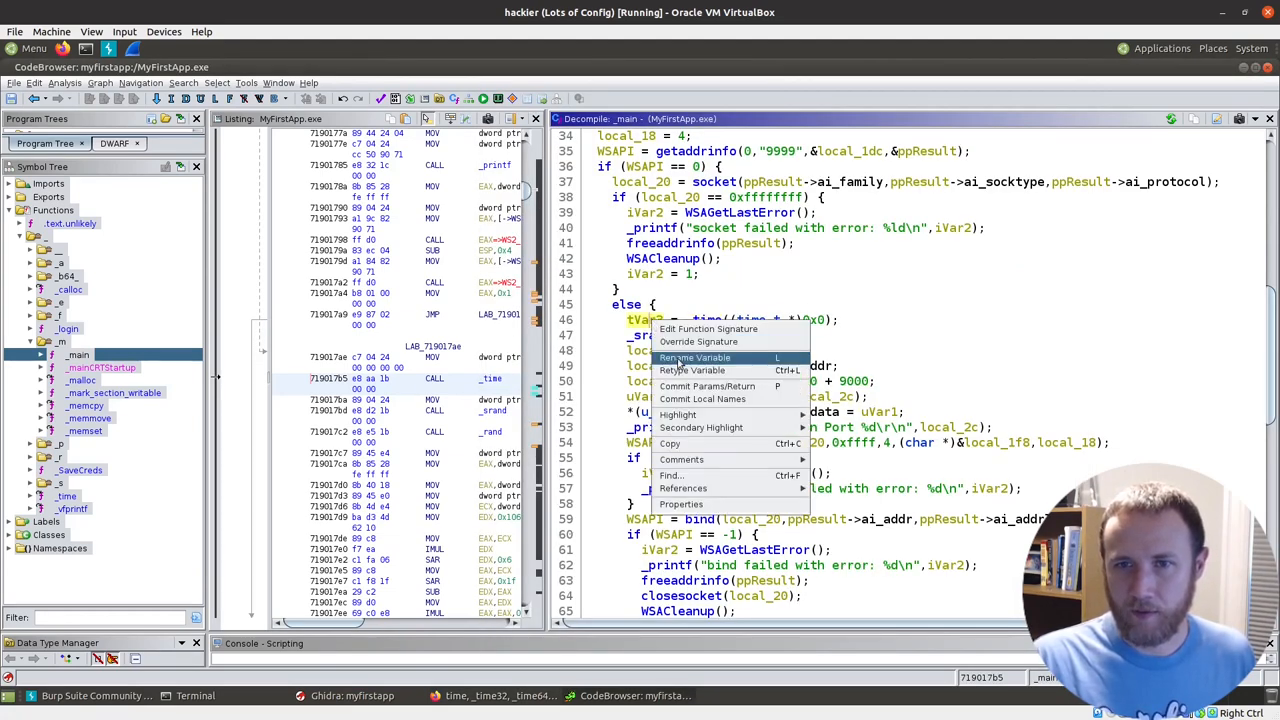
click(694, 357)
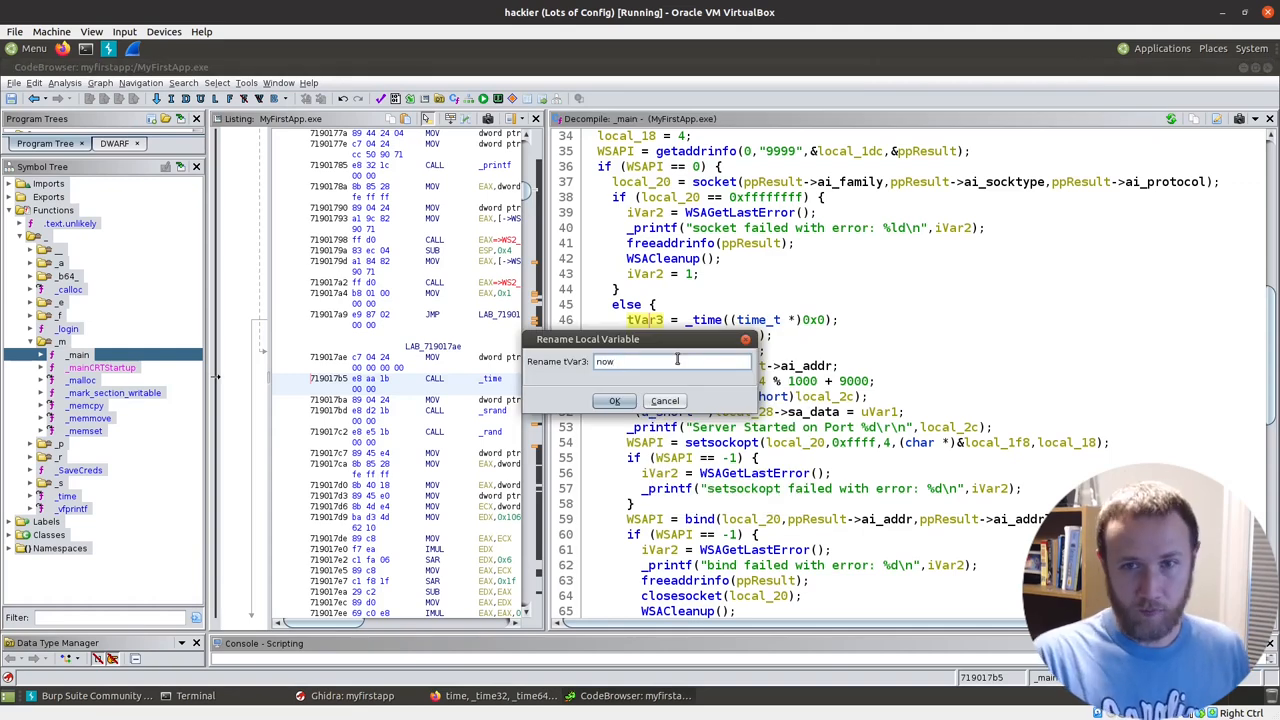
click(614, 400)
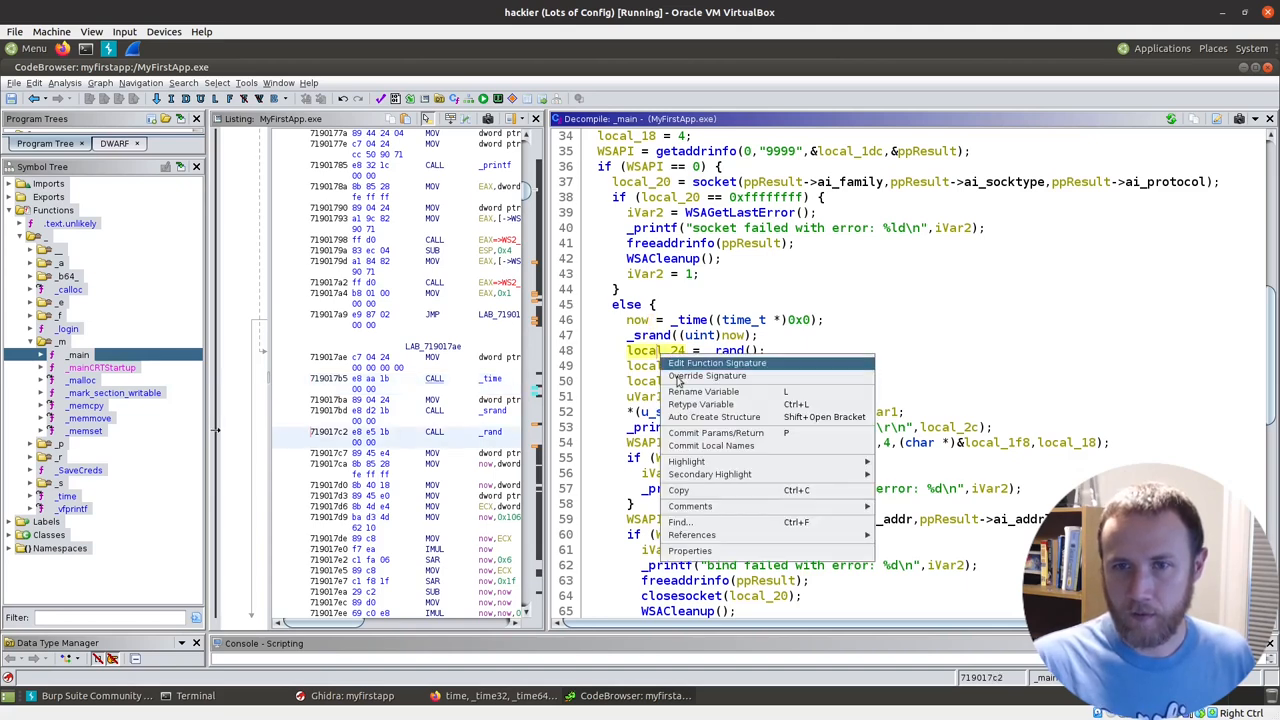
click(700, 403)
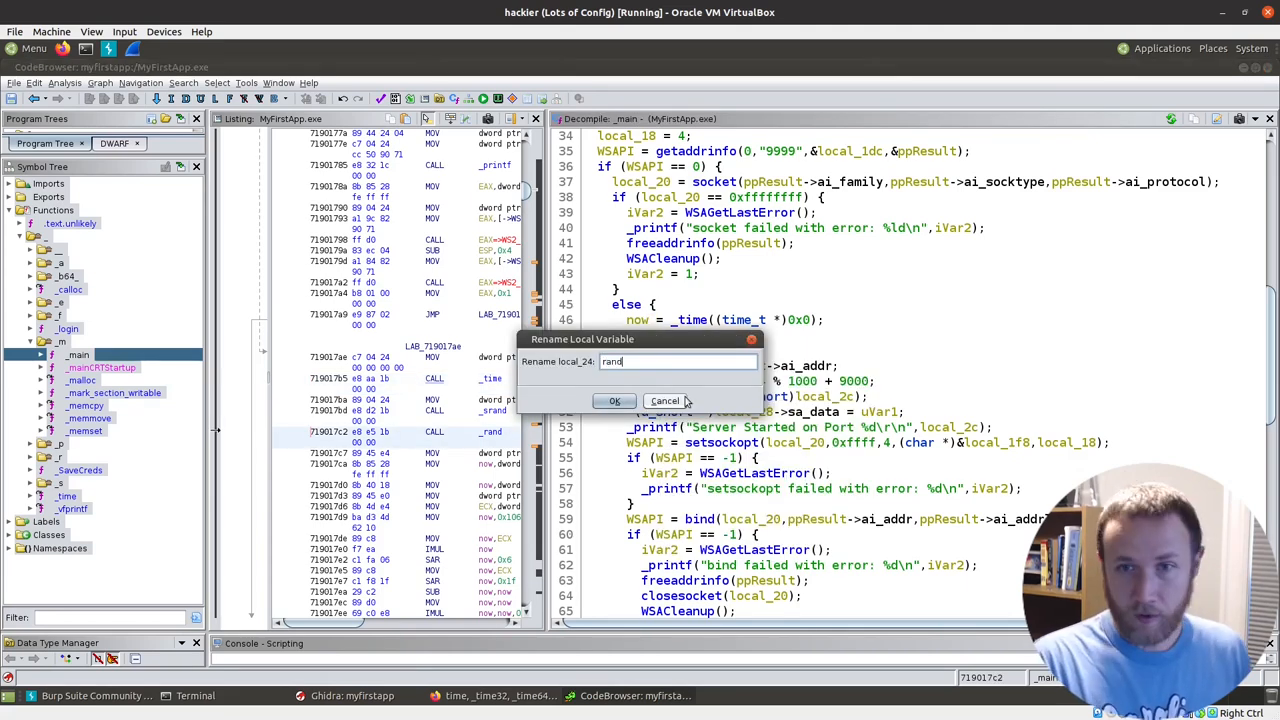
click(615, 400)
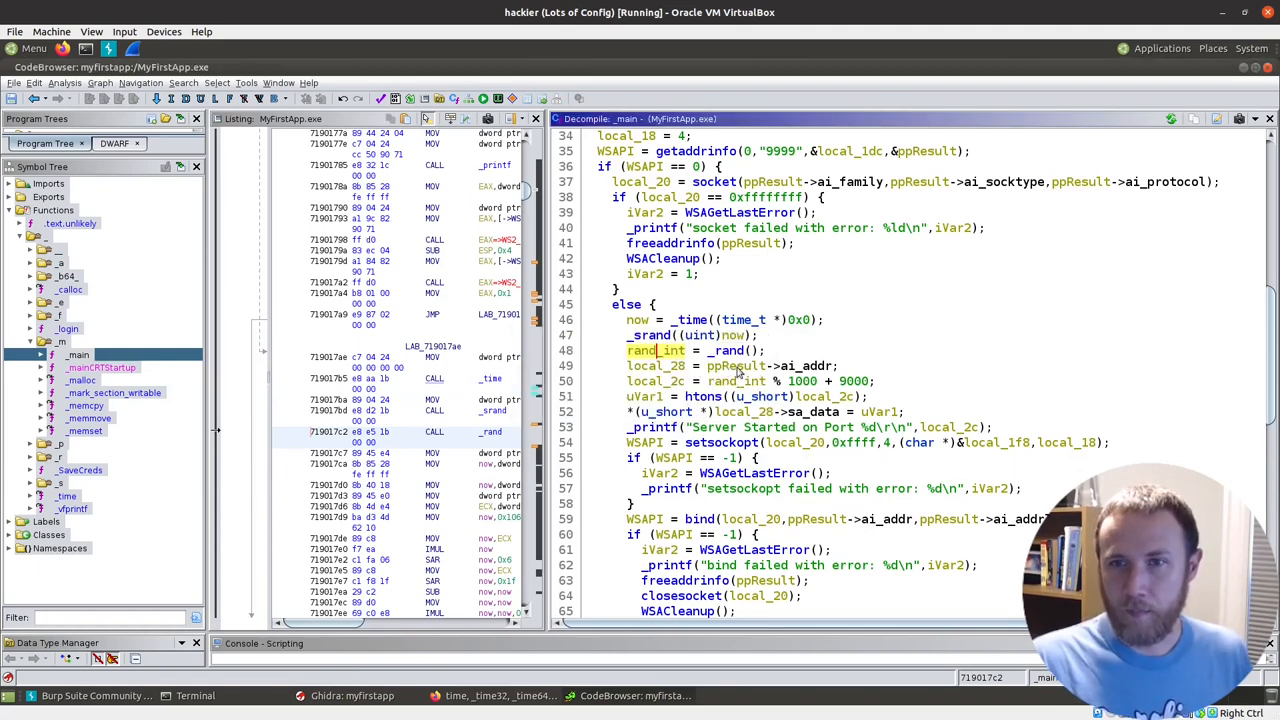
click(670, 365)
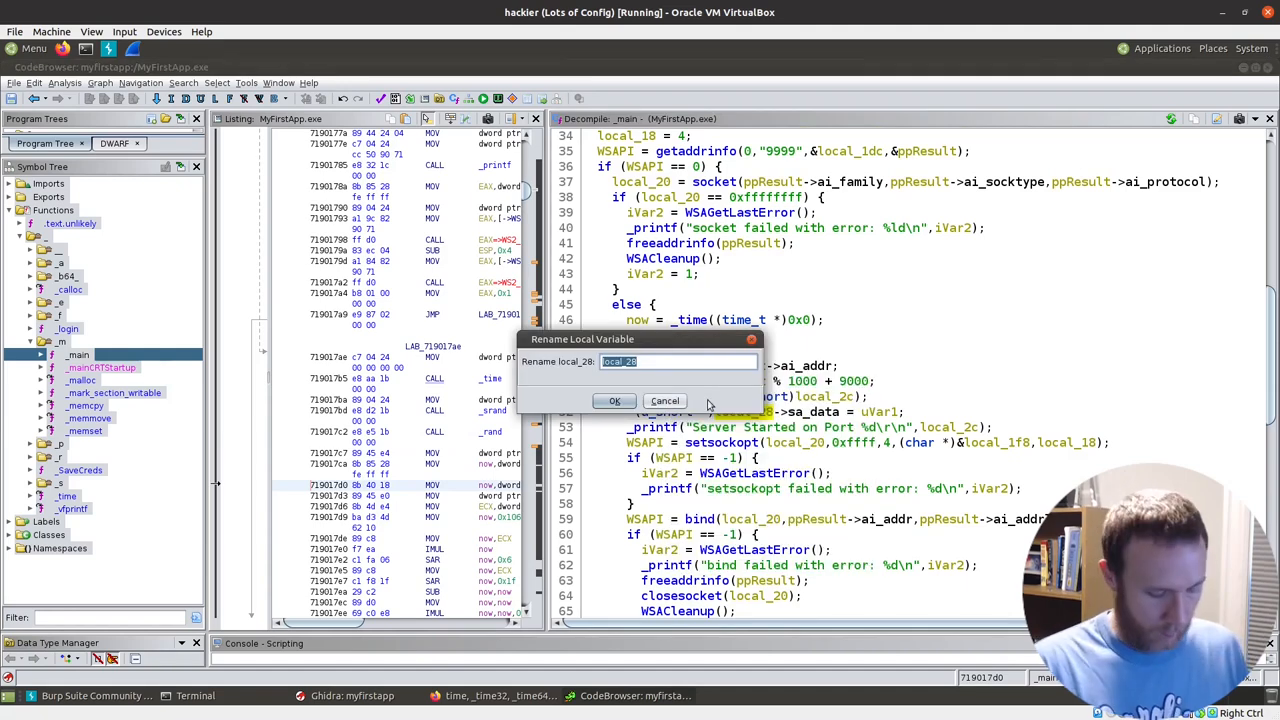
Step: Rename local_28 to ip_address and local_2c to port
click(614, 400)
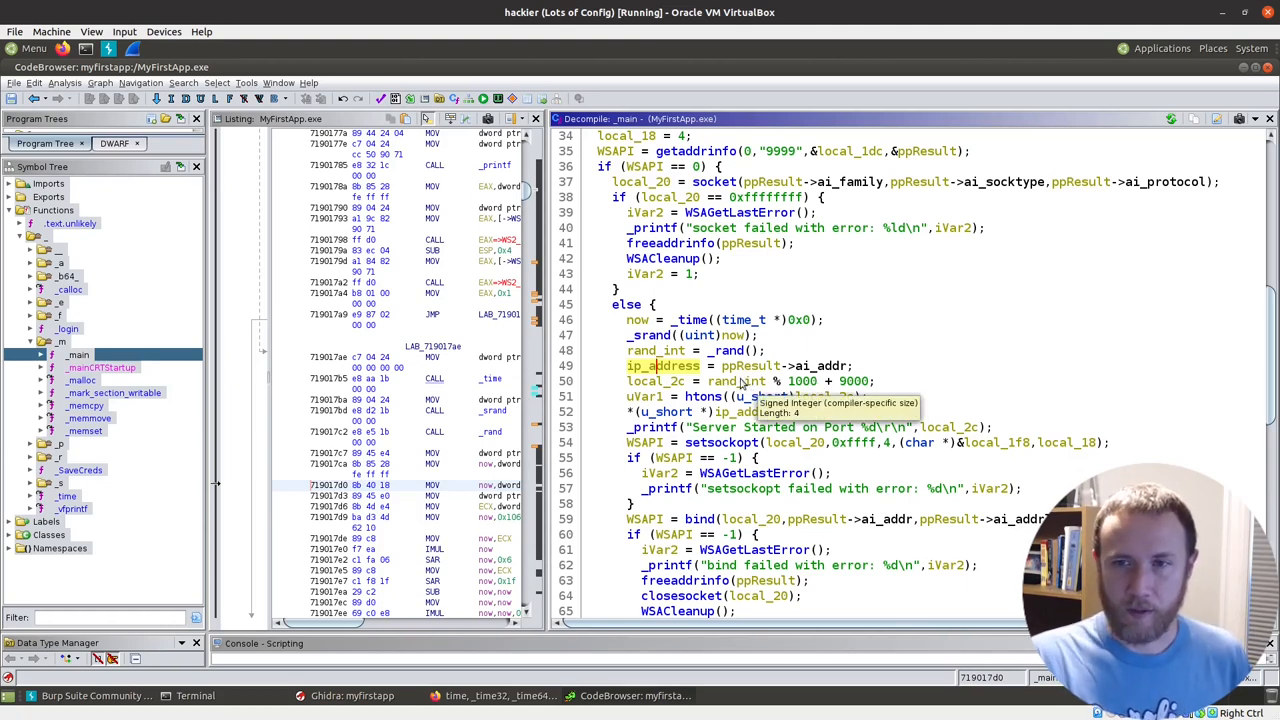
right_click(660, 381)
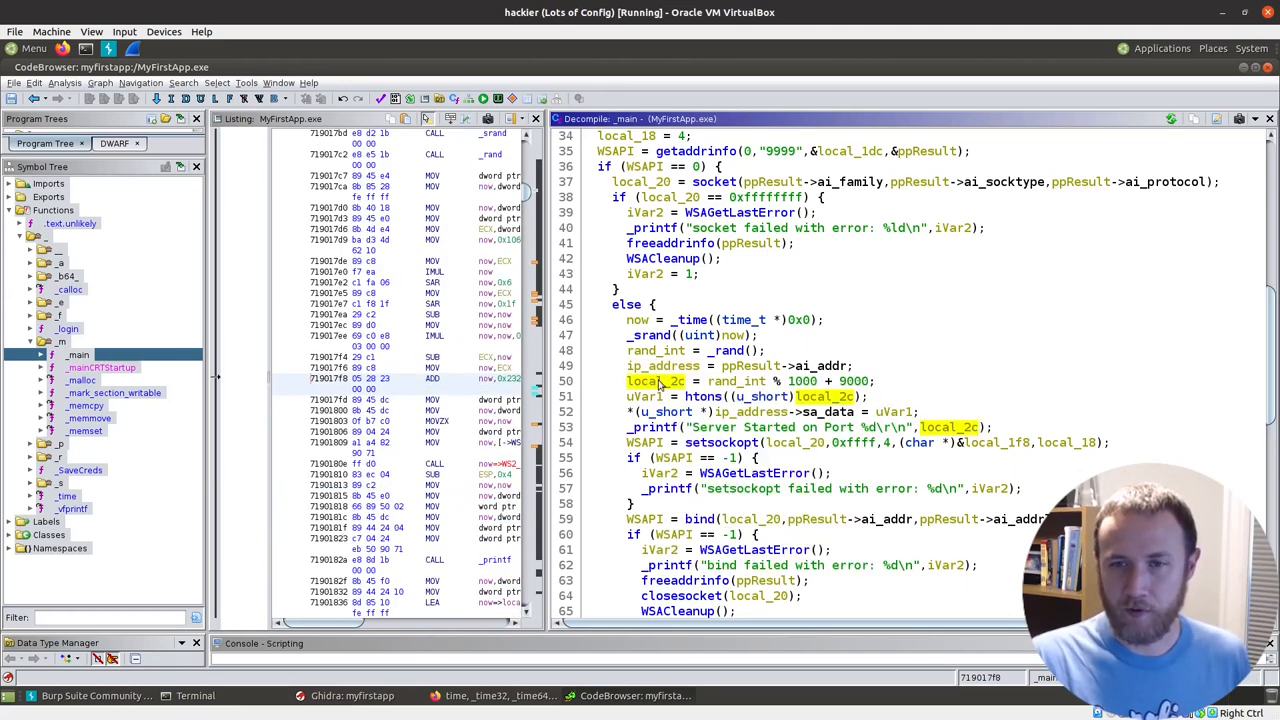
mouse_move(655, 396)
text(port)
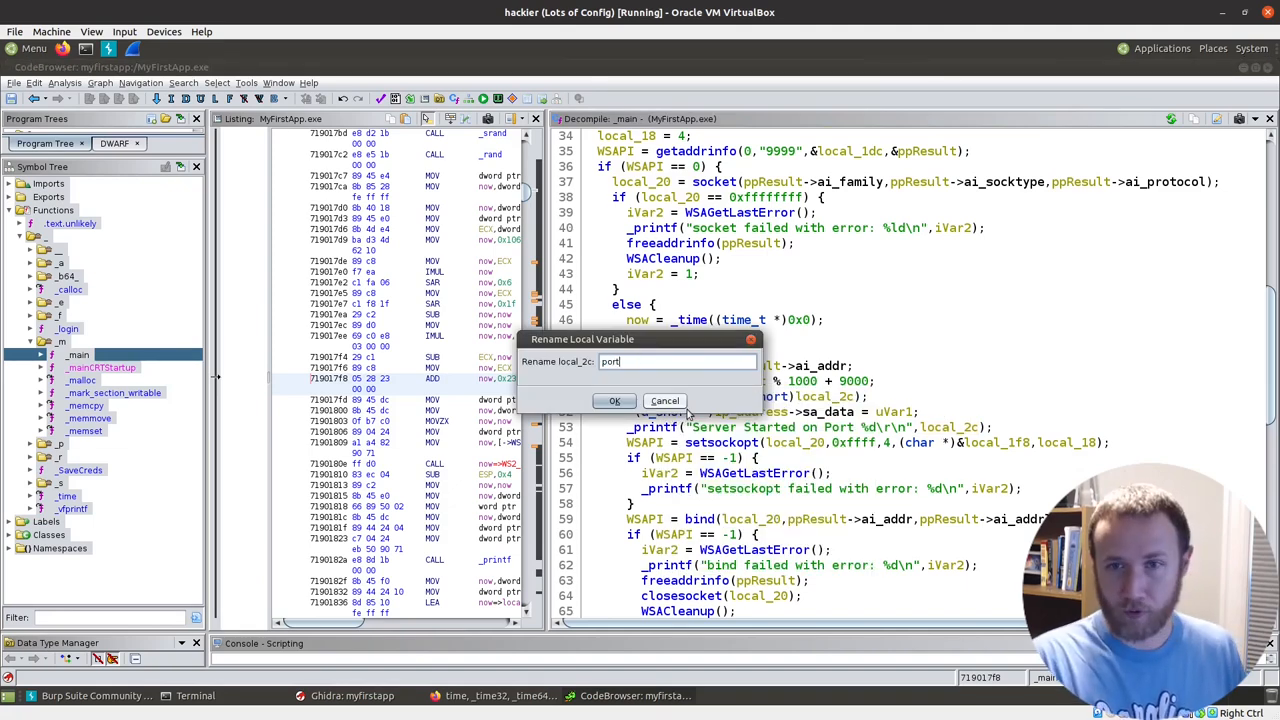
click(614, 400)
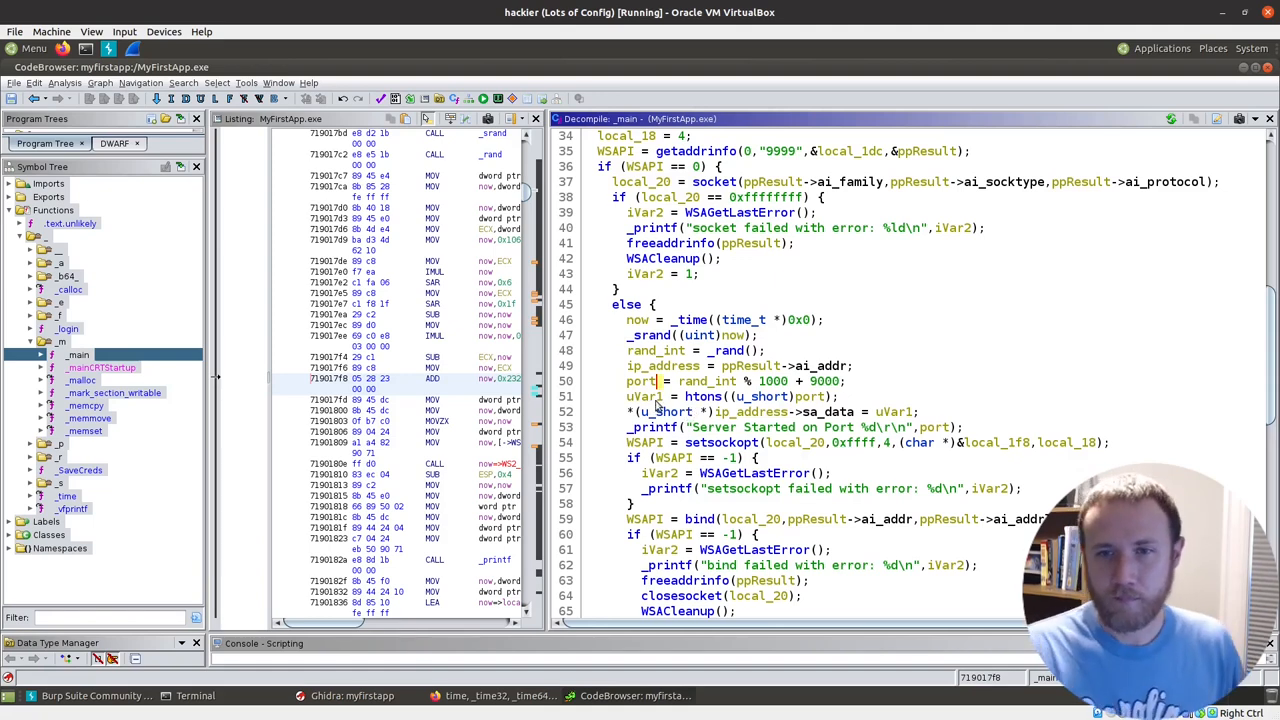
mouse_move(685, 411)
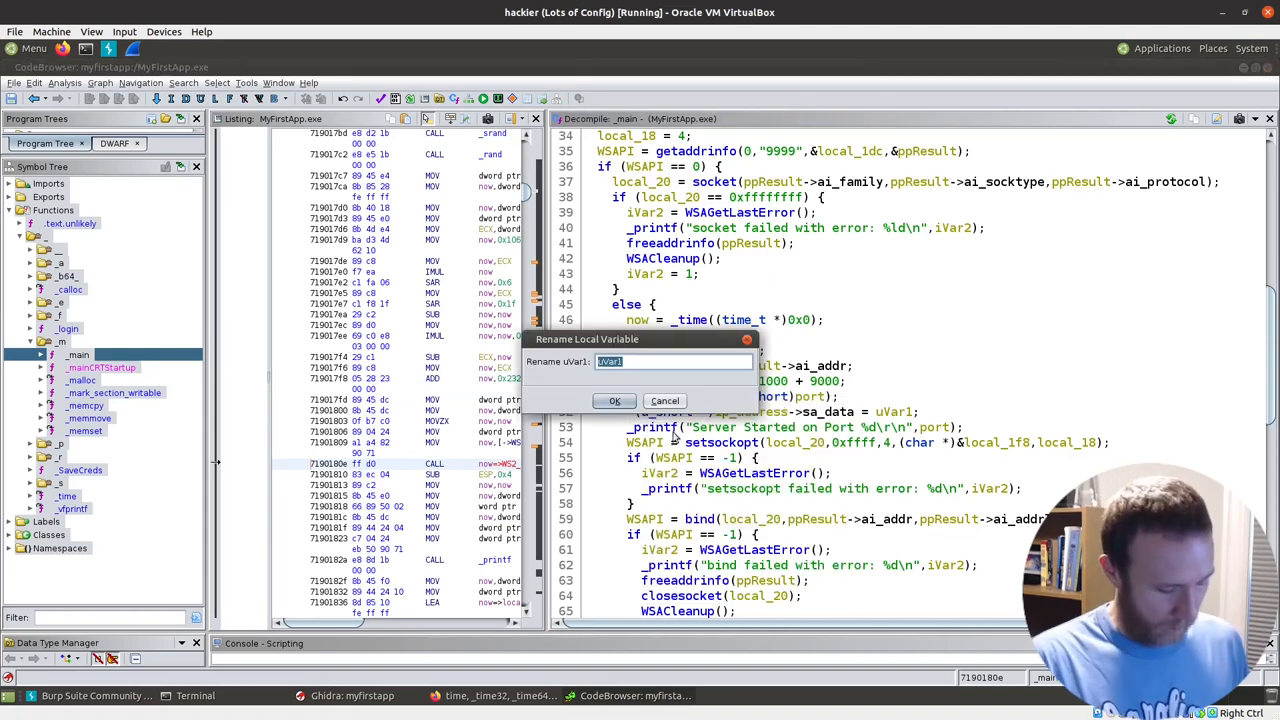
Step: Rename uVar1 to port_network_byte_order and bring up the setsockopt documentation
text(port_network_byte_ord)
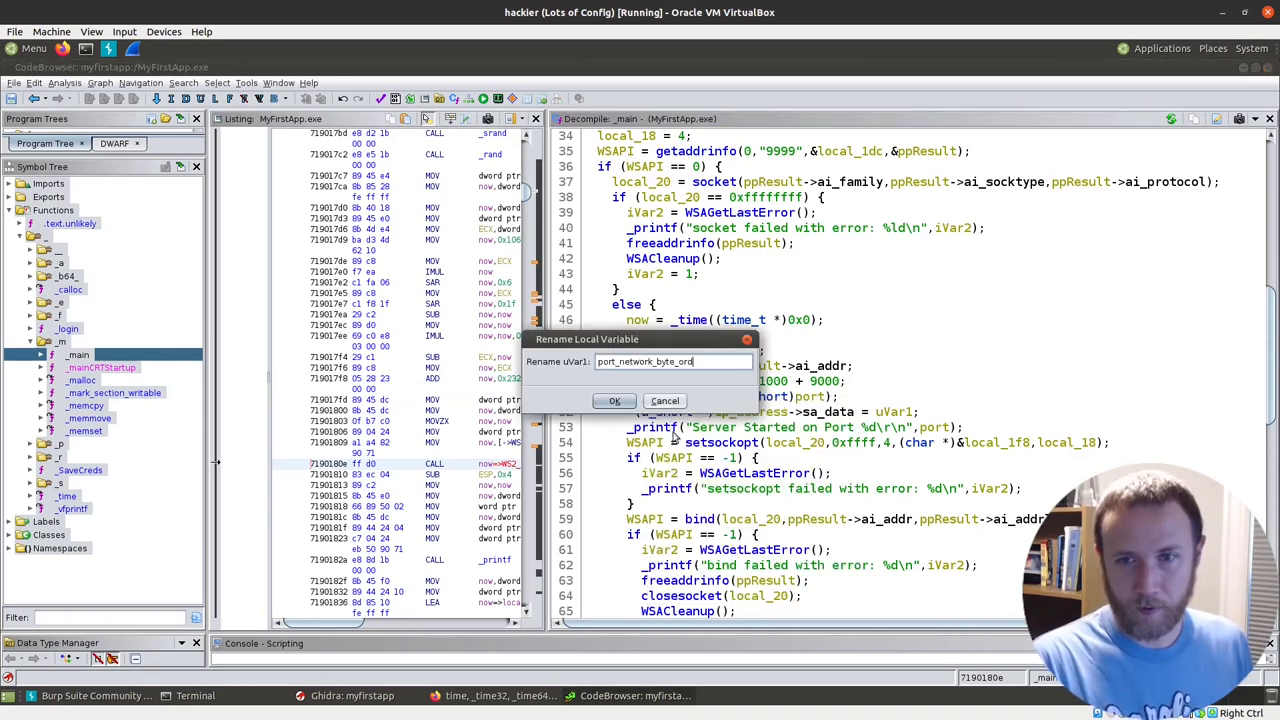
click(614, 400)
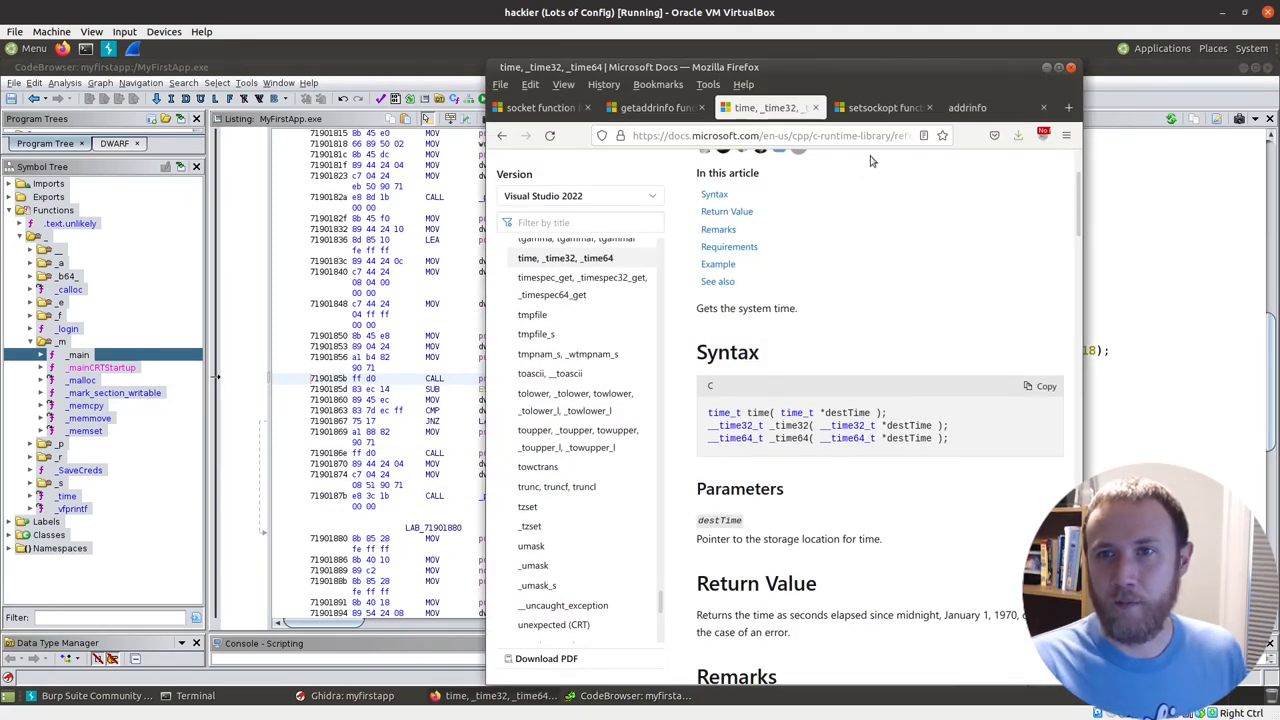
click(883, 90)
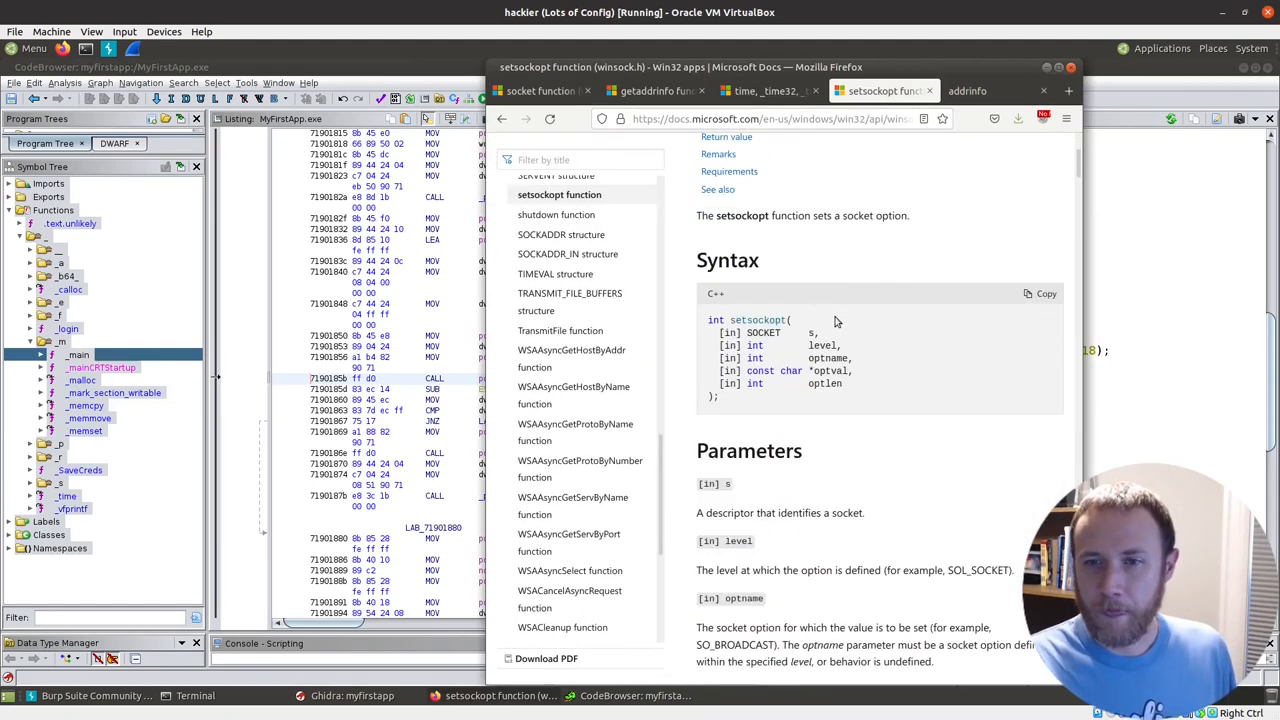
scroll(down, 3)
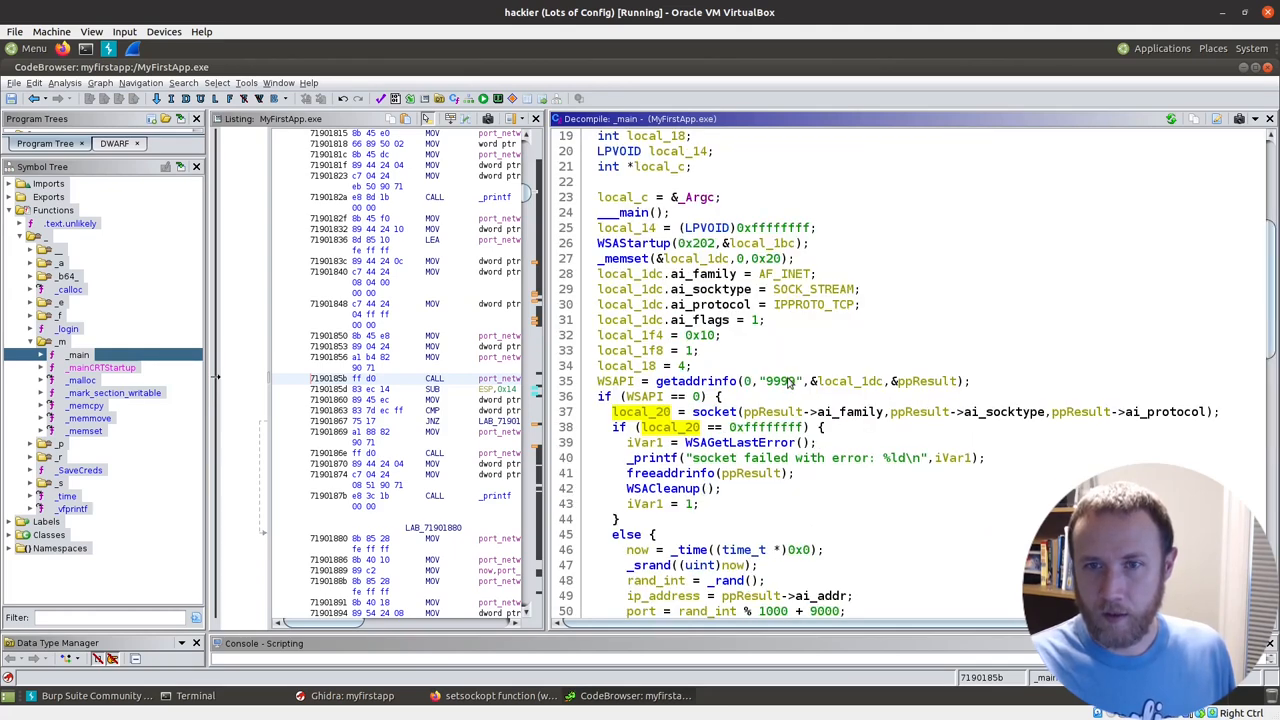
right_click(670, 411)
text(sock)
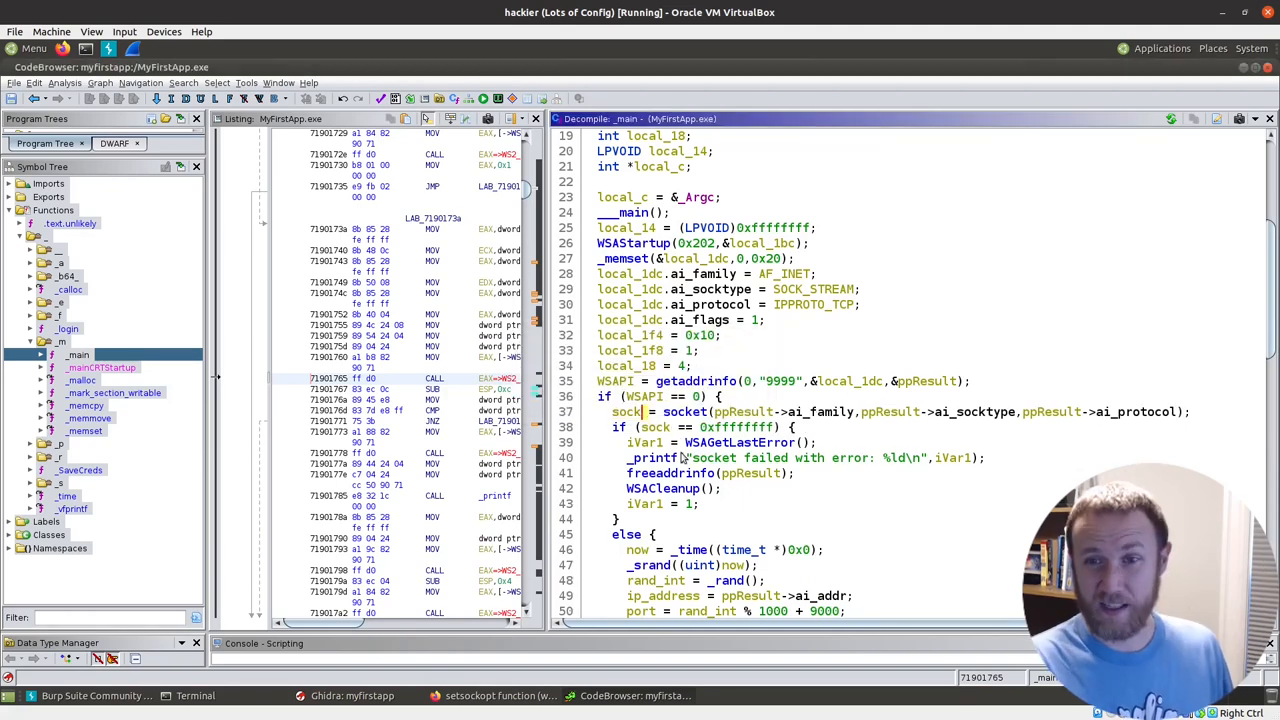
scroll(down, 3)
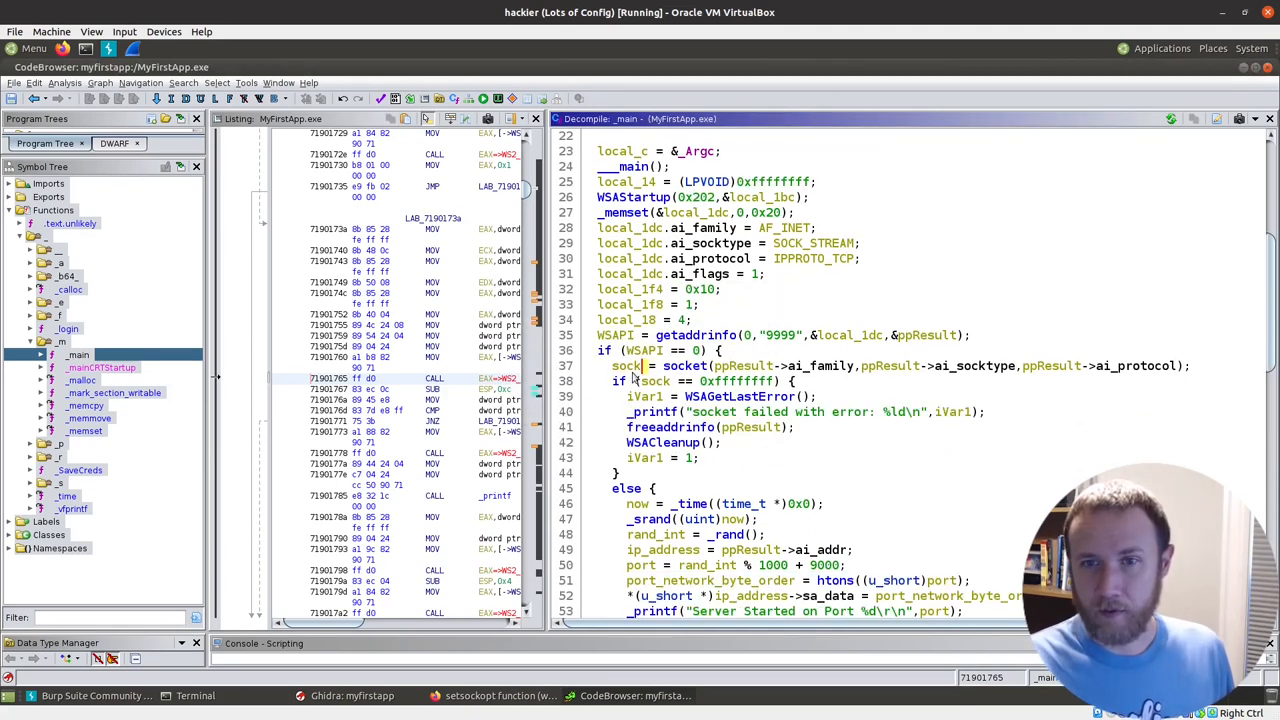
right_click(628, 365)
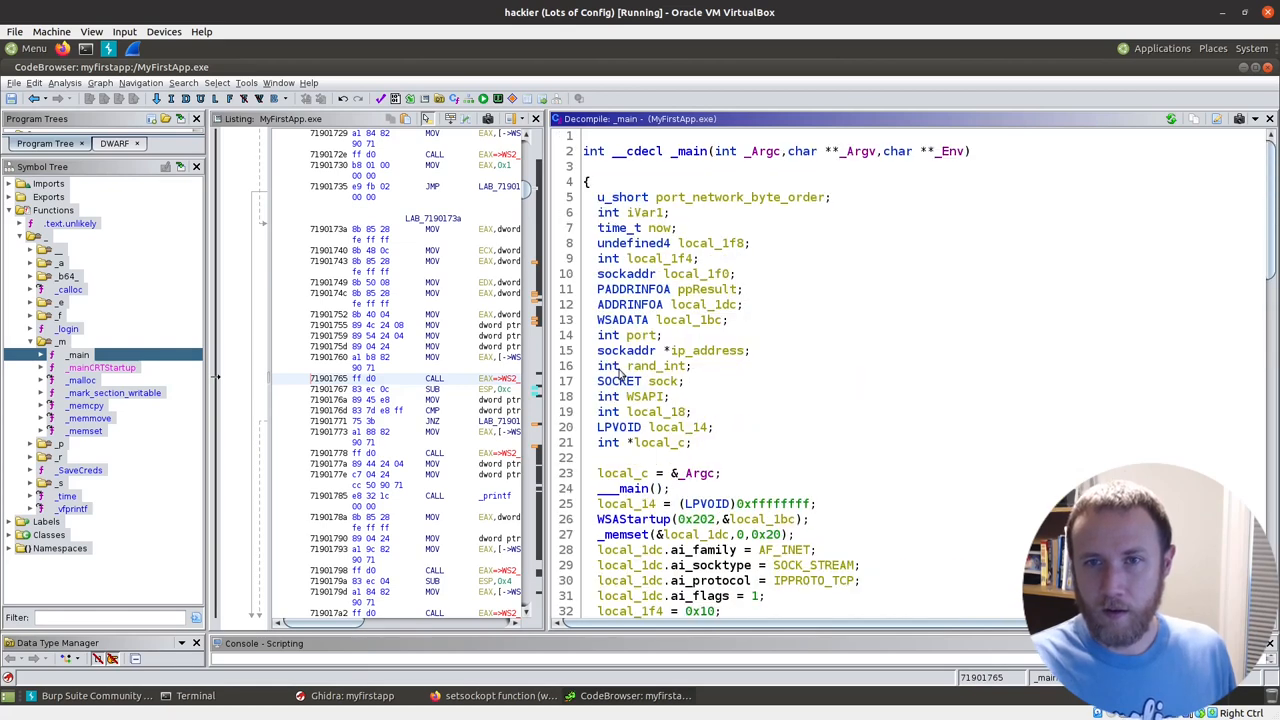
mouse_move(669, 388)
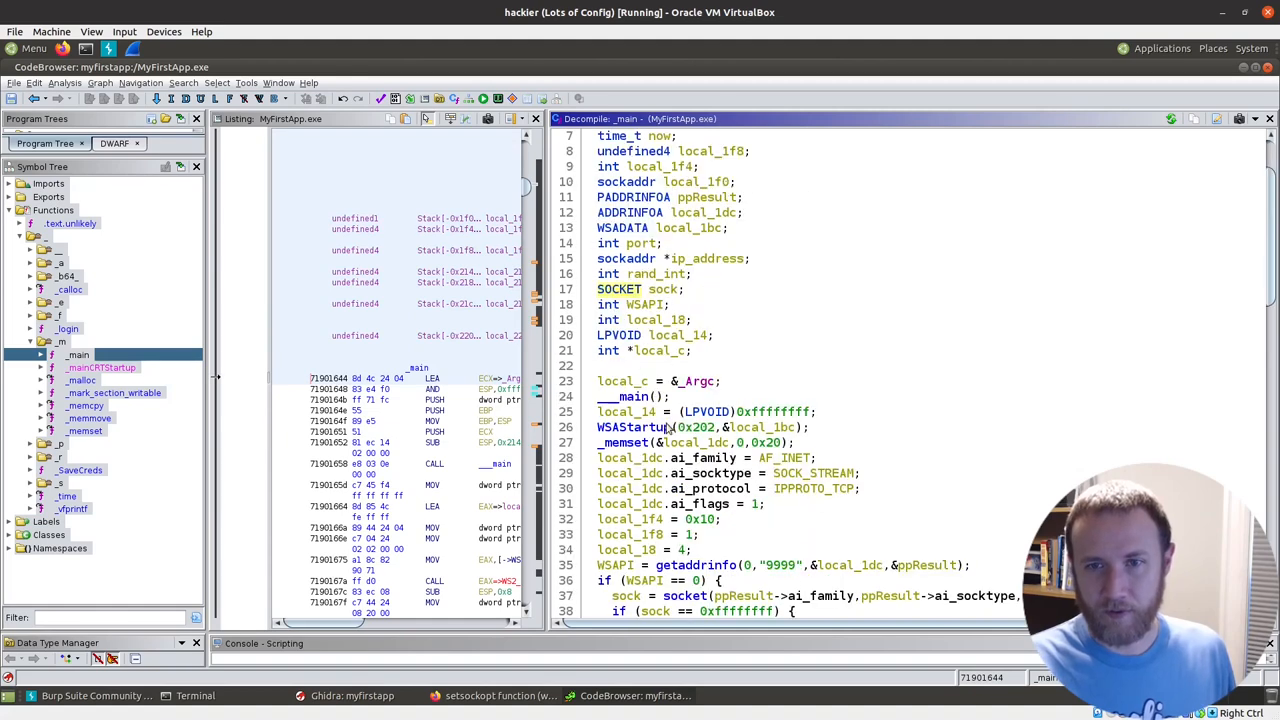
scroll(down, 3)
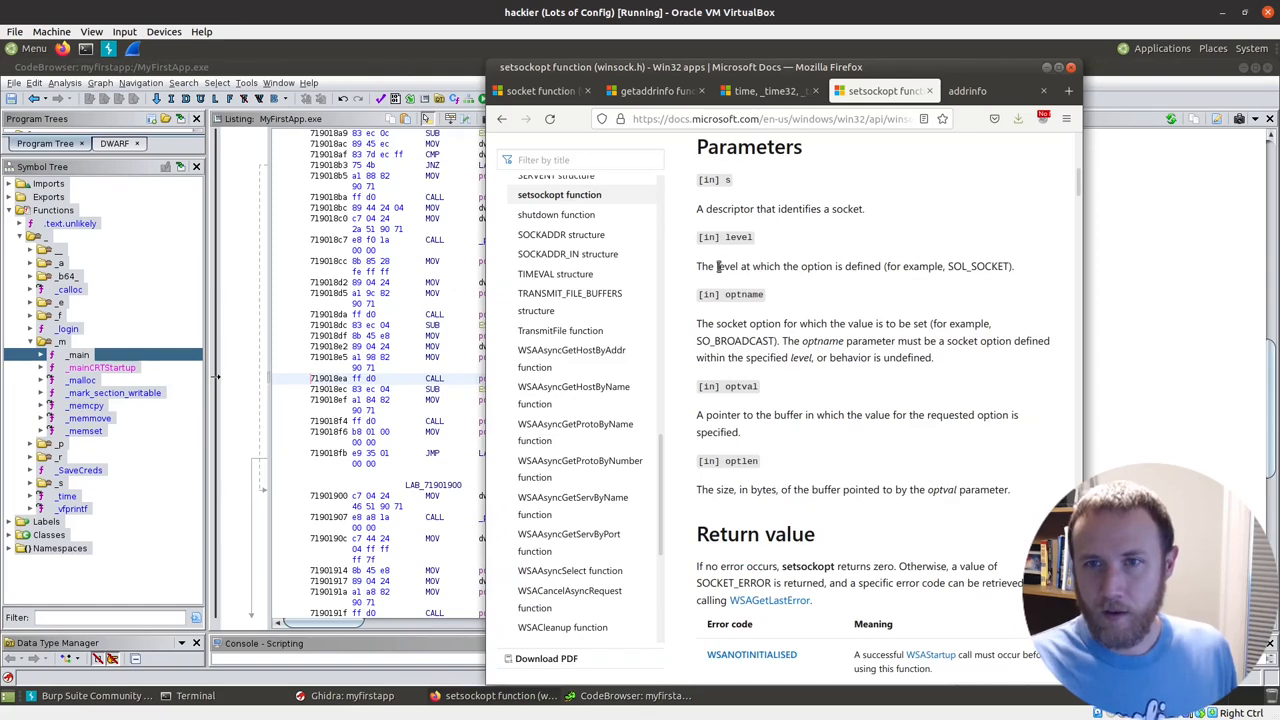
Step: Scroll the setsockopt docs from Parameters to the SOL_SOCKET options table
scroll(up, 3)
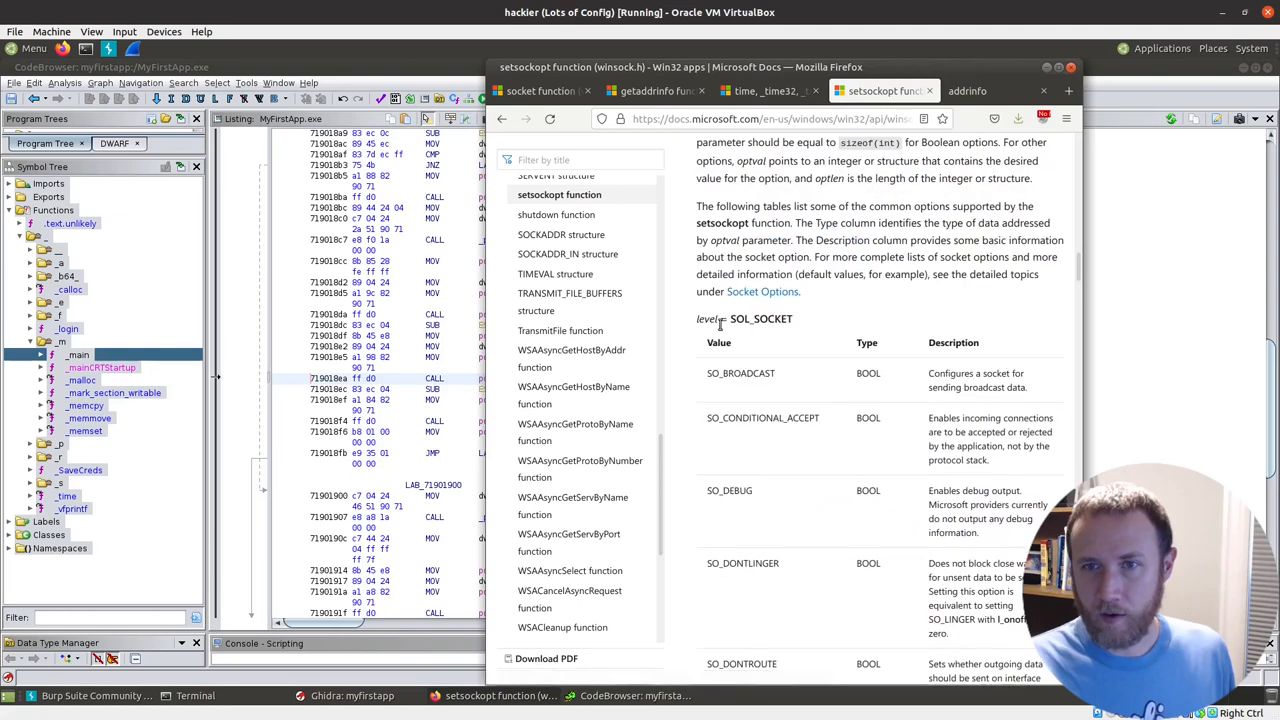
mouse_move(760, 345)
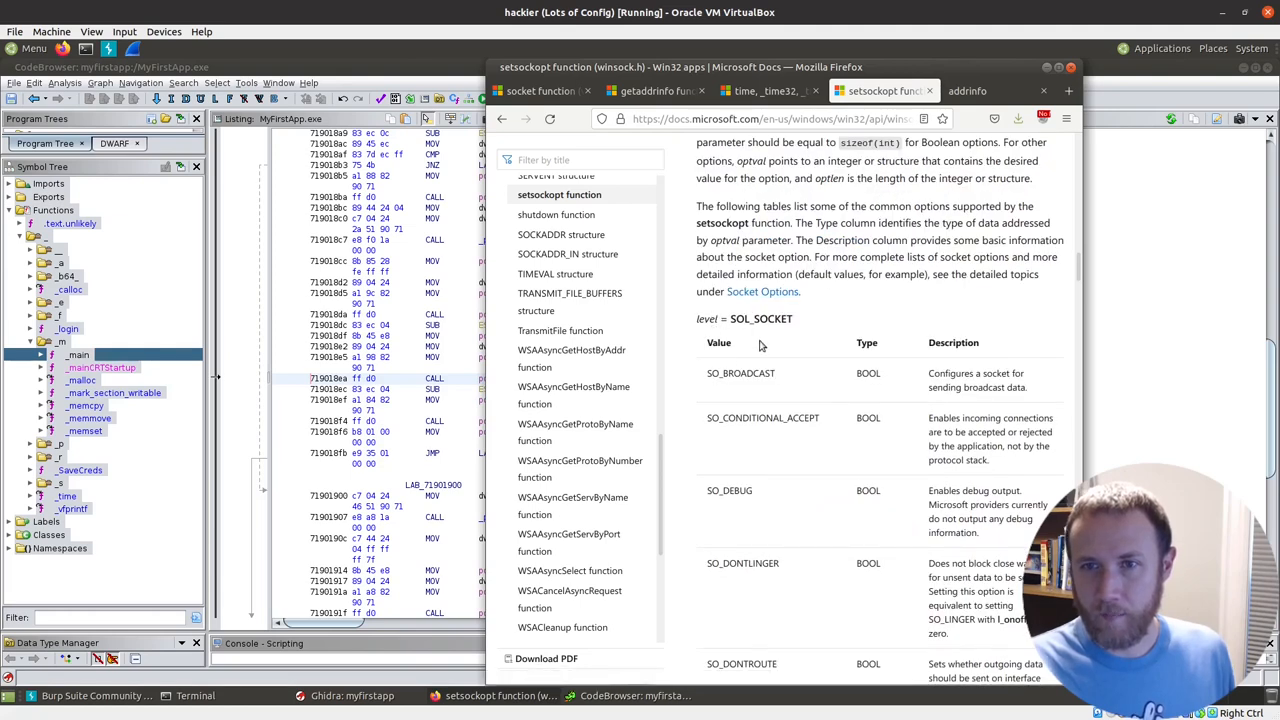
scroll(down, 3)
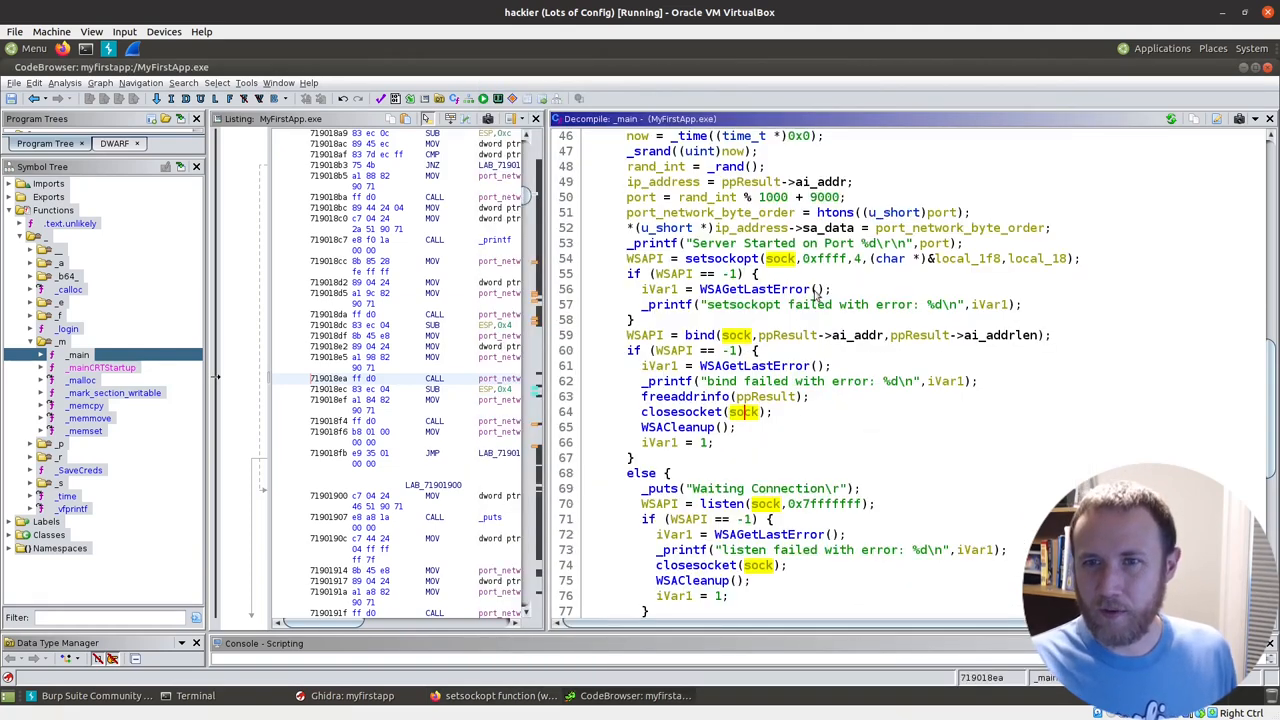
Step: Apply the SOL_SOCKET equate to setsockopt's 0xffff level argument
right_click(830, 258)
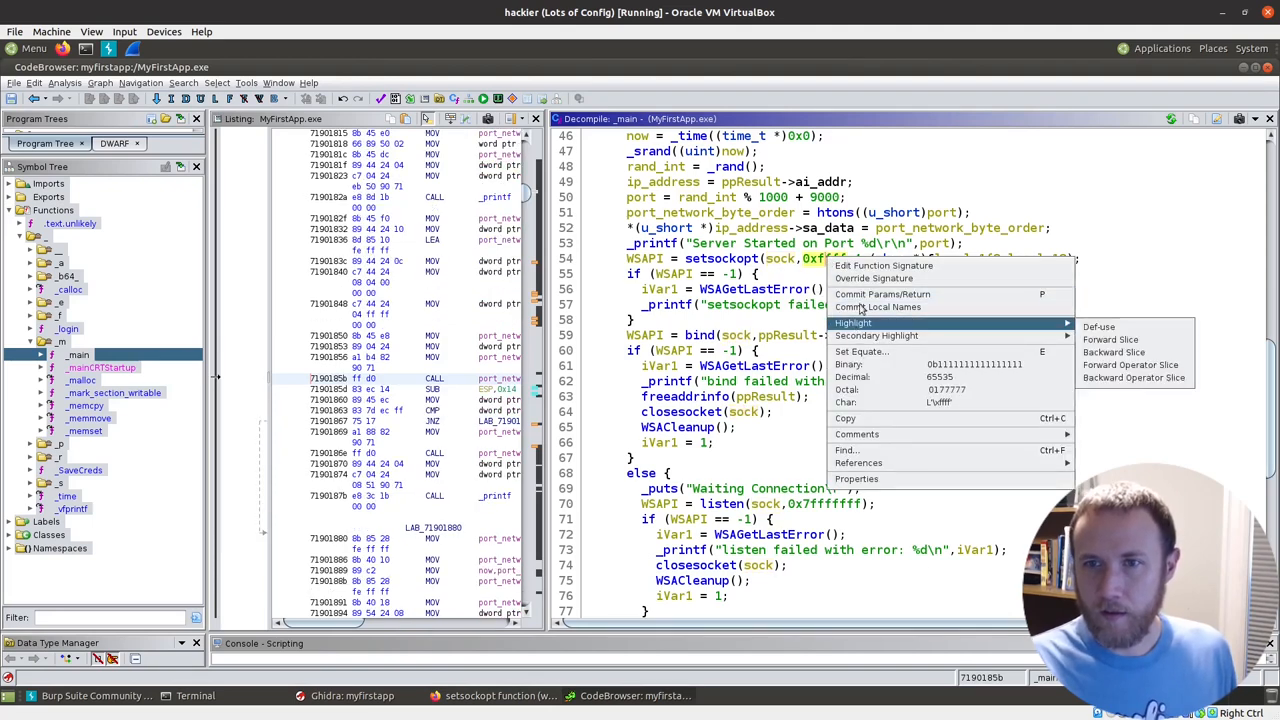
click(861, 351)
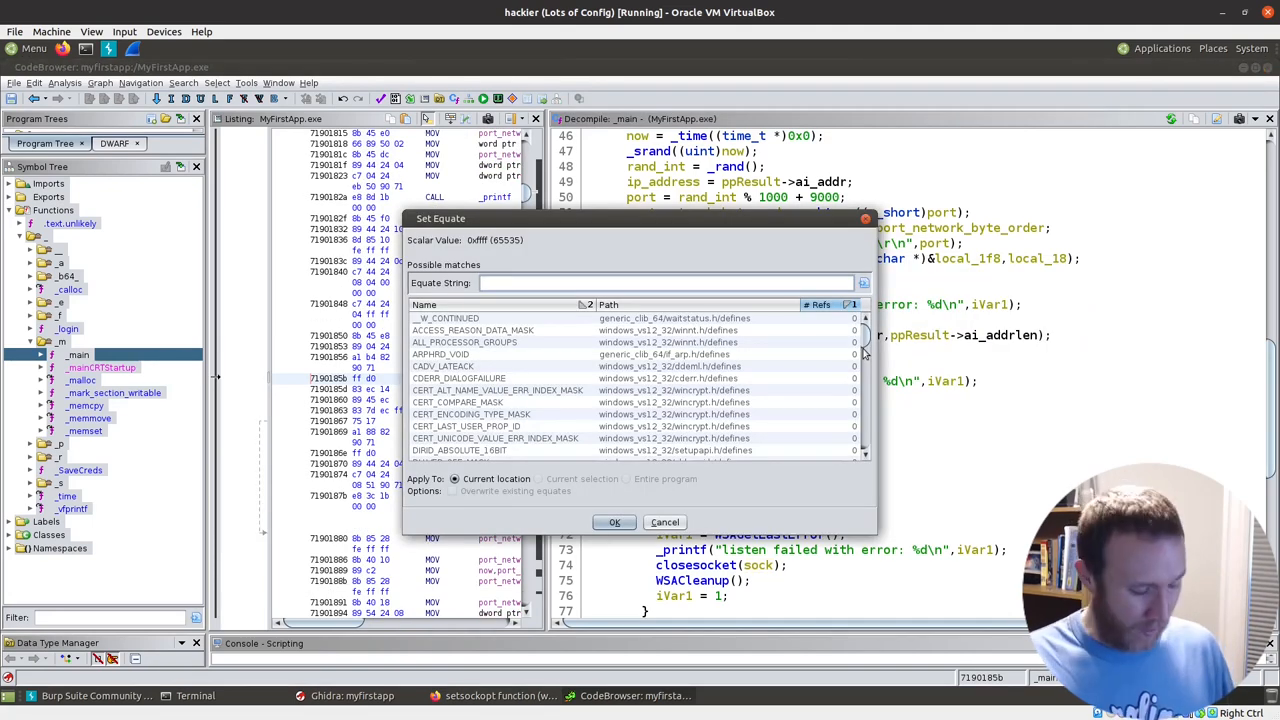
text(sol)
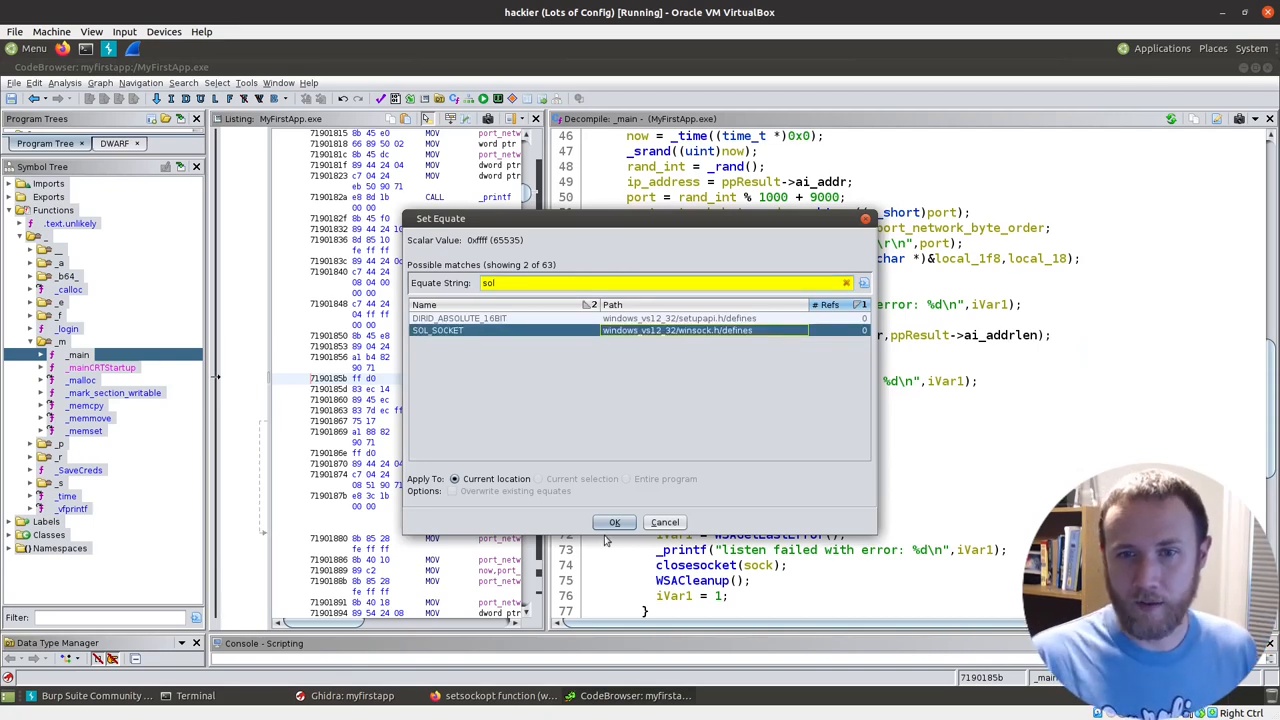
click(615, 522)
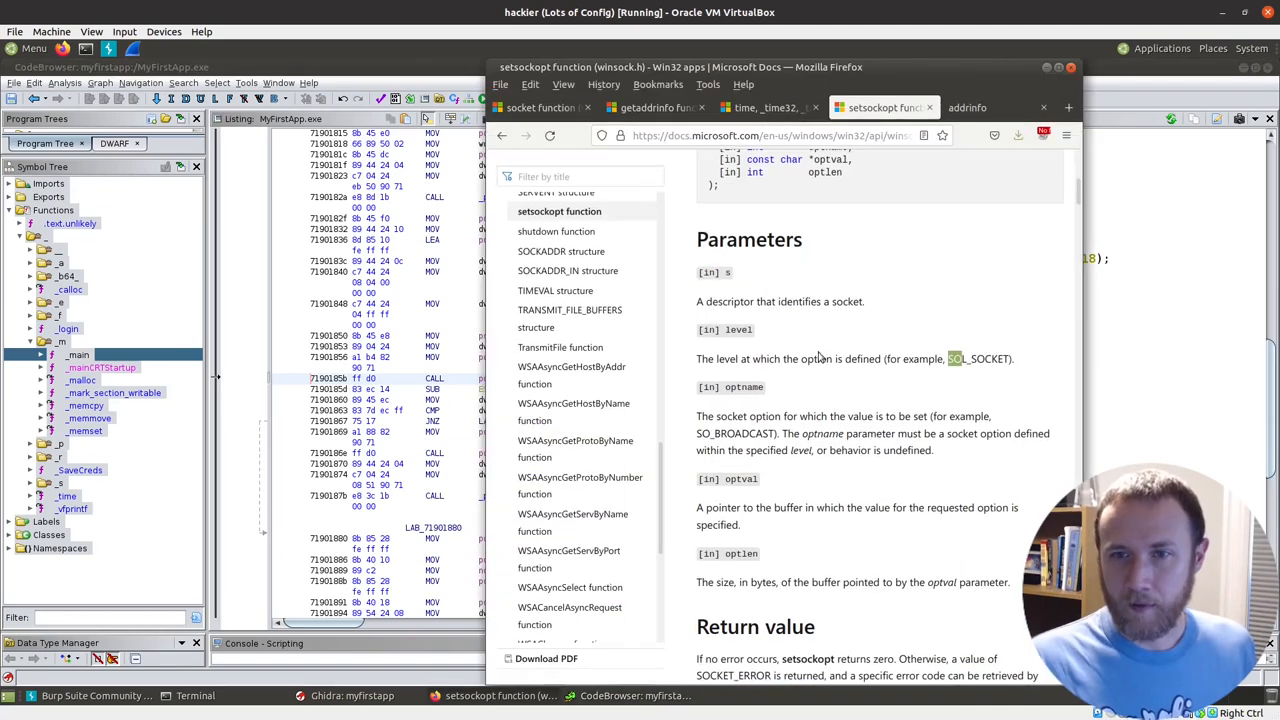
scroll(down, 3)
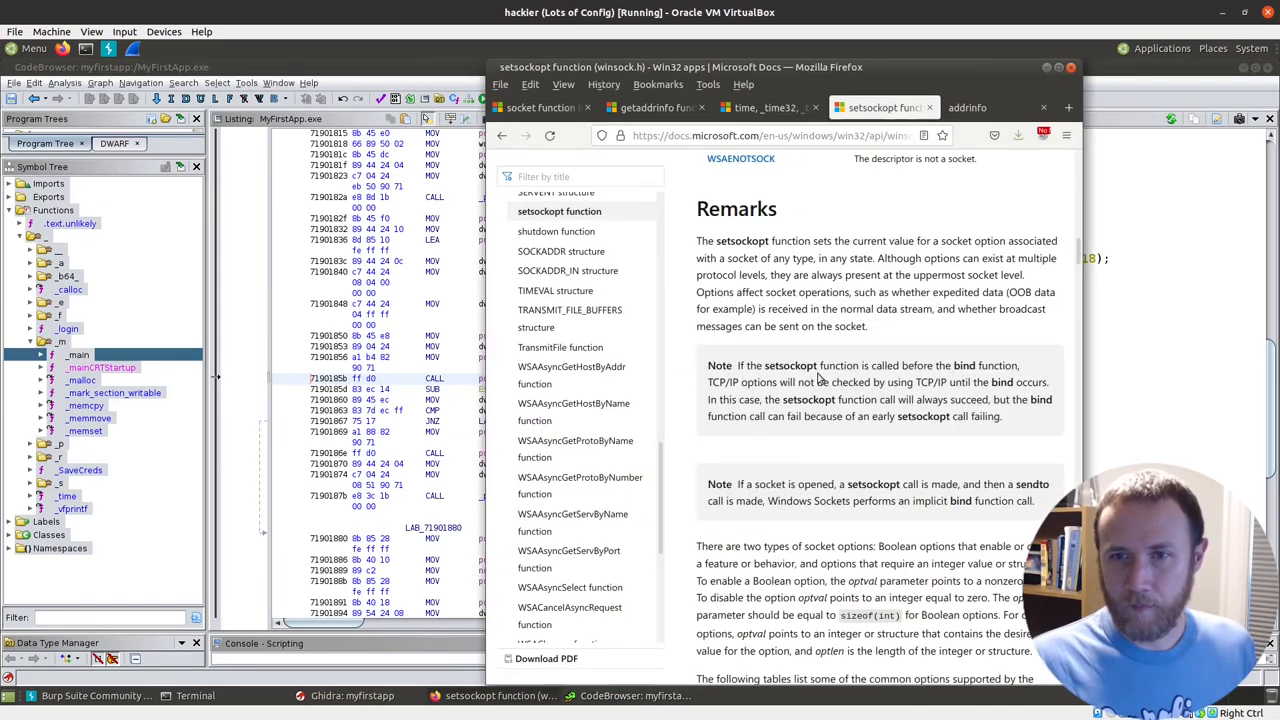
scroll(down, 3)
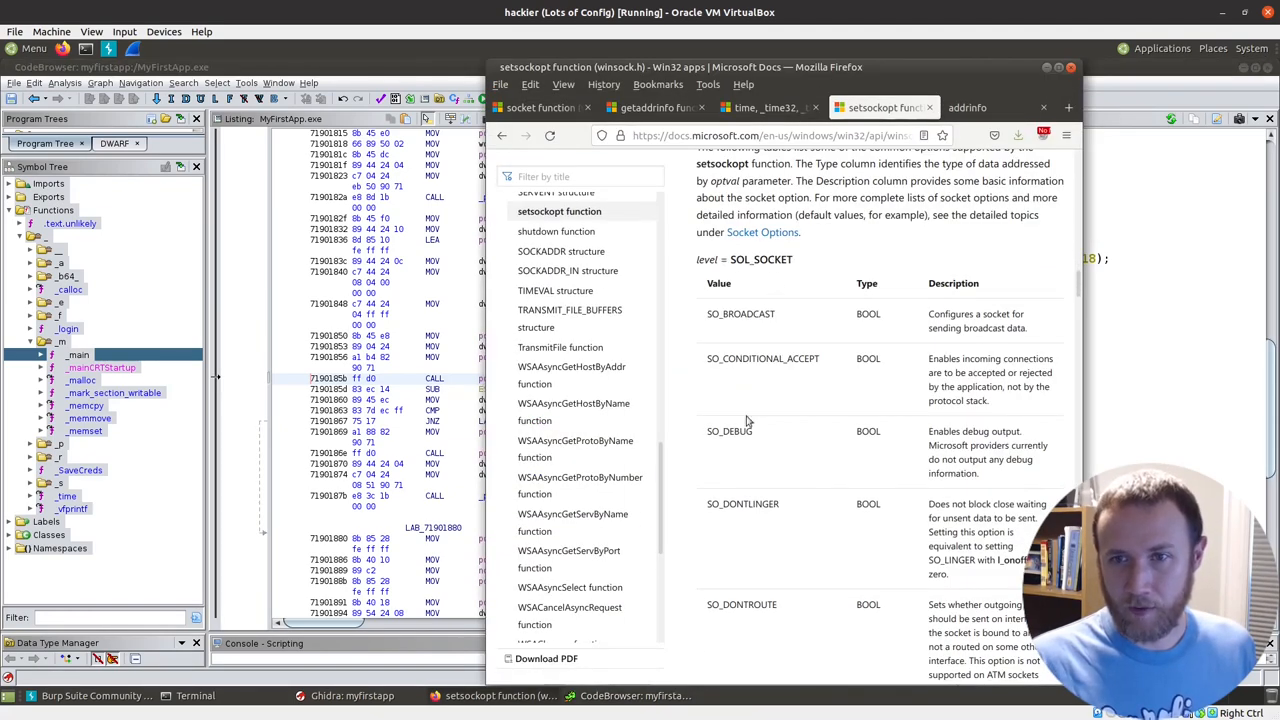
scroll(down, 3)
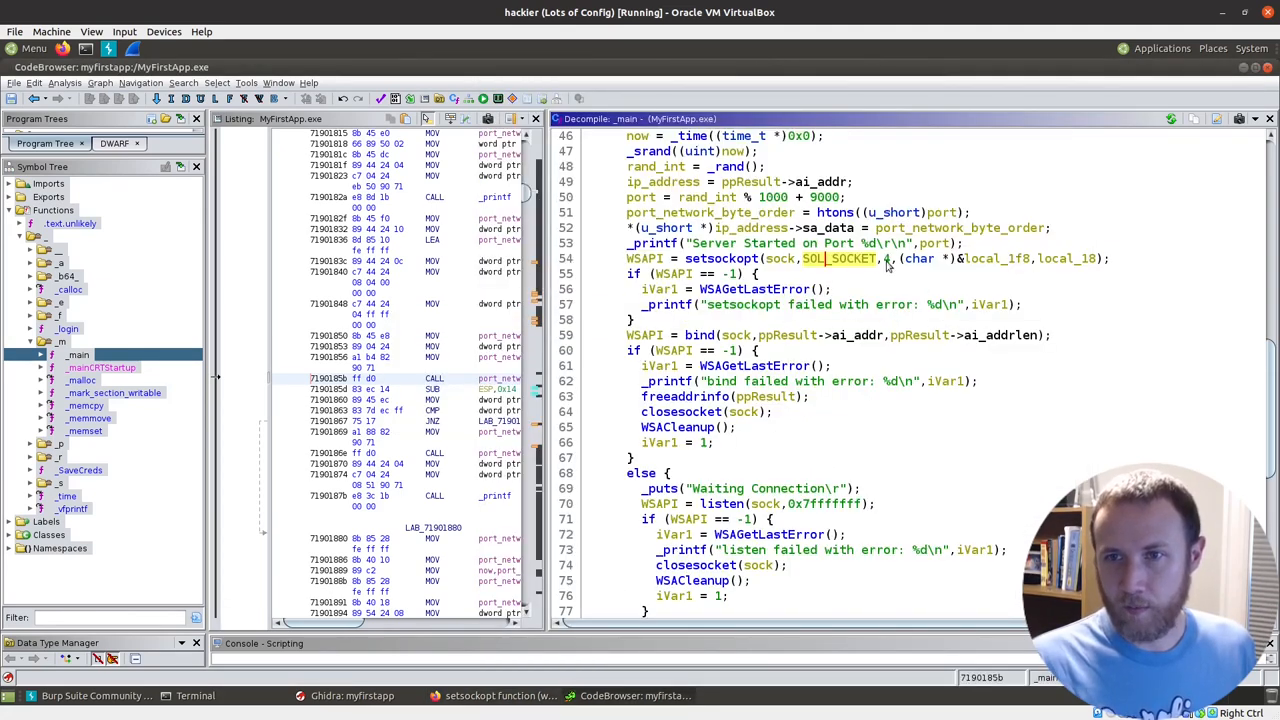
Step: Apply the SO_REUSEADDR equate to setsockopt's option argument 4
right_click(888, 258)
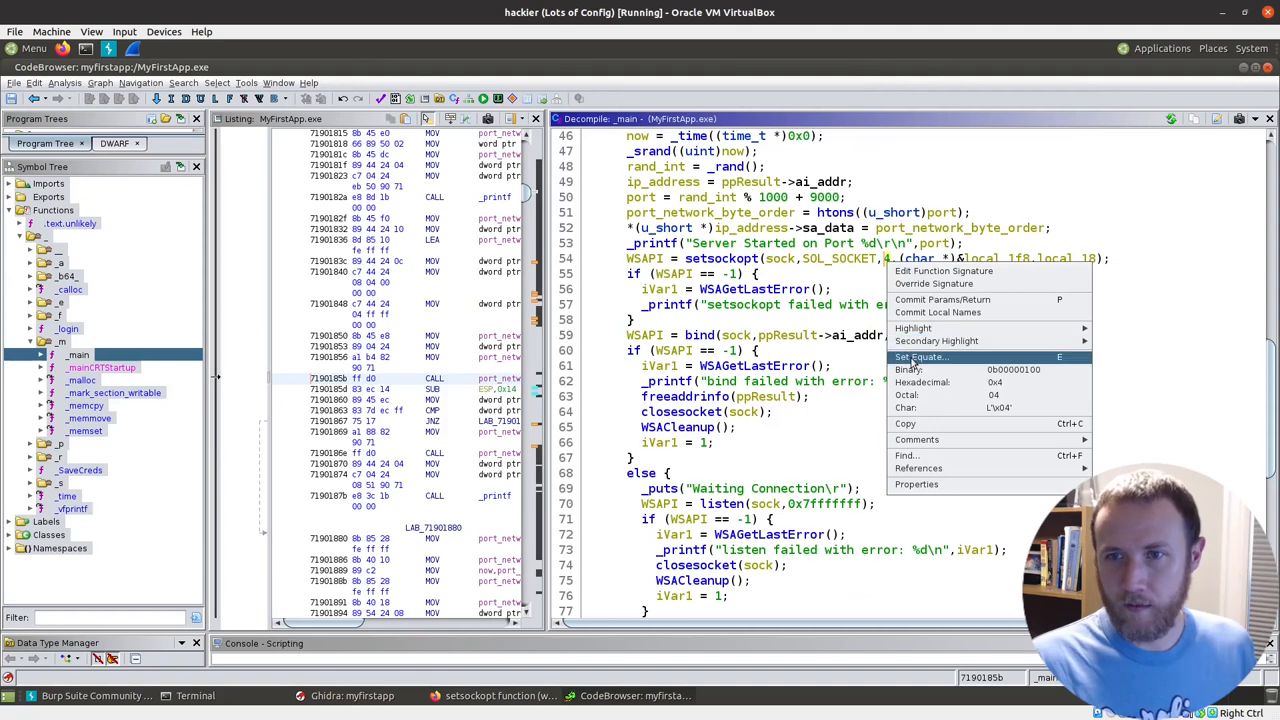
click(920, 357)
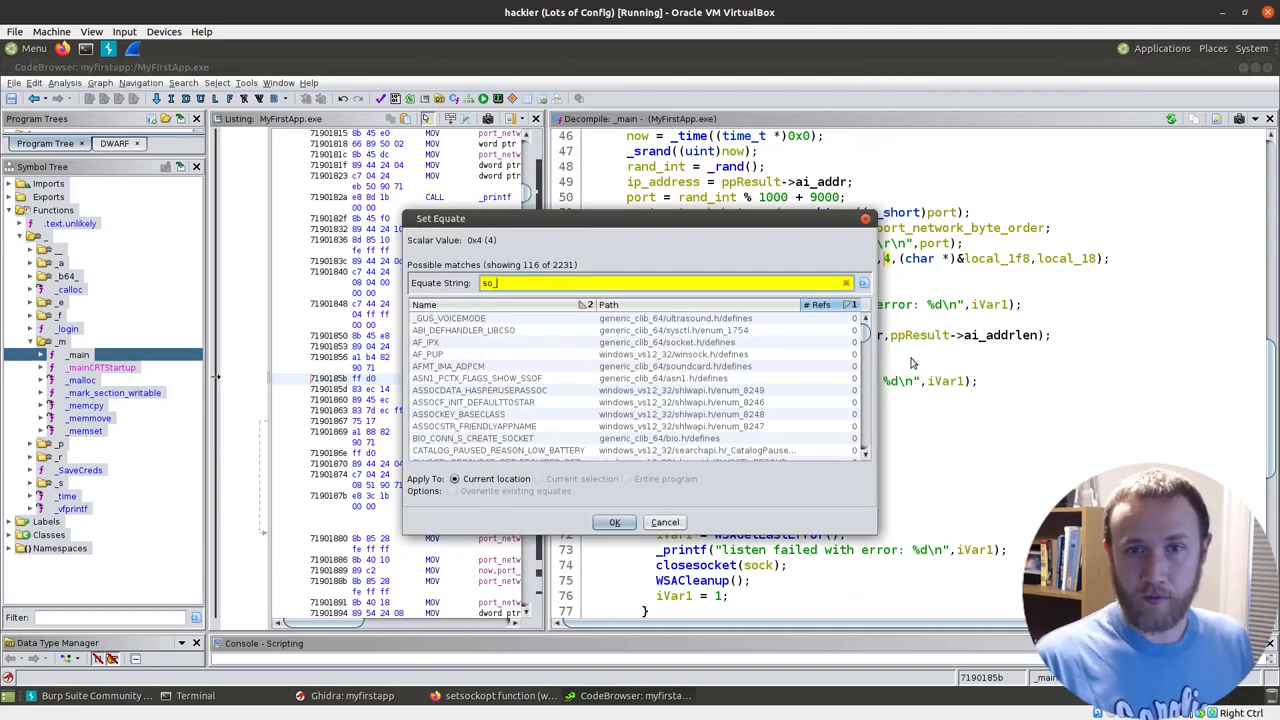
text(so)
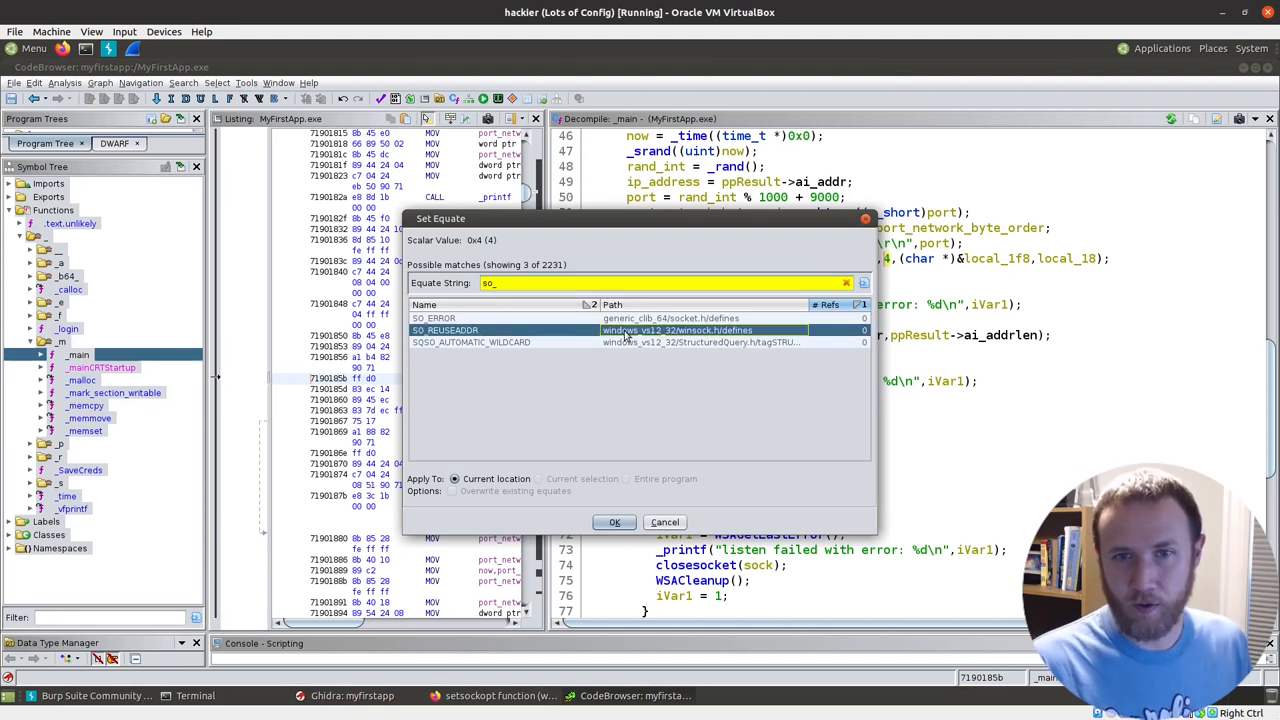
click(614, 522)
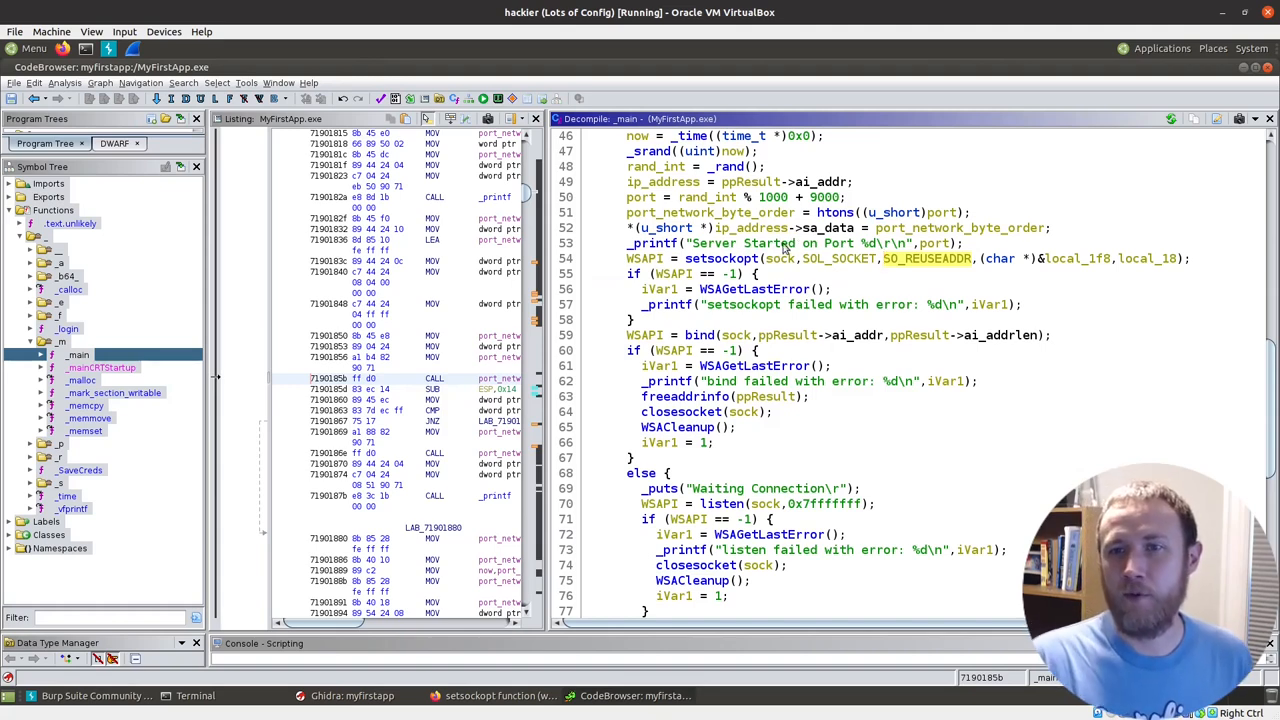
mouse_move(922, 264)
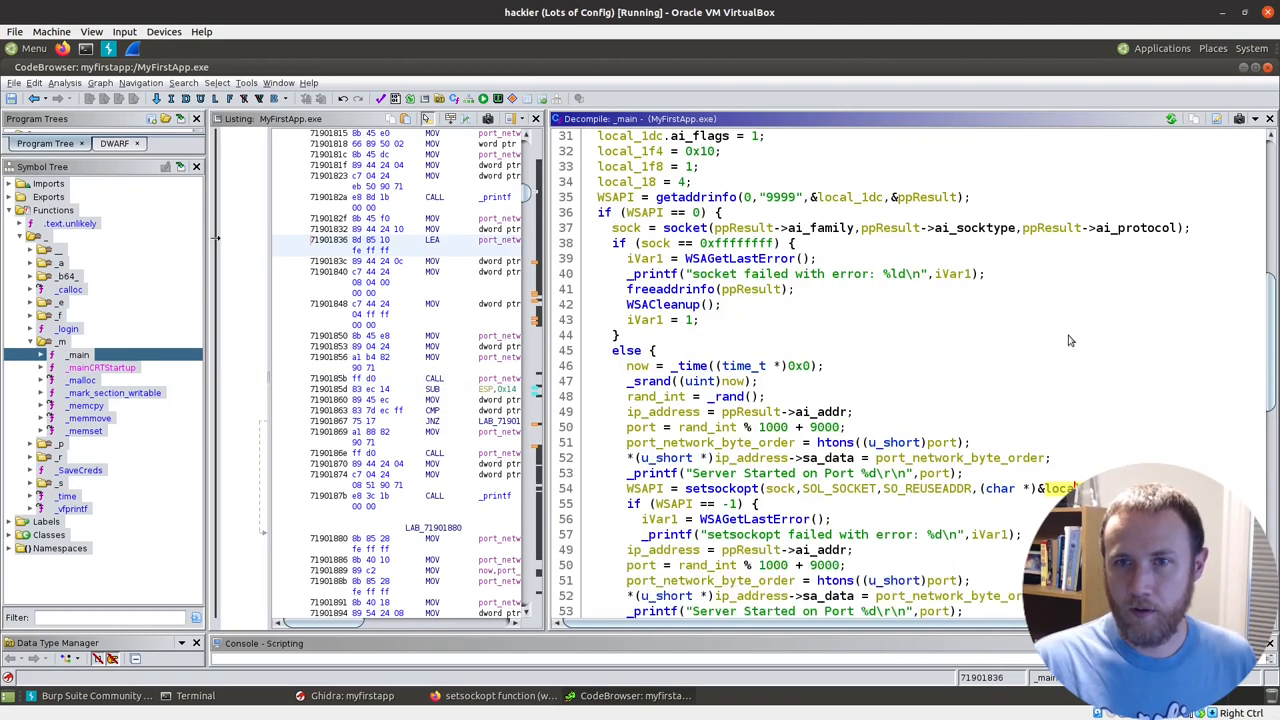
scroll(down, 3)
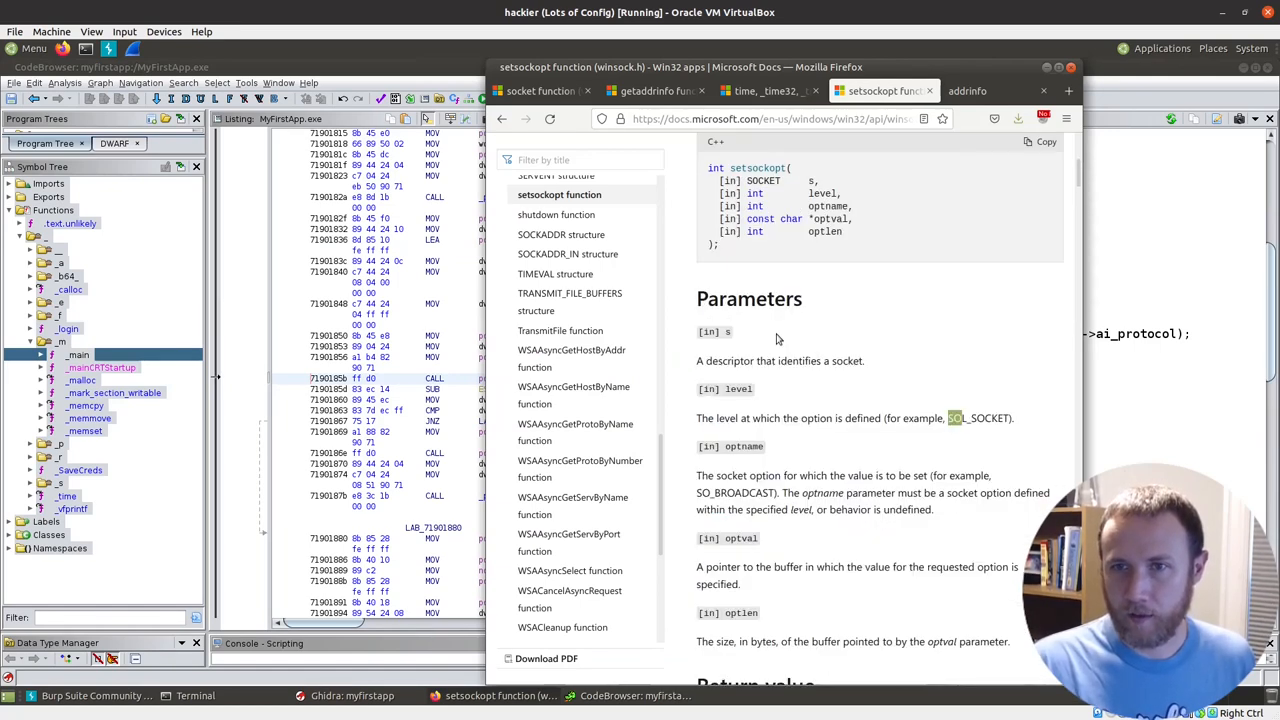
Step: Scroll the setsockopt docs page back up to the syntax and Parameters section
scroll(up, 3)
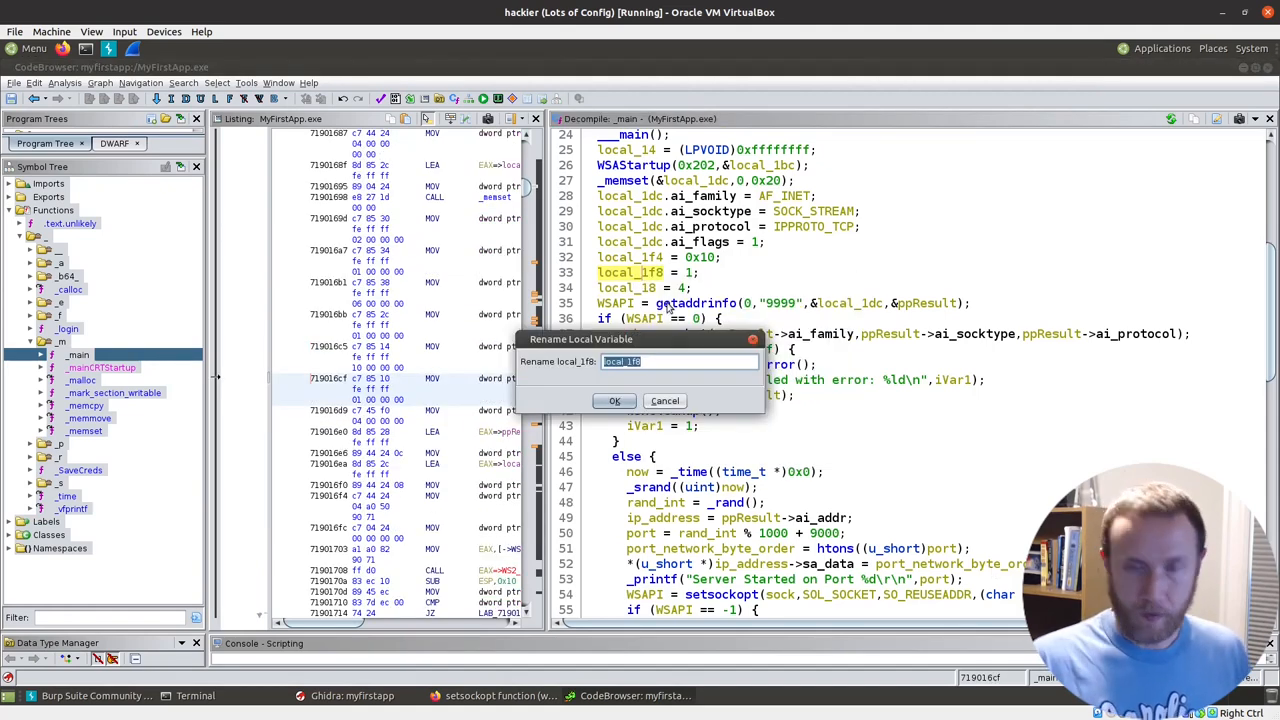
text(reuse)
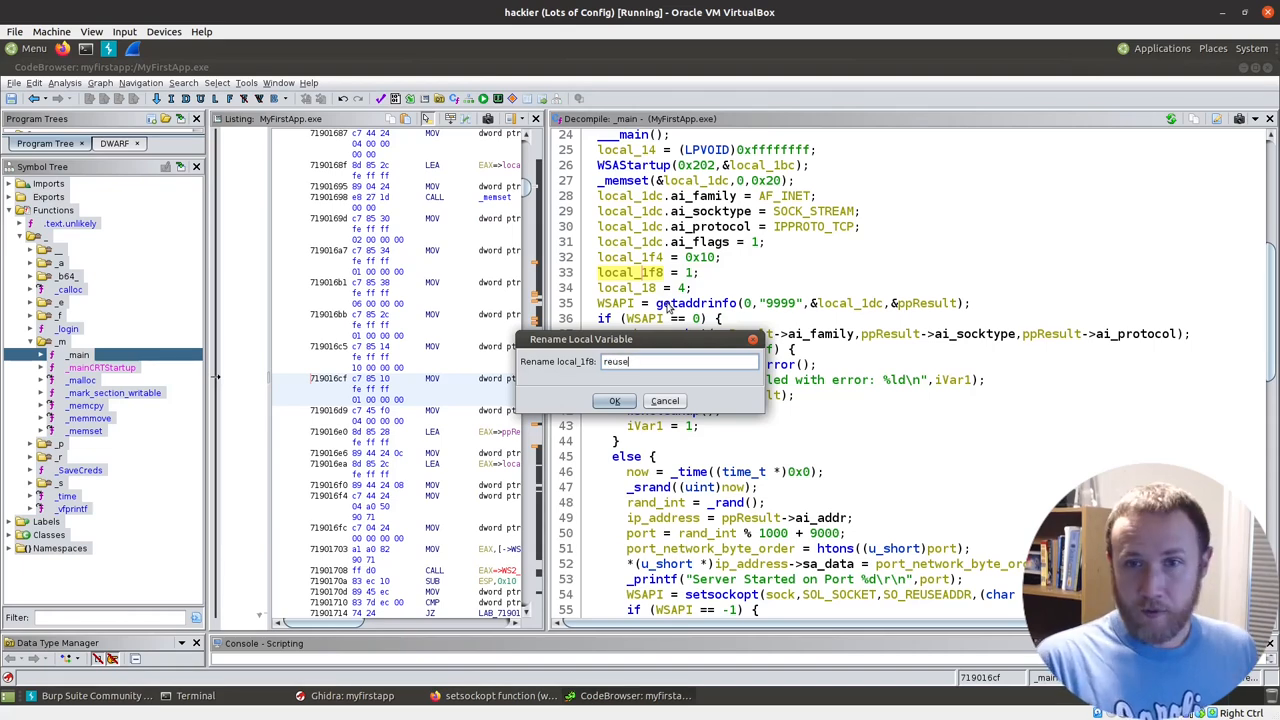
text(_addr)
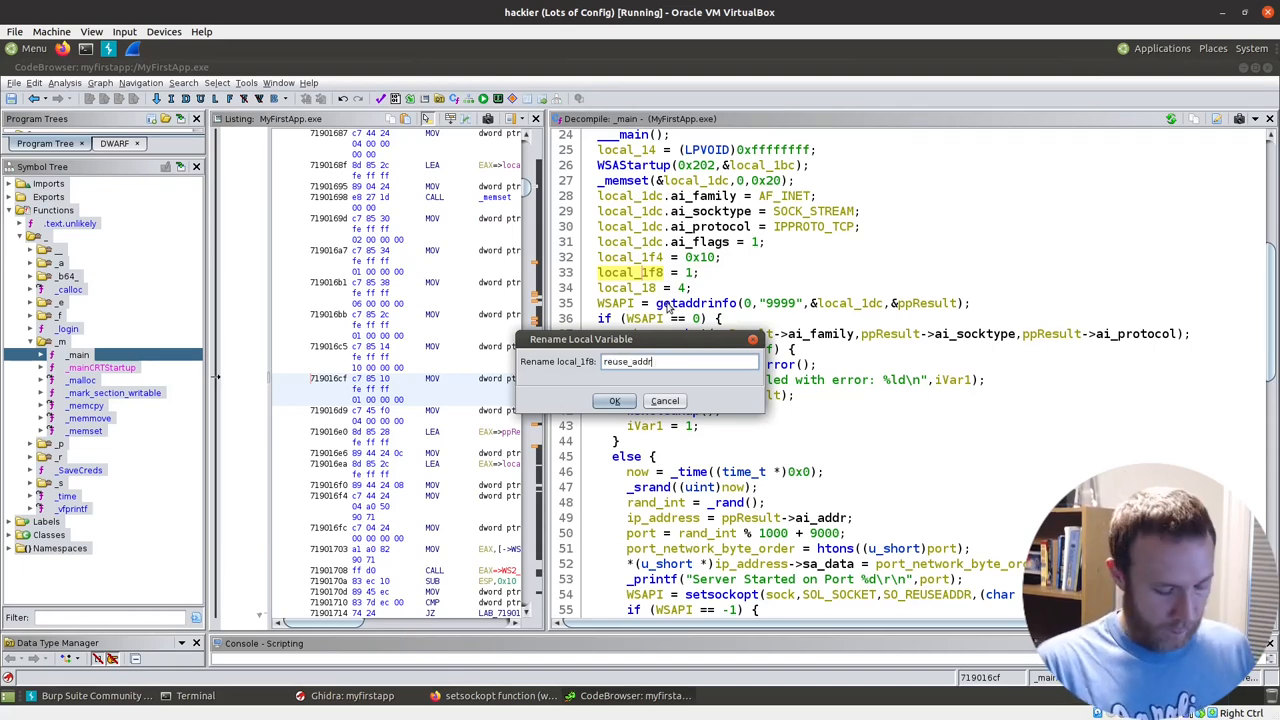
click(614, 401)
text(reuse_addr_val_)
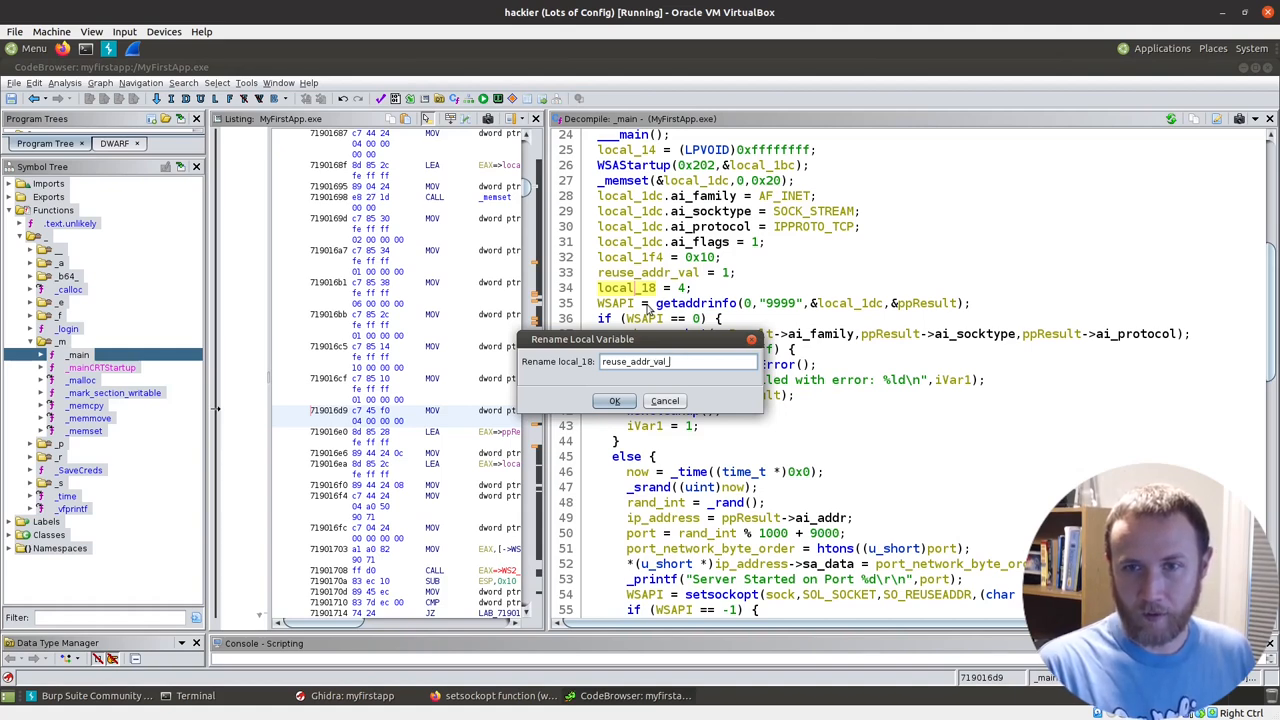
click(614, 400)
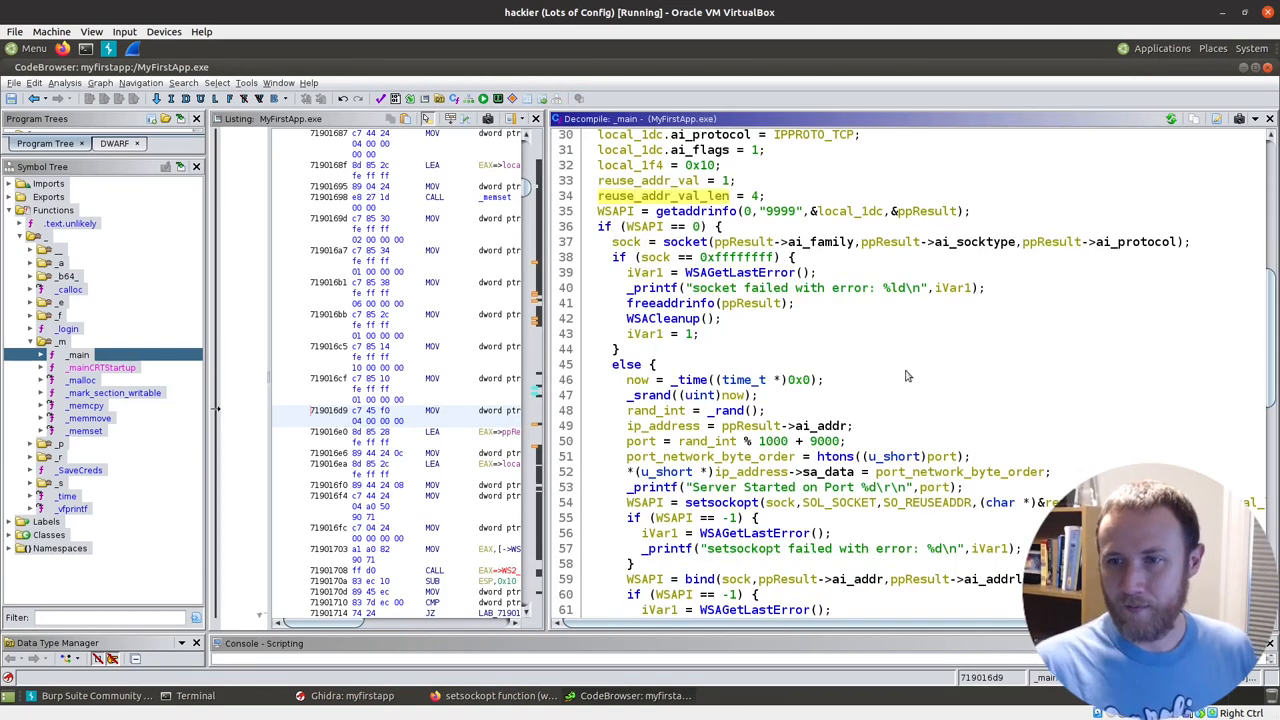
scroll(down, 3)
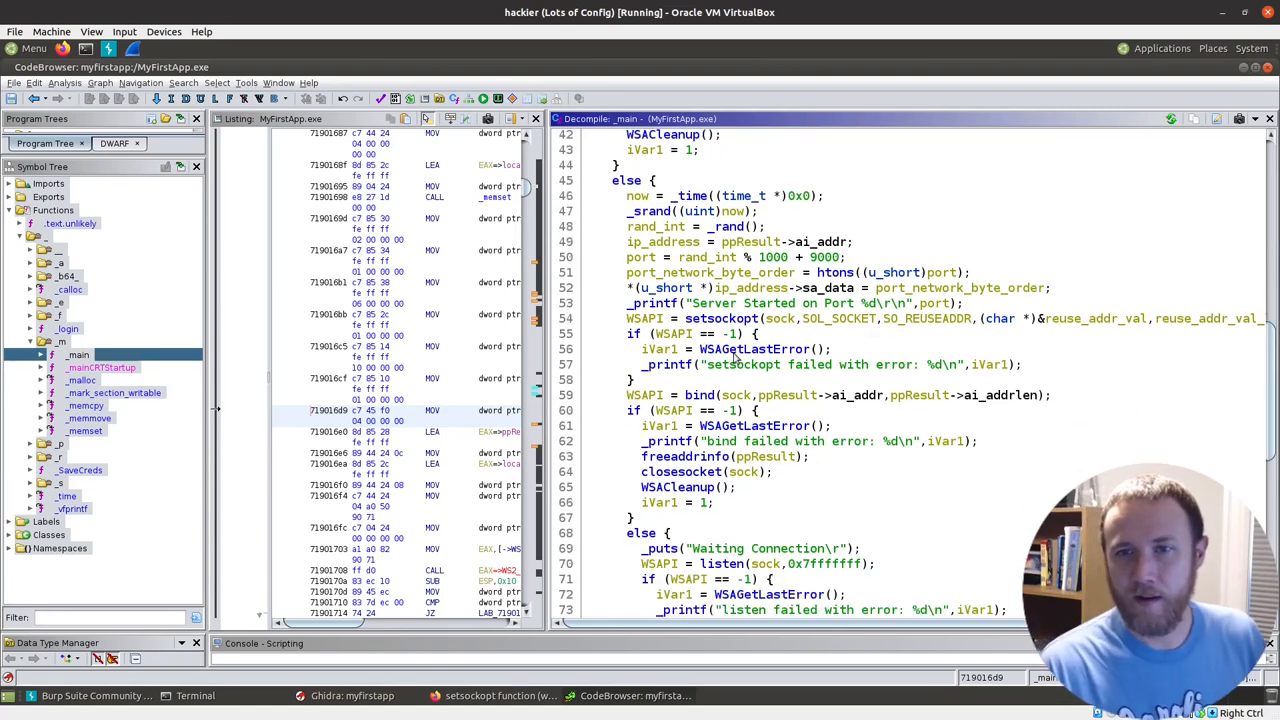
mouse_move(694, 384)
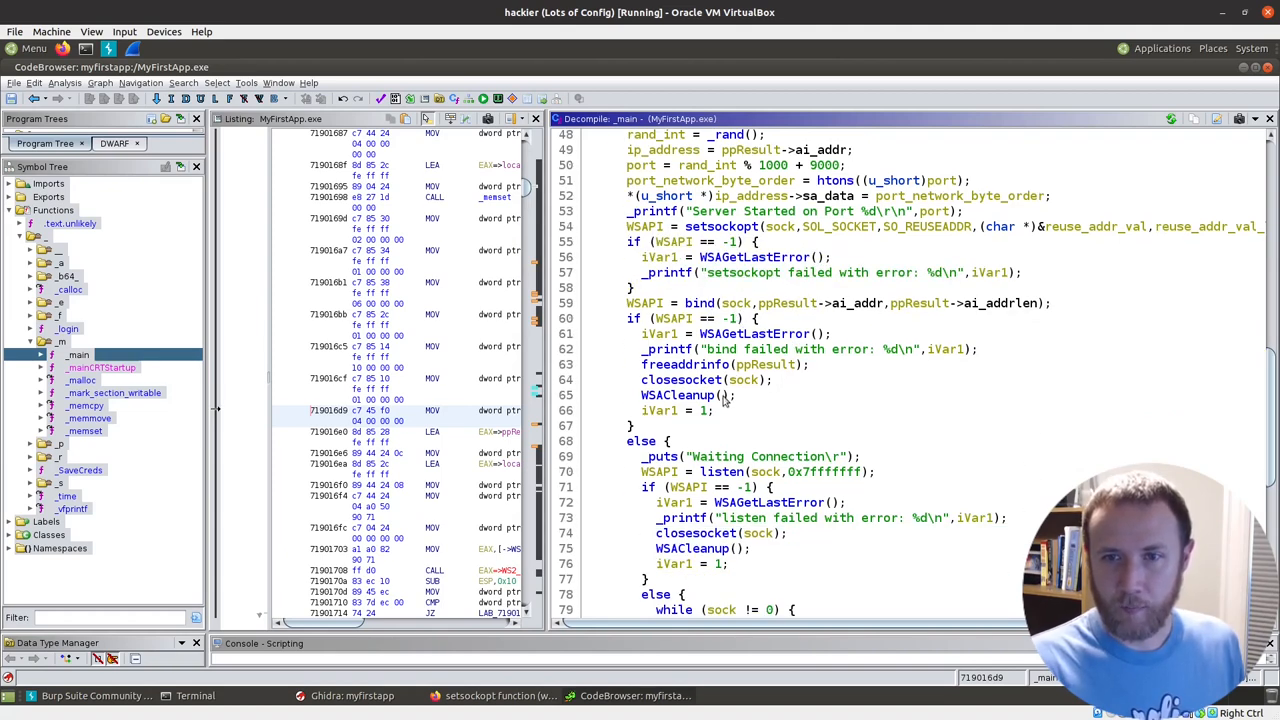
scroll(down, 3)
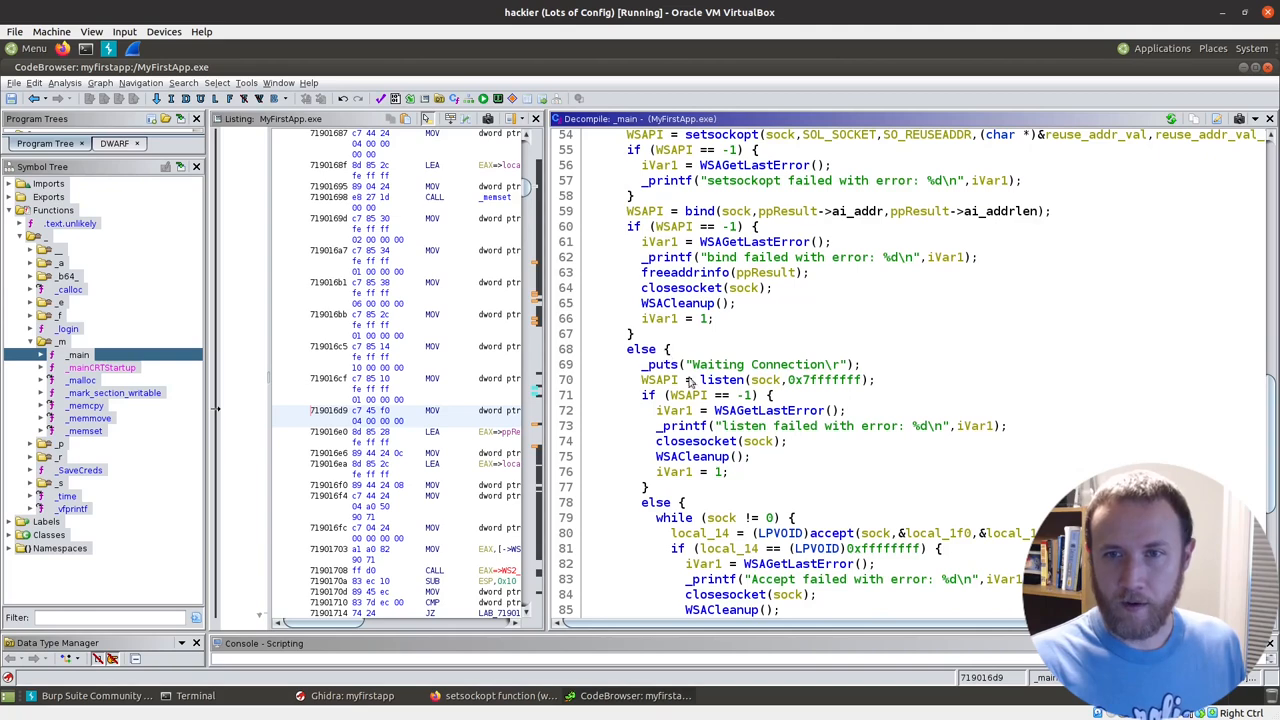
mouse_move(805, 382)
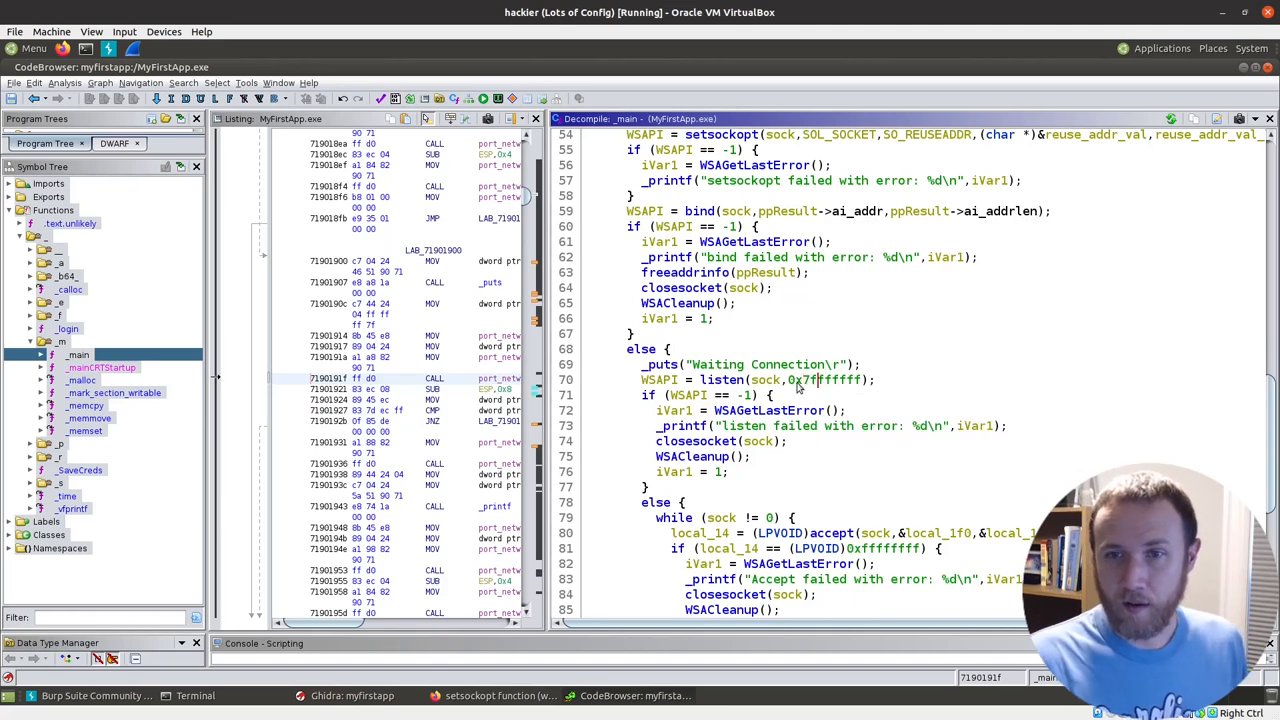
scroll(down, 3)
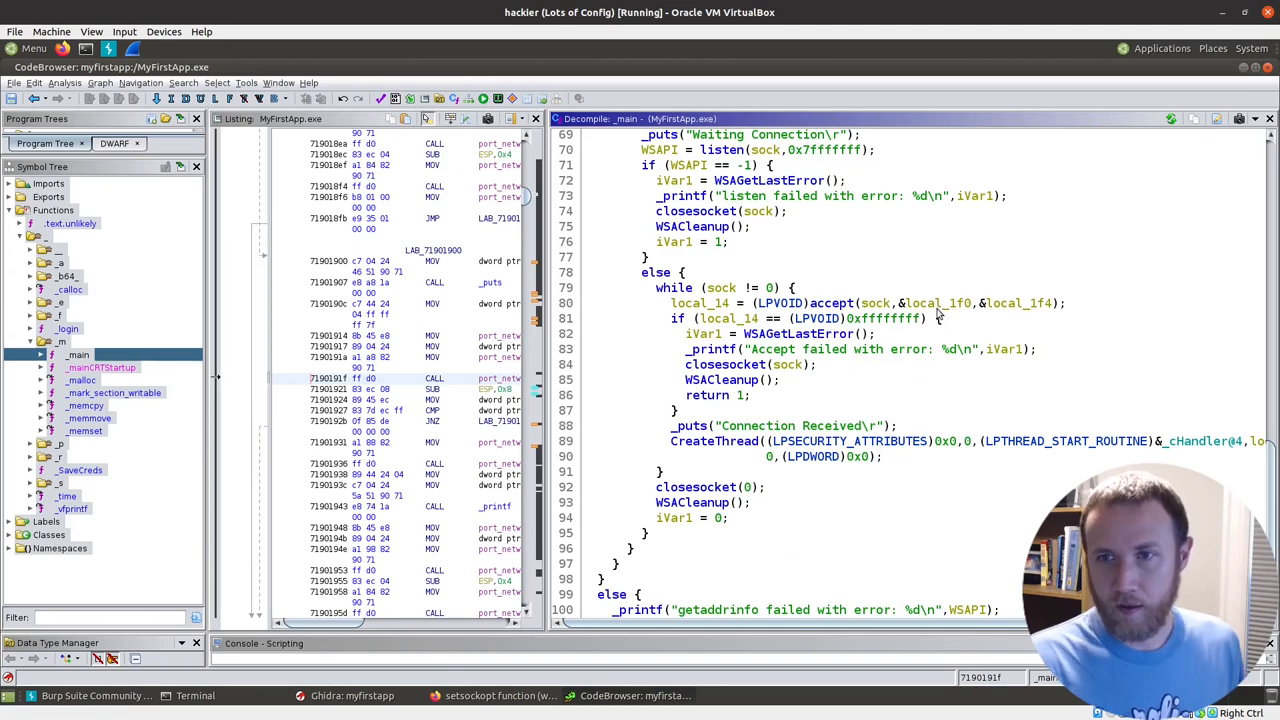
Step: From the addrinfo tab, search the web for the WinAPI accept function docs
click(880, 90)
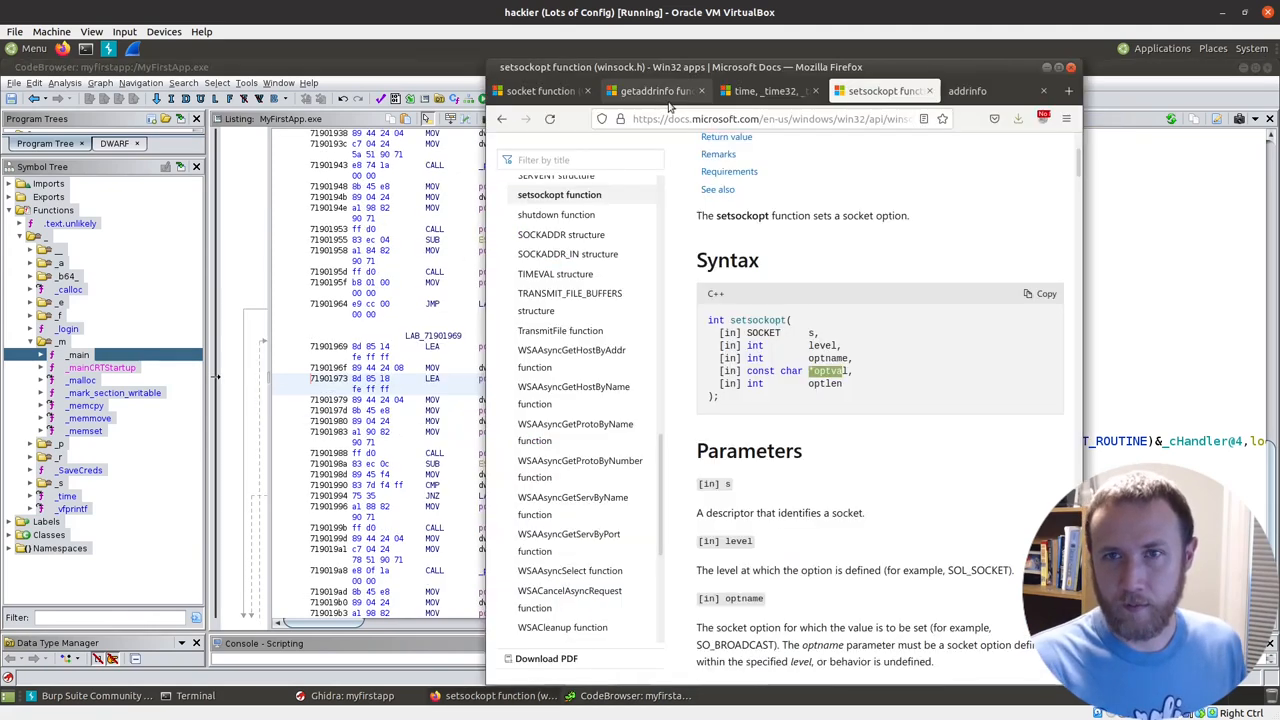
click(968, 91)
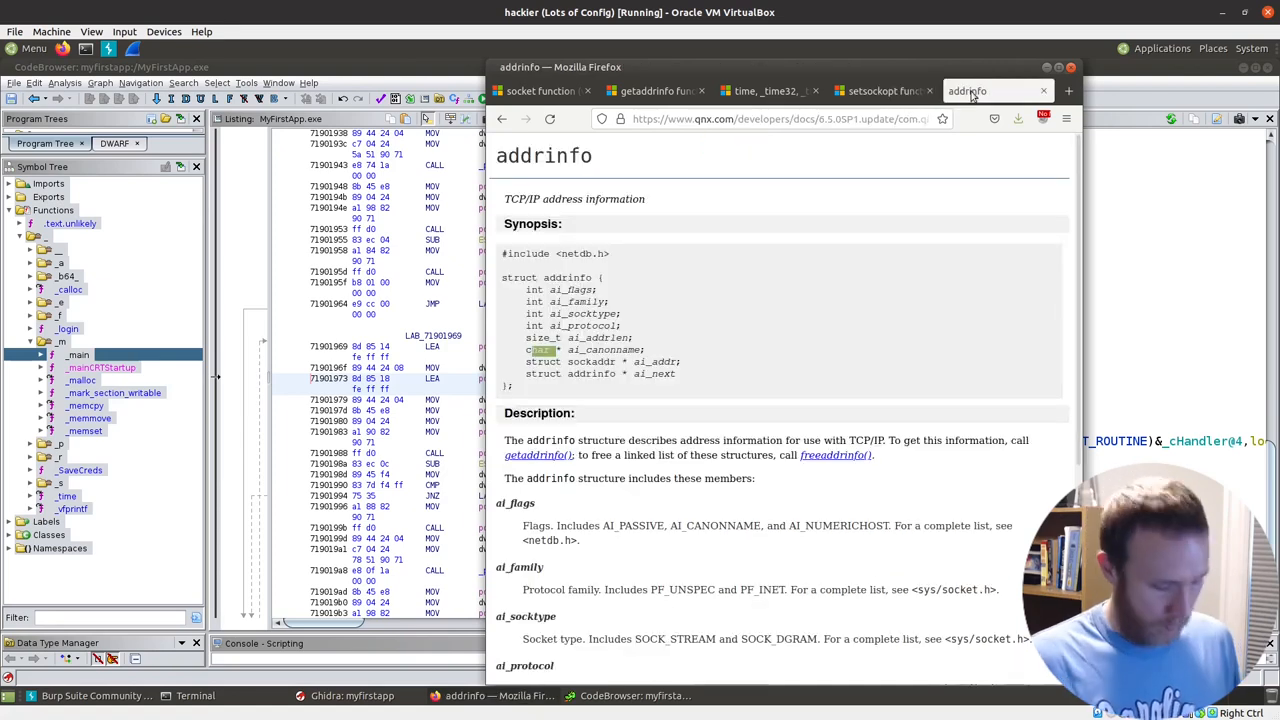
click(780, 118)
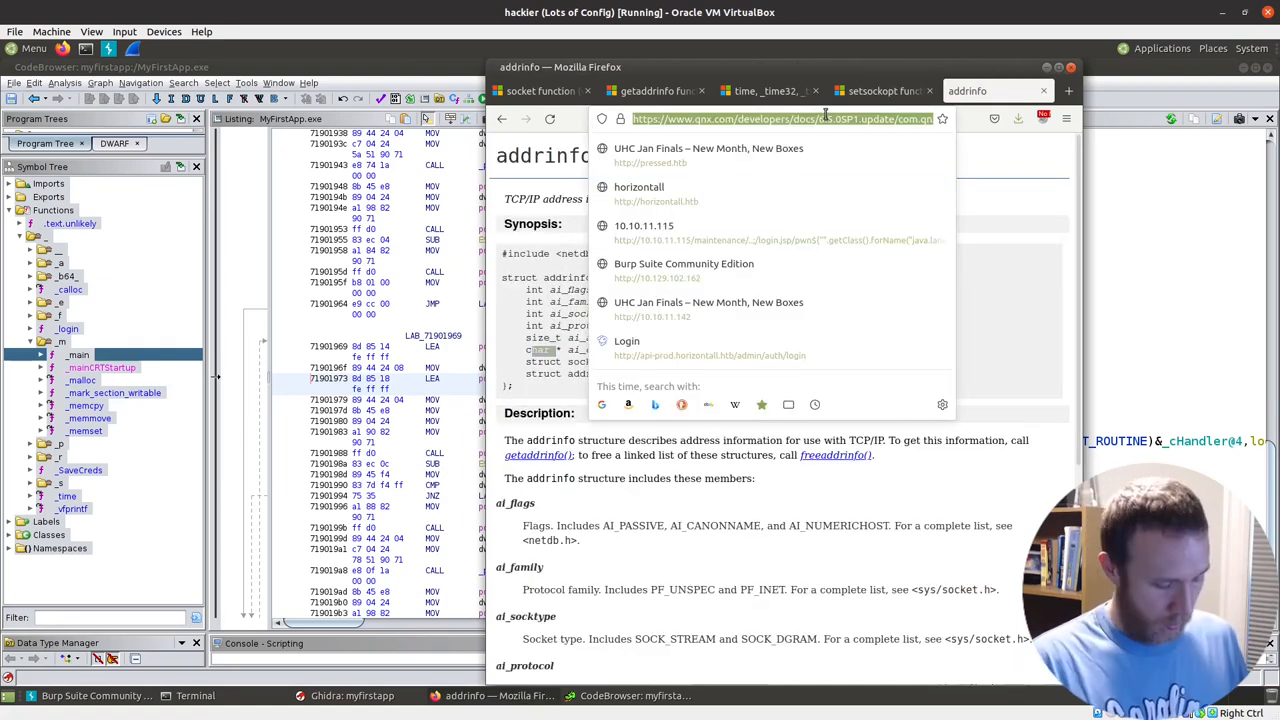
text(win api)
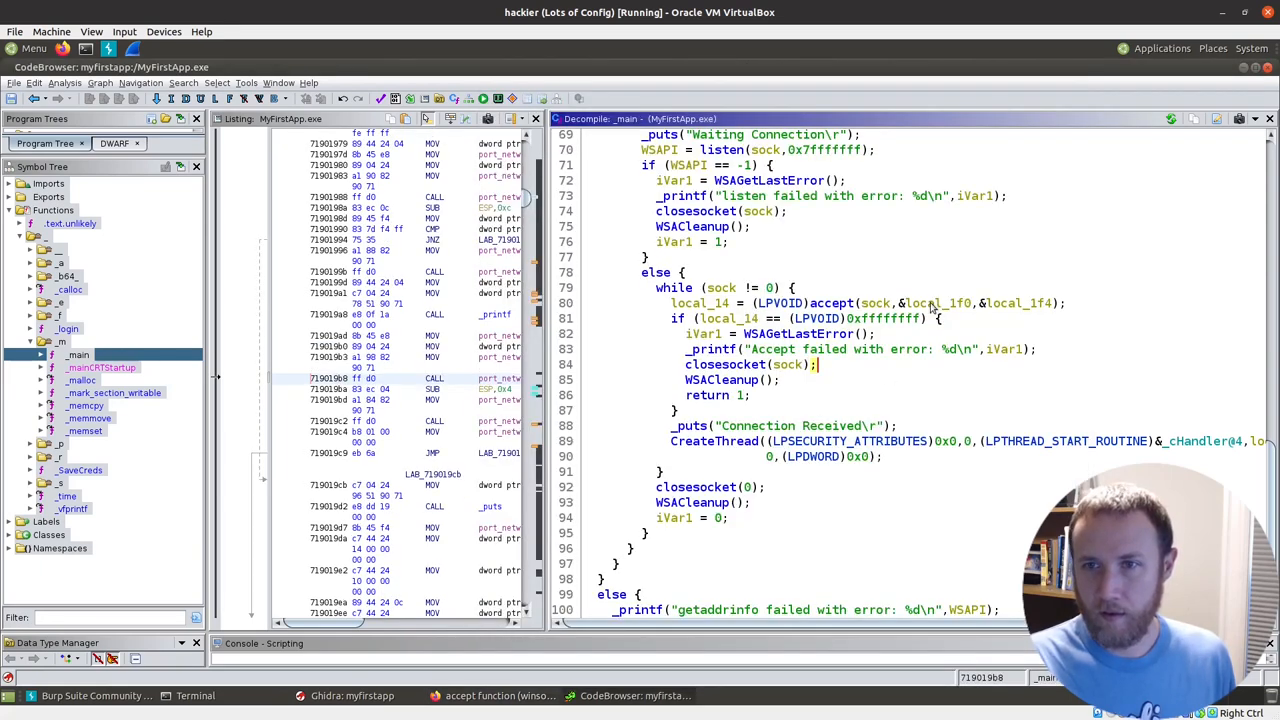
Step: Retype accept's second argument local_1f0 as sockaddr
right_click(935, 303)
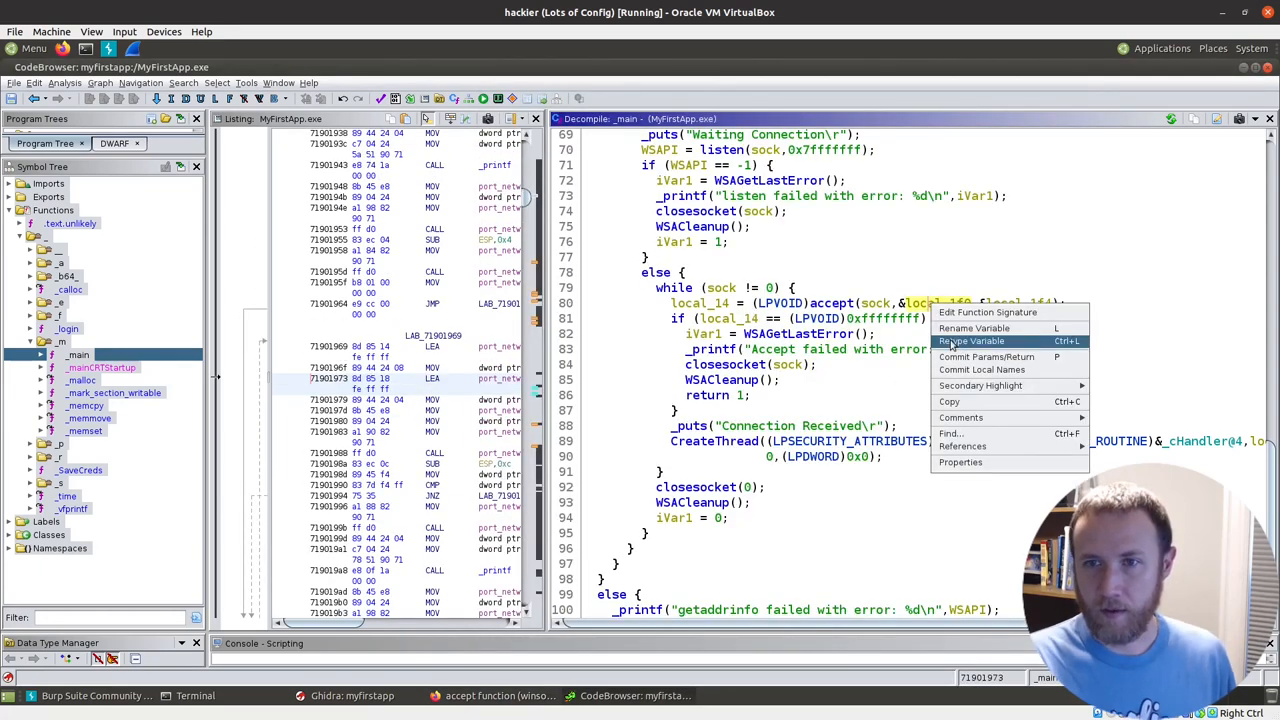
click(971, 341)
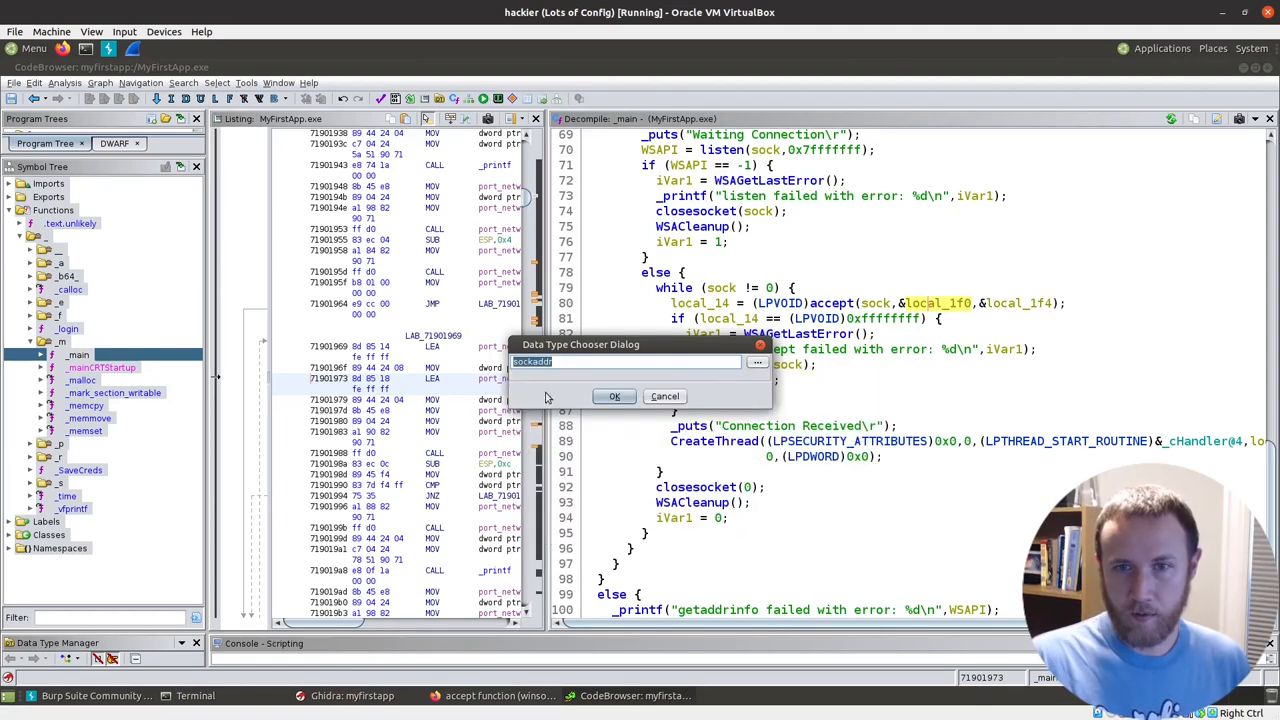
click(614, 396)
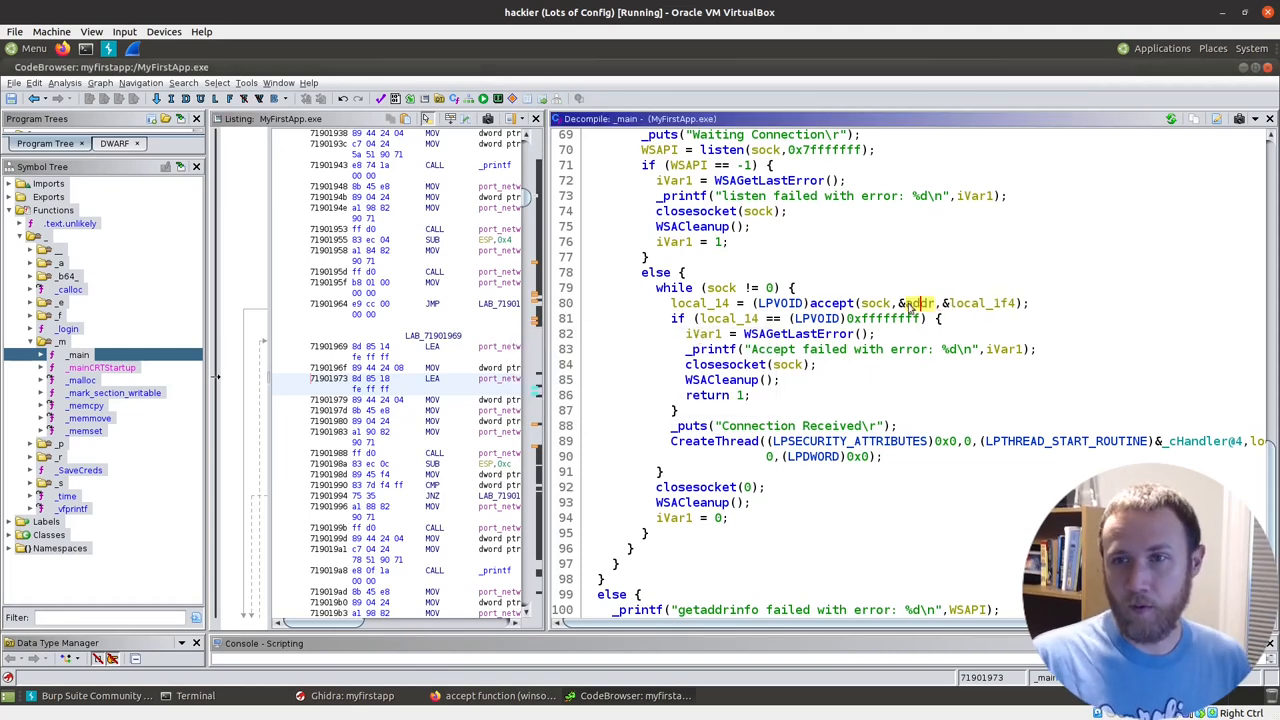
Step: Rename accept's third argument local_1f4 to addr_len
right_click(910, 303)
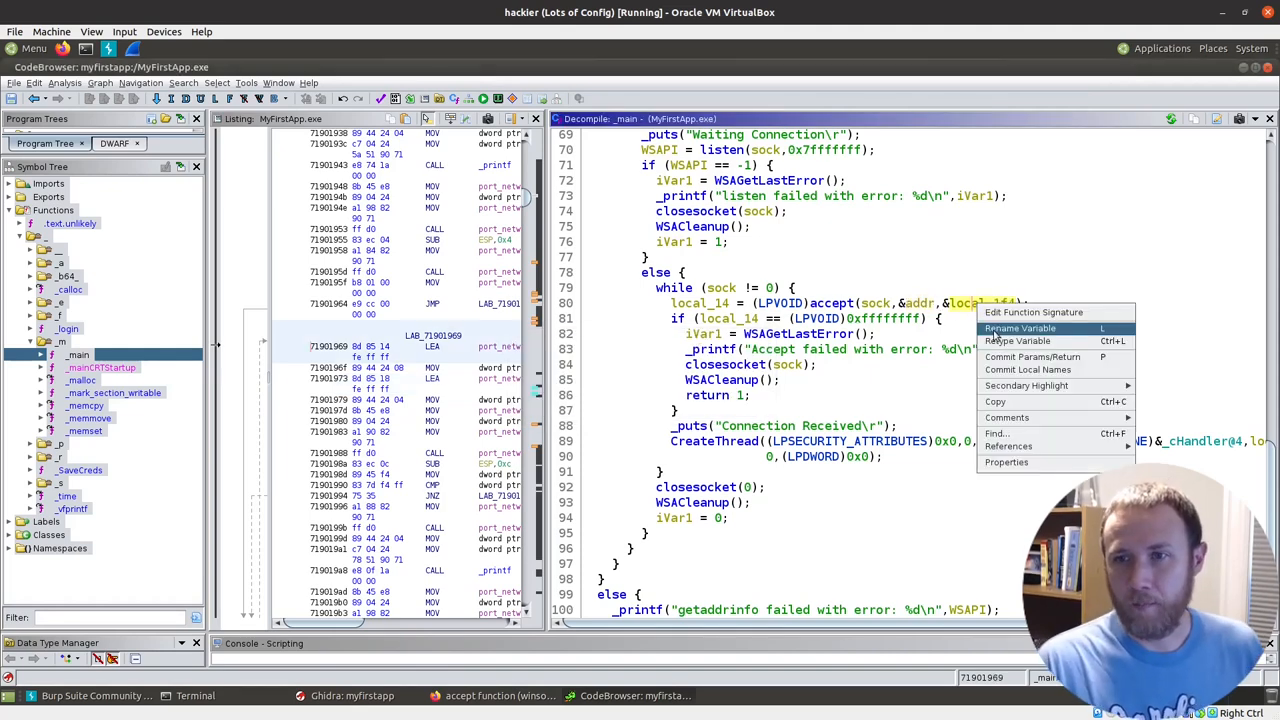
click(1020, 328)
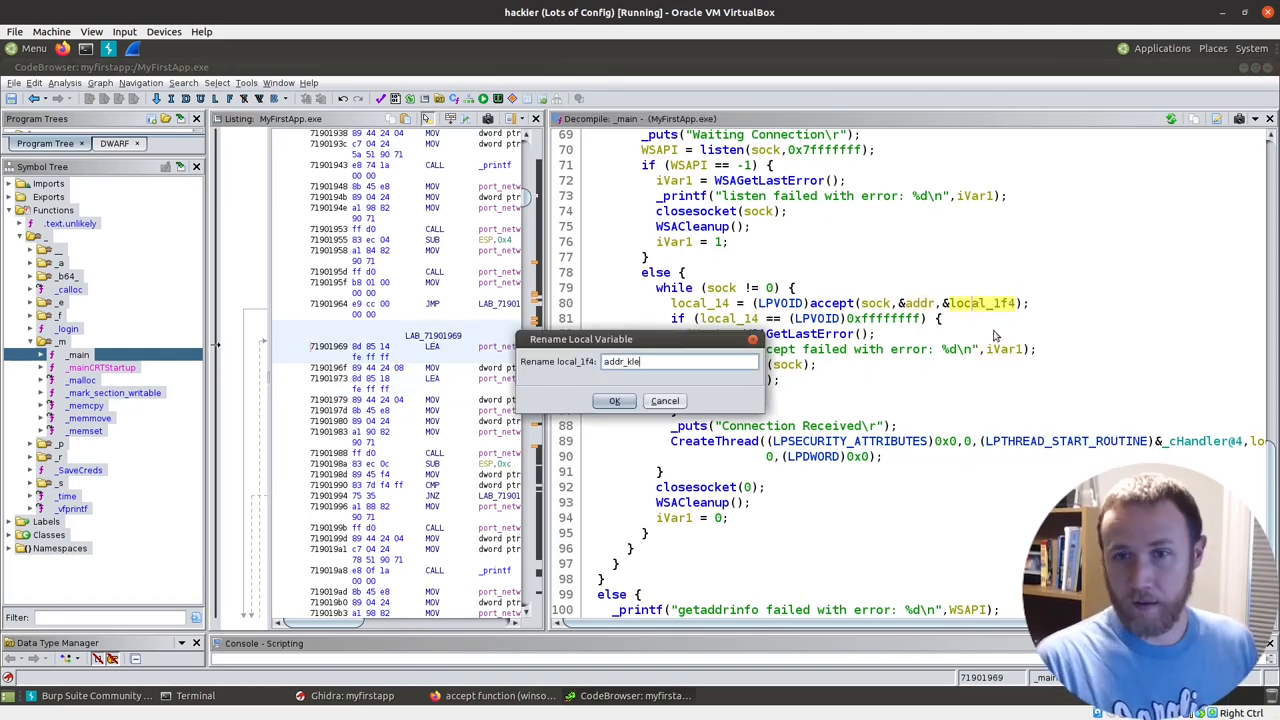
key(BackSpace)
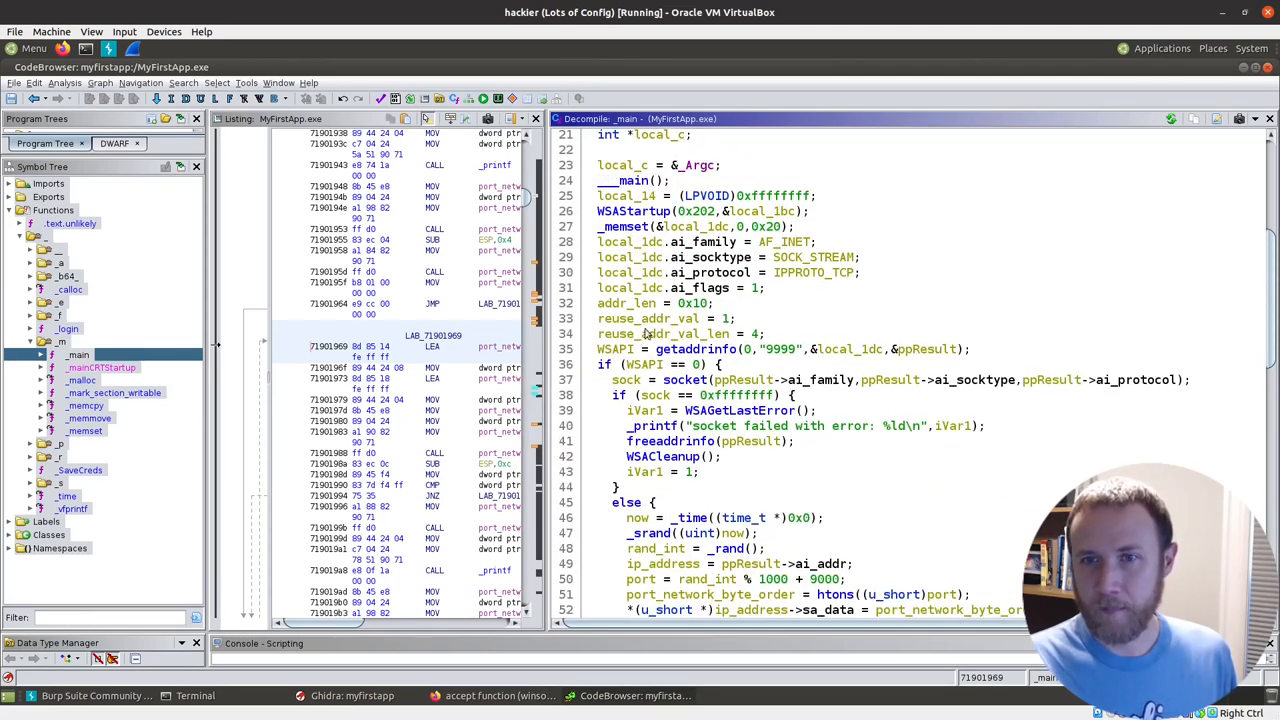
scroll(down, 3)
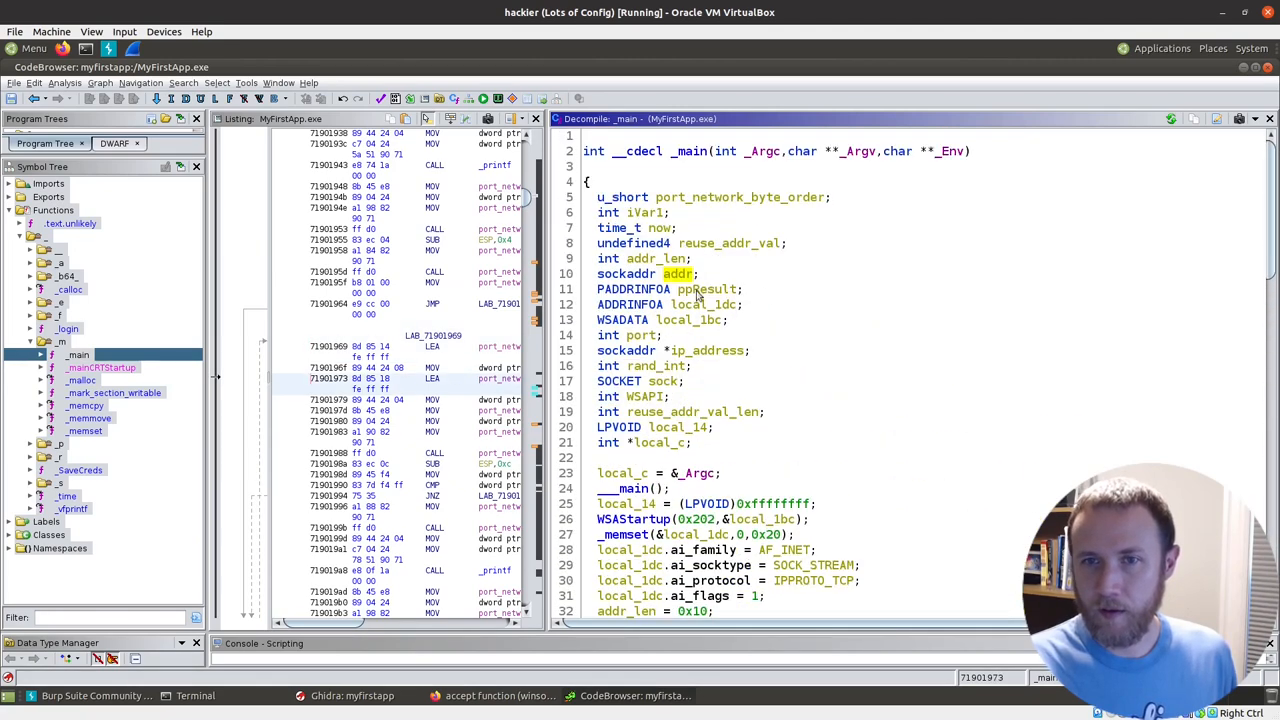
scroll(down, 3)
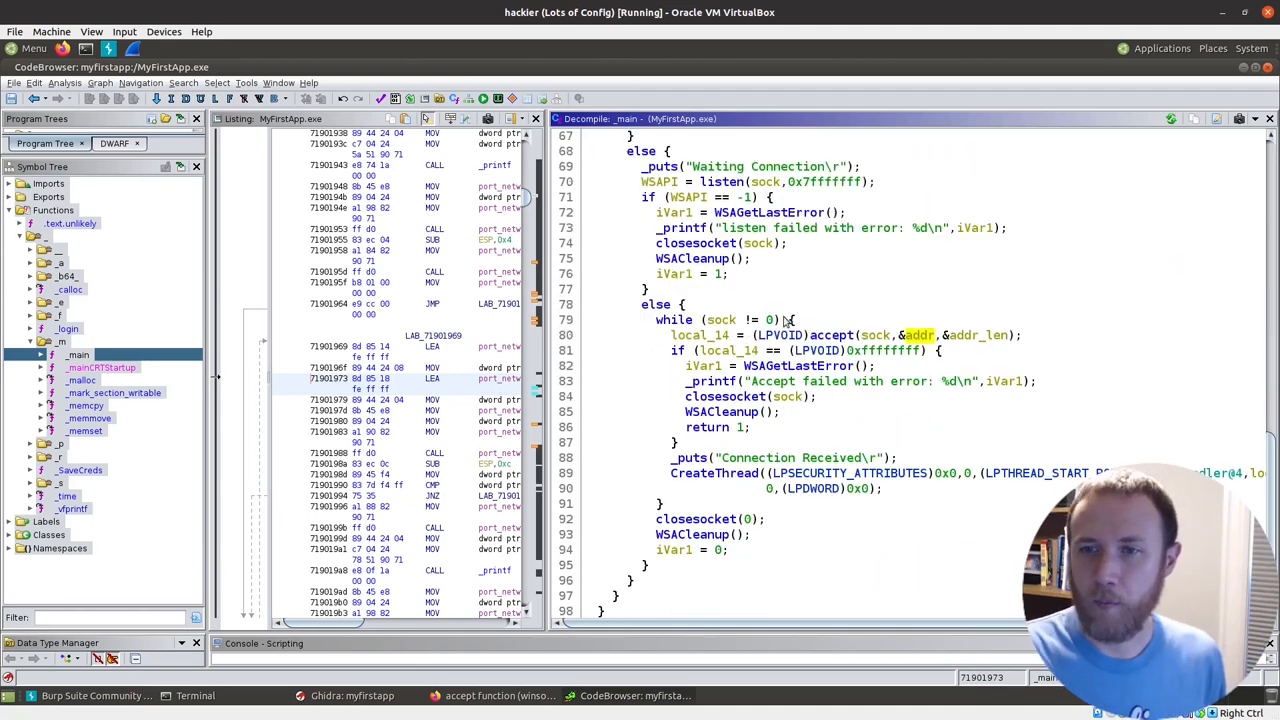
scroll(down, 3)
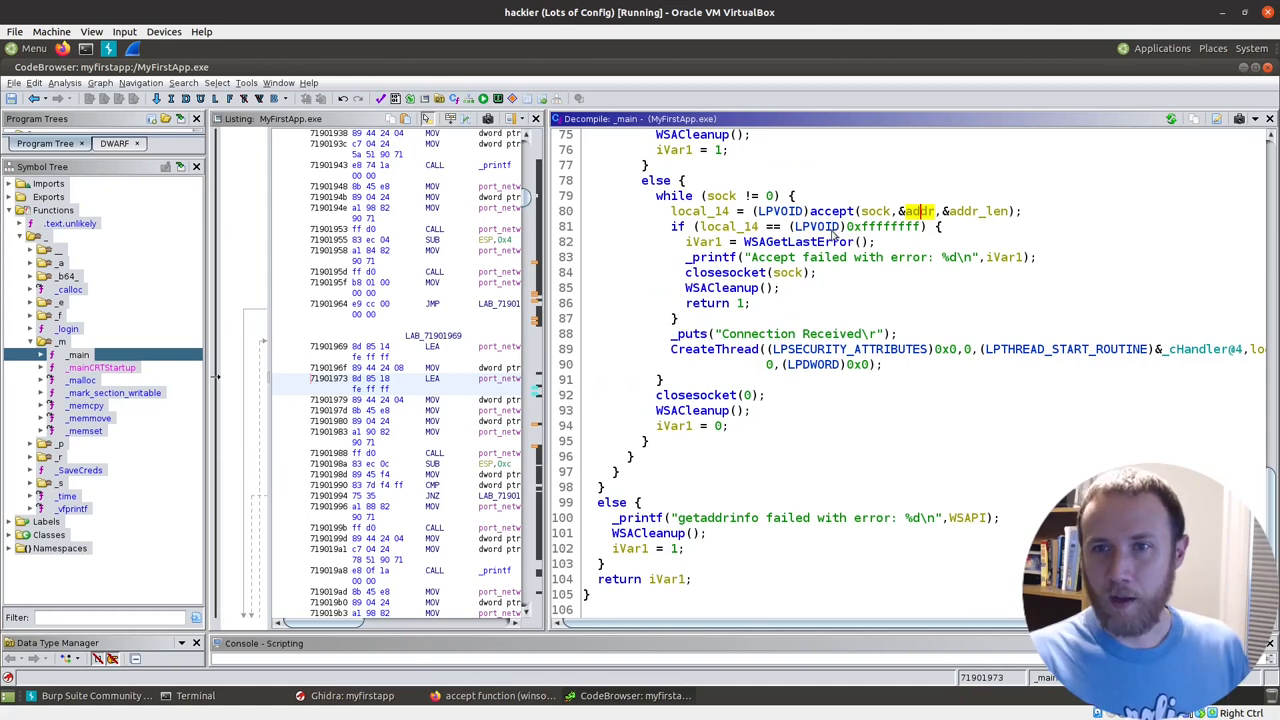
mouse_move(706, 213)
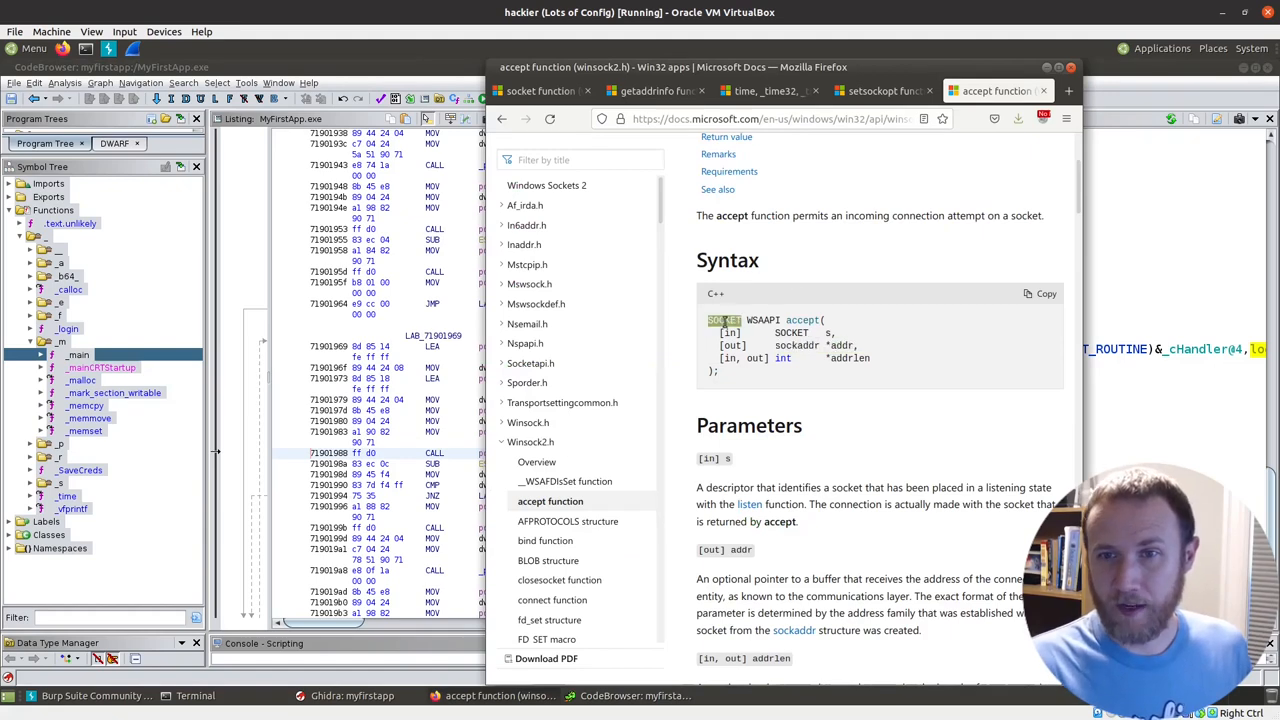
Step: Retype the accept result variable local_14 to remove the LPVOID cast
right_click(700, 210)
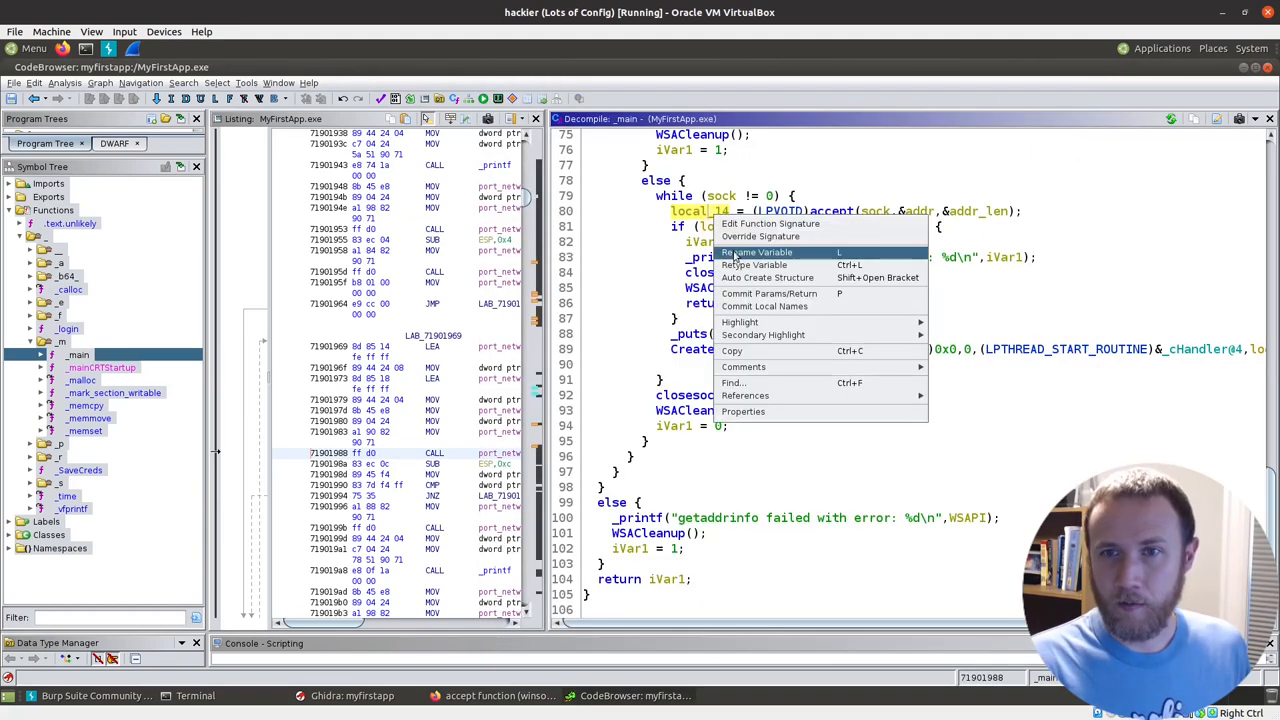
click(754, 264)
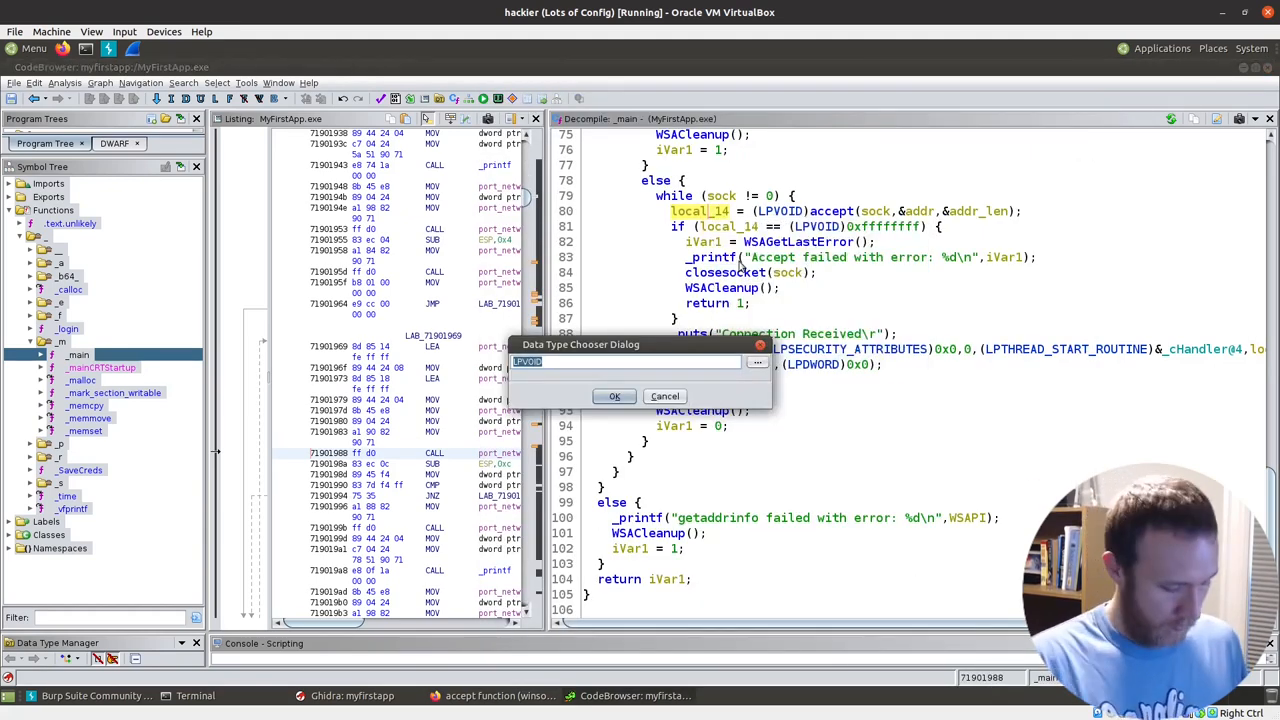
click(614, 396)
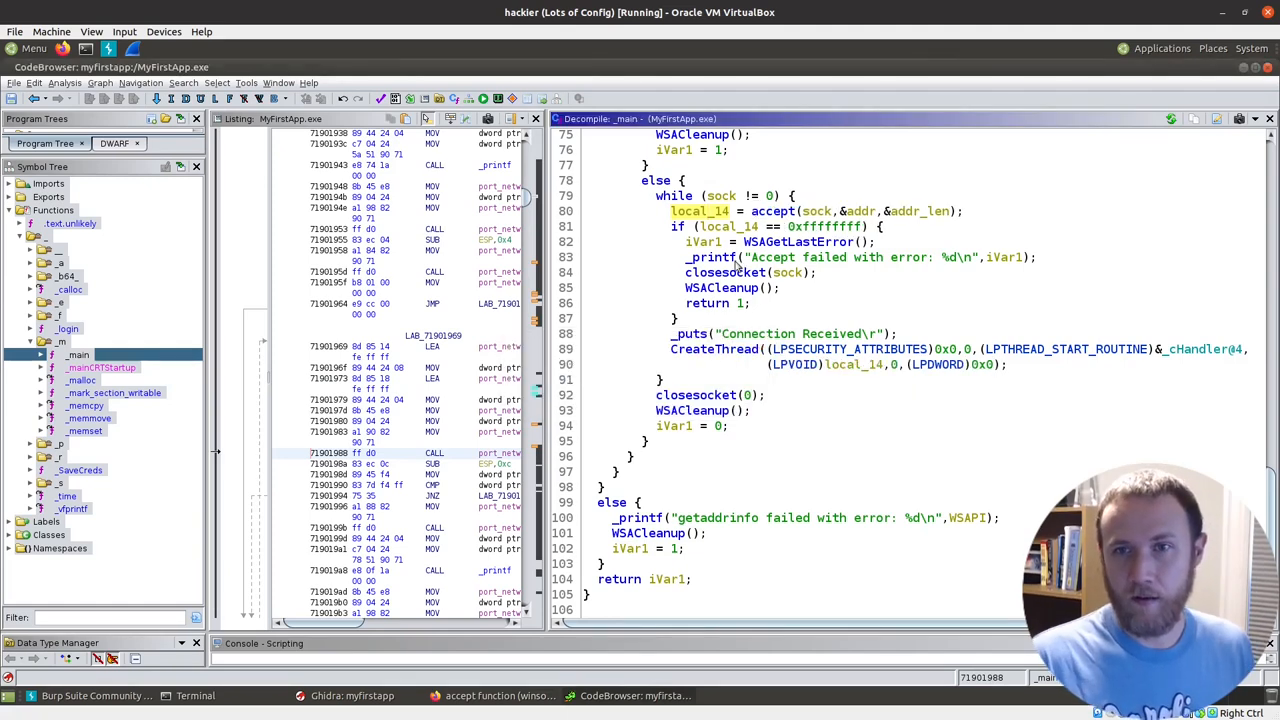
Step: Rename local_14 to accept_sock
right_click(700, 211)
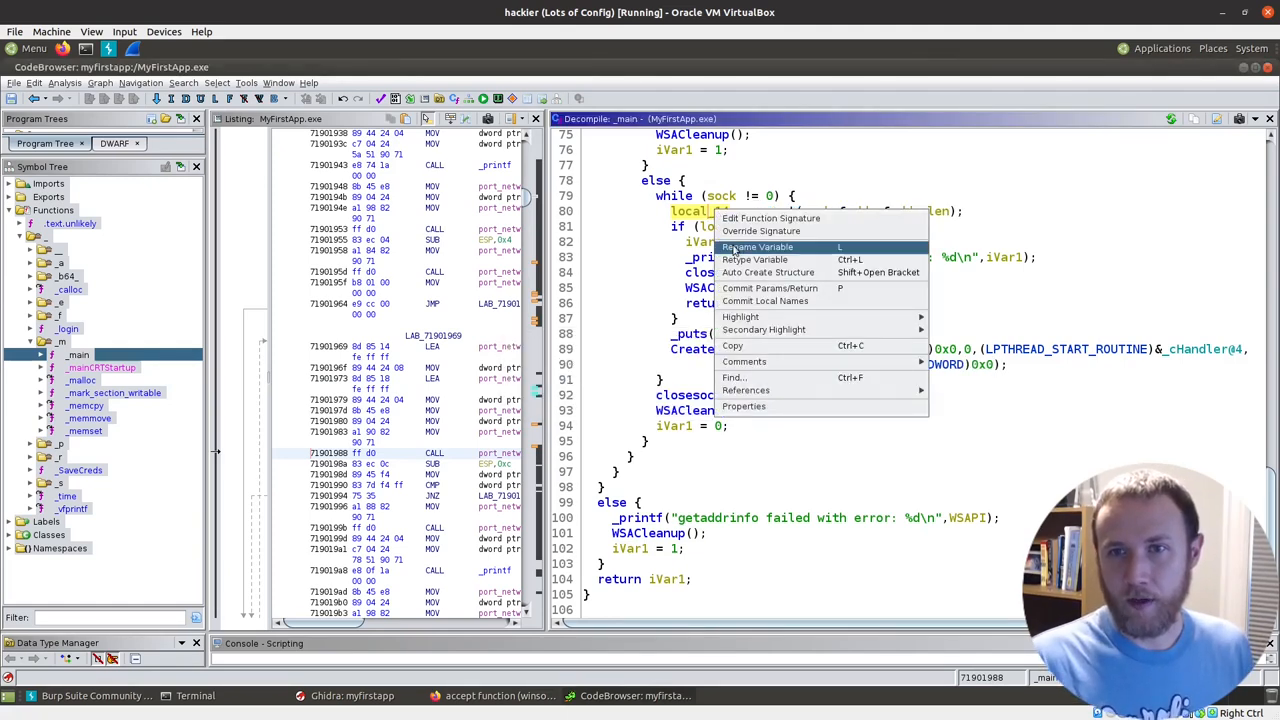
click(754, 246)
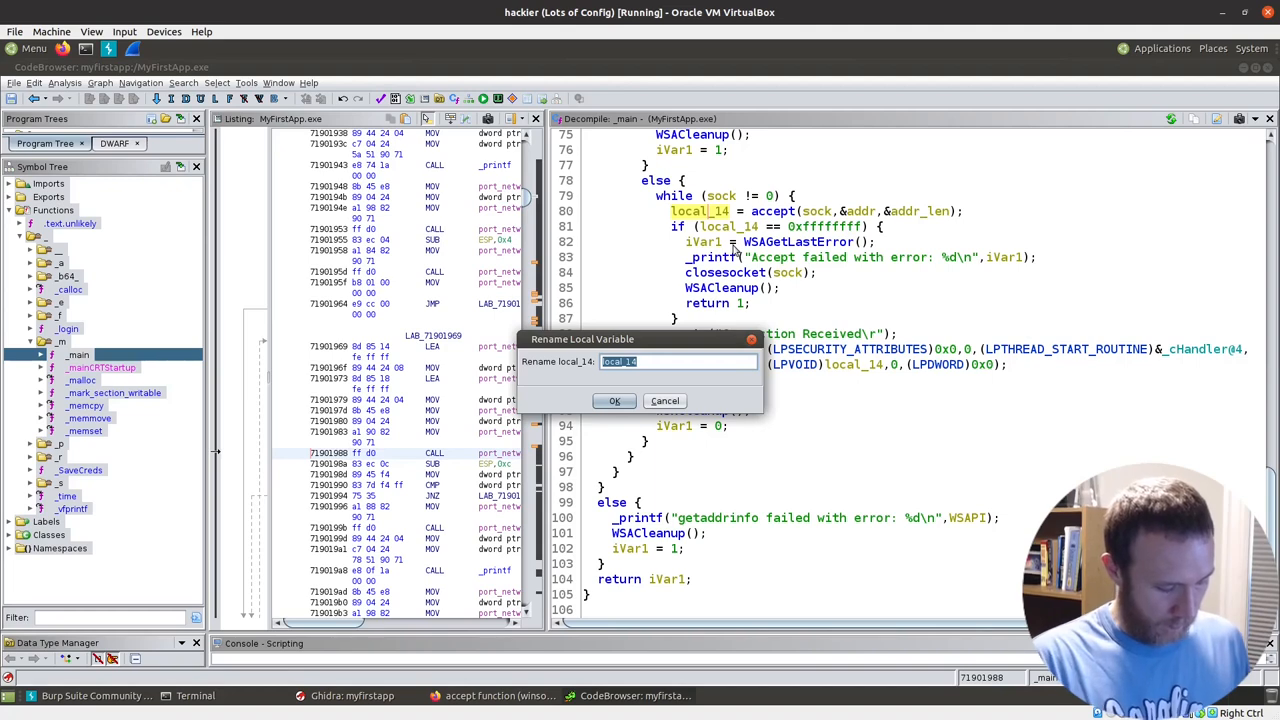
text(accept_sock)
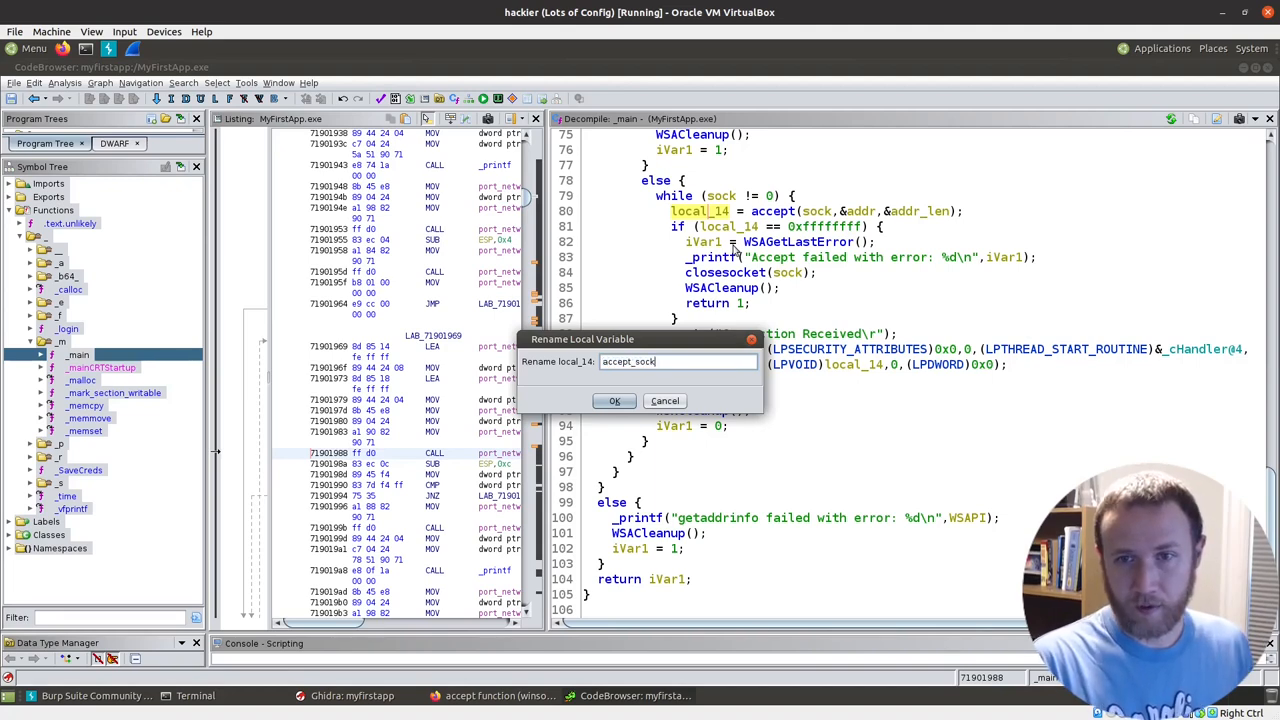
click(614, 400)
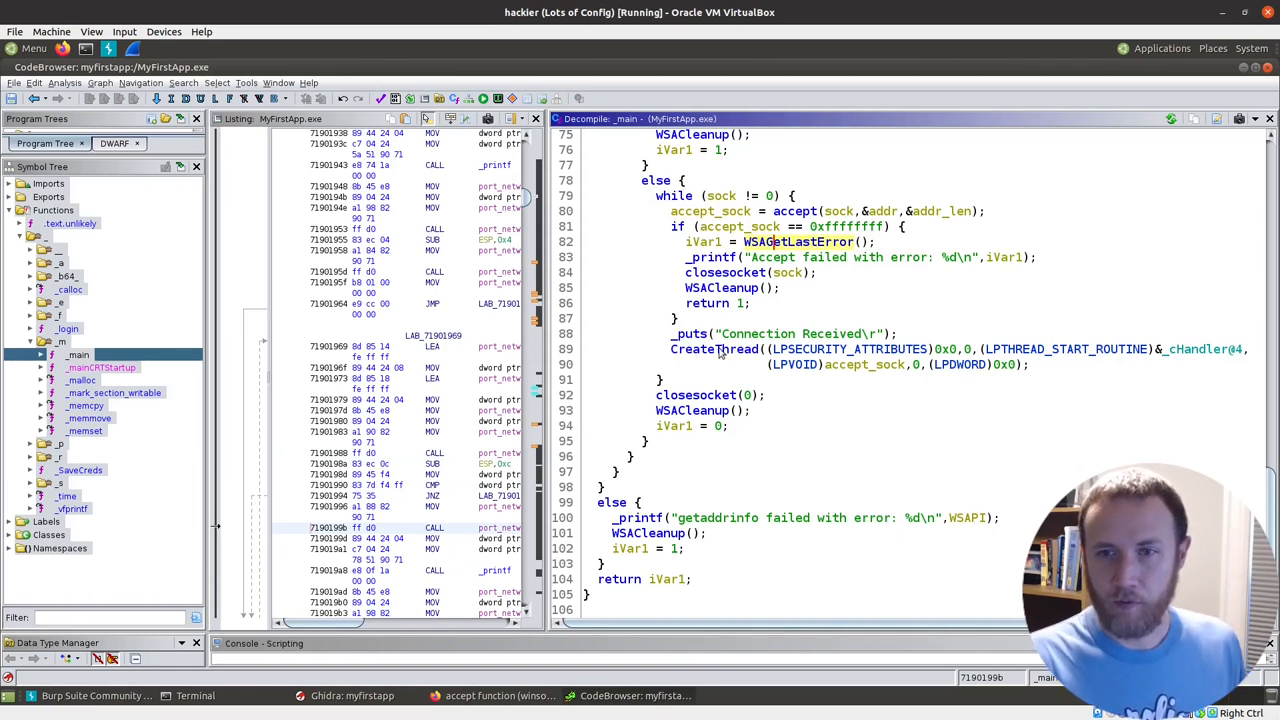
mouse_move(1017, 394)
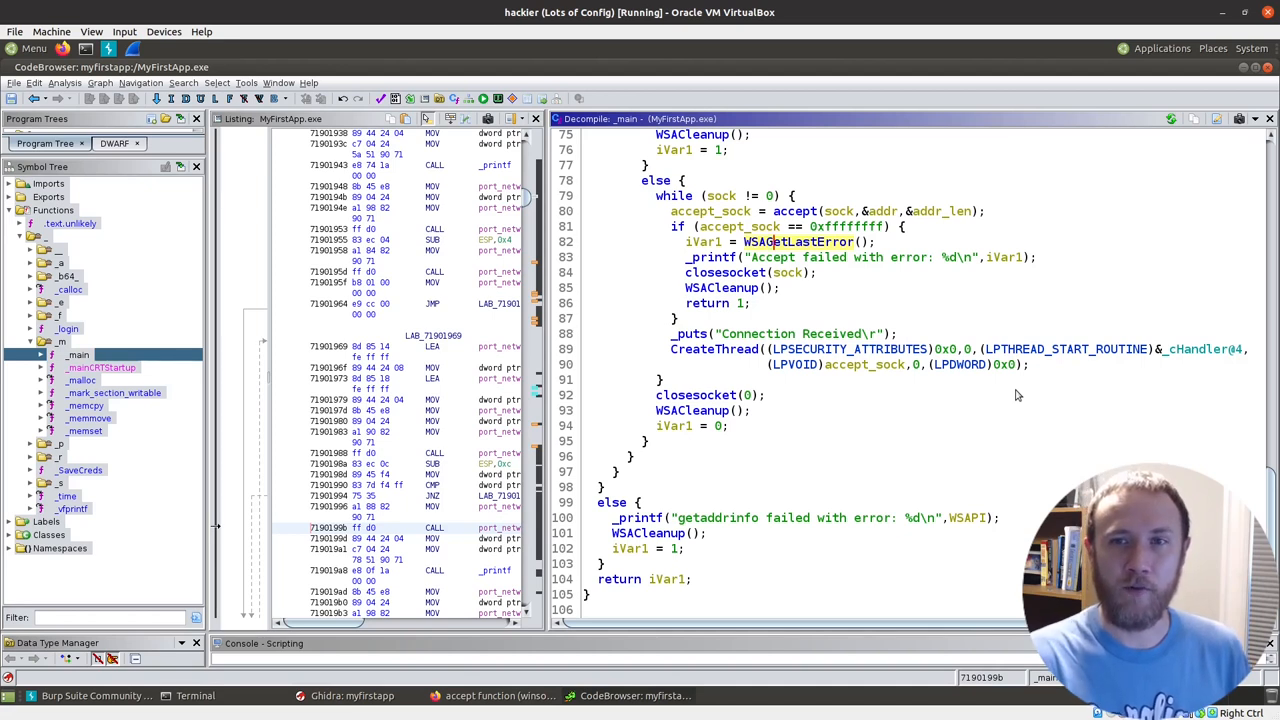
mouse_move(688, 383)
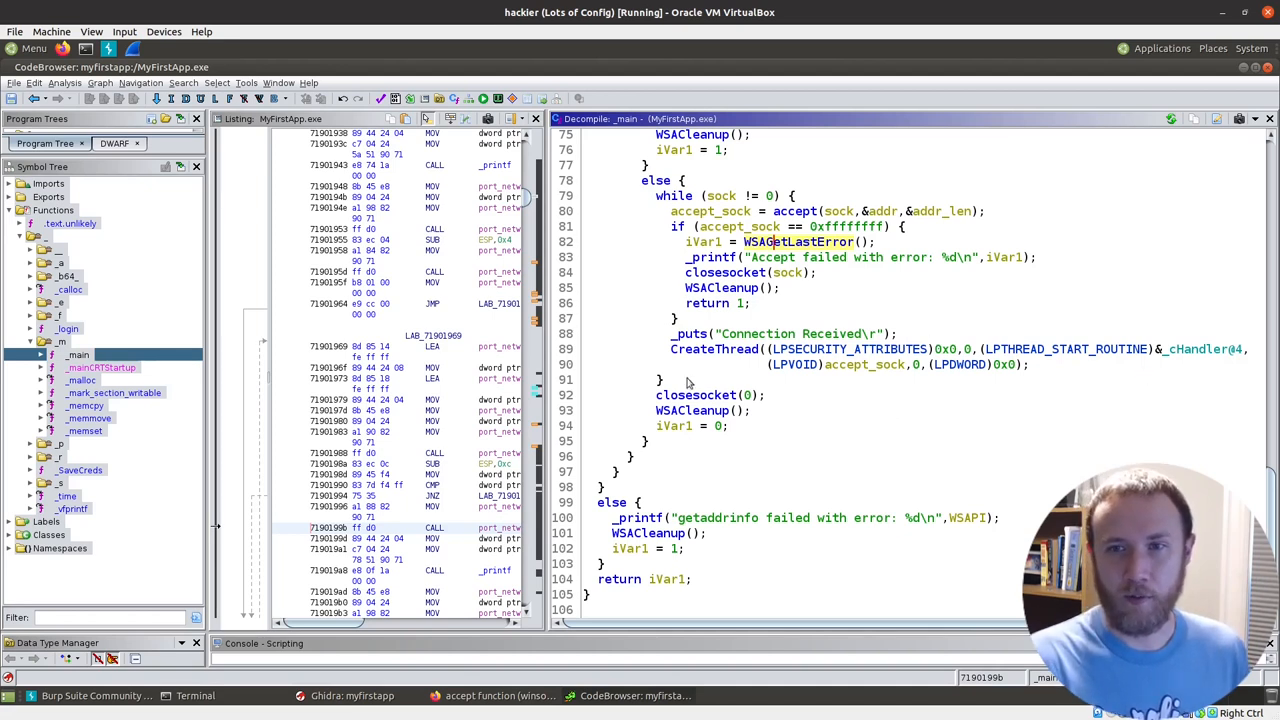
mouse_move(1064, 358)
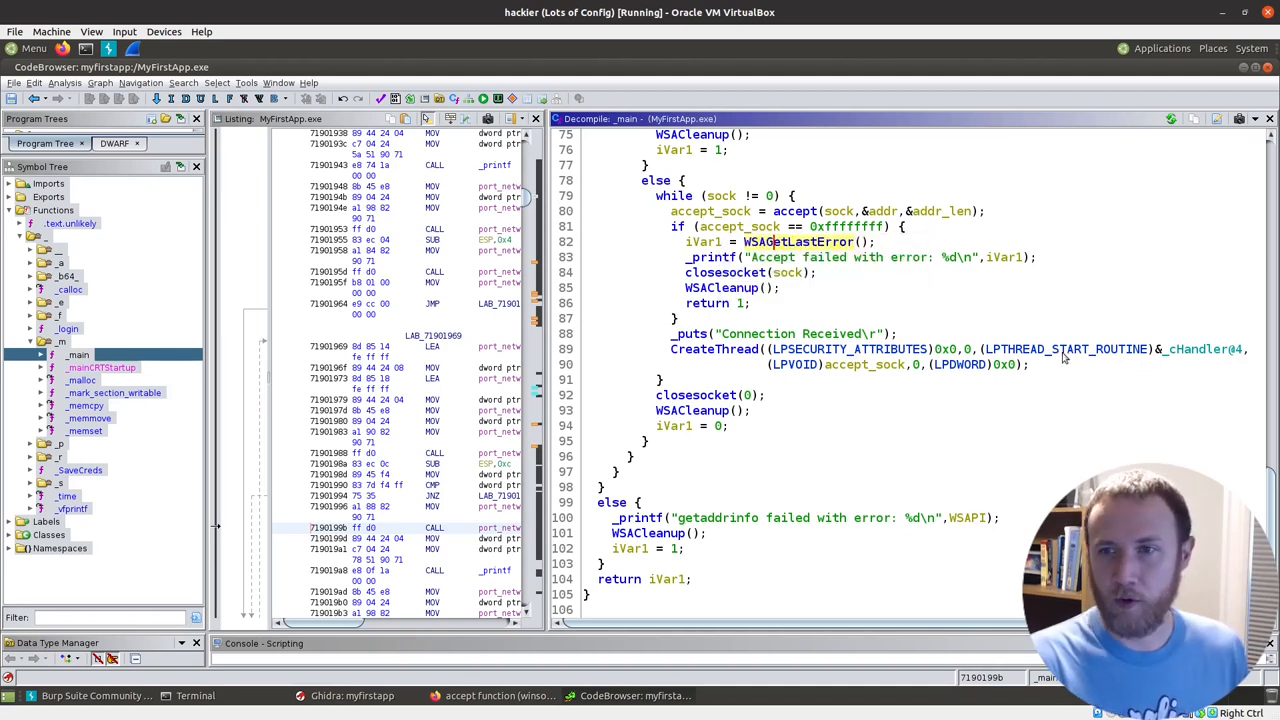
Step: Bring up the context menu on the cHandler@4 thread routine
right_click(1195, 349)
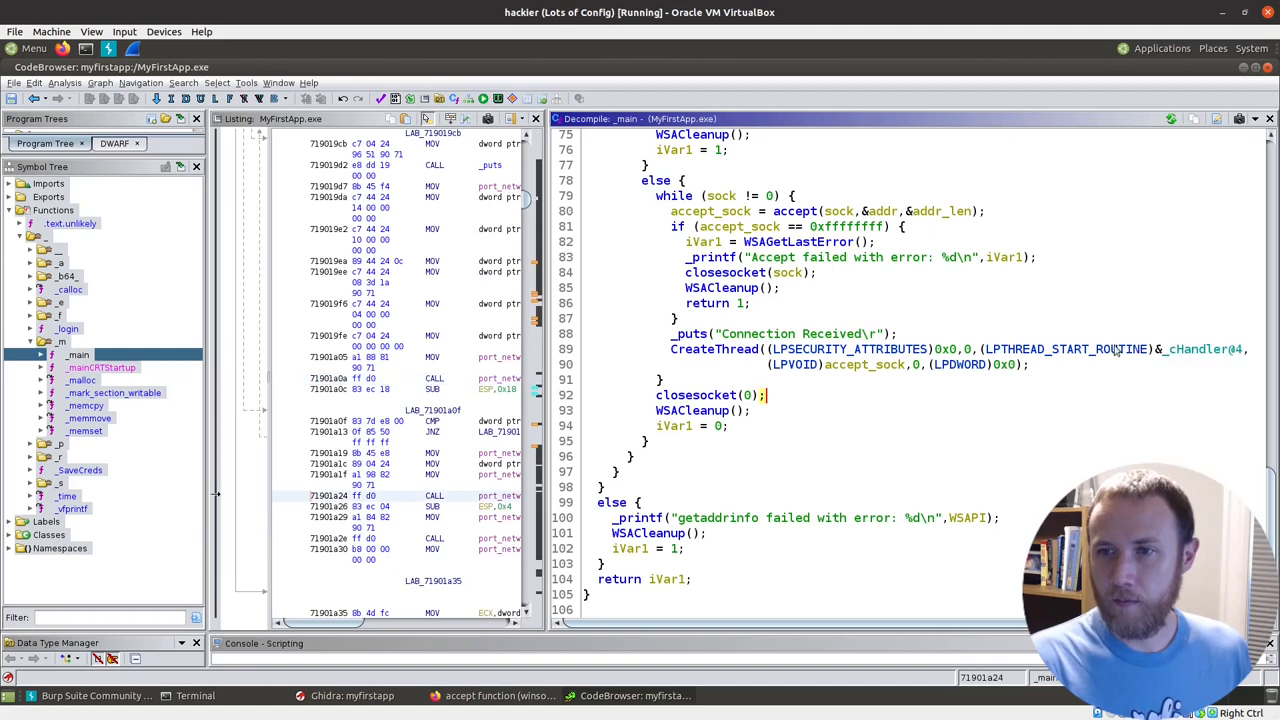
mouse_move(1097, 362)
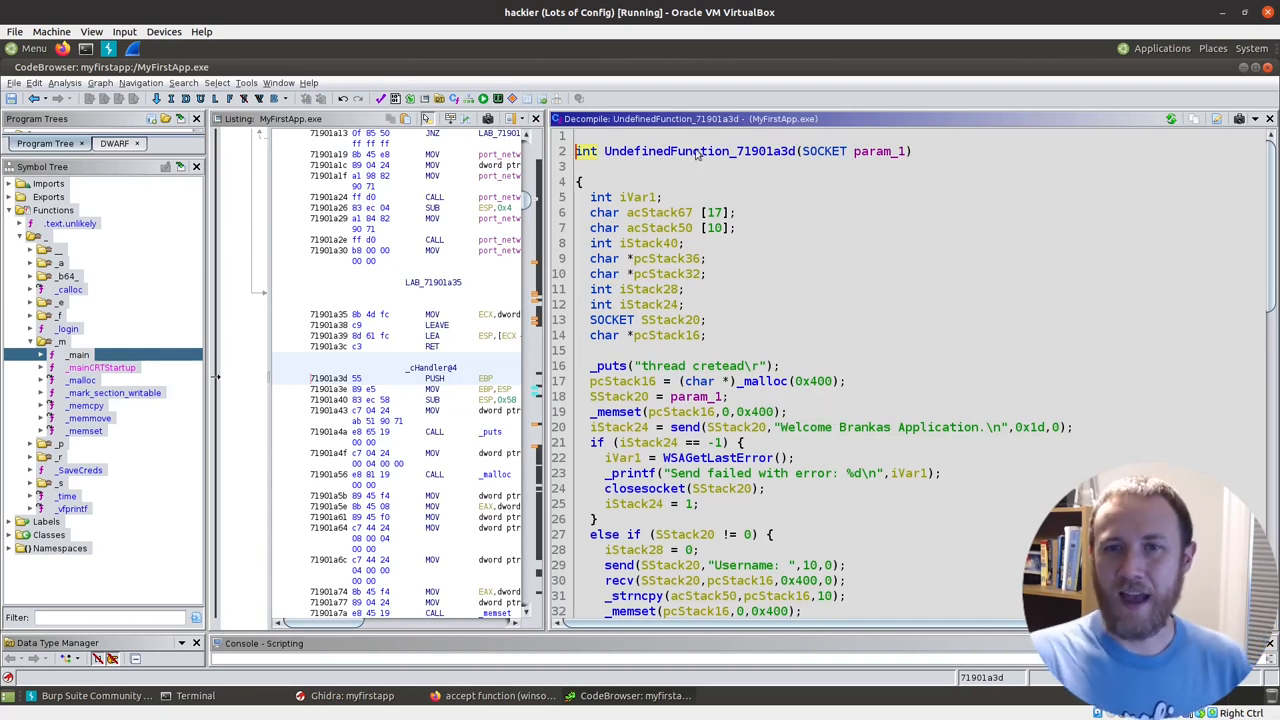
mouse_move(795, 492)
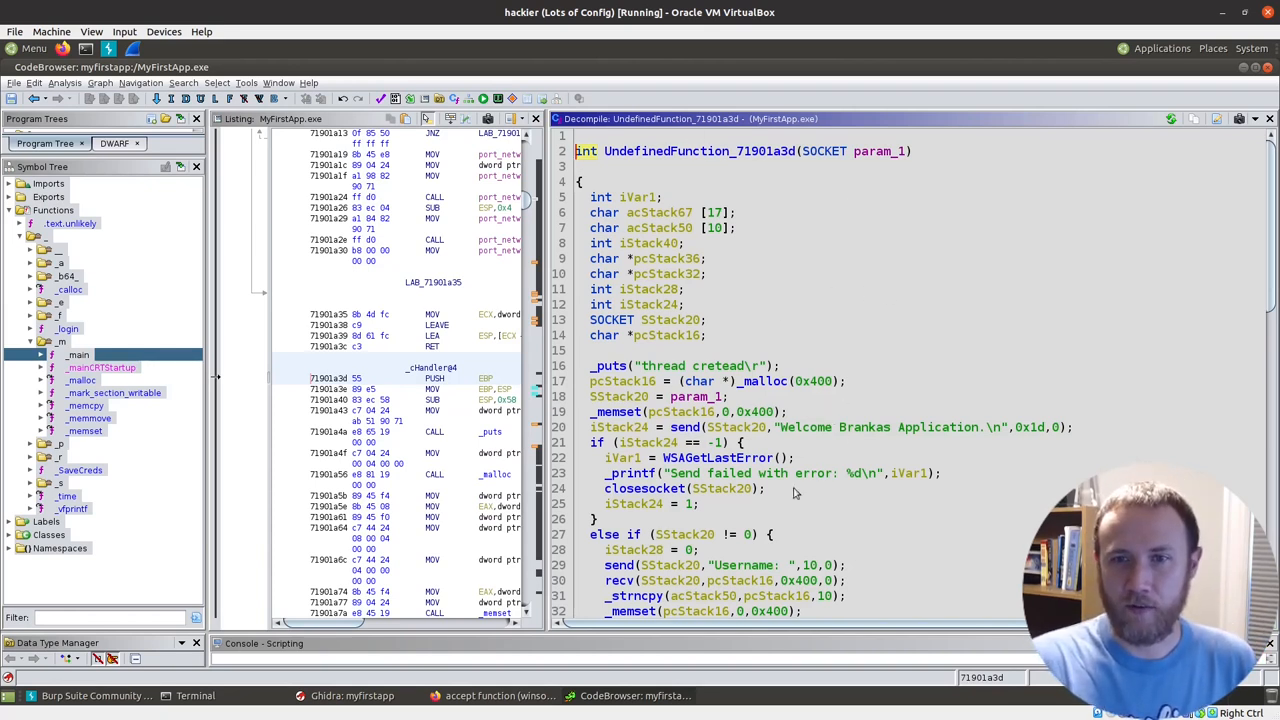
mouse_move(500, 328)
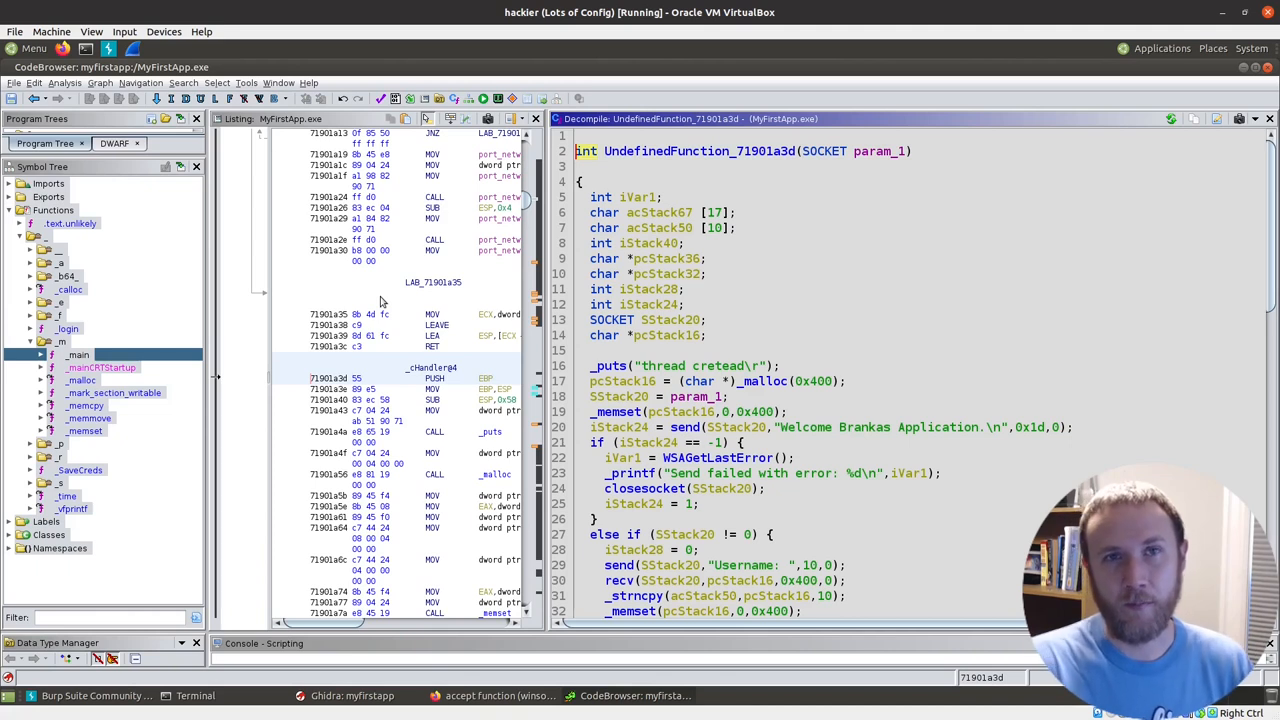
mouse_move(338, 371)
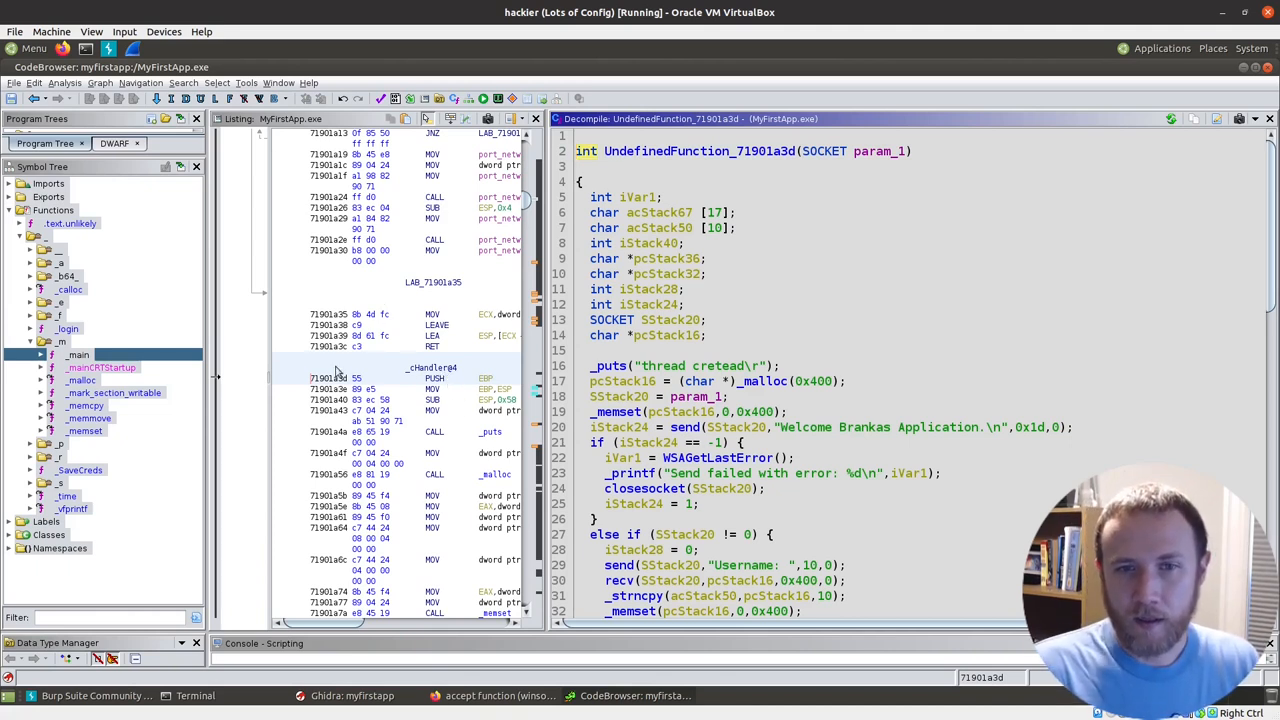
mouse_move(435, 432)
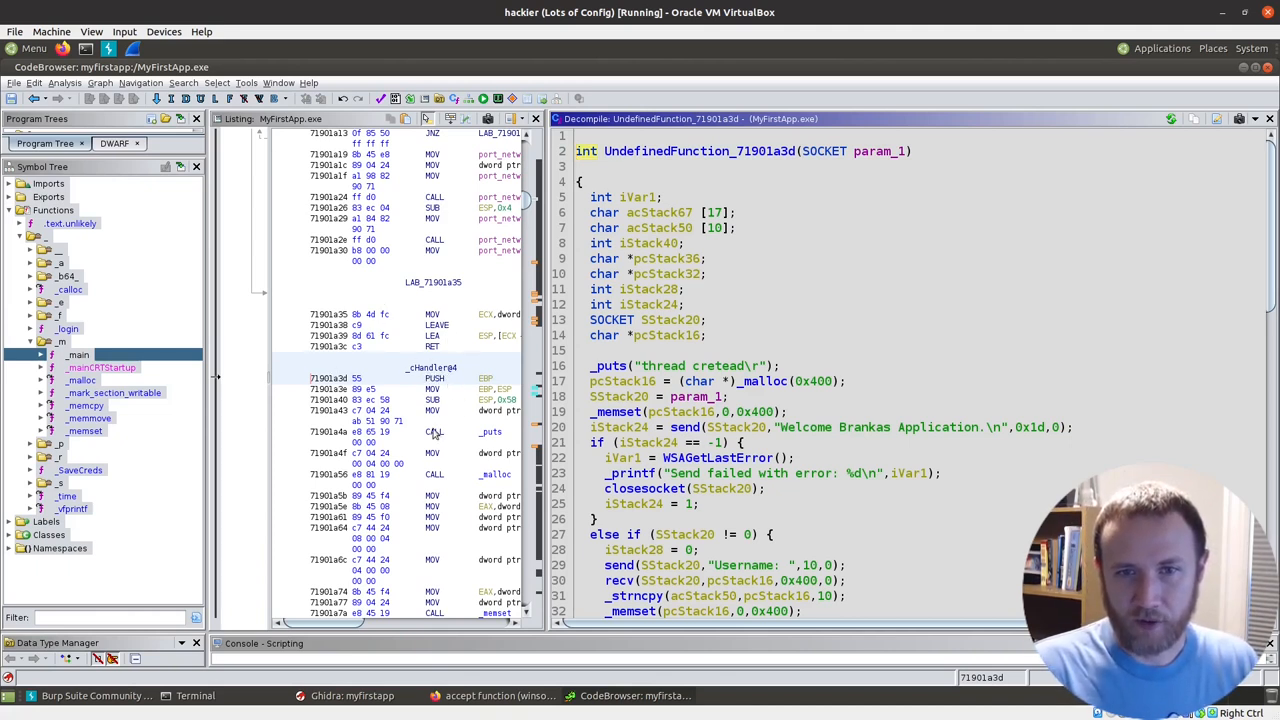
mouse_move(447, 390)
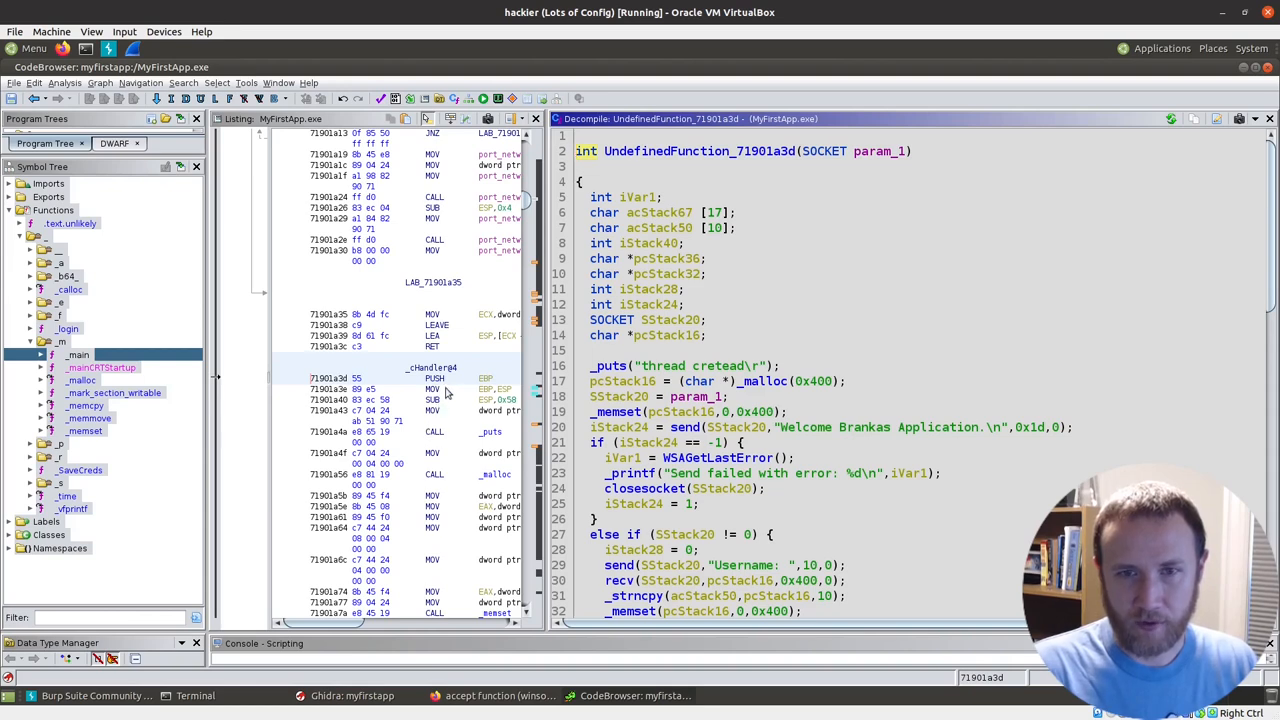
mouse_move(338, 383)
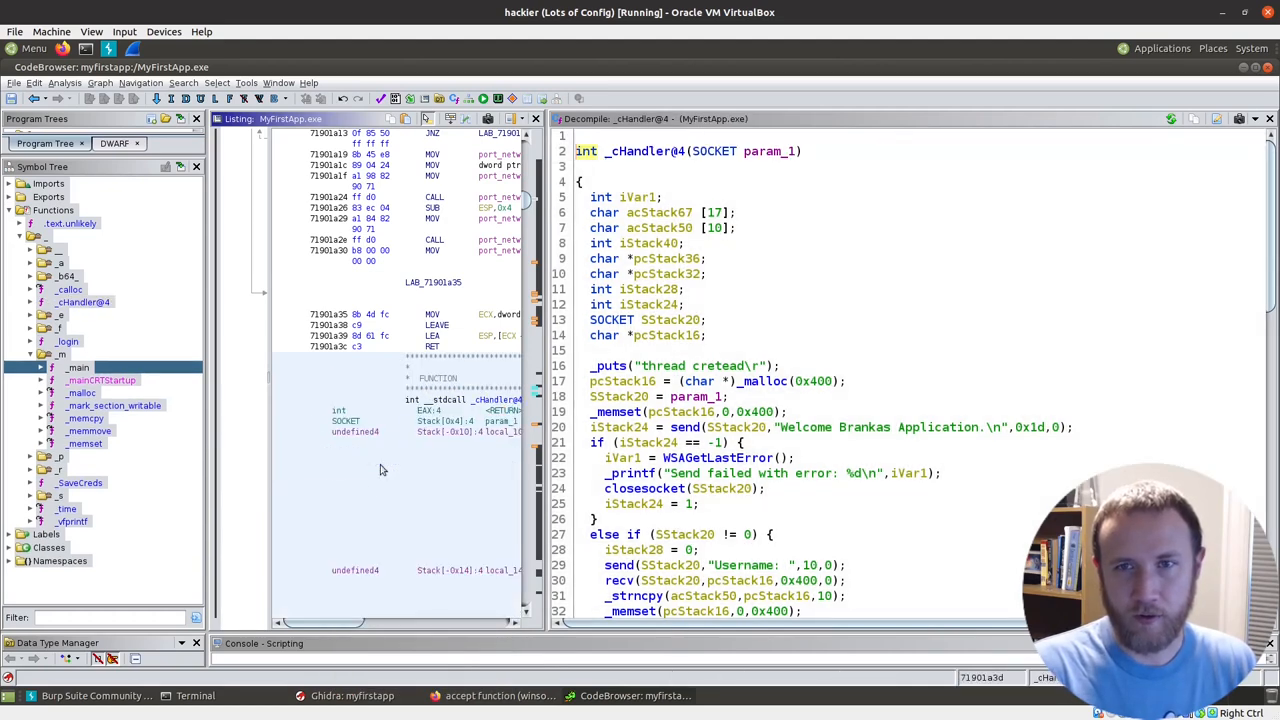
Step: Rename the _cHandler@4 function to connection_handler
right_click(628, 151)
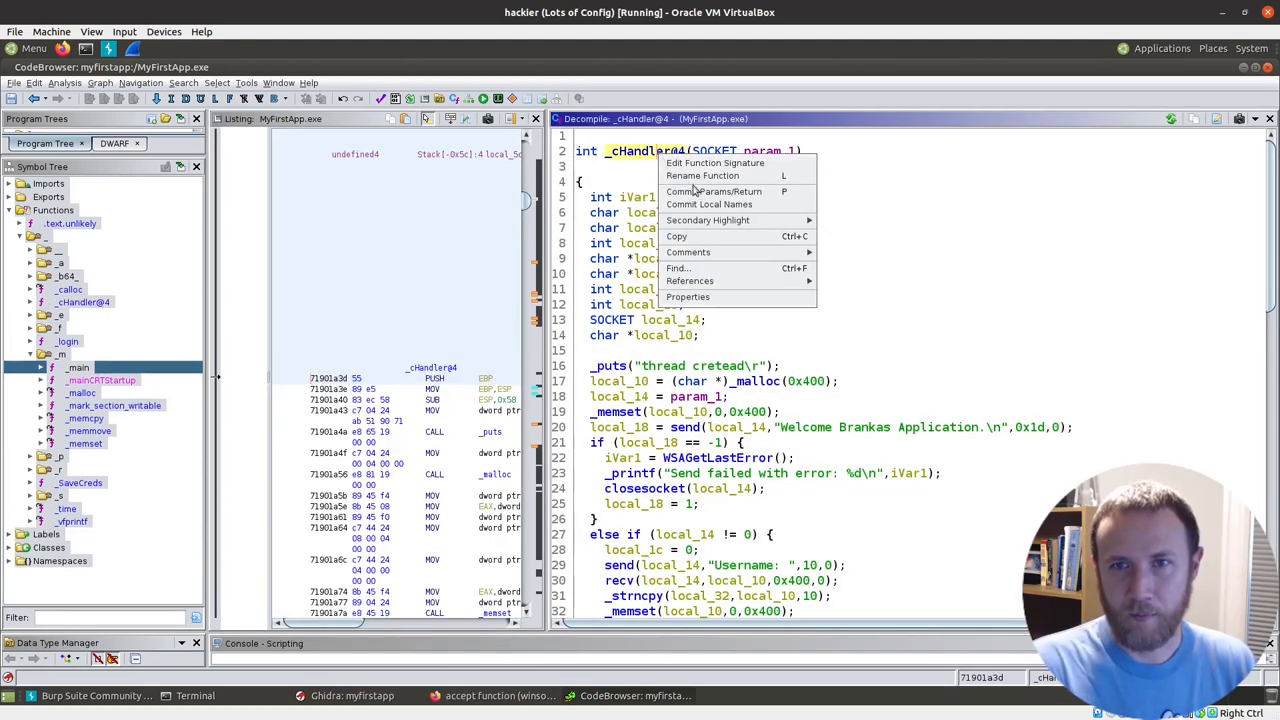
click(702, 175)
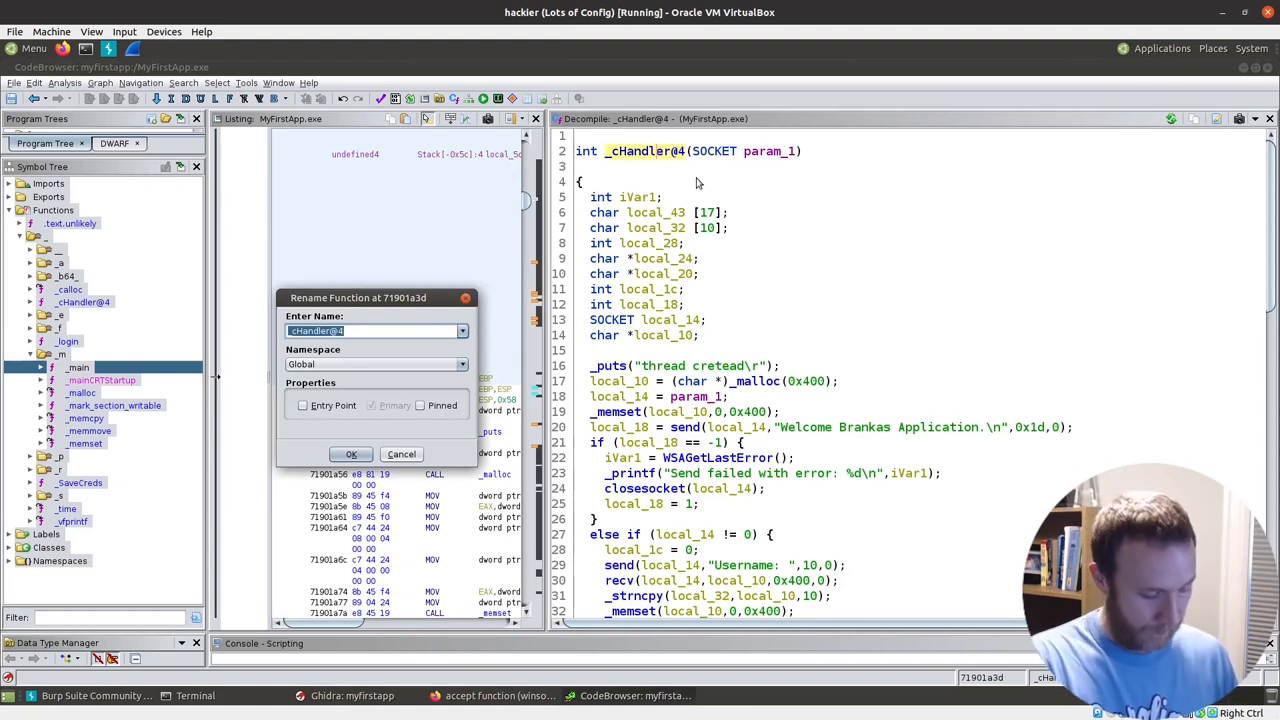
text(con)
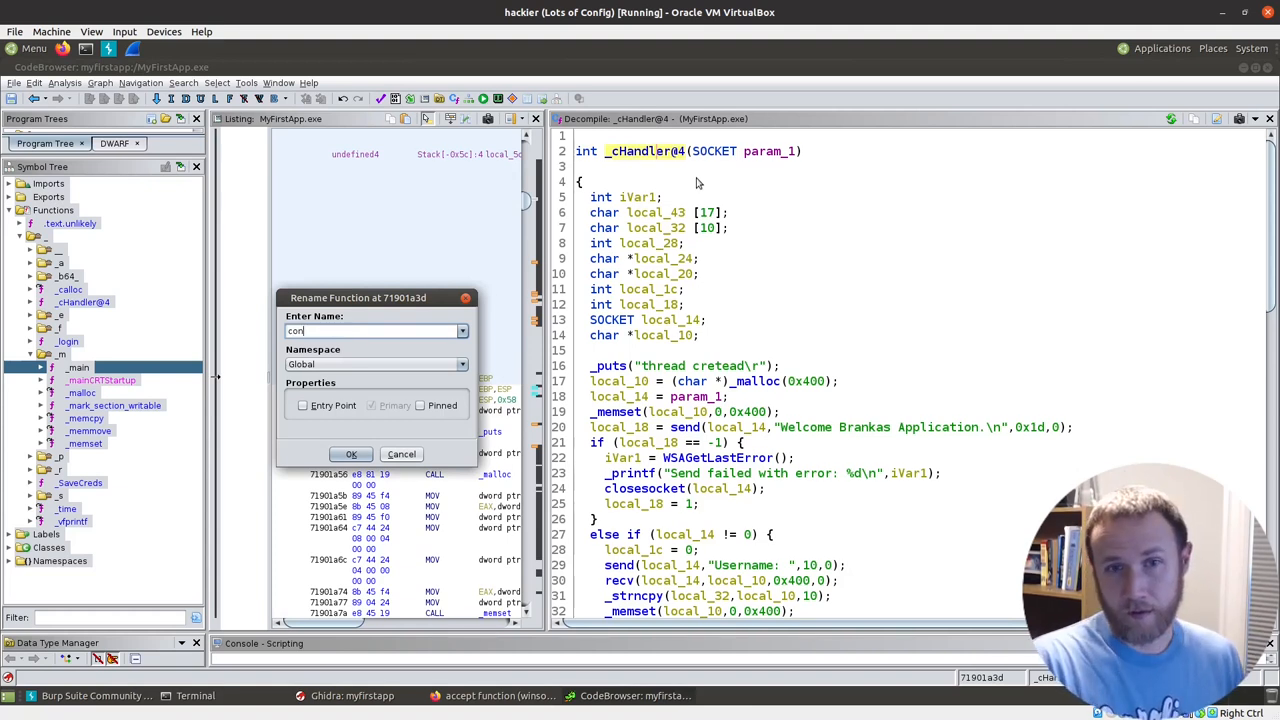
text(connection_handler)
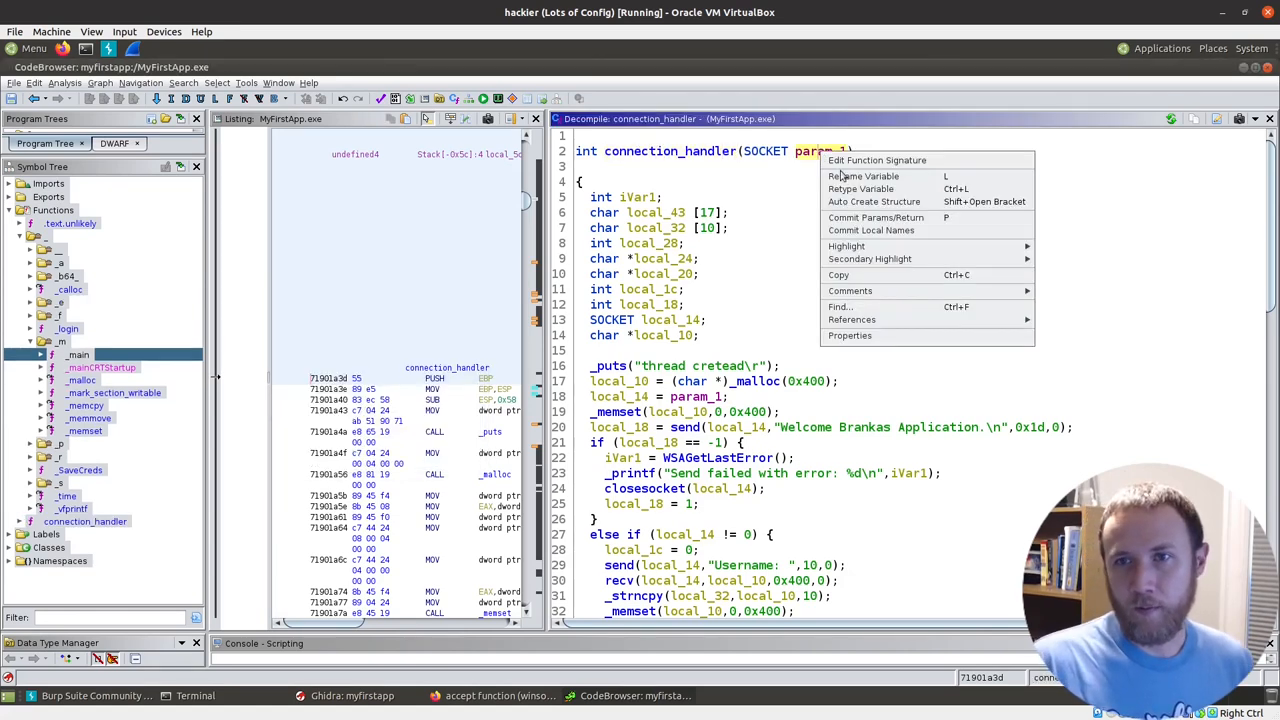
Step: Rename the function's param_1 parameter to socket
click(863, 176)
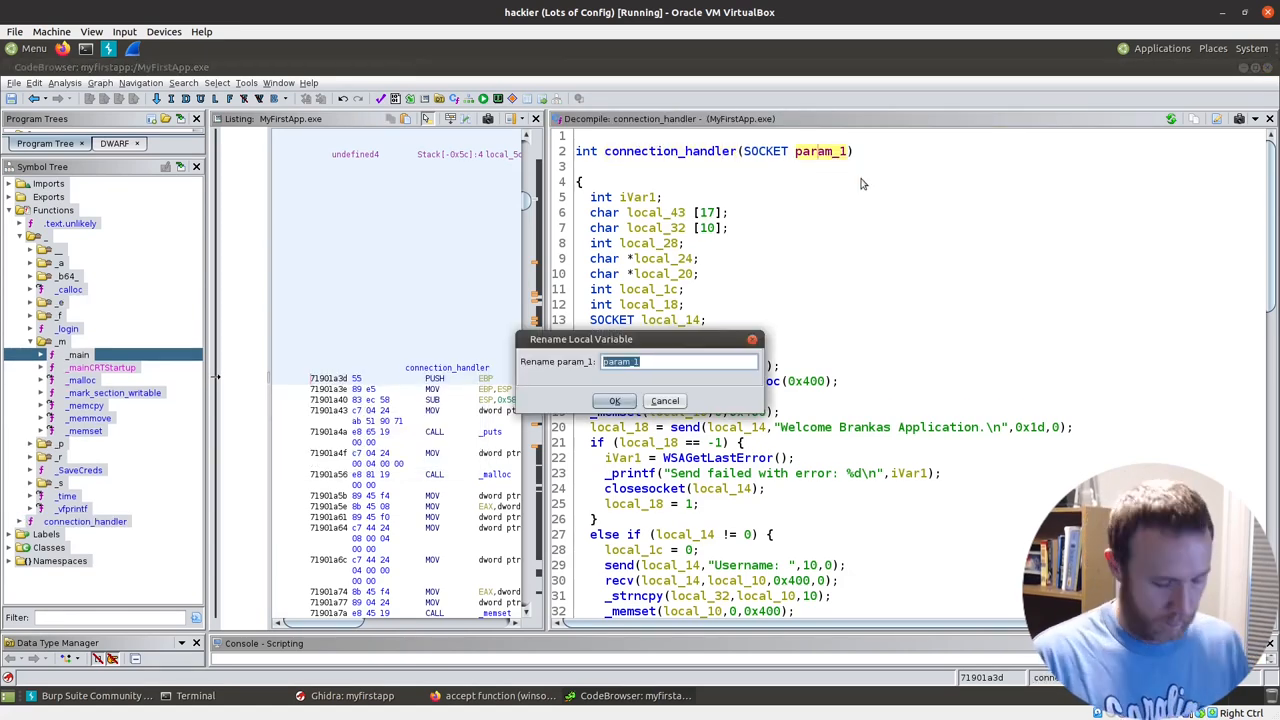
text(socket)
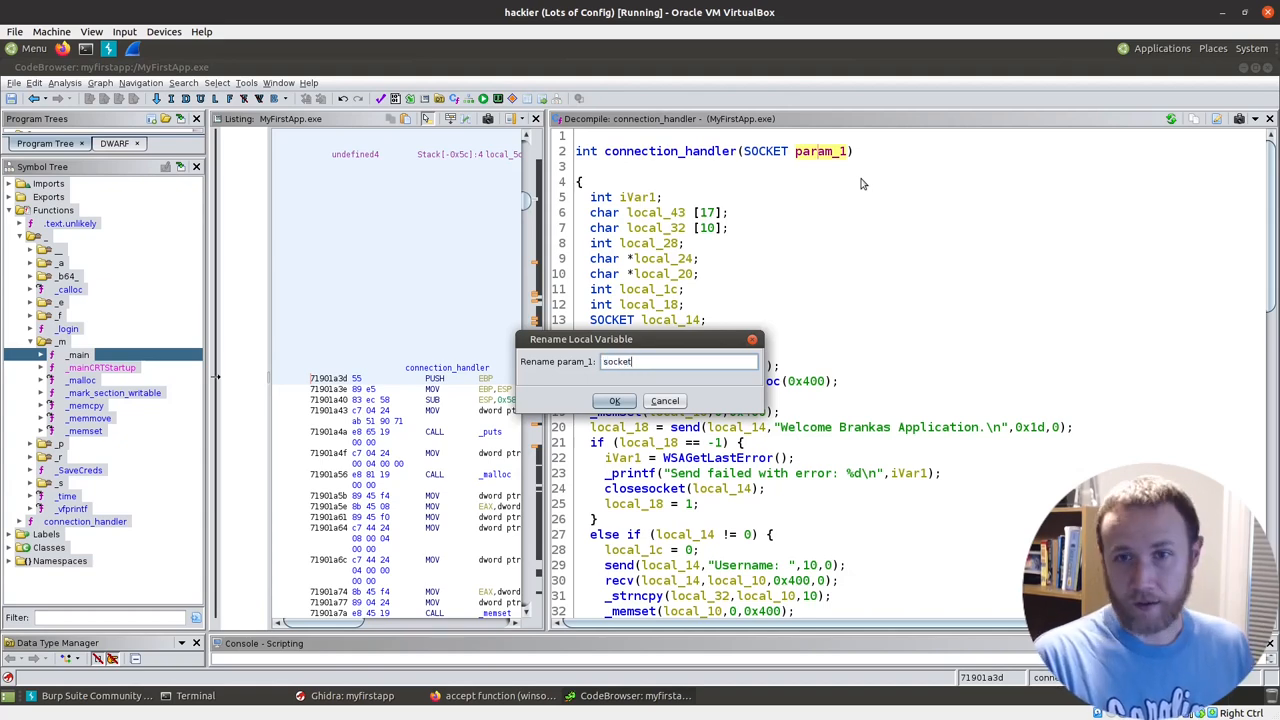
click(615, 400)
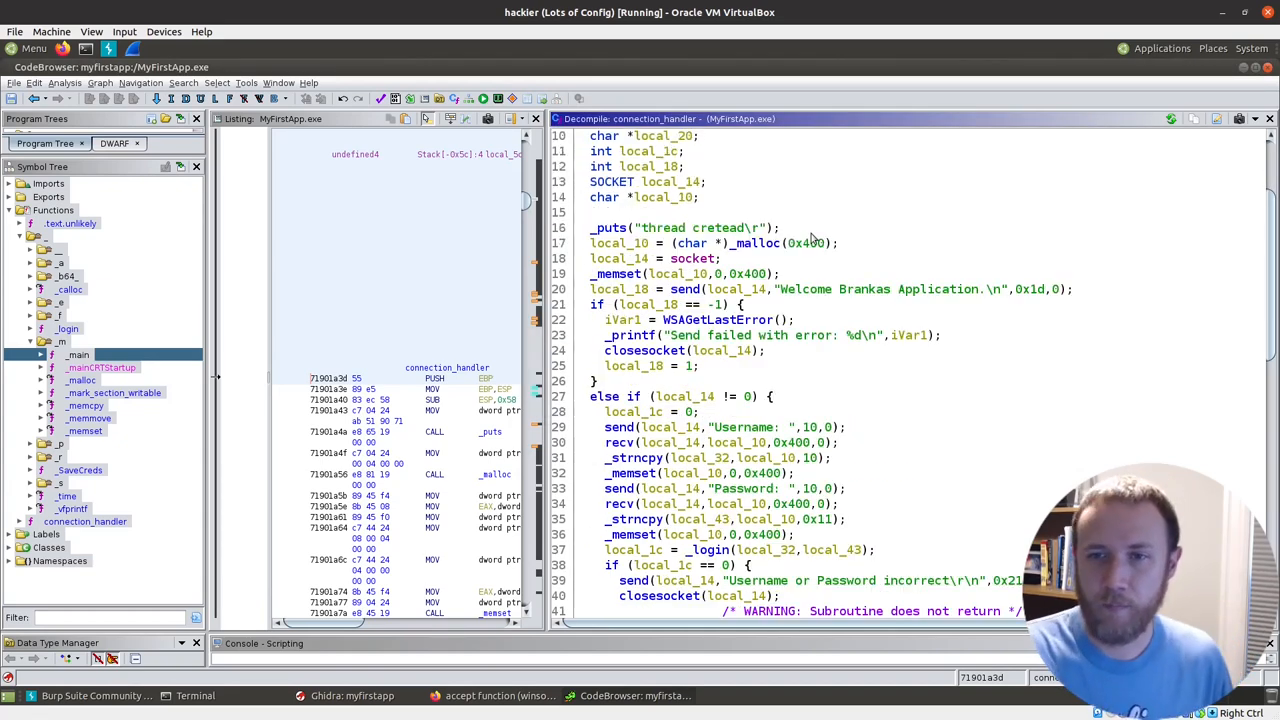
scroll(down, 3)
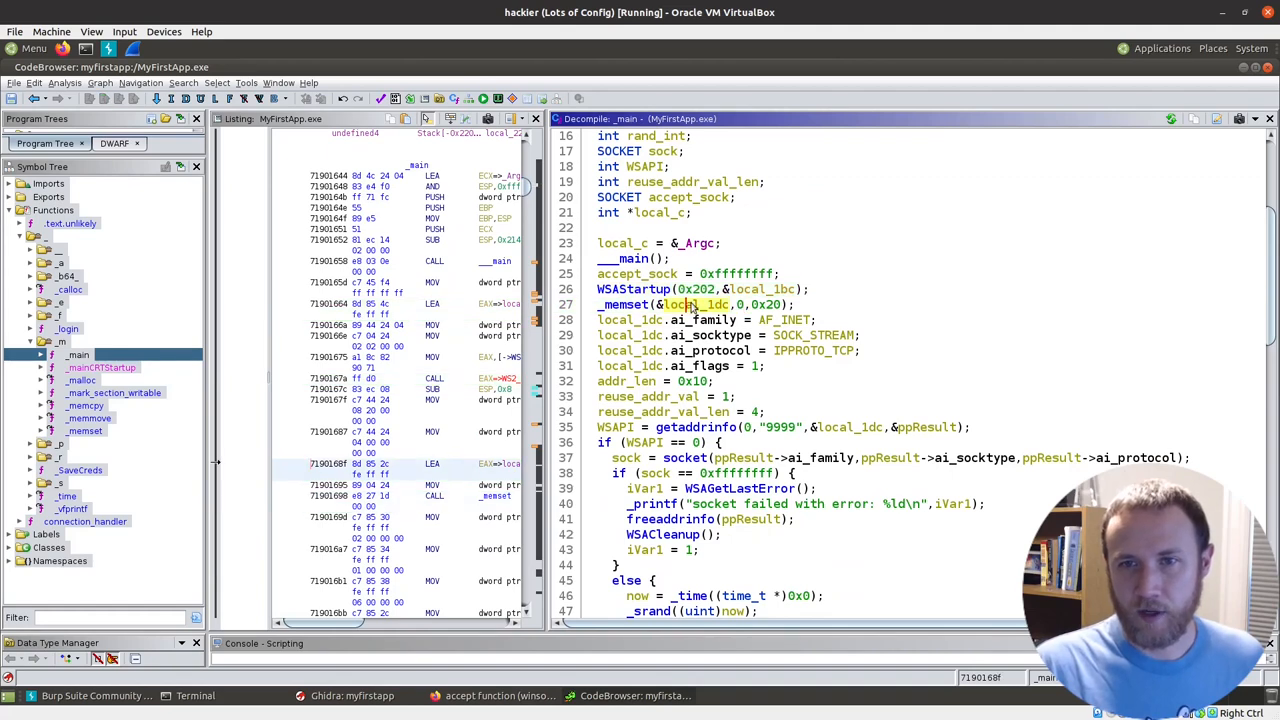
Step: Rename the addrinfo hints variable local_1dc to pHints, checking the getaddrinfo docs
right_click(690, 304)
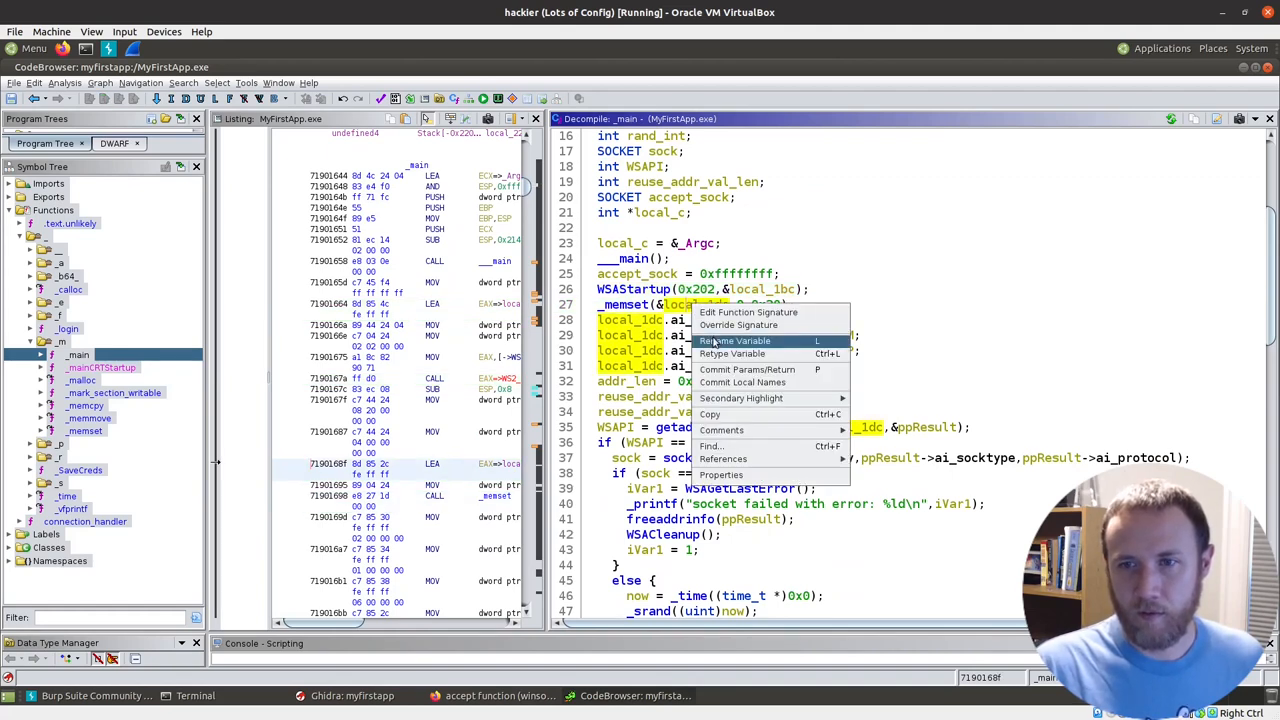
click(733, 341)
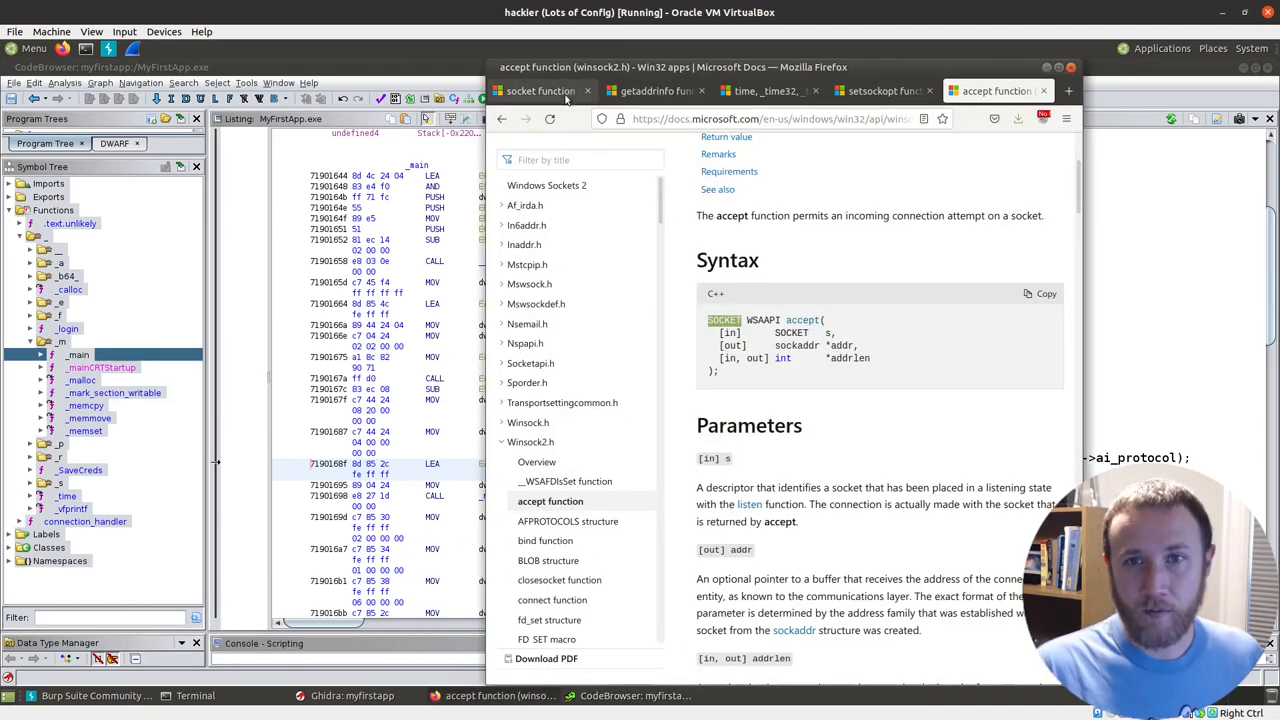
click(655, 91)
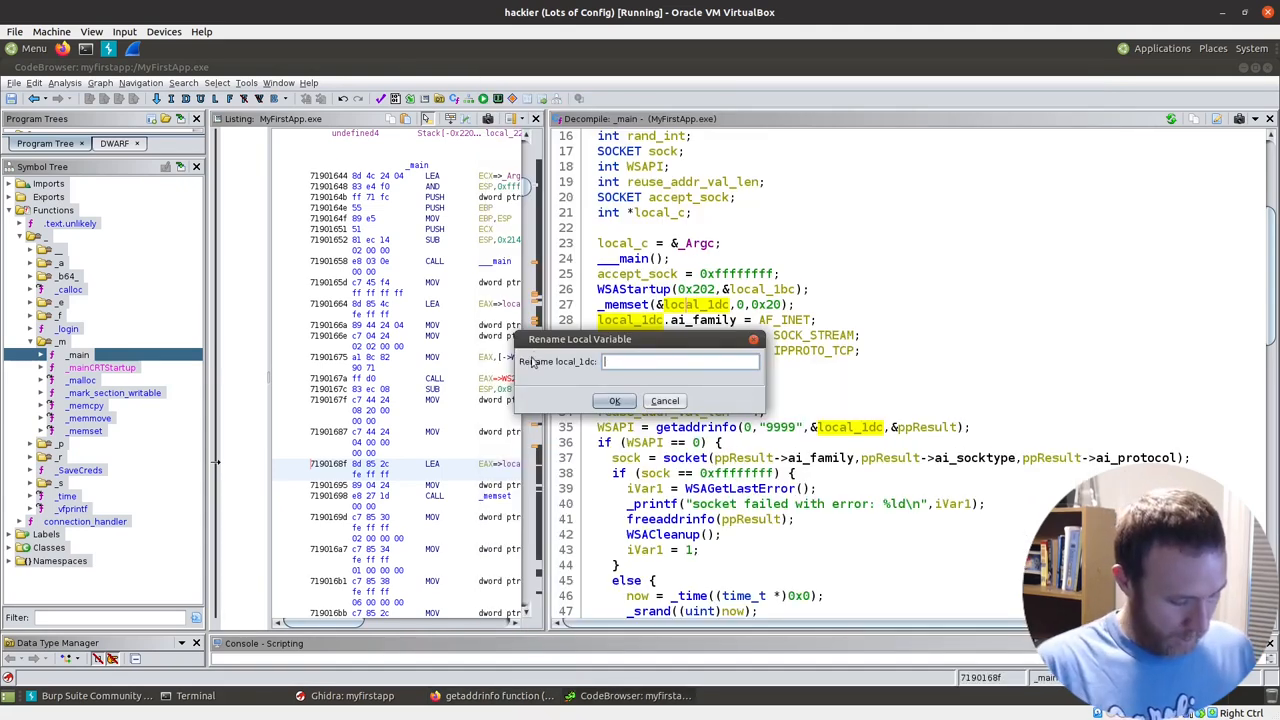
click(615, 400)
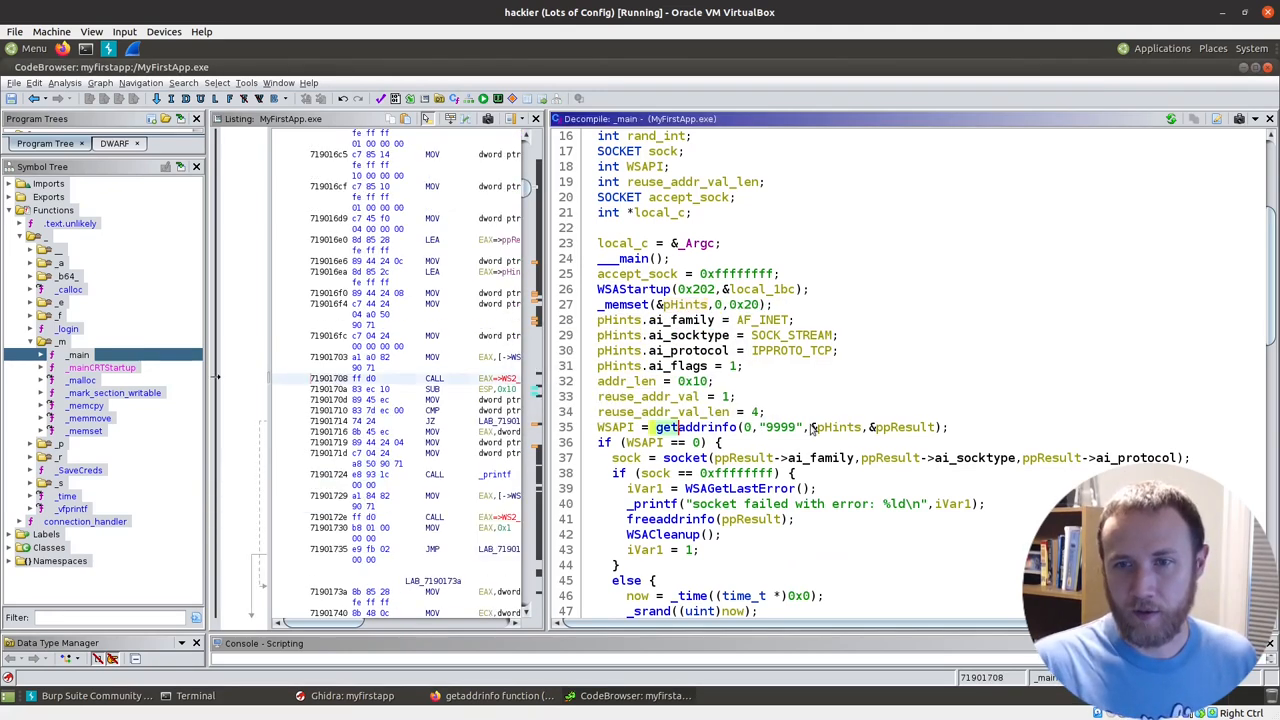
scroll(down, 3)
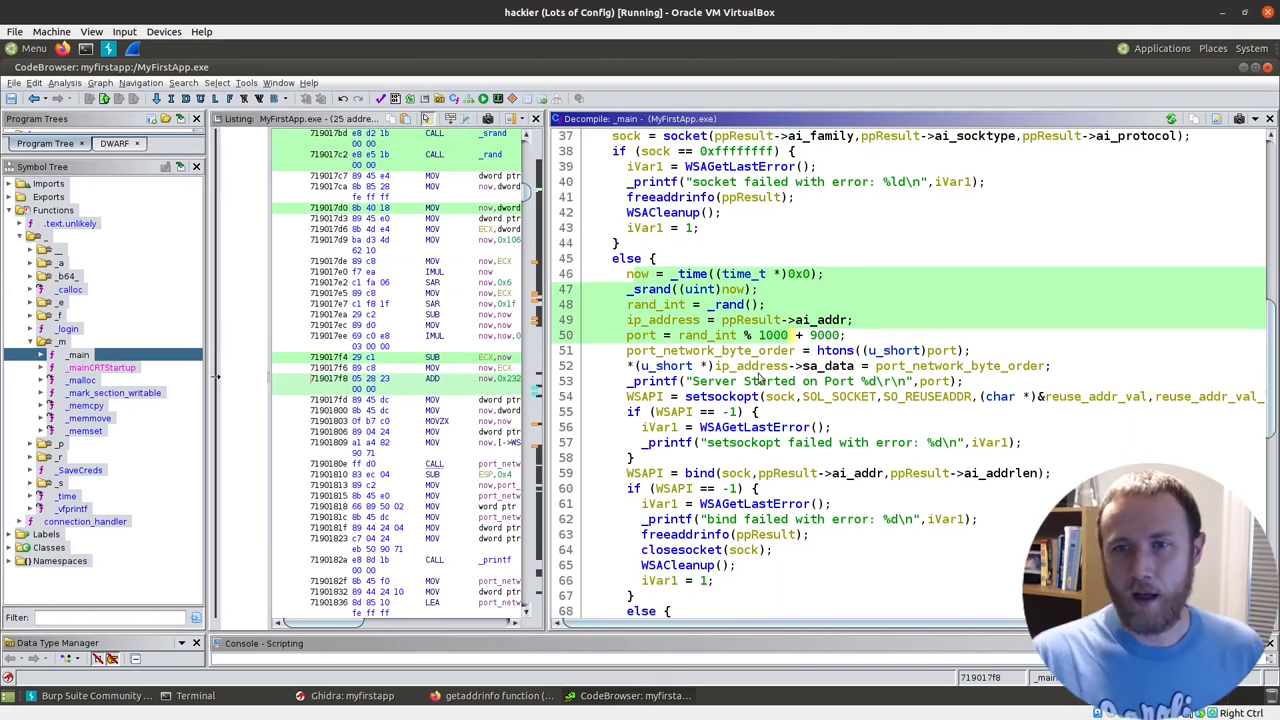
scroll(down, 3)
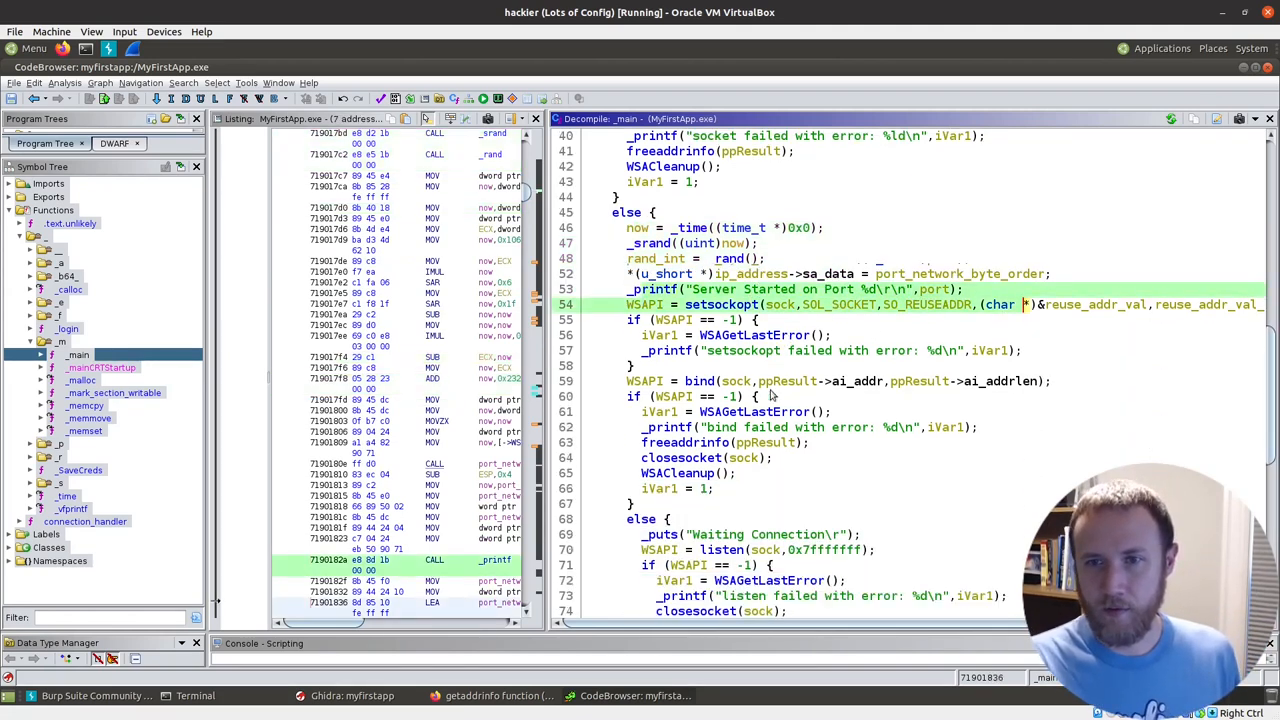
scroll(down, 3)
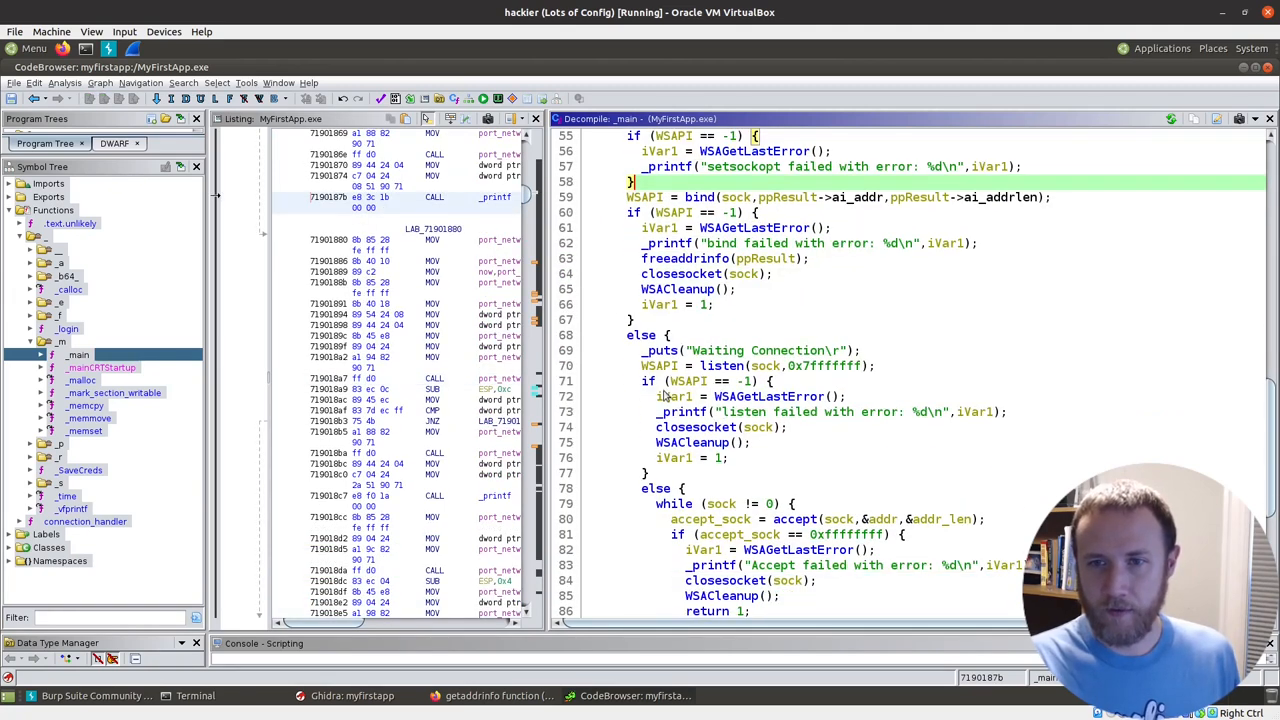
scroll(down, 3)
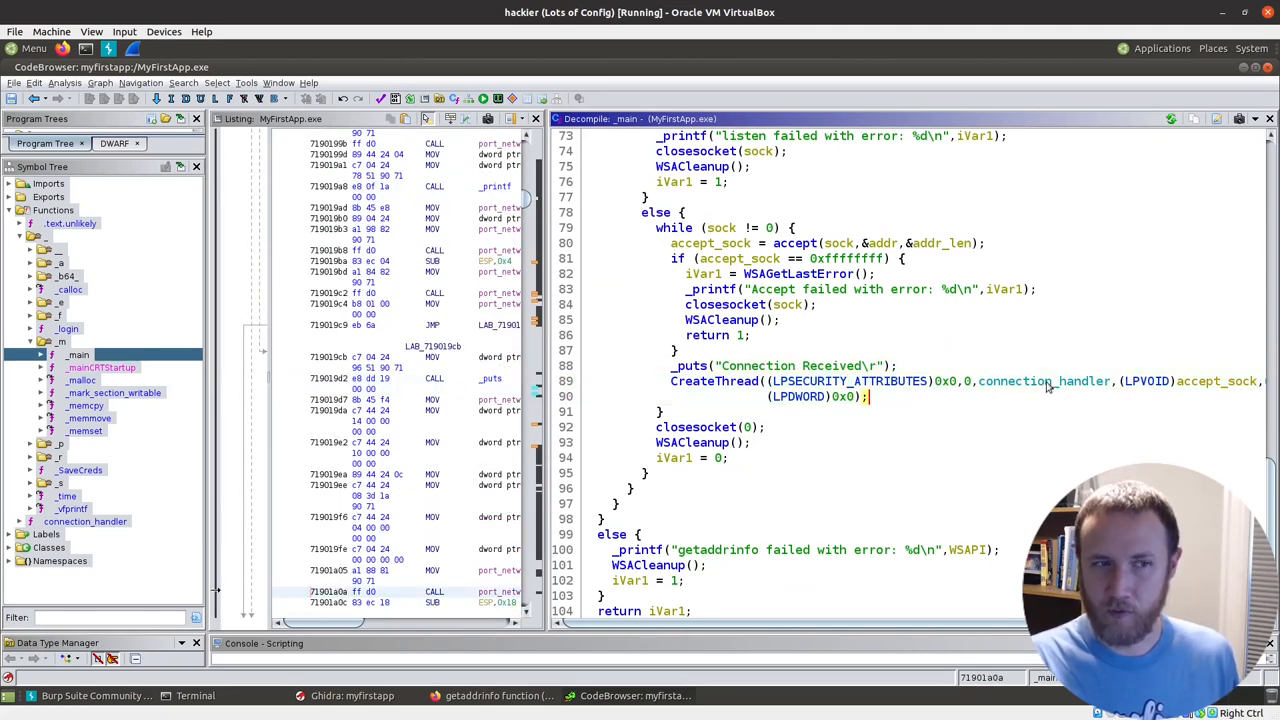
double_click(1043, 381)
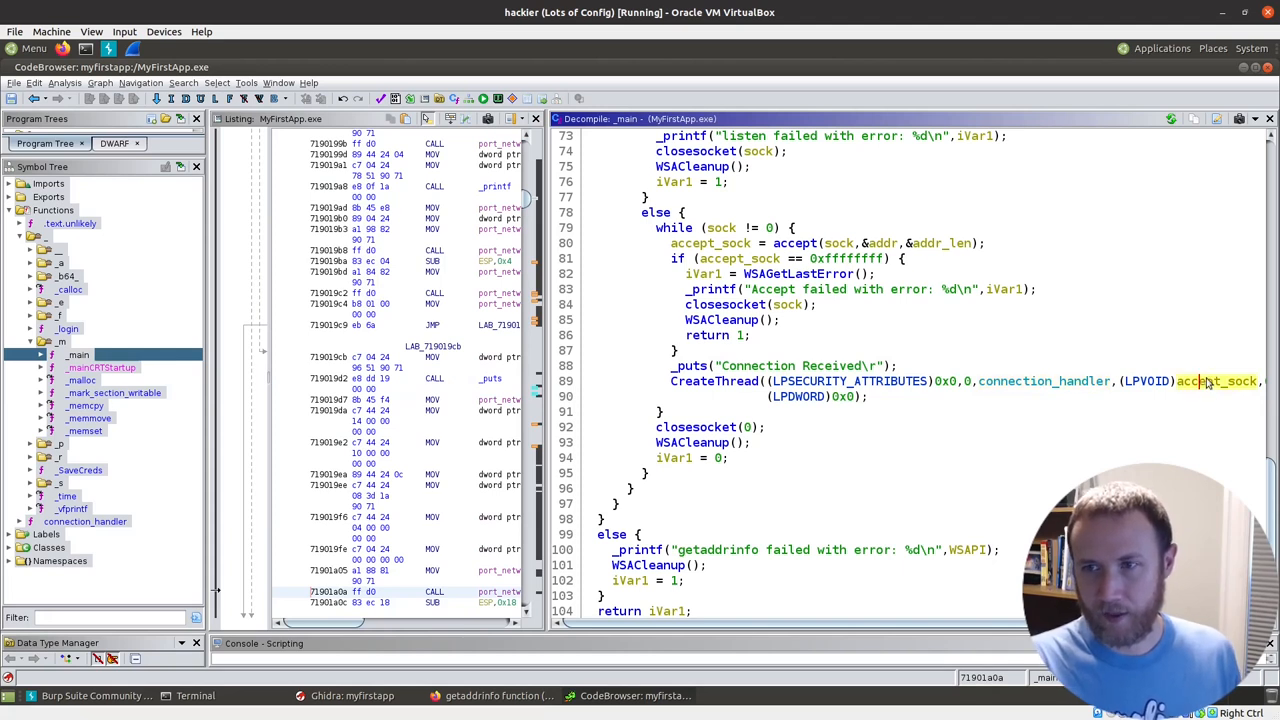
mouse_move(1018, 383)
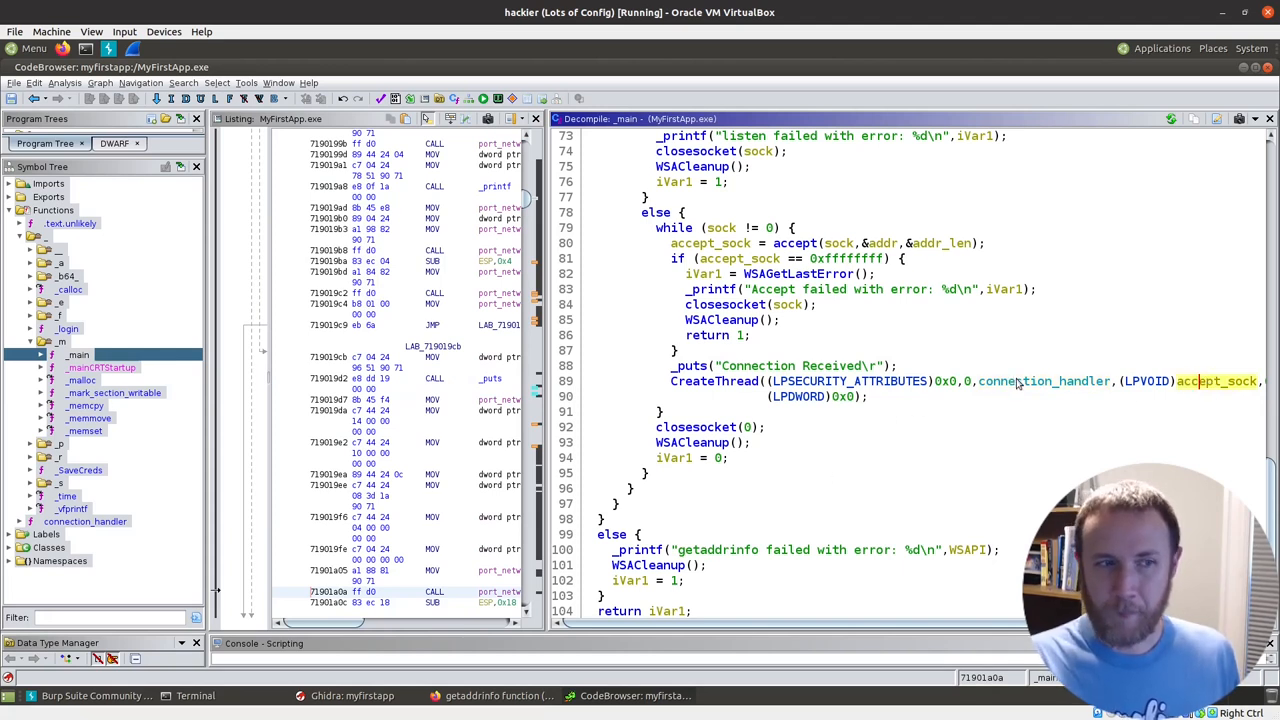